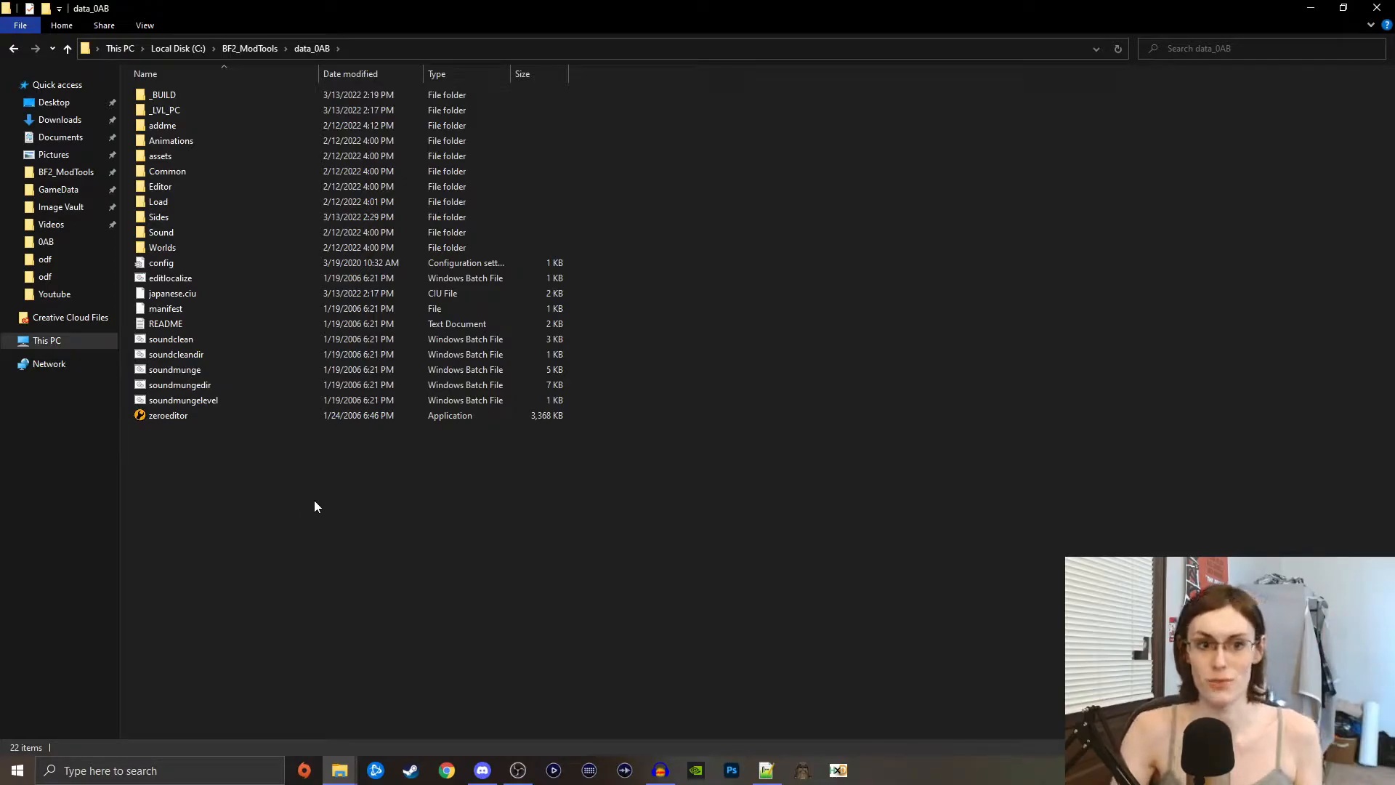
- Look into Sides, then check the built tur.lvl side in _LVL_PC\SIDE
double_click(160, 217)
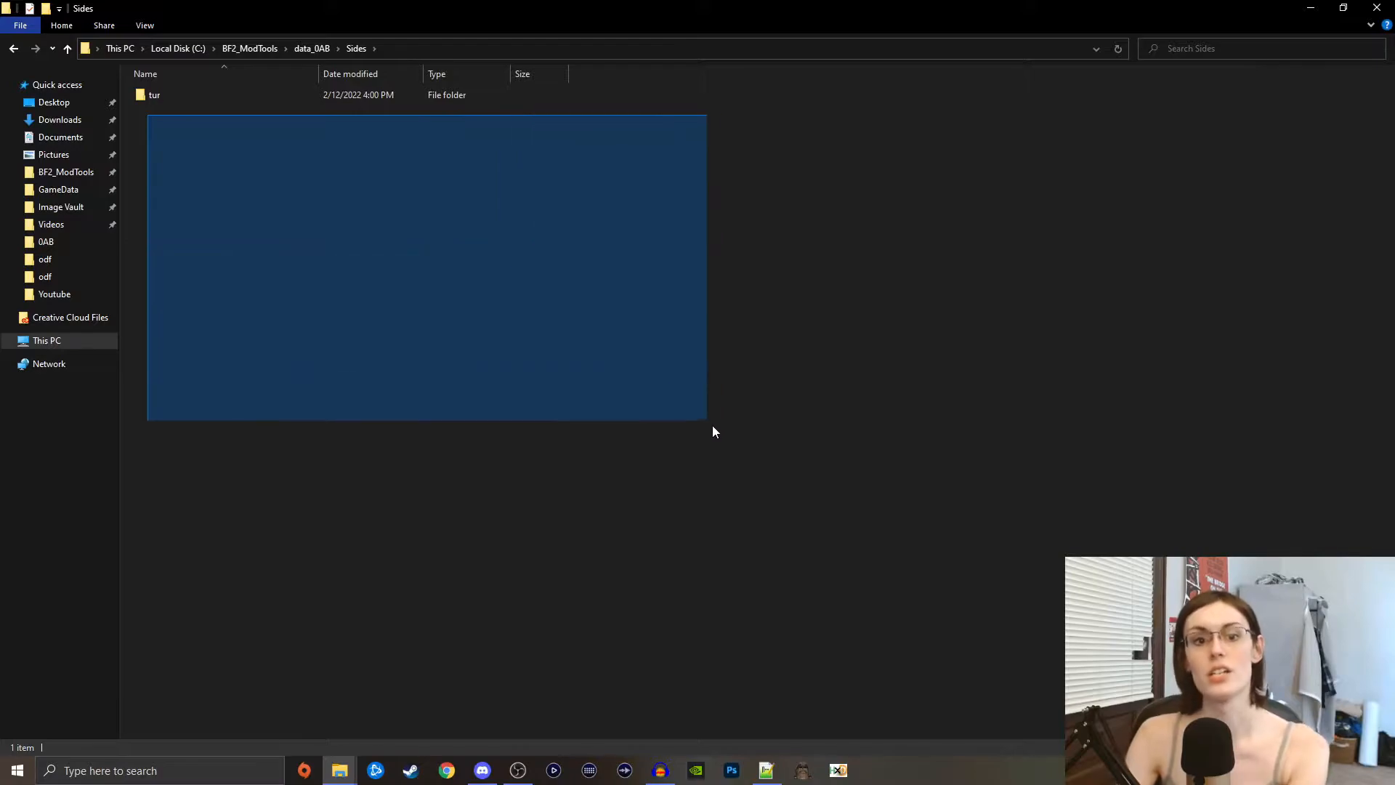
click(285, 119)
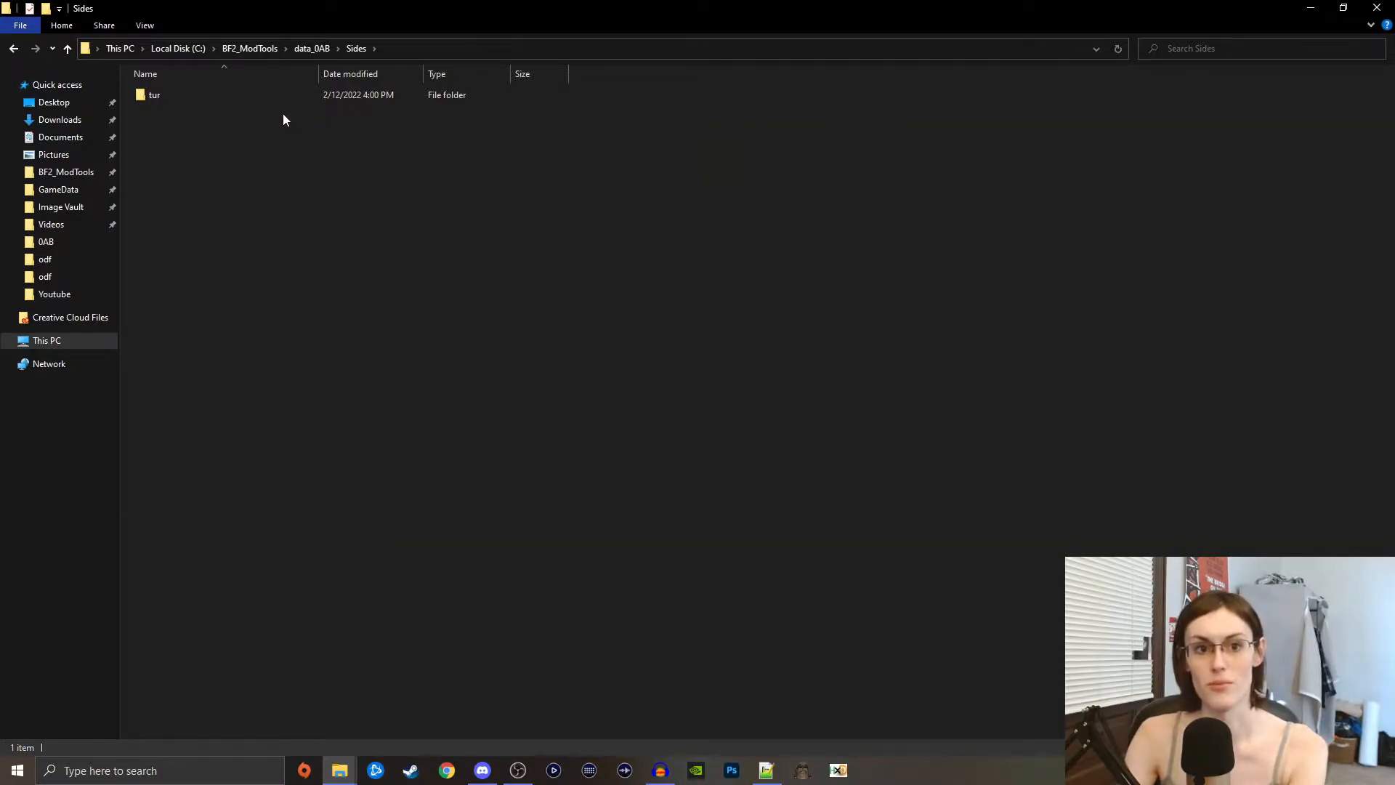
click(67, 49)
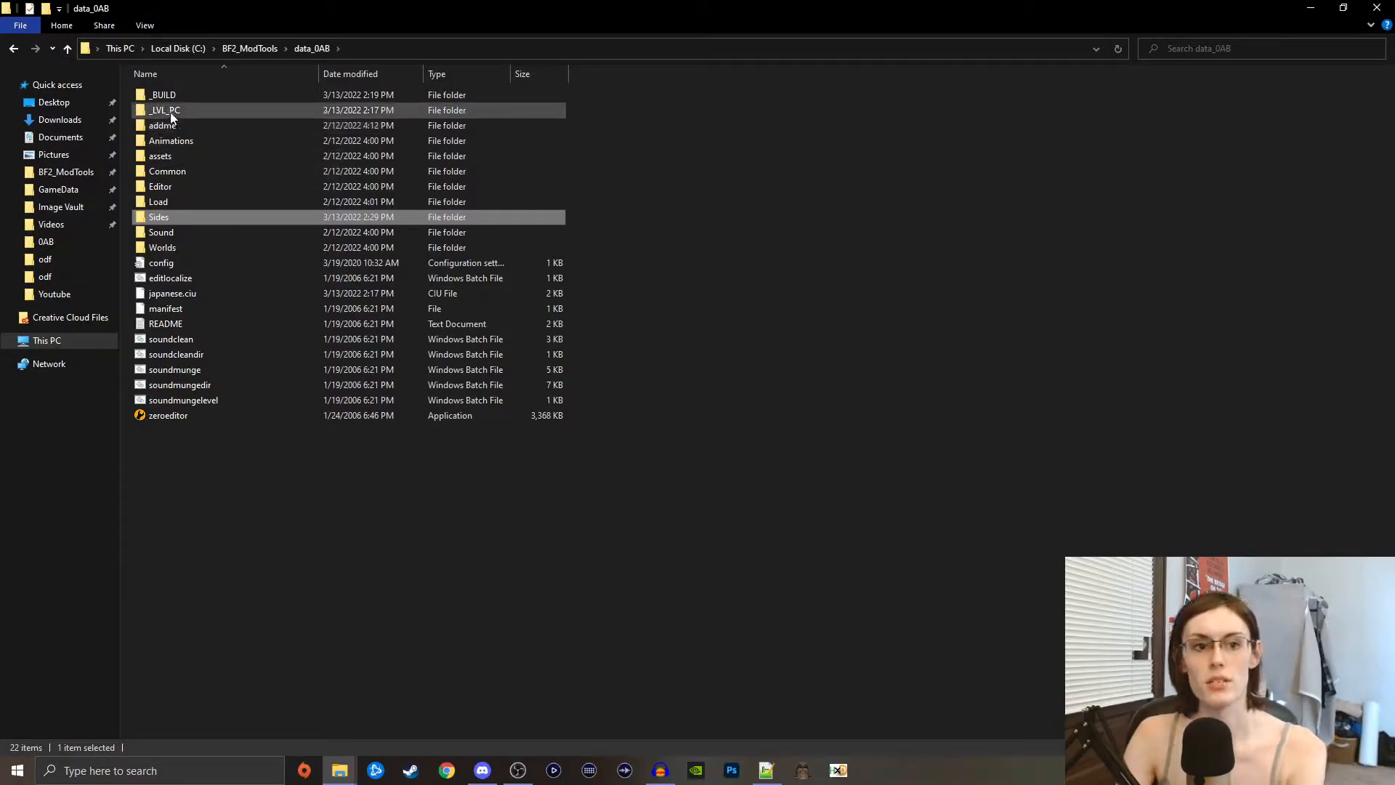
mouse_move(172, 116)
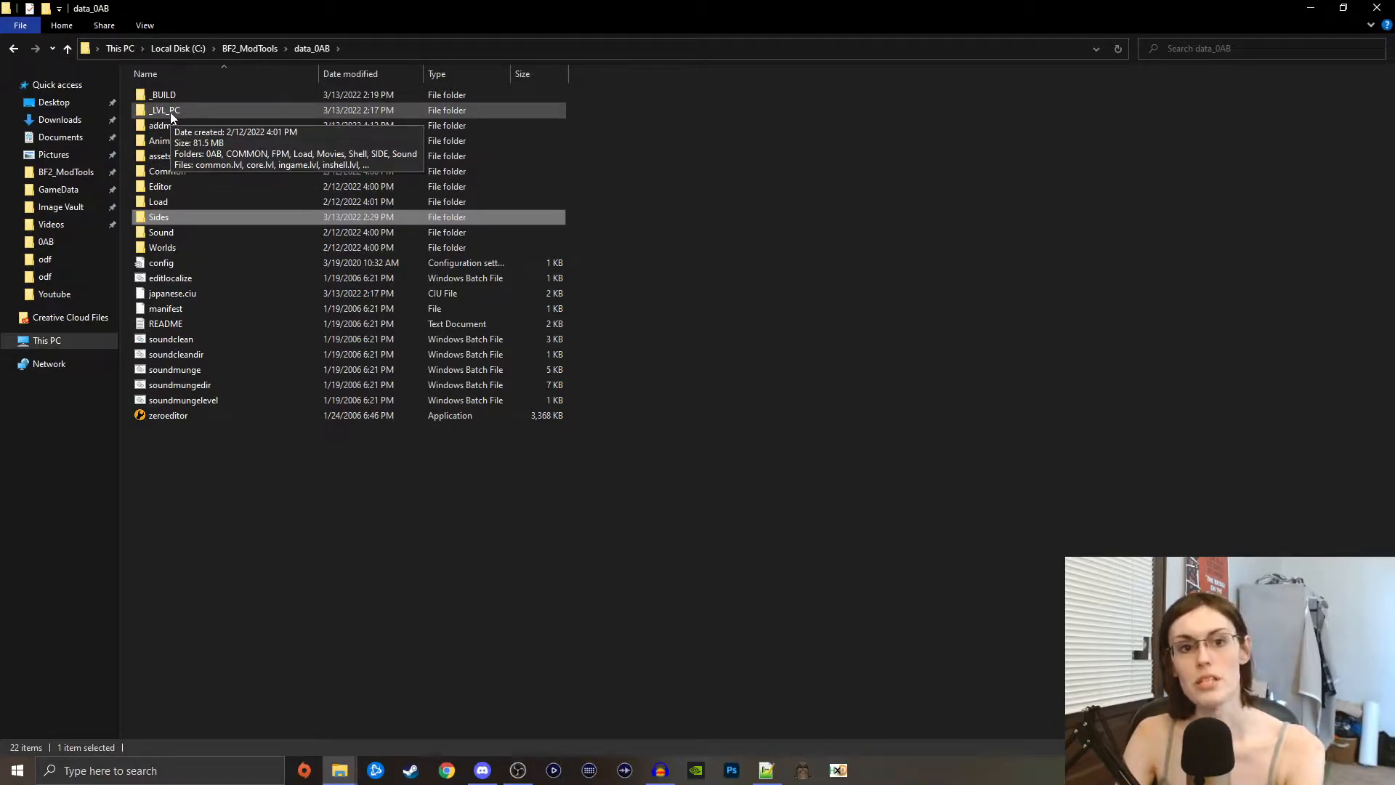
double_click(163, 110)
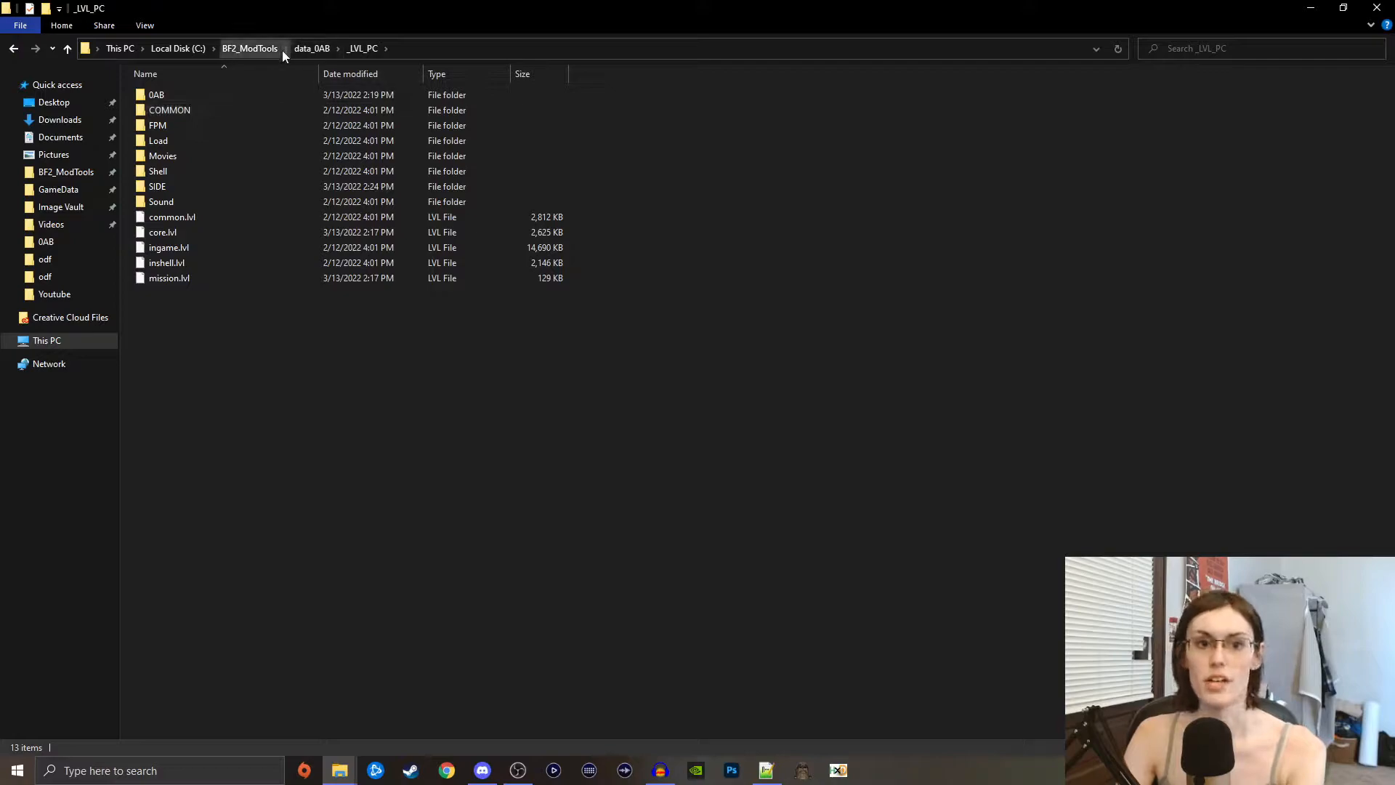
double_click(159, 186)
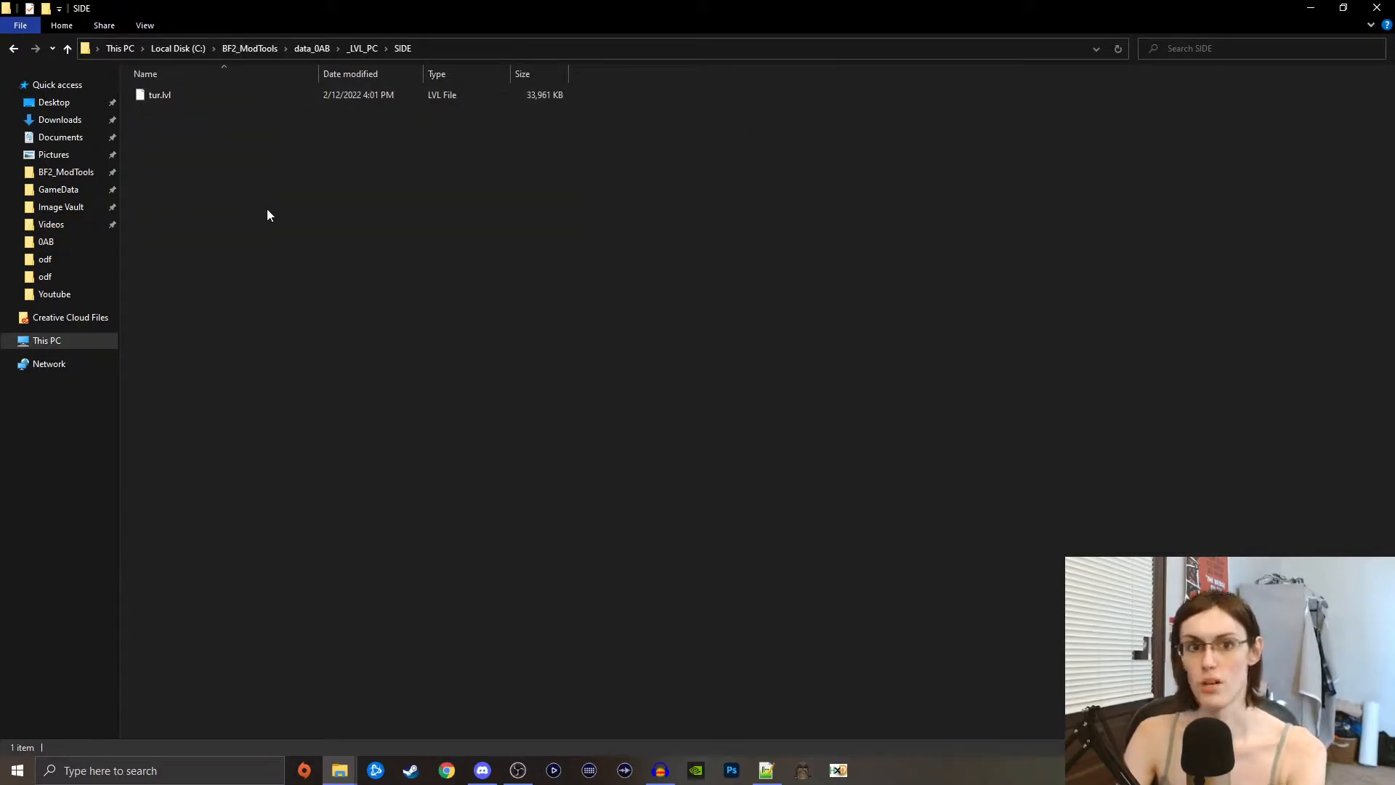
- Go back up to data_0AB and return to its Sides folder
click(69, 48)
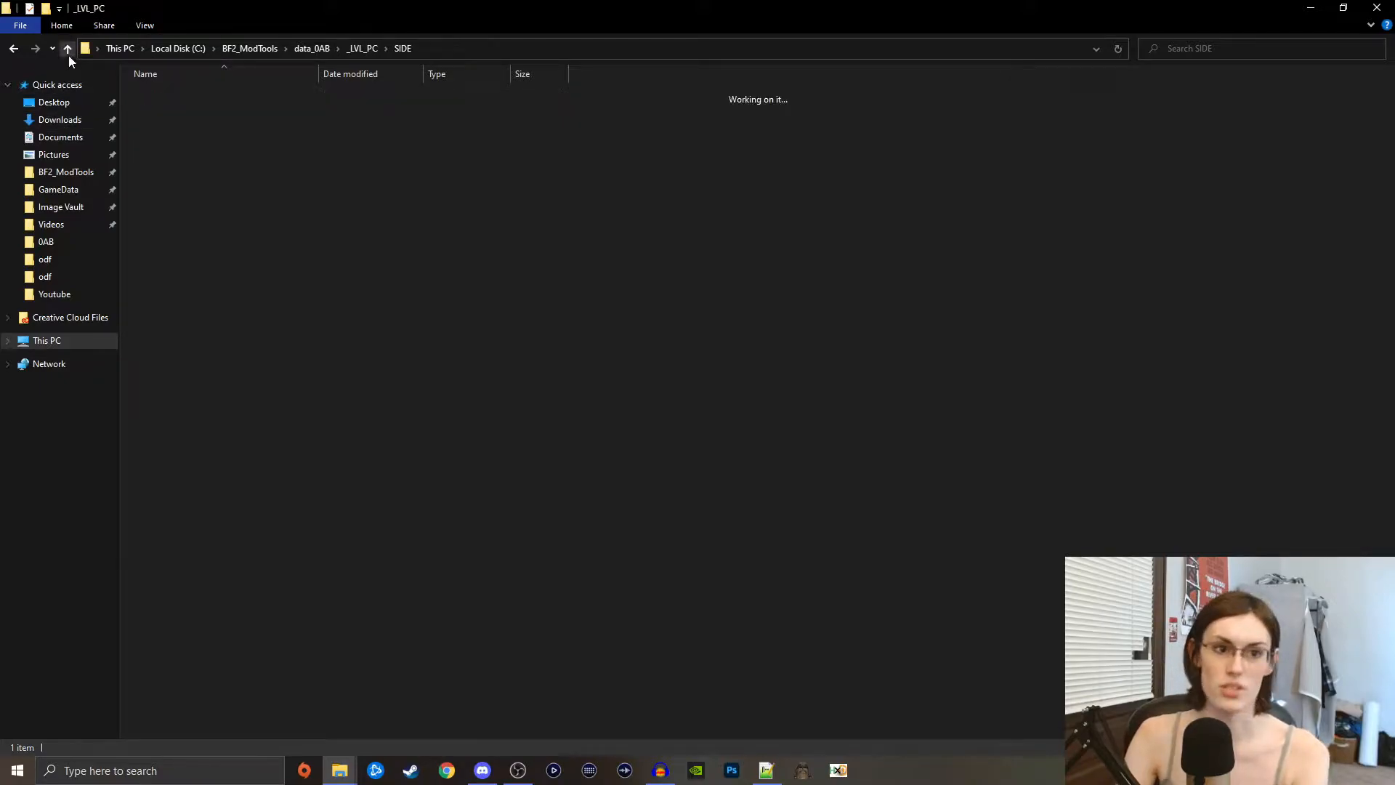
click(70, 48)
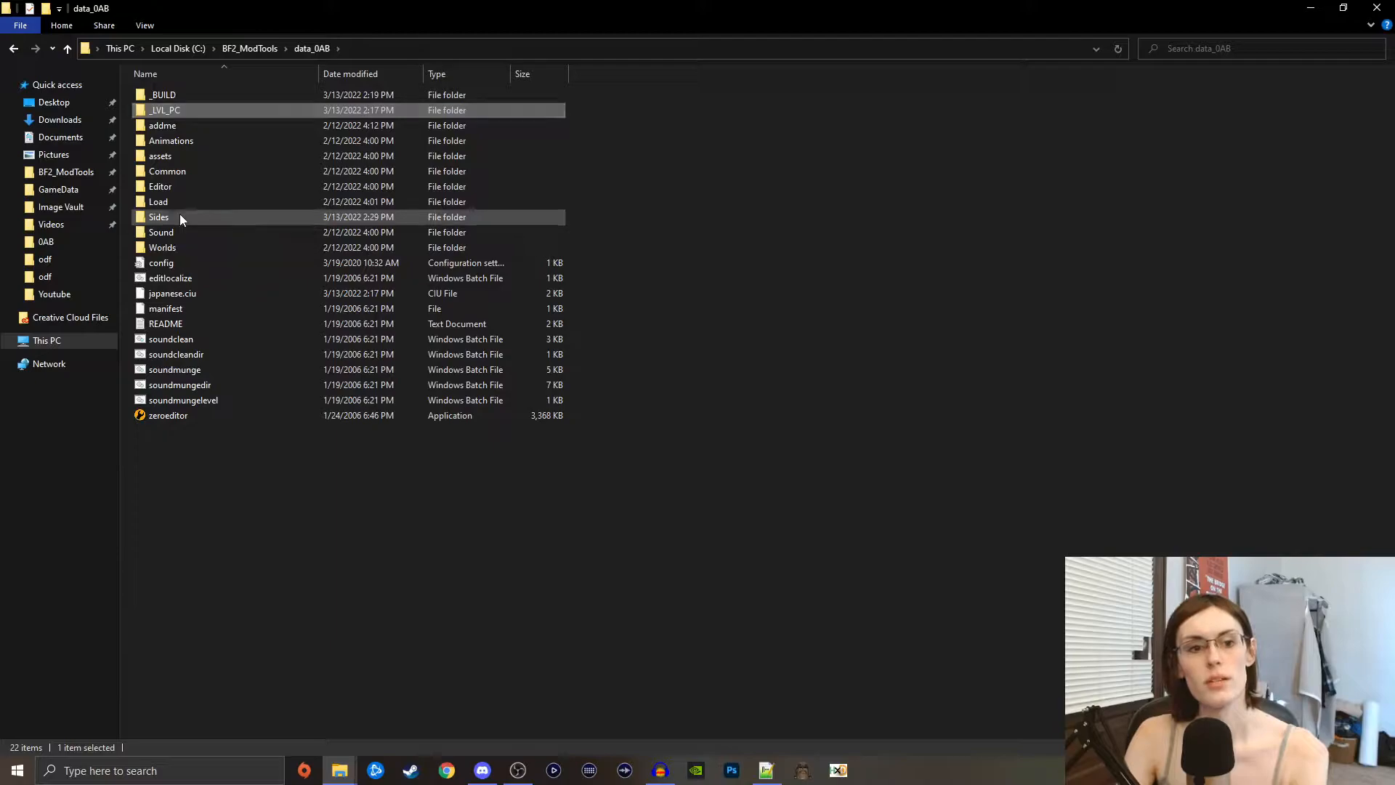
double_click(157, 217)
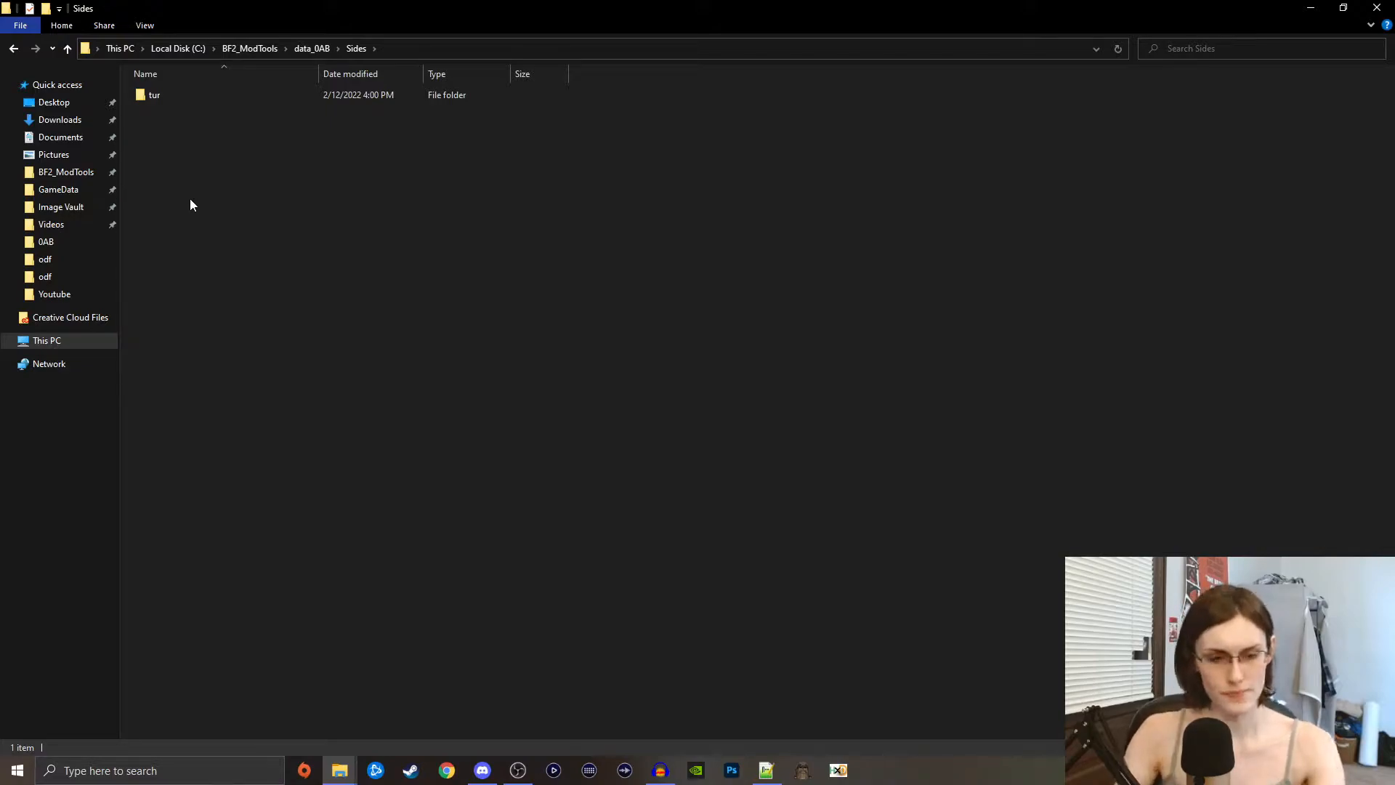
- Create a new rep side folder inside Sides and enter it
right_click(193, 205)
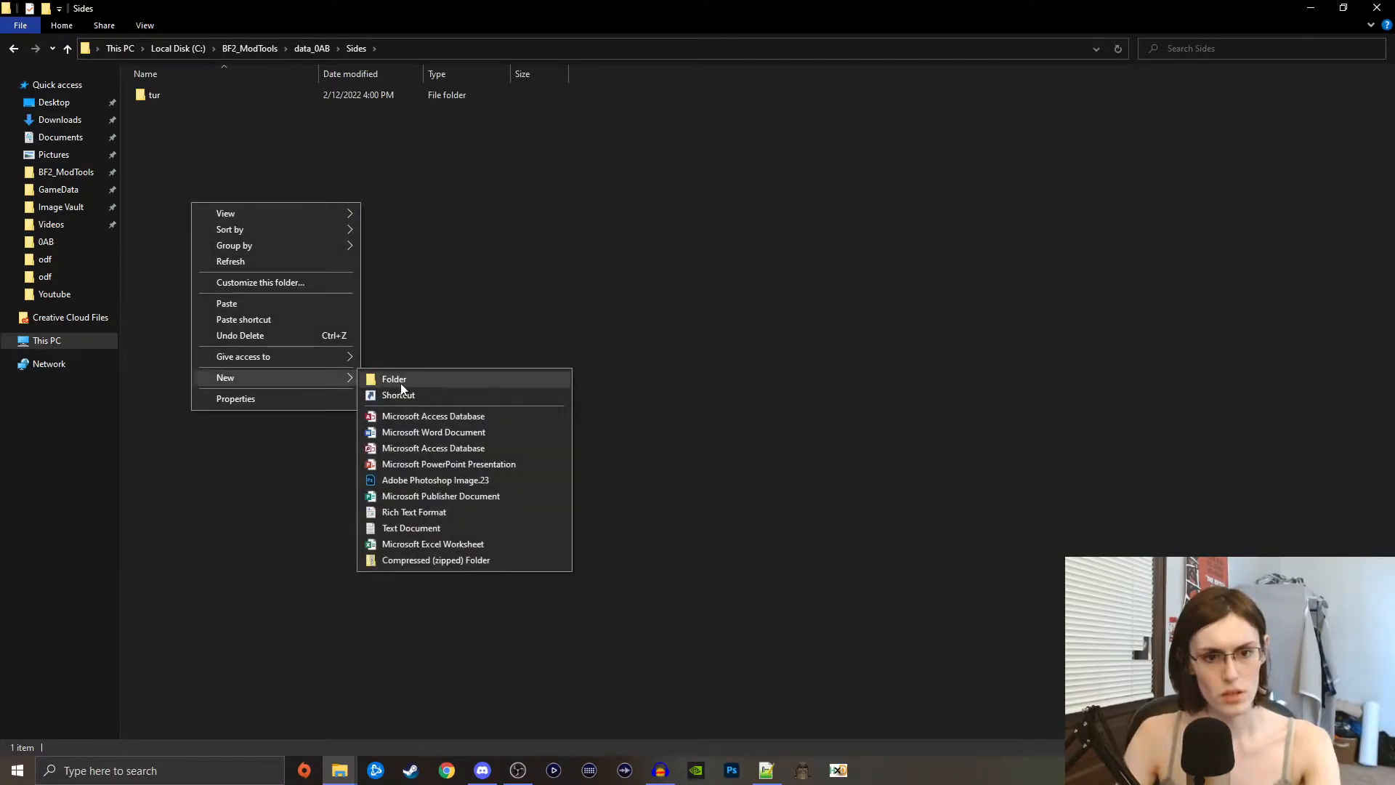
click(394, 378)
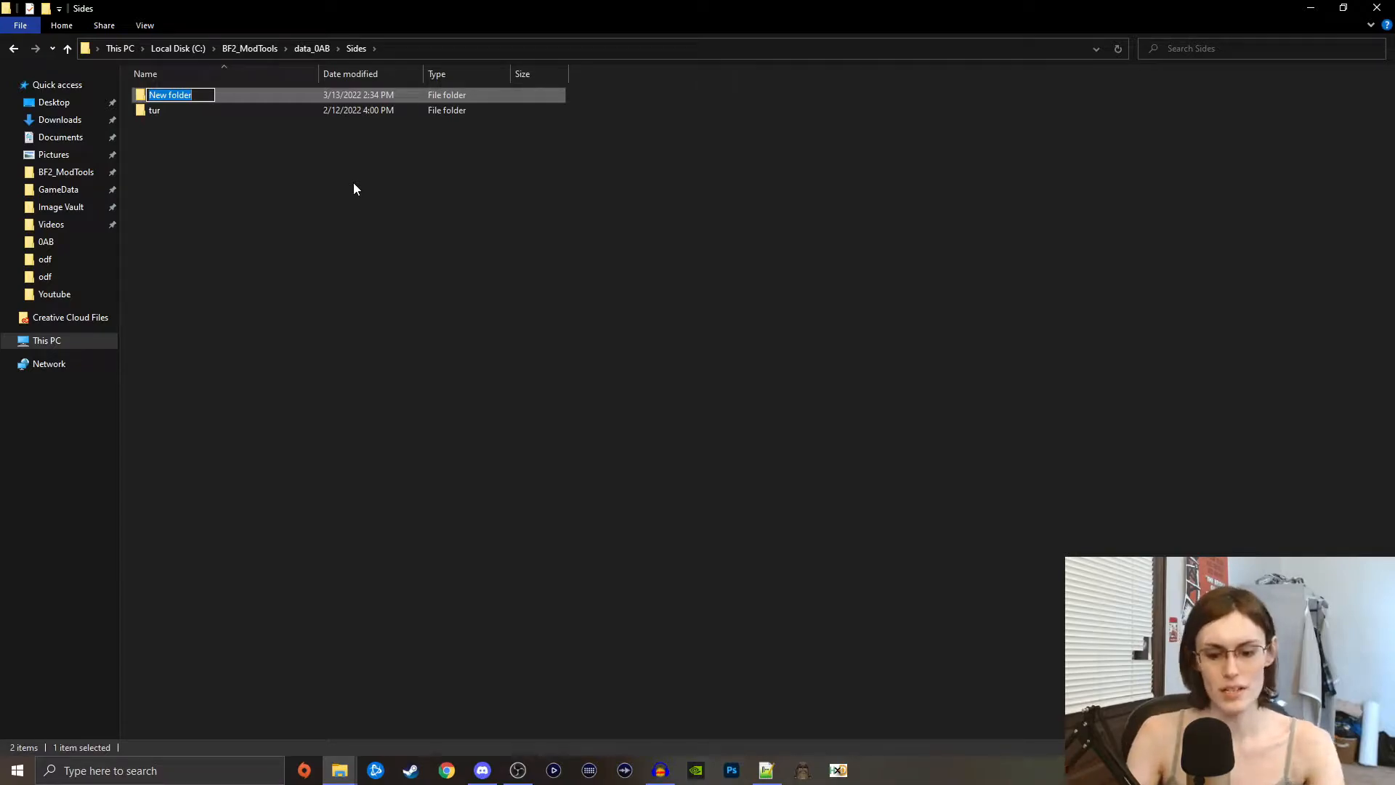
text(rep)
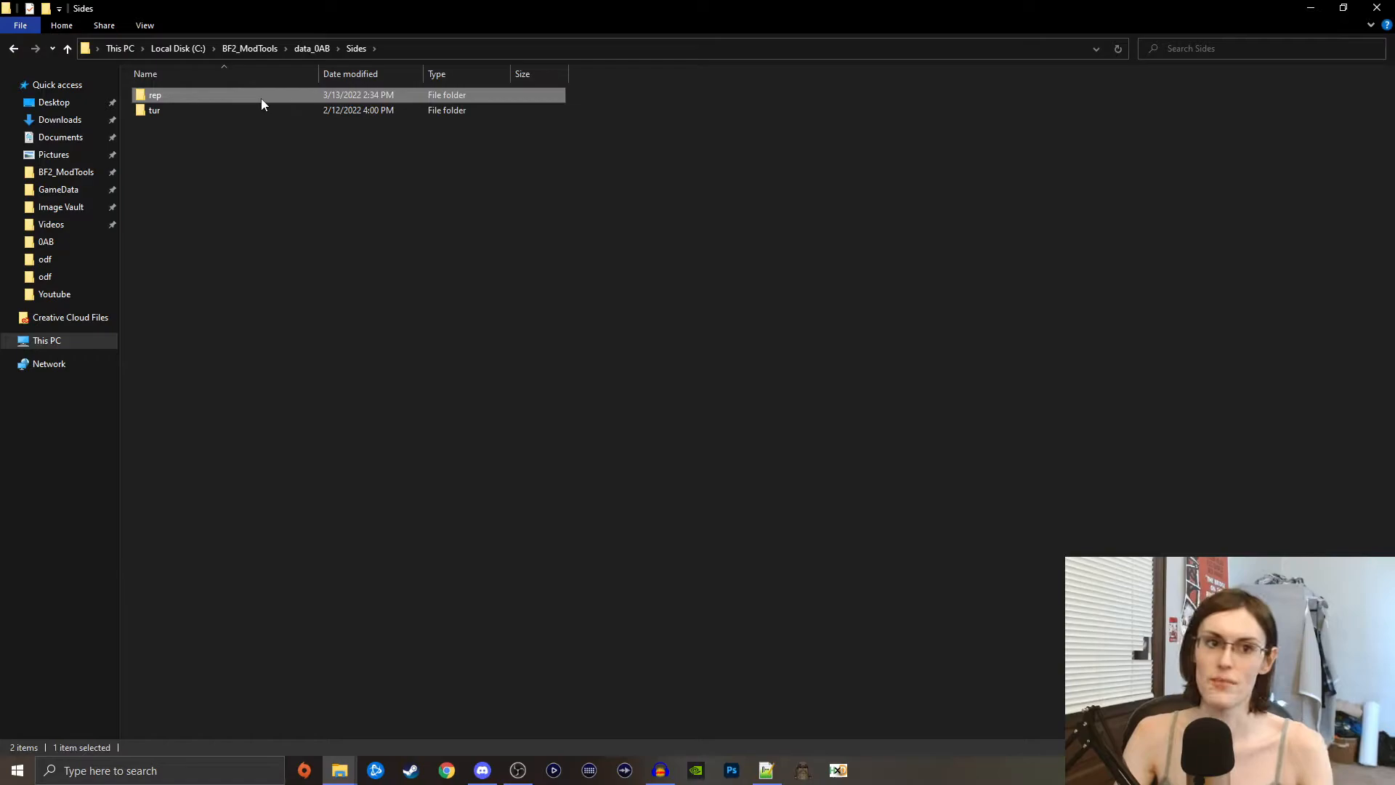
double_click(154, 96)
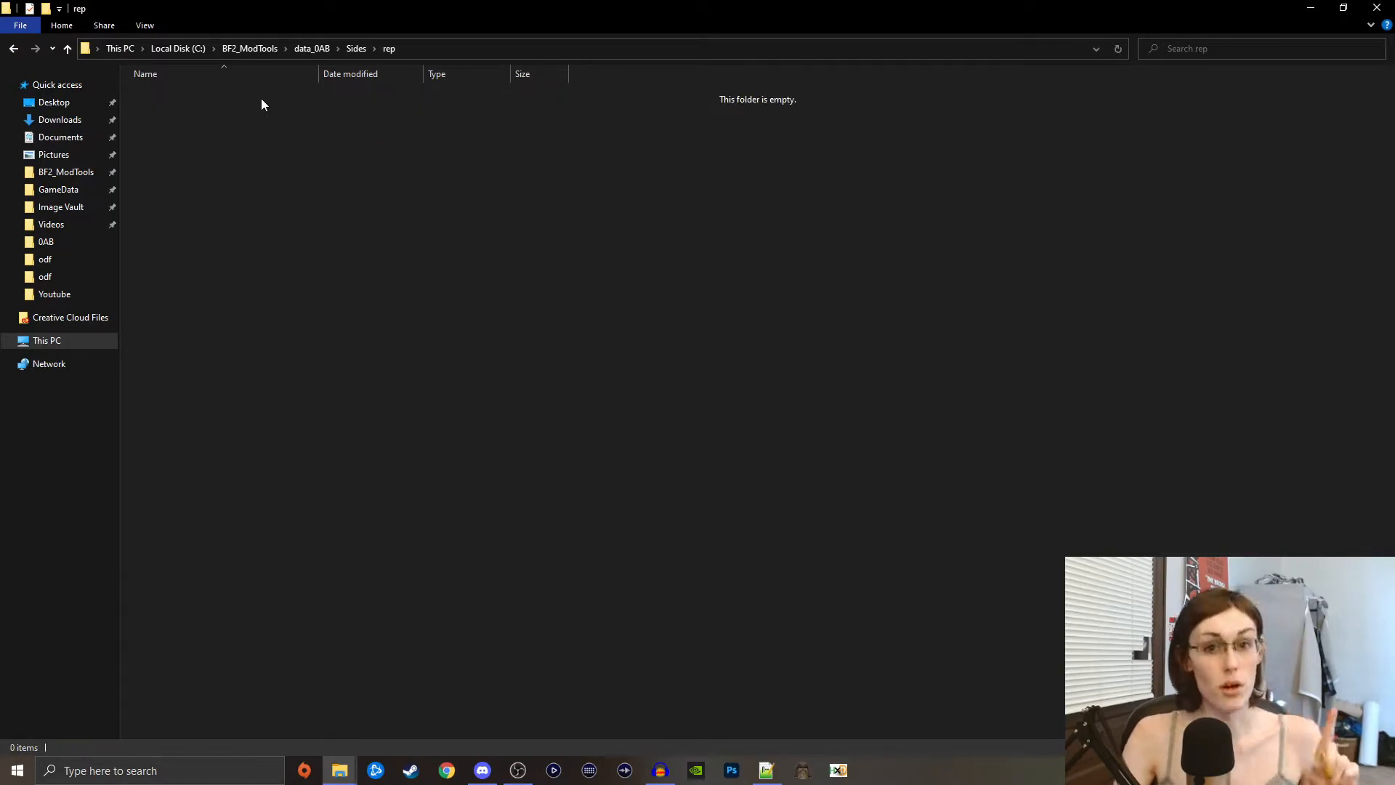
- Create the effects, msh and munged subfolders inside rep
right_click(275, 128)
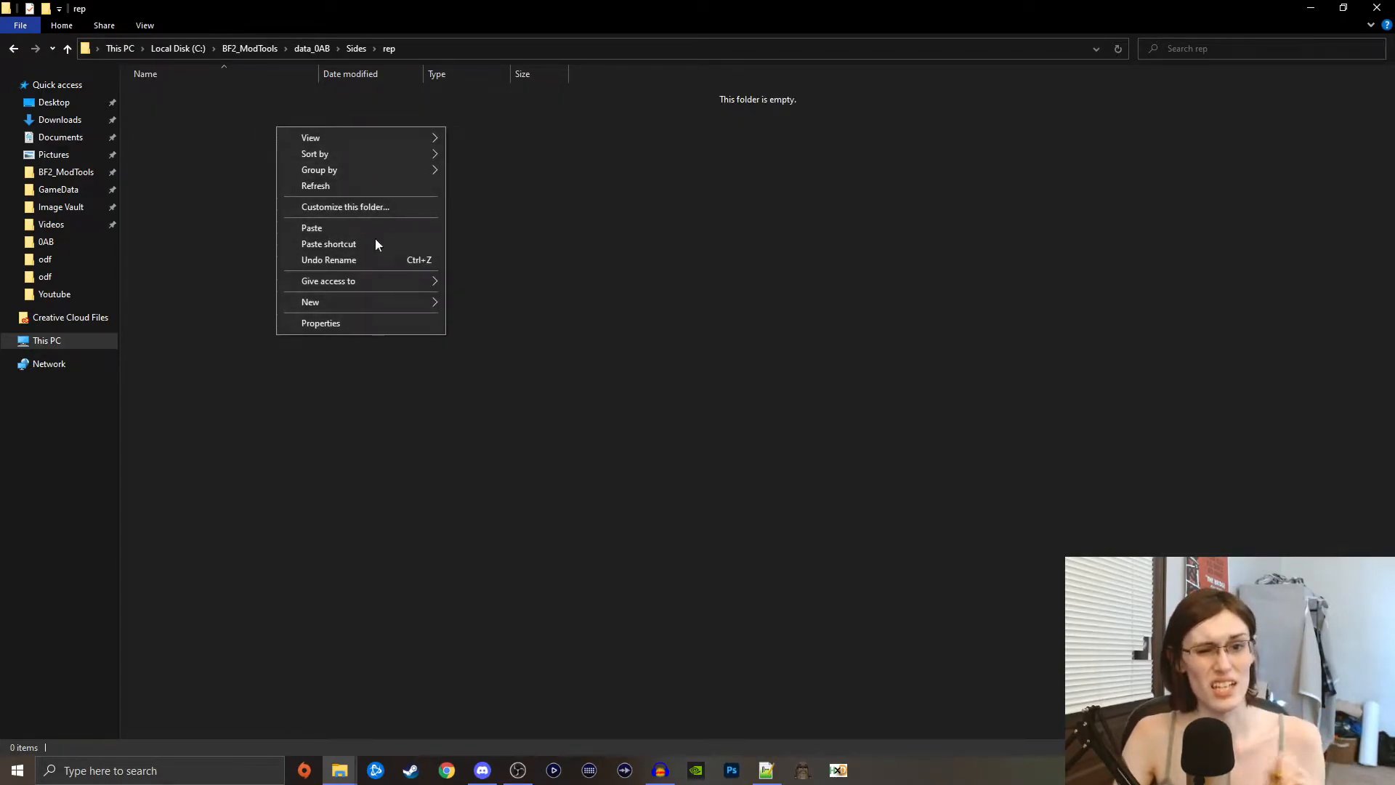
click(311, 302)
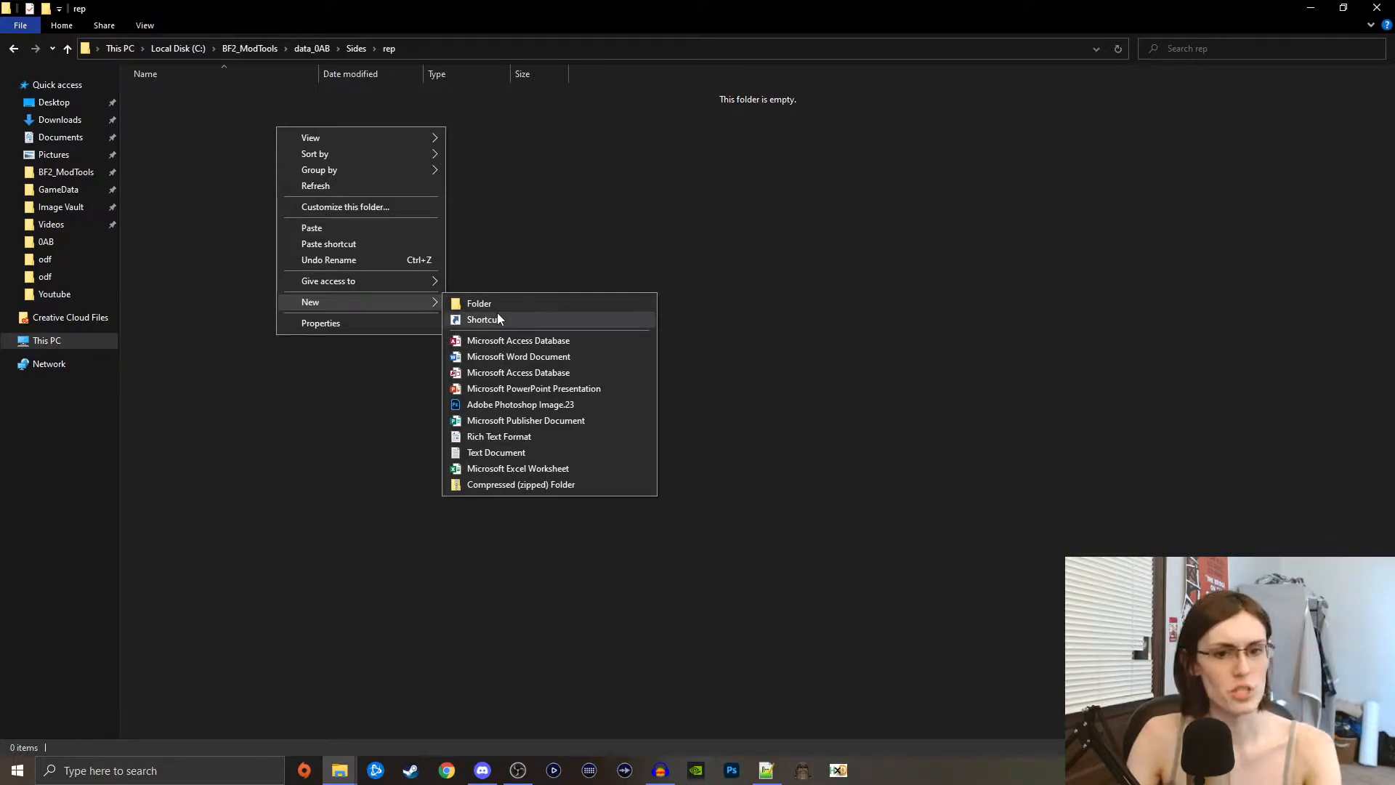
click(480, 303)
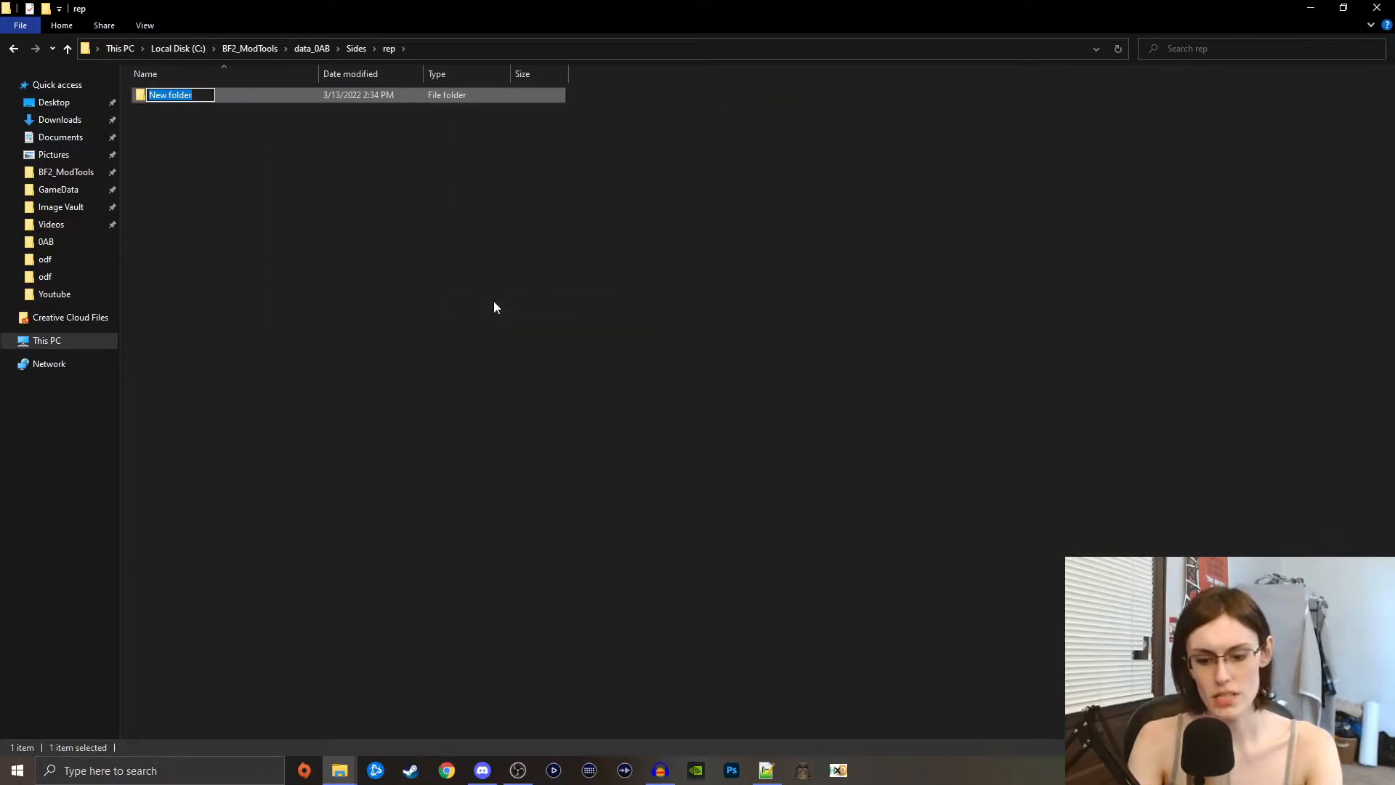
text(effects)
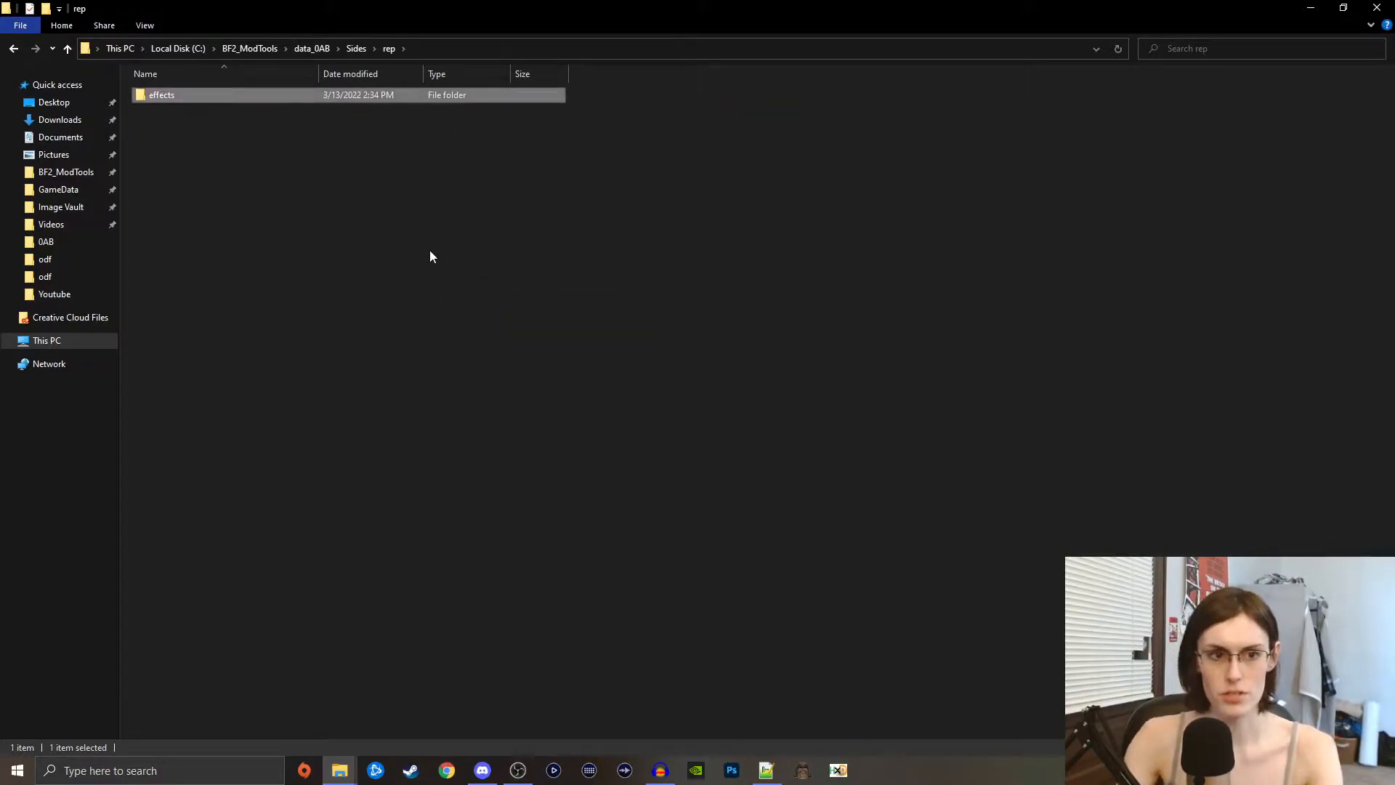
right_click(433, 255)
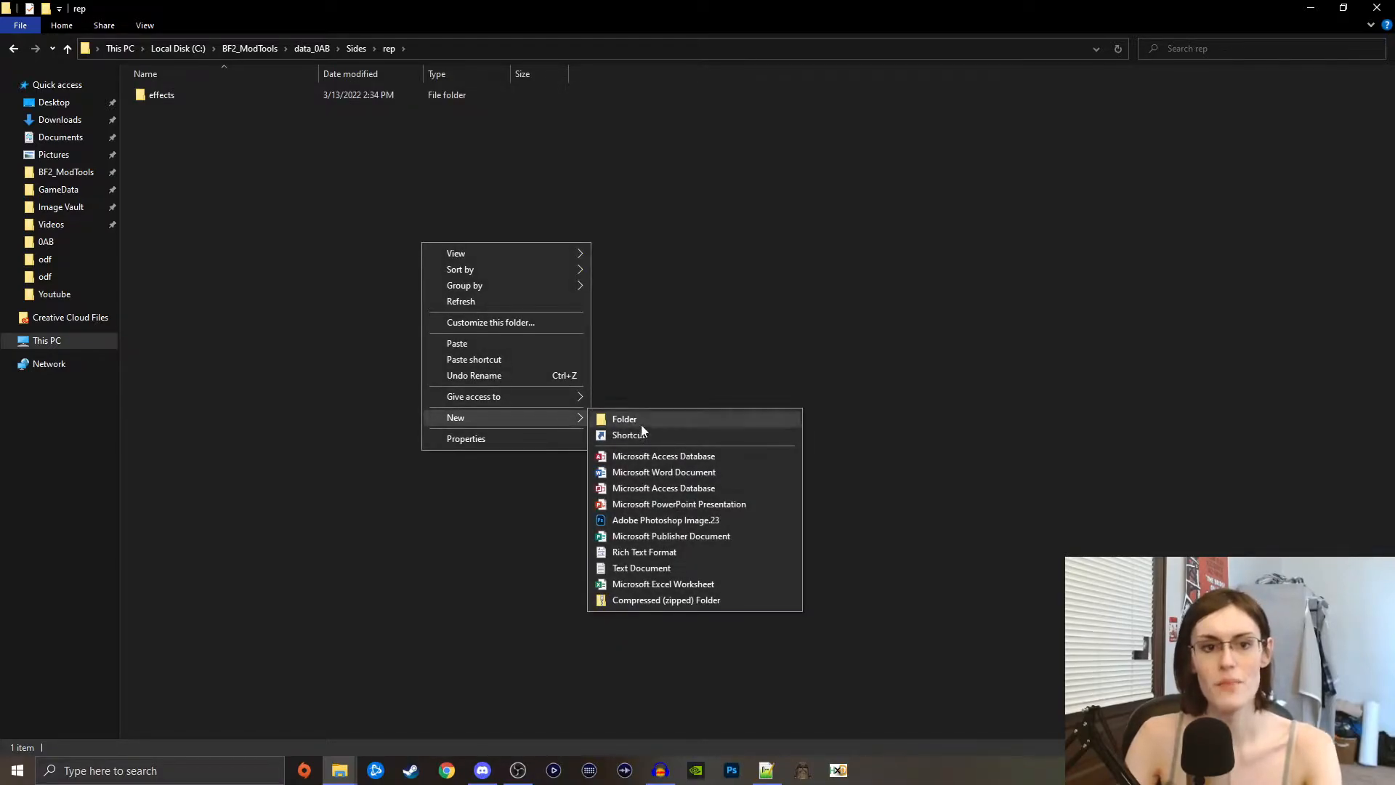
click(625, 418)
text(msh)
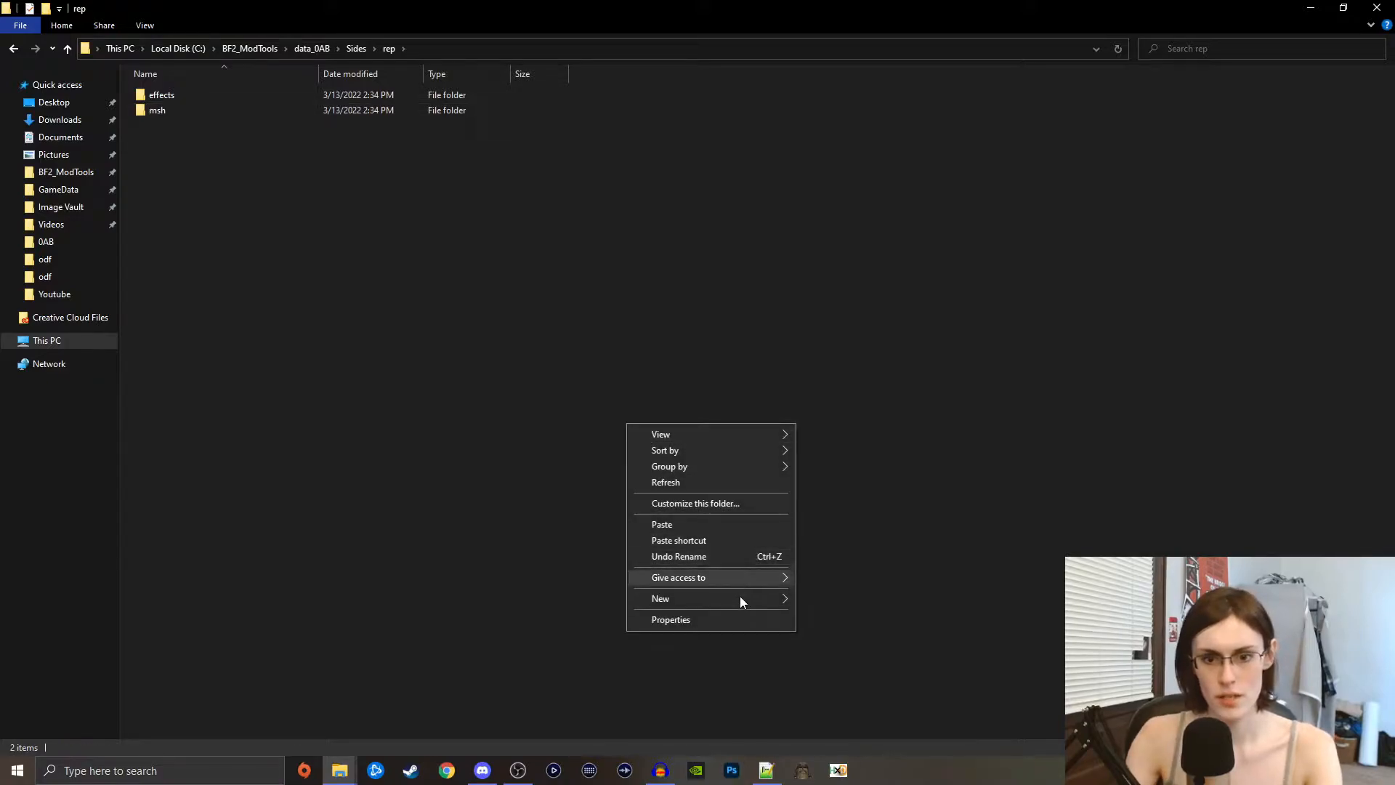
click(433, 495)
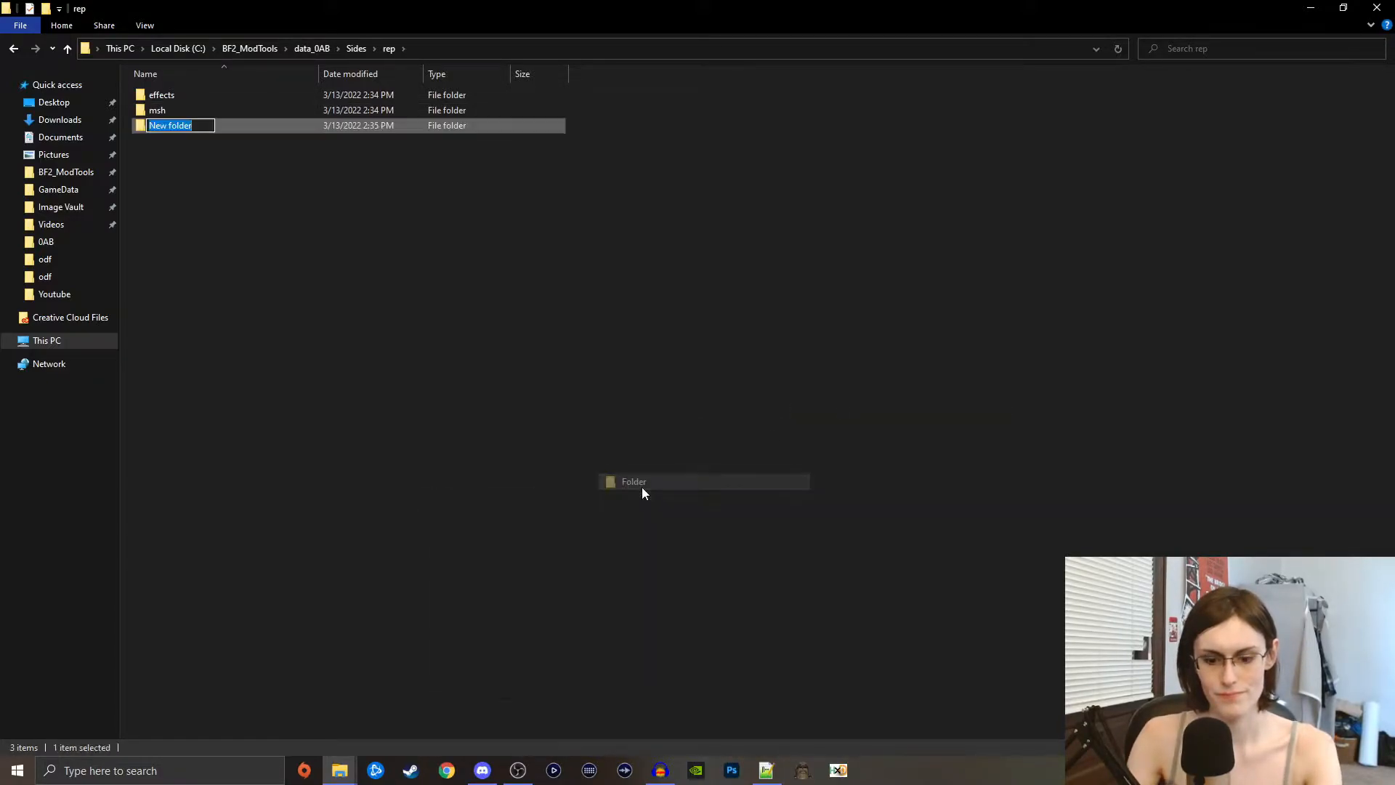
text(munged)
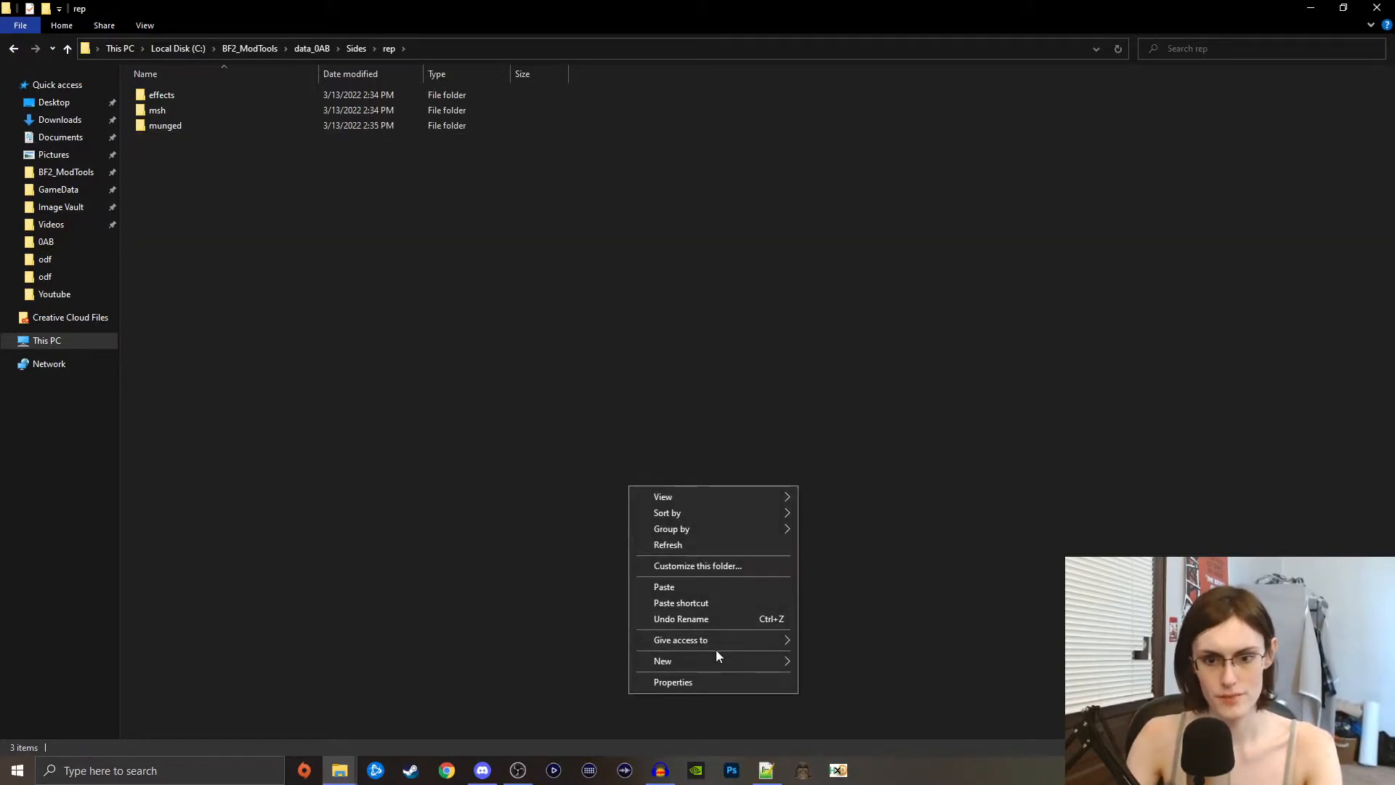
- Create the odf and req subfolders in rep, then return to Sides
click(662, 659)
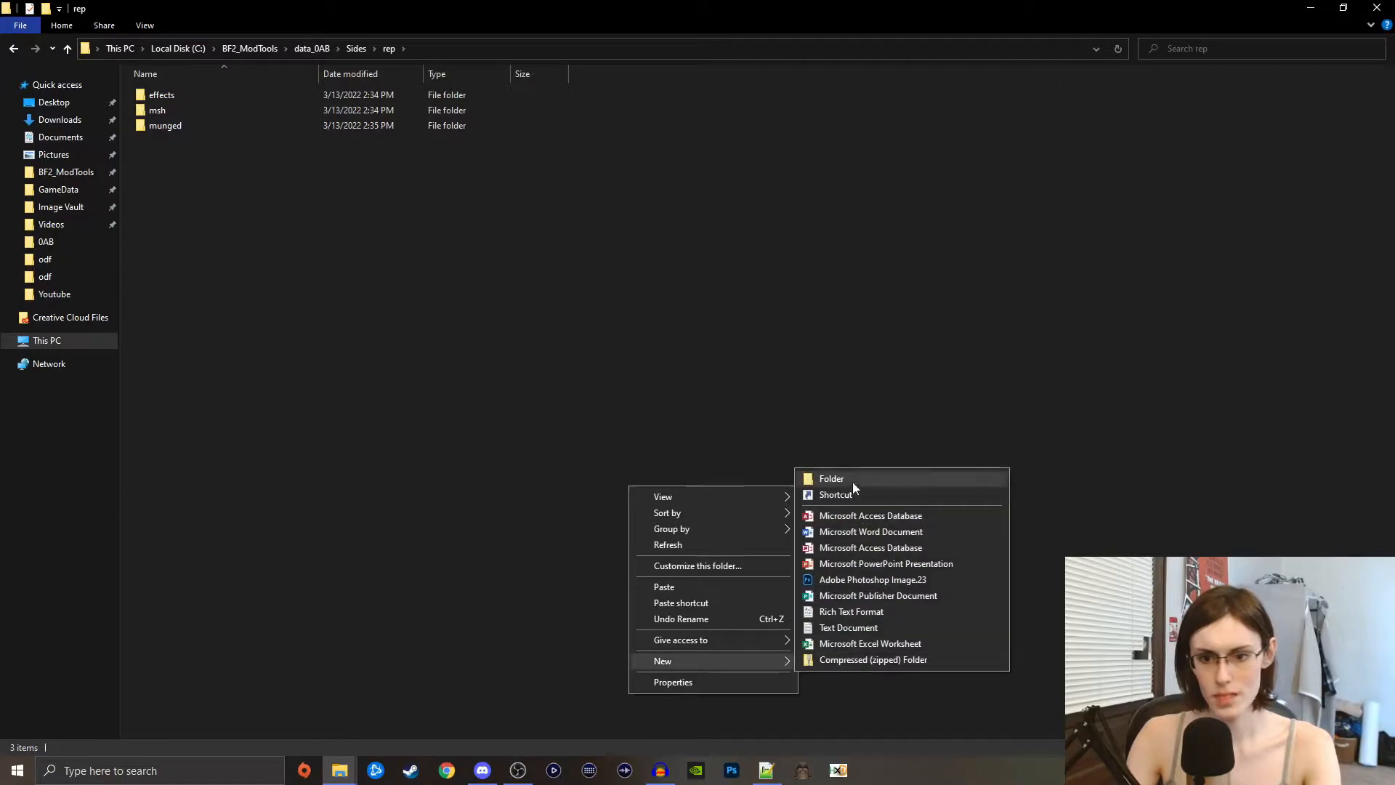
click(831, 478)
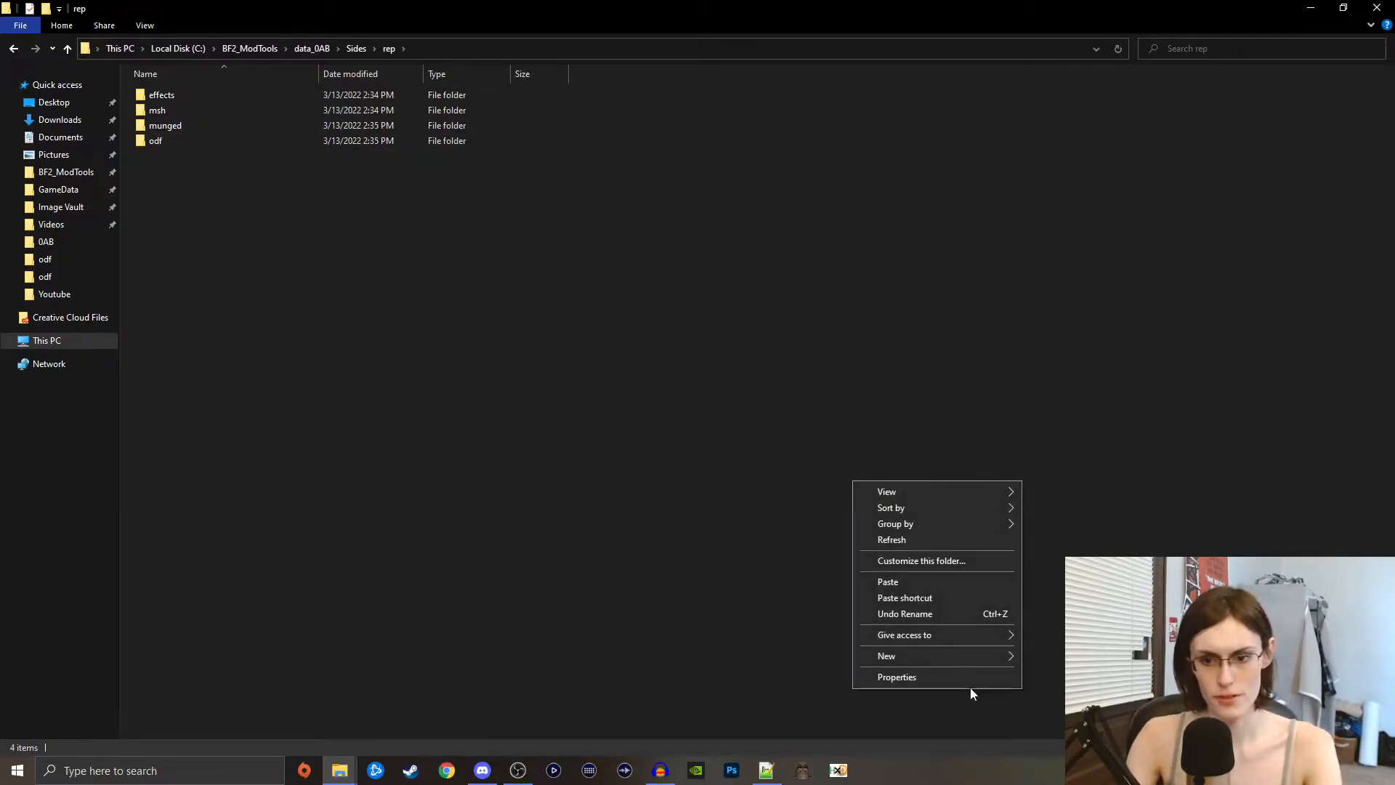
click(886, 656)
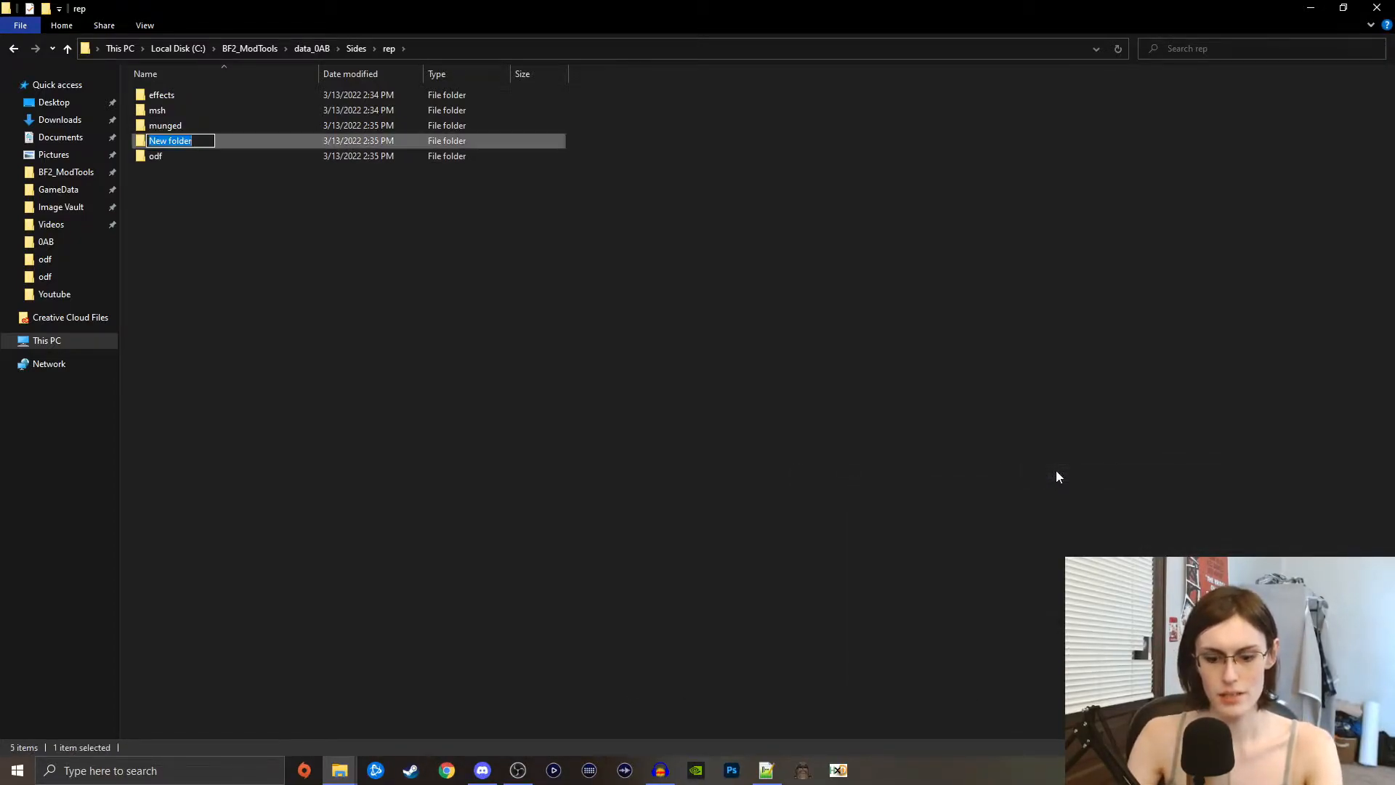
text(req)
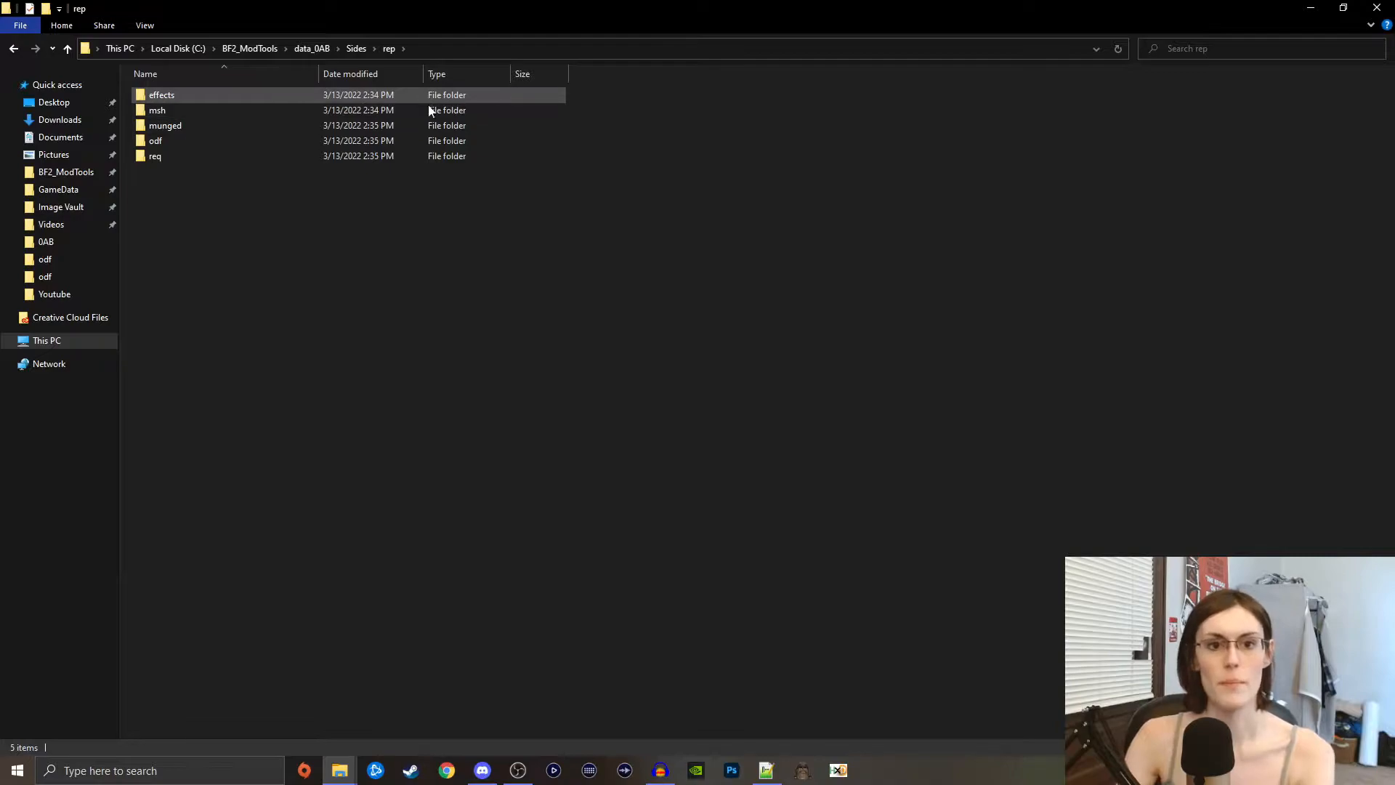
click(165, 125)
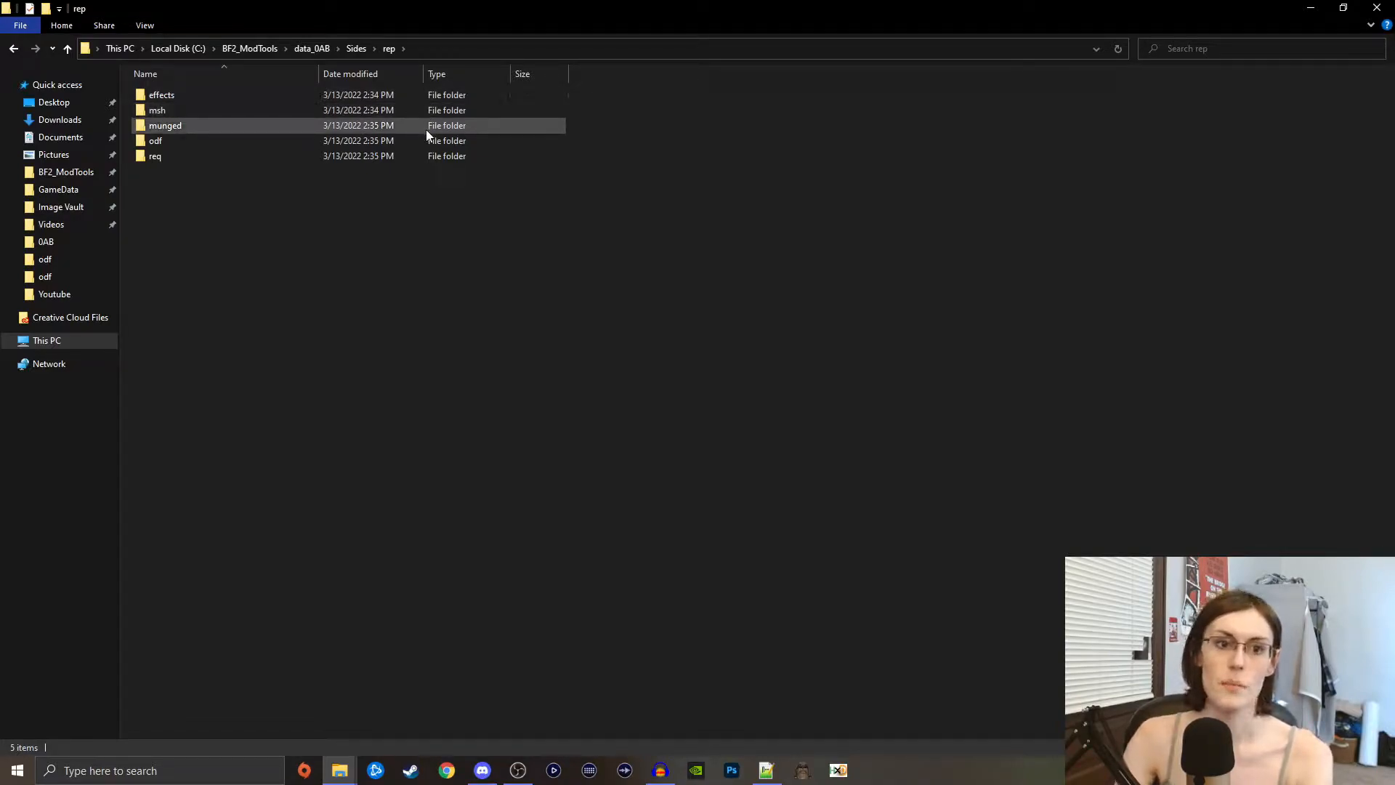
click(154, 141)
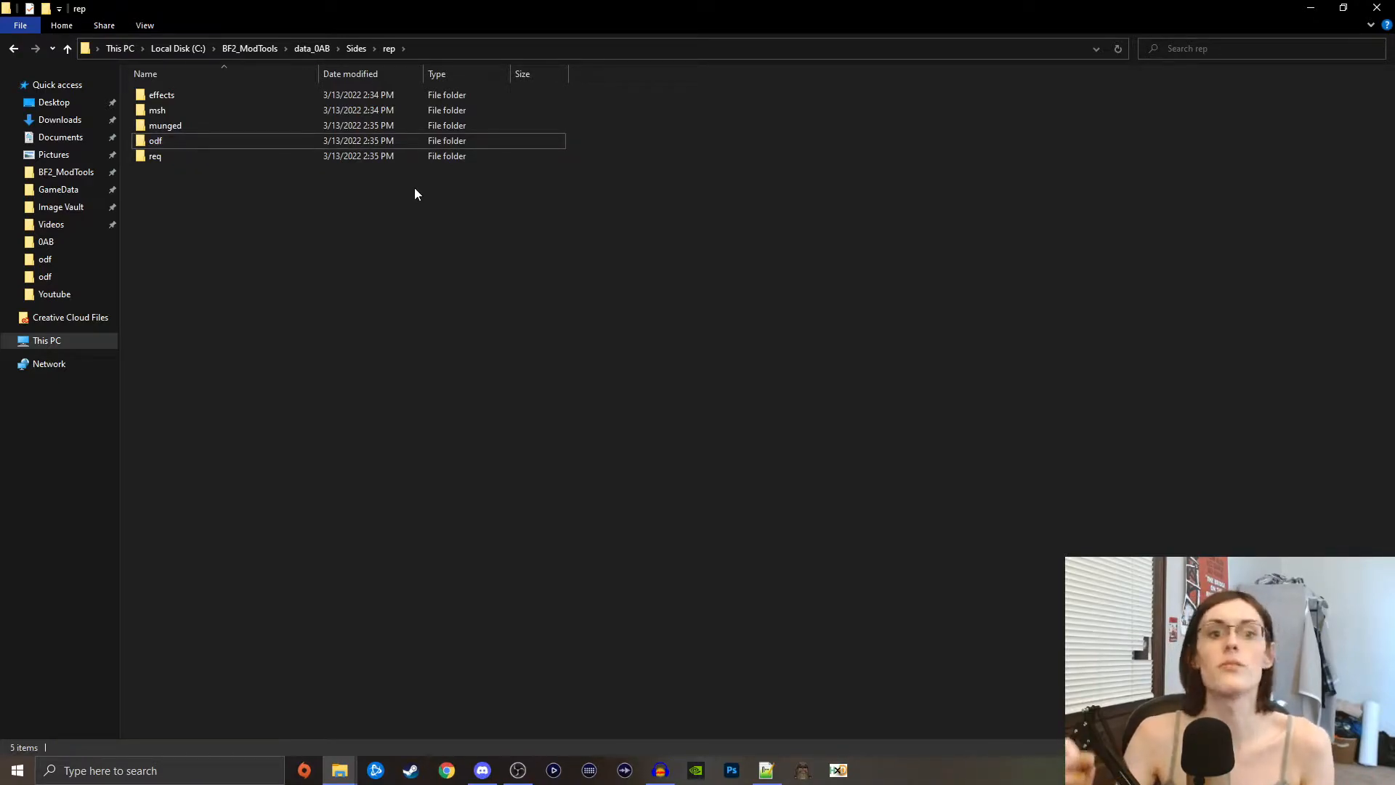
click(154, 155)
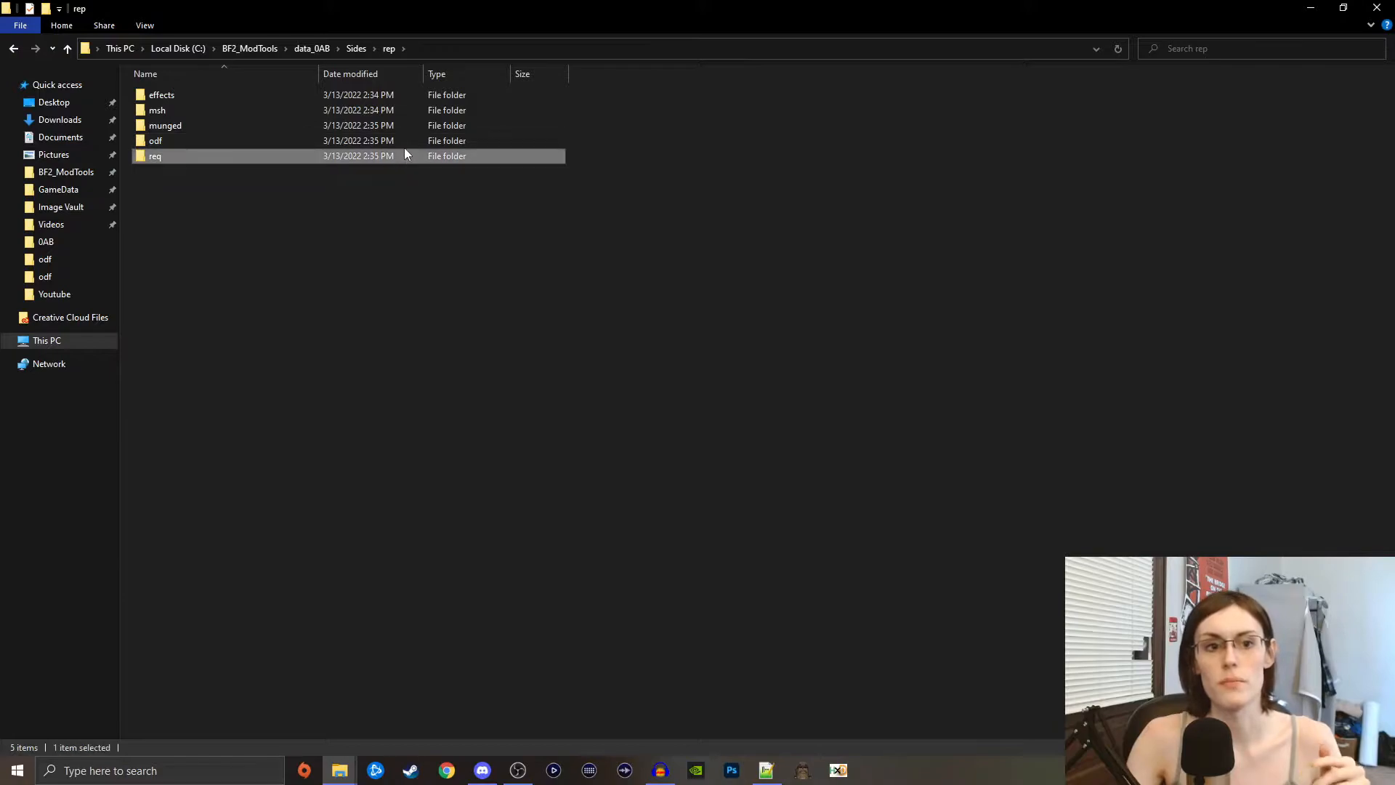
click(51, 50)
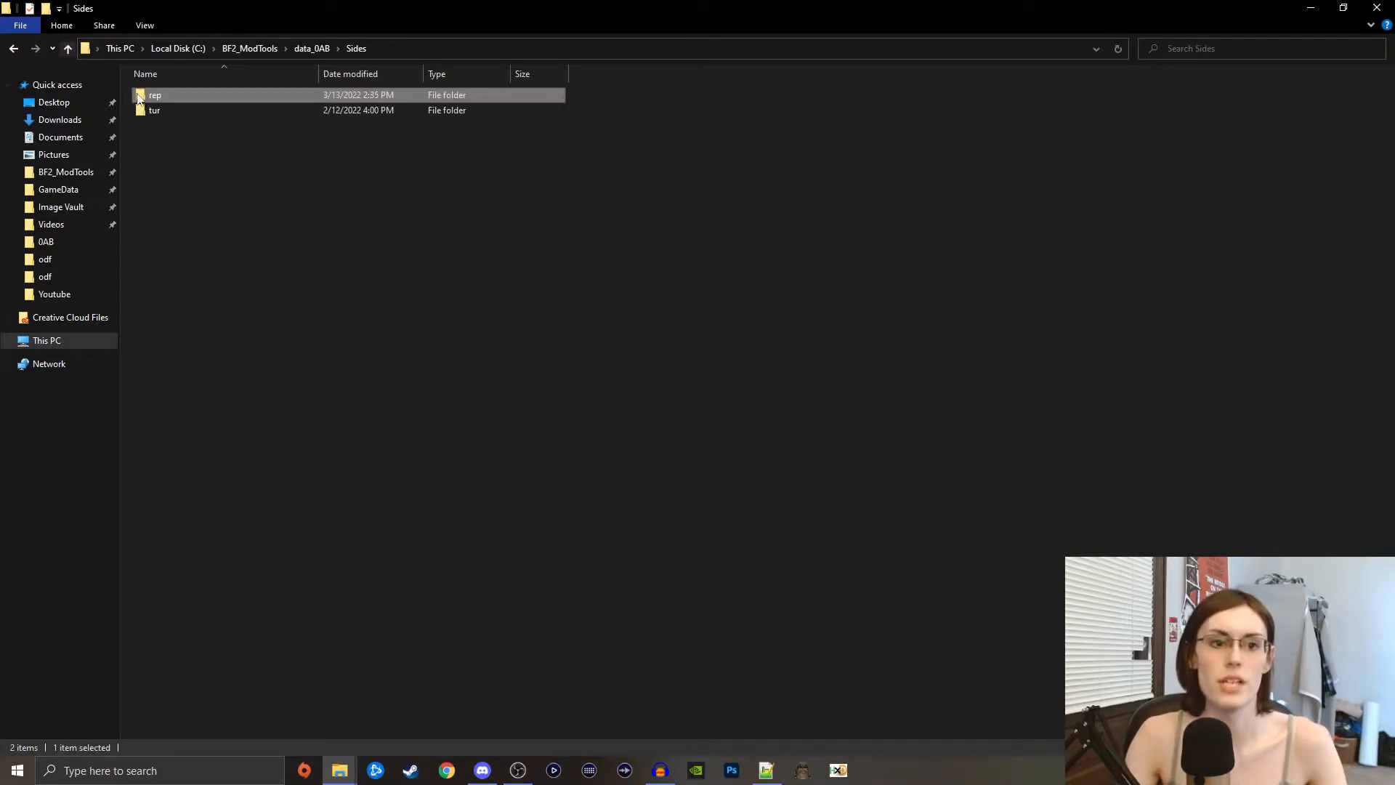
- Rename the copied tur request file in rep to rep.req and open it in Notepad++
double_click(152, 111)
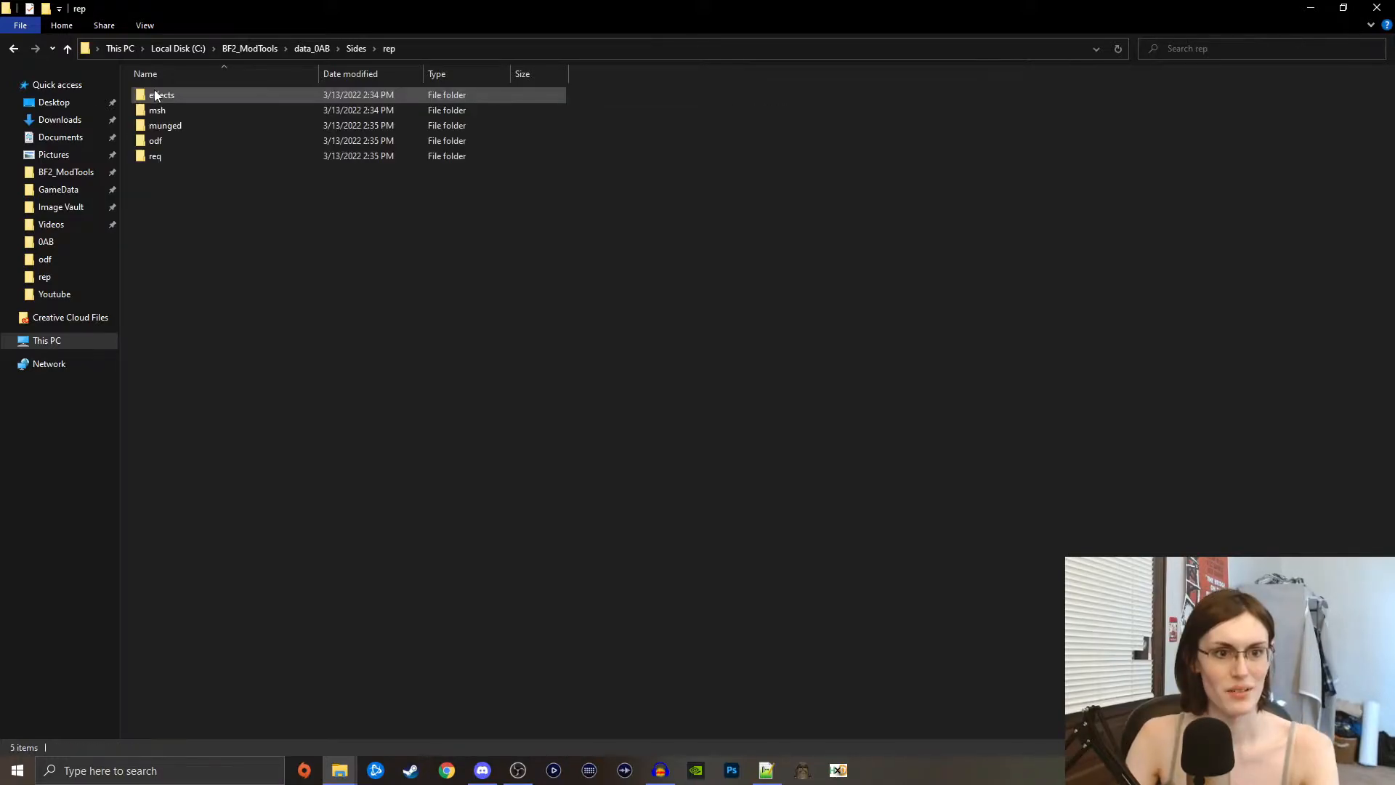
right_click(149, 172)
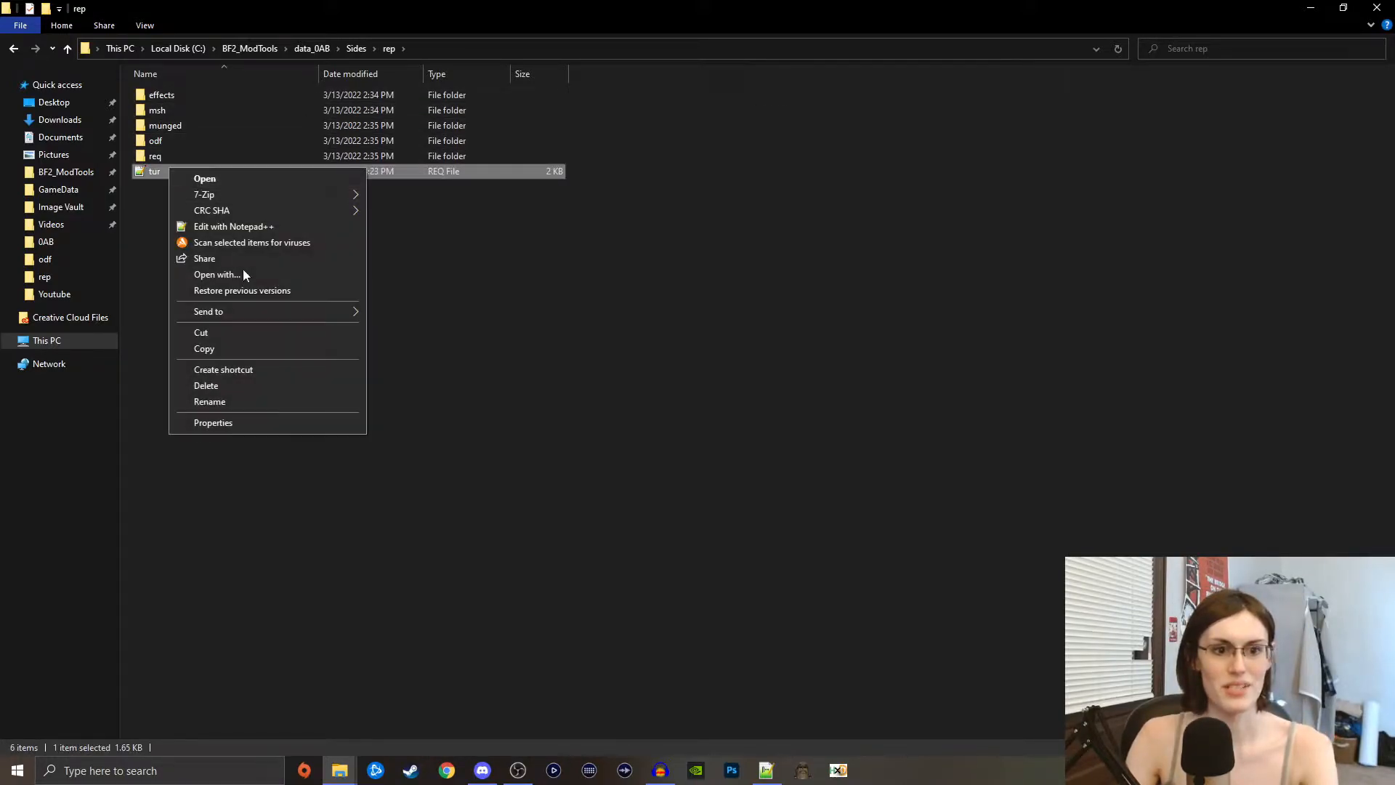
click(209, 401)
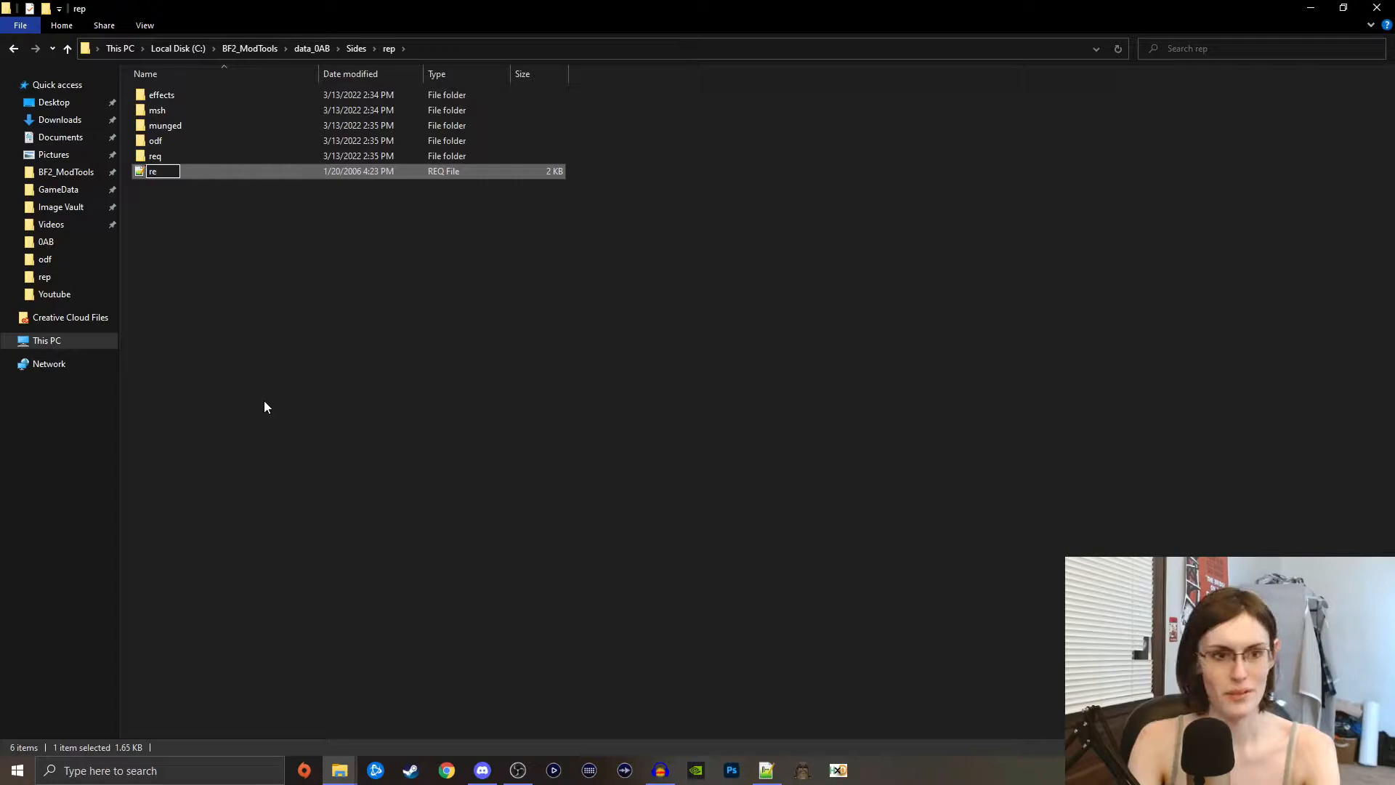
double_click(157, 171)
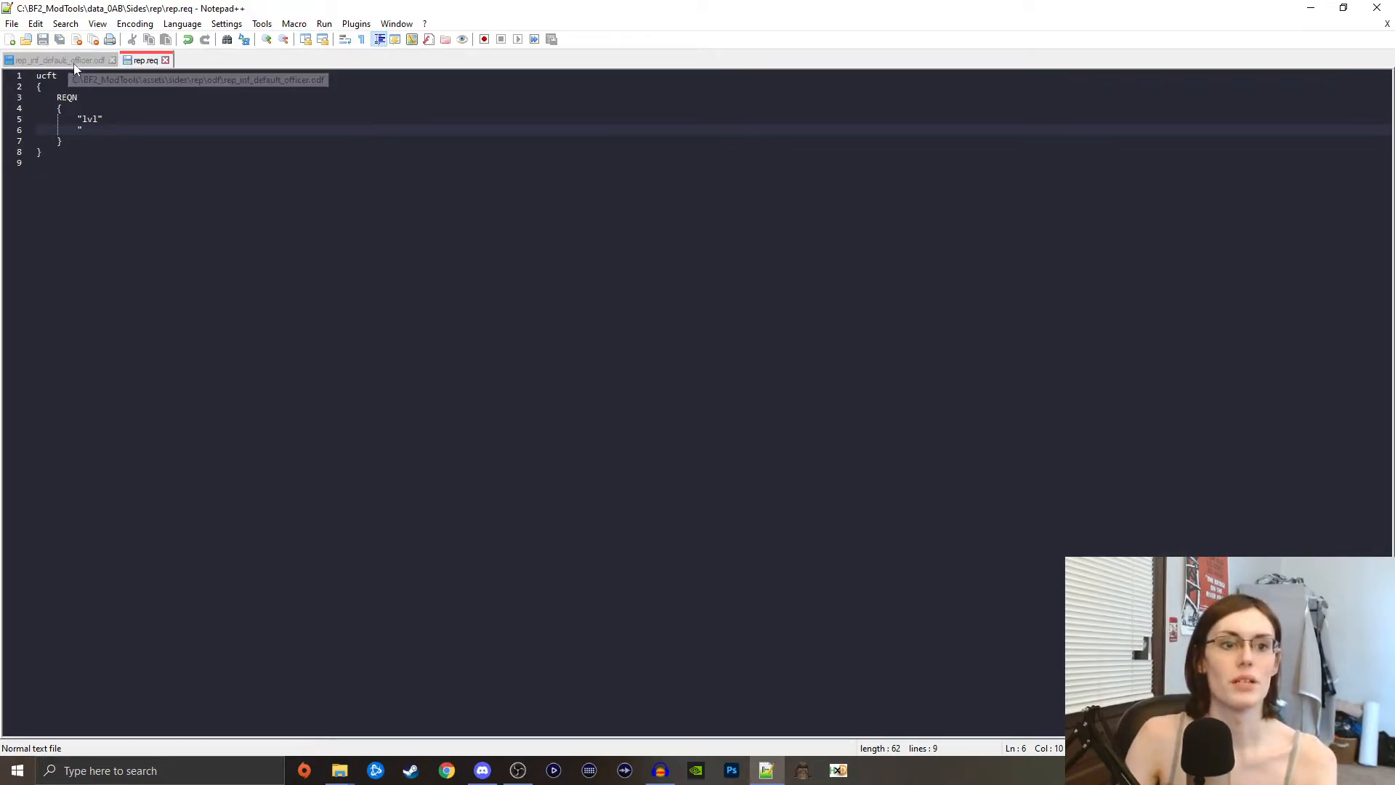
- Close the rep_inf_default_officer.odf file, leaving only rep.req open
click(110, 61)
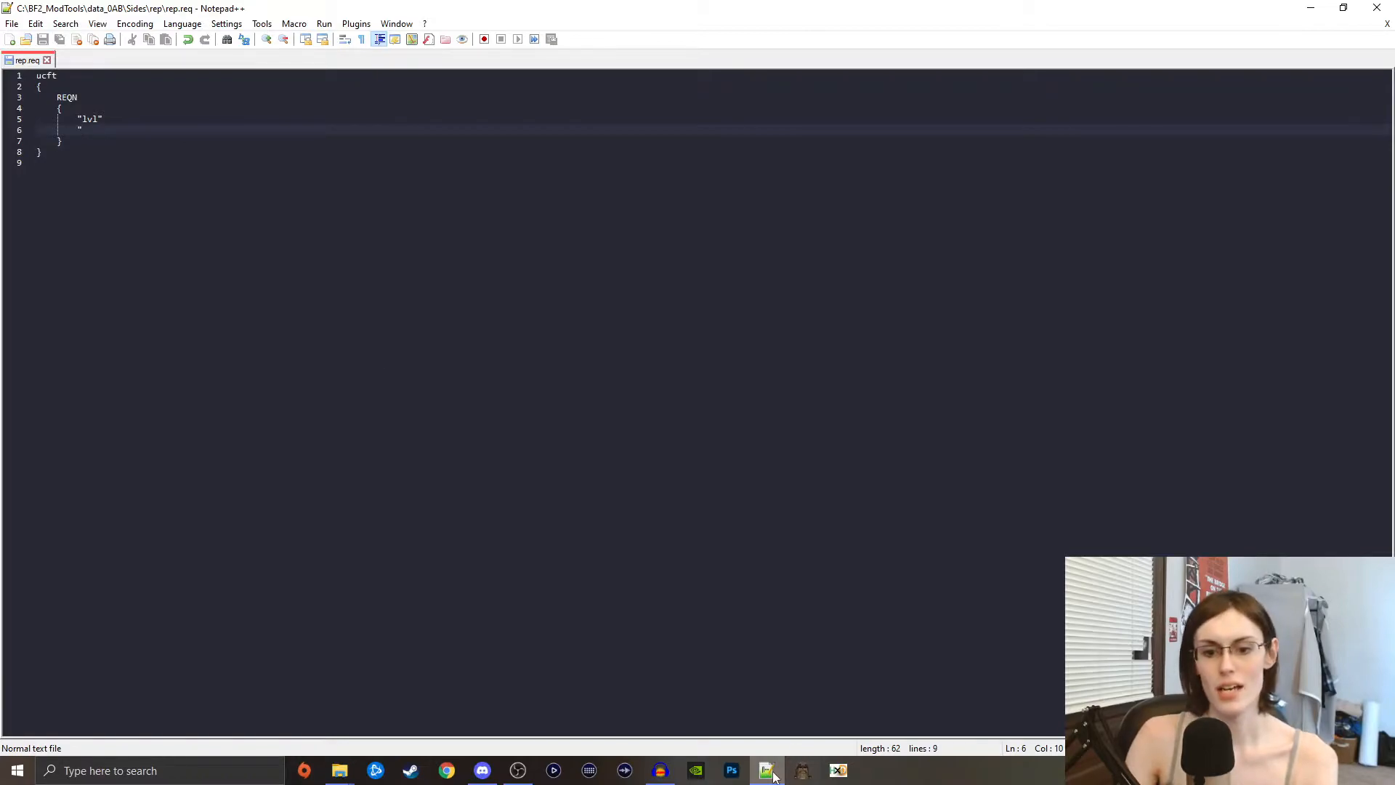
- Set Notepad++ aside and open rep's msh folder with the pasted Katarn clone files
click(340, 770)
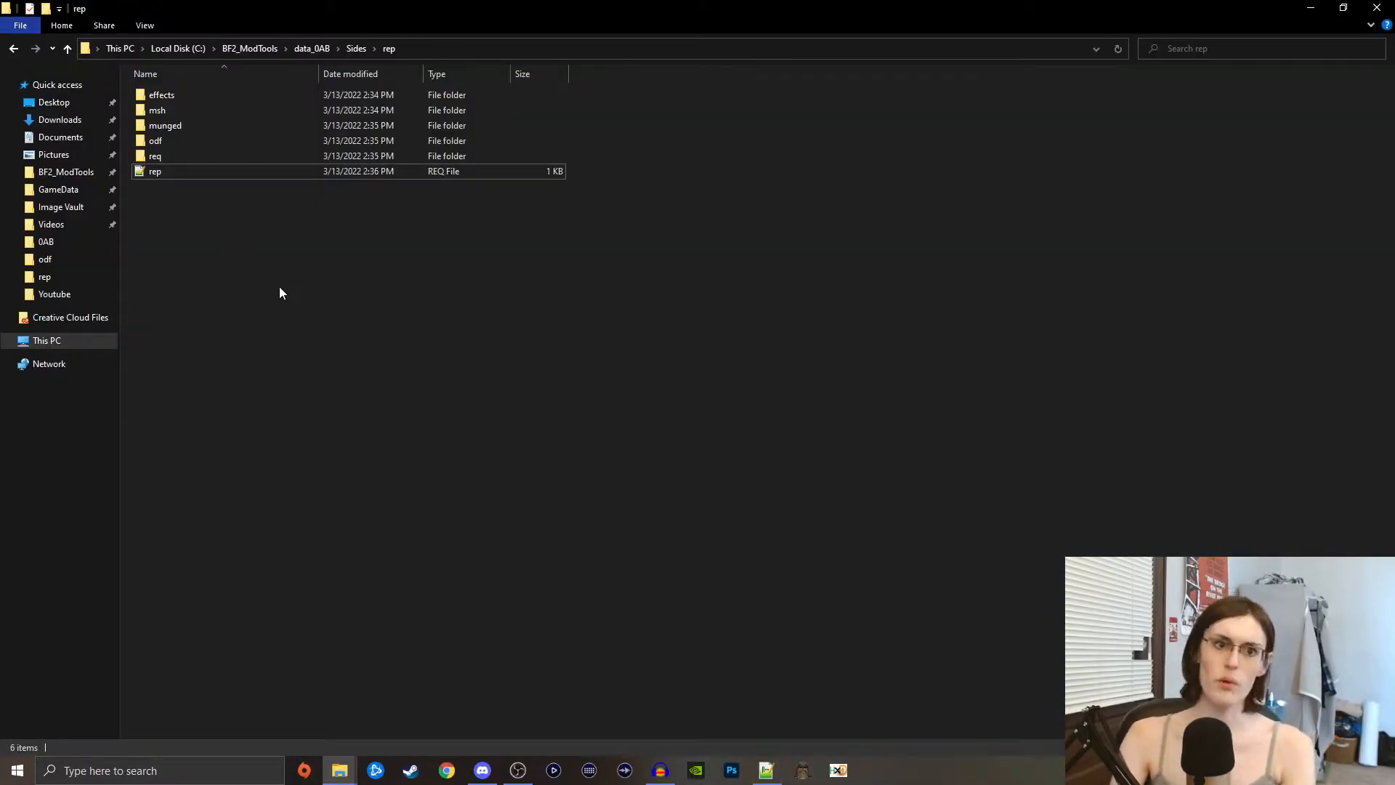
click(154, 155)
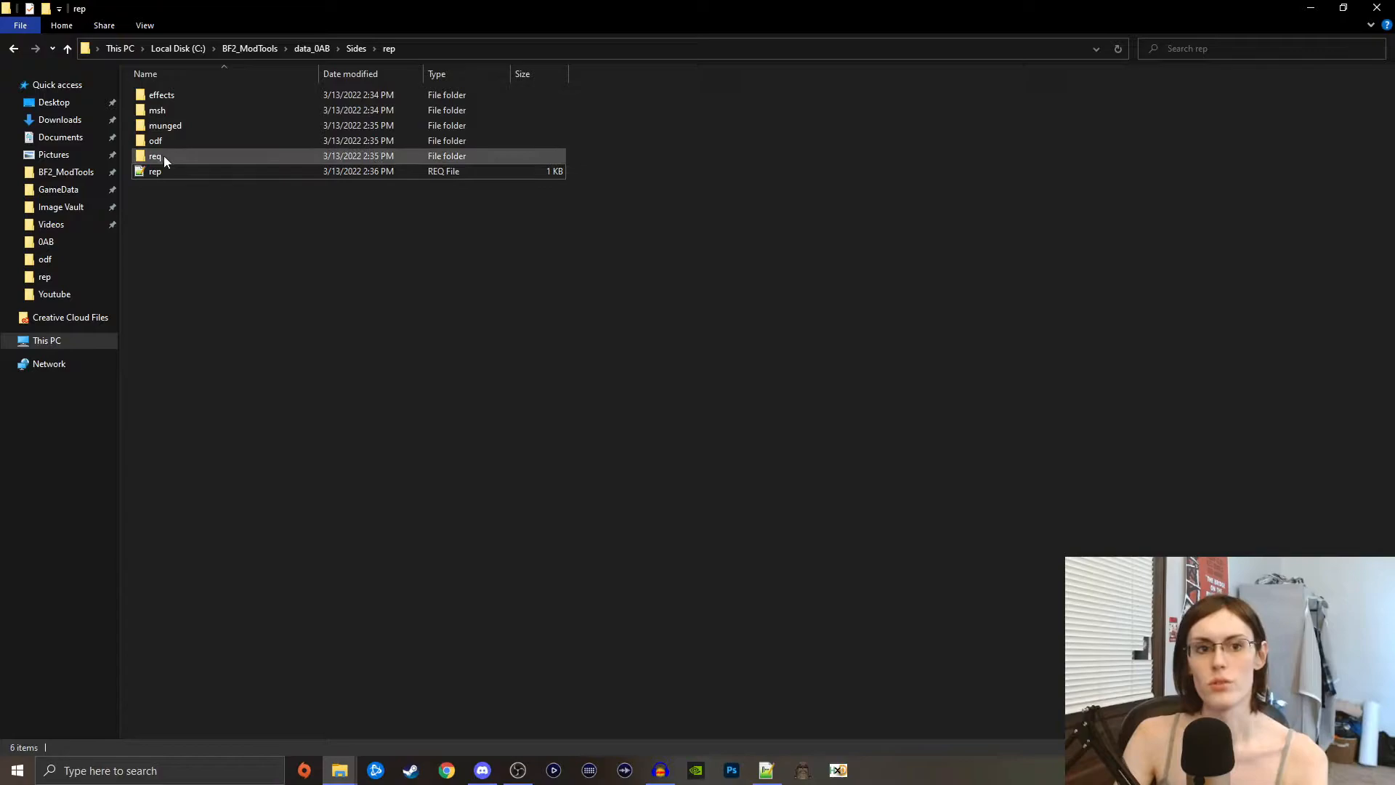
mouse_move(160, 116)
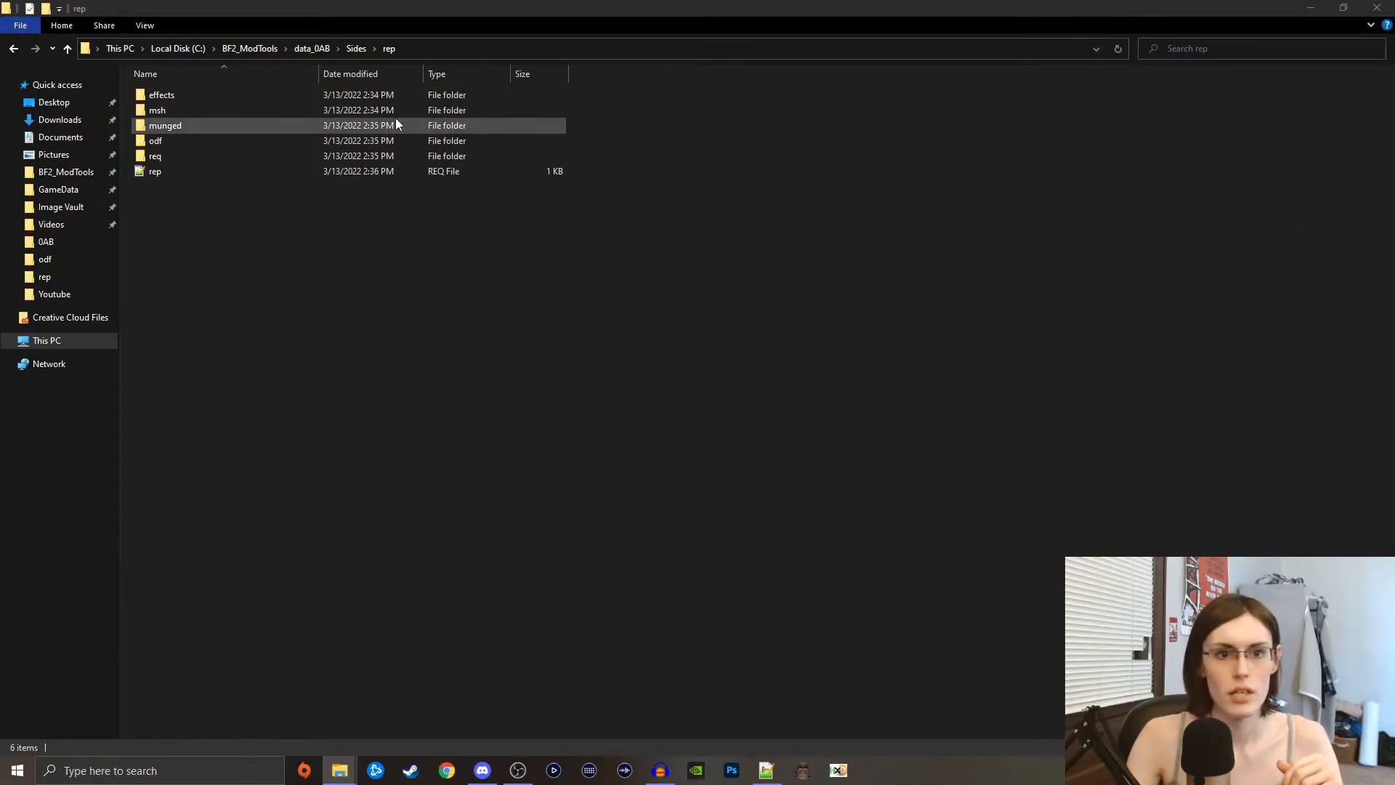
double_click(157, 110)
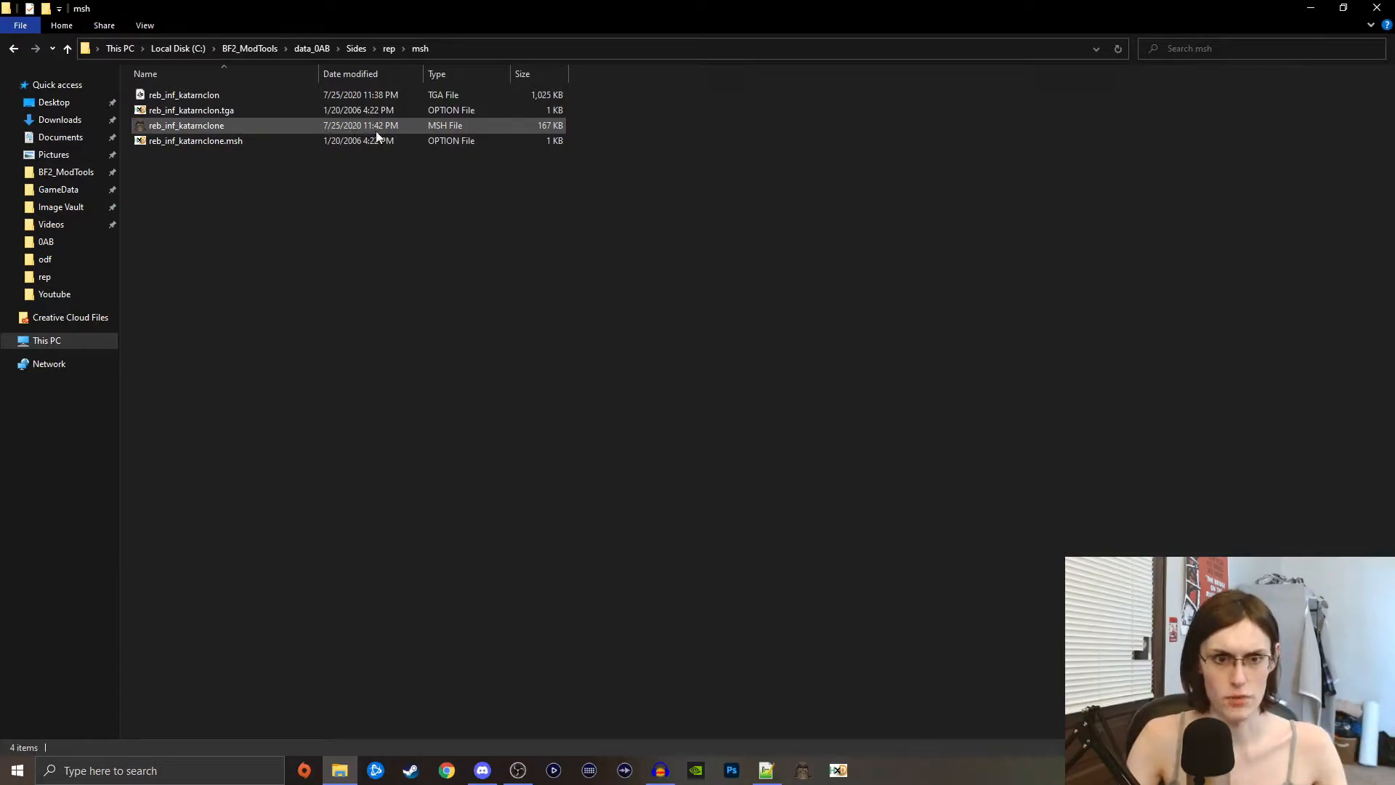
mouse_move(357, 137)
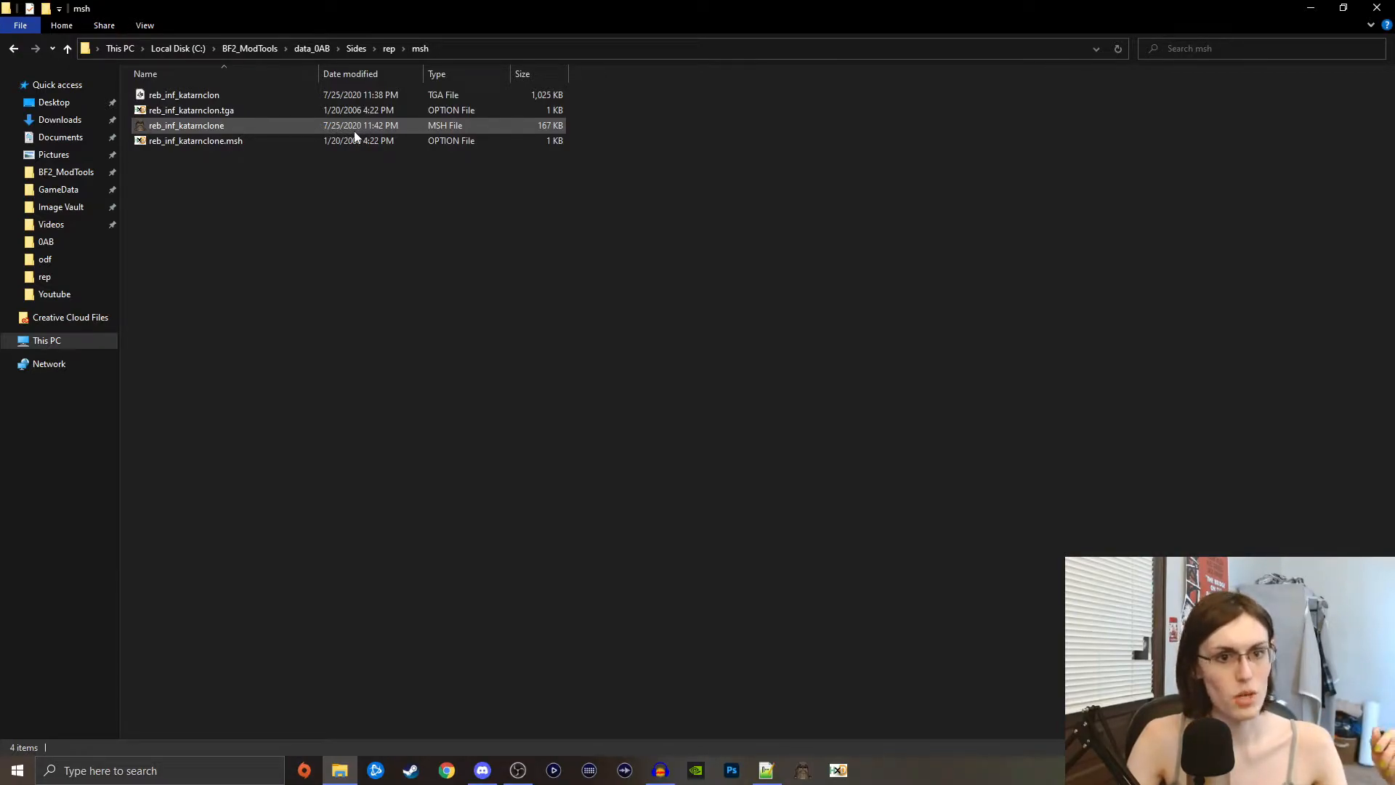
click(389, 183)
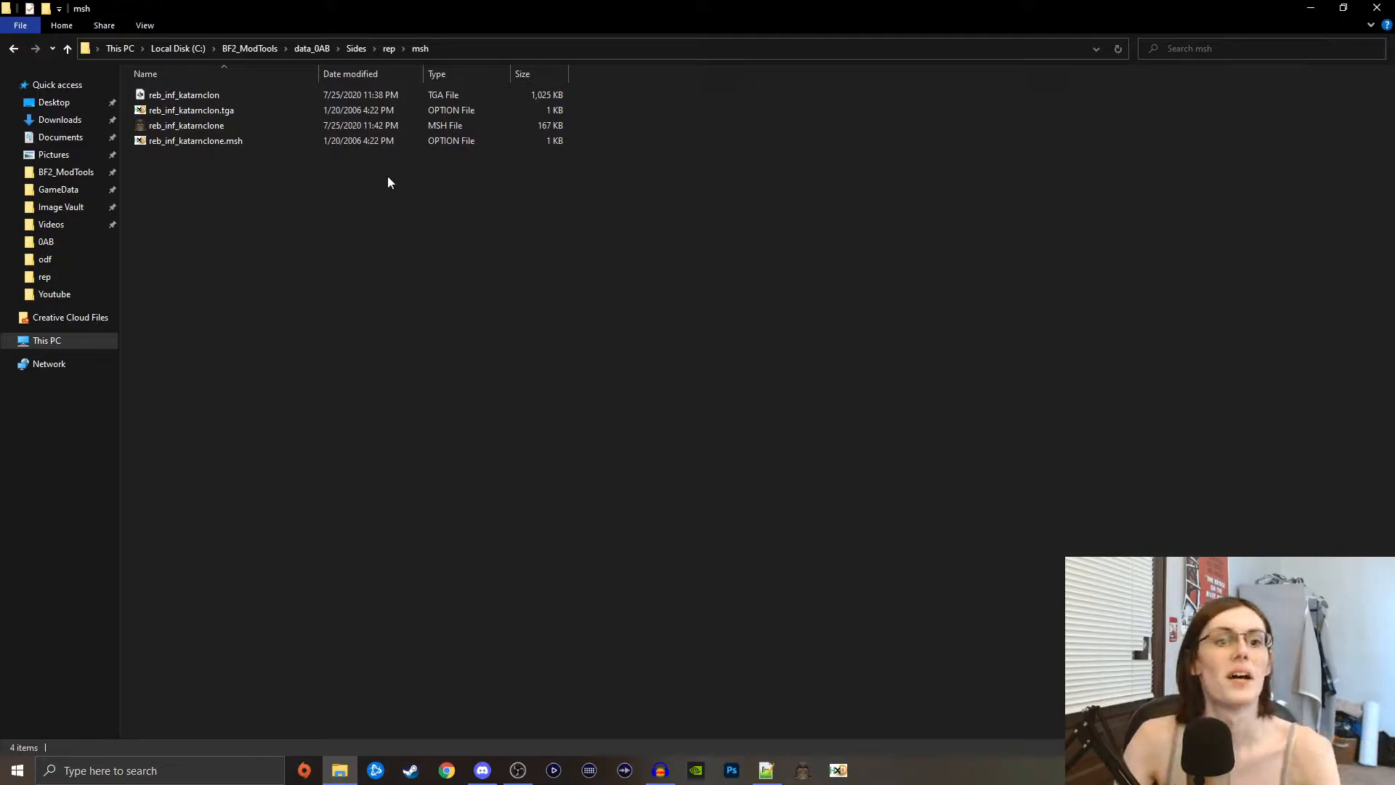
click(186, 125)
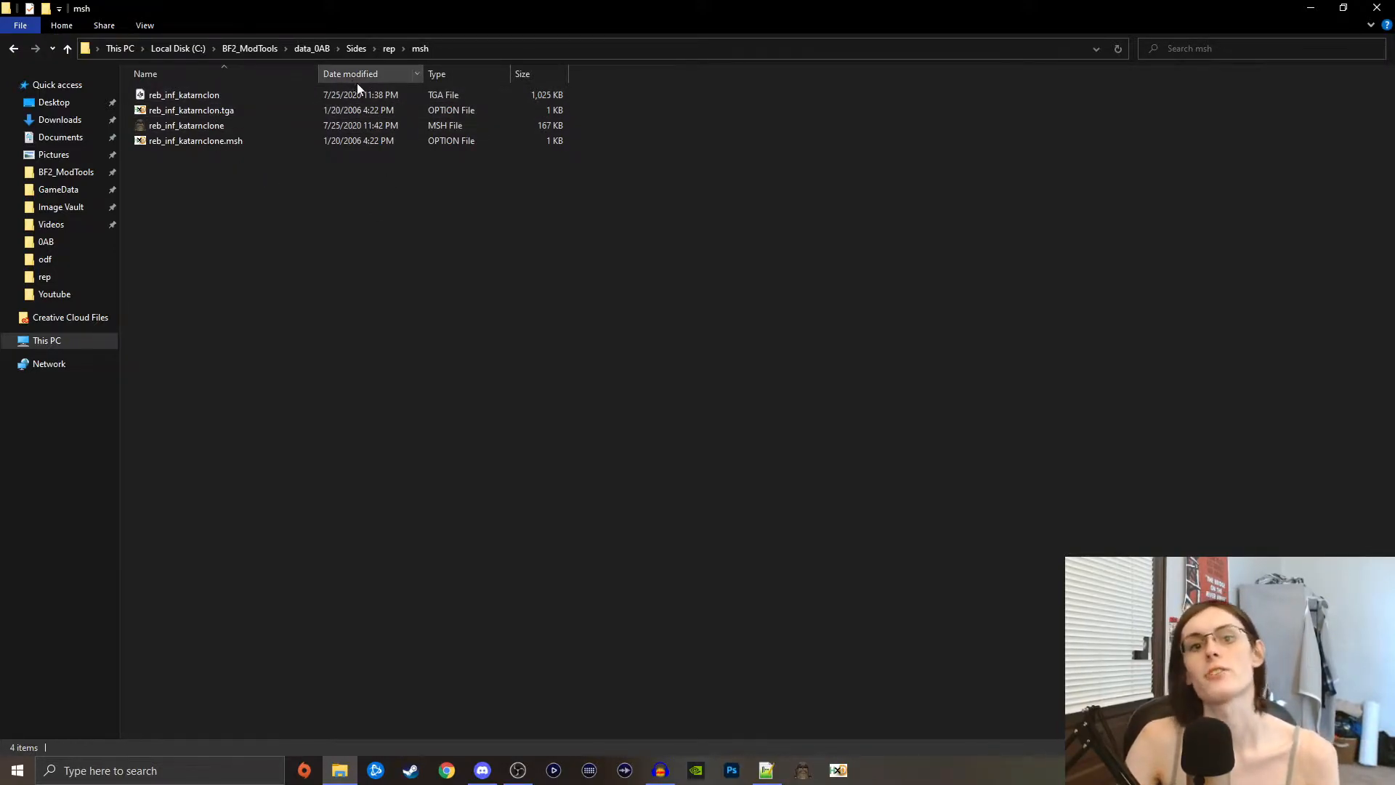
click(182, 95)
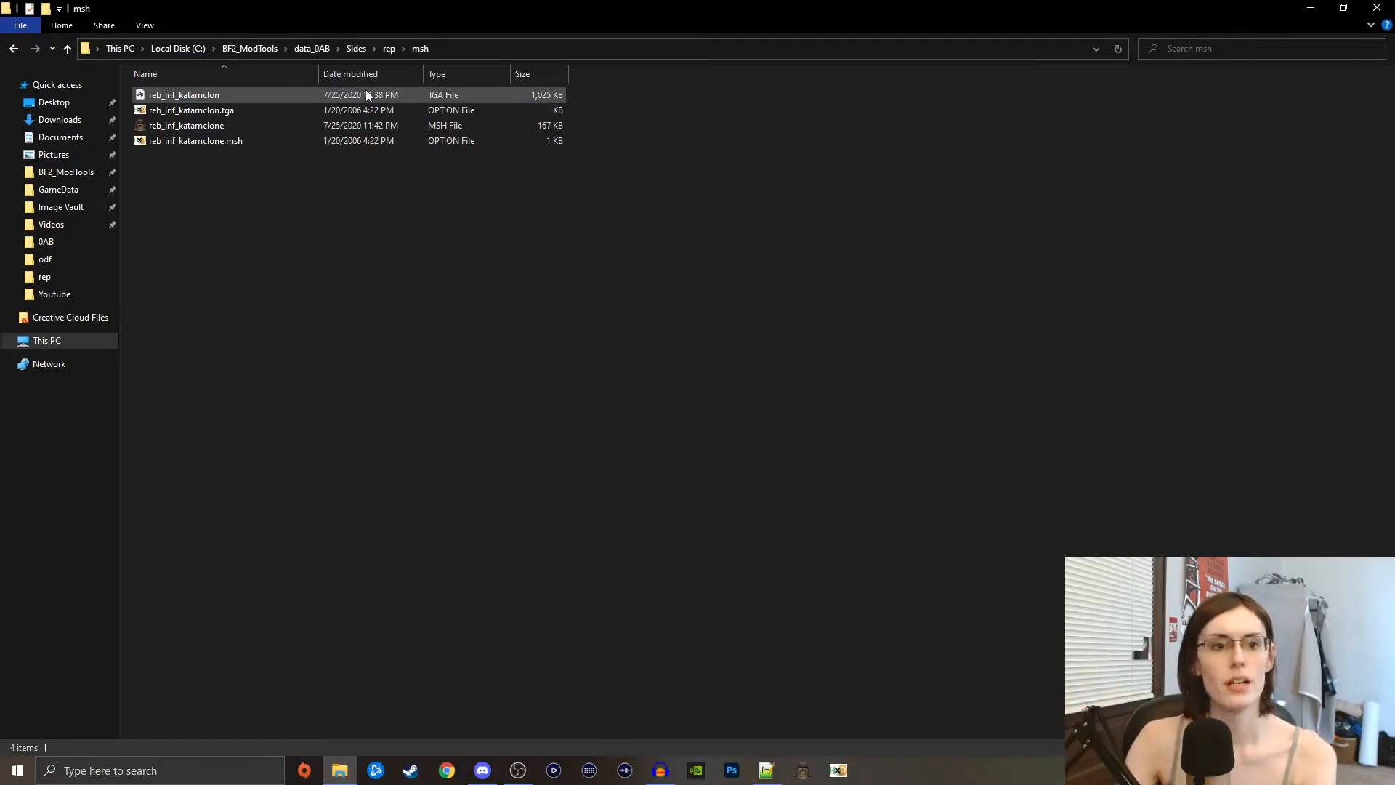
- Check the katarnclon texture, mesh and .msh option files, then return to Sides
click(183, 94)
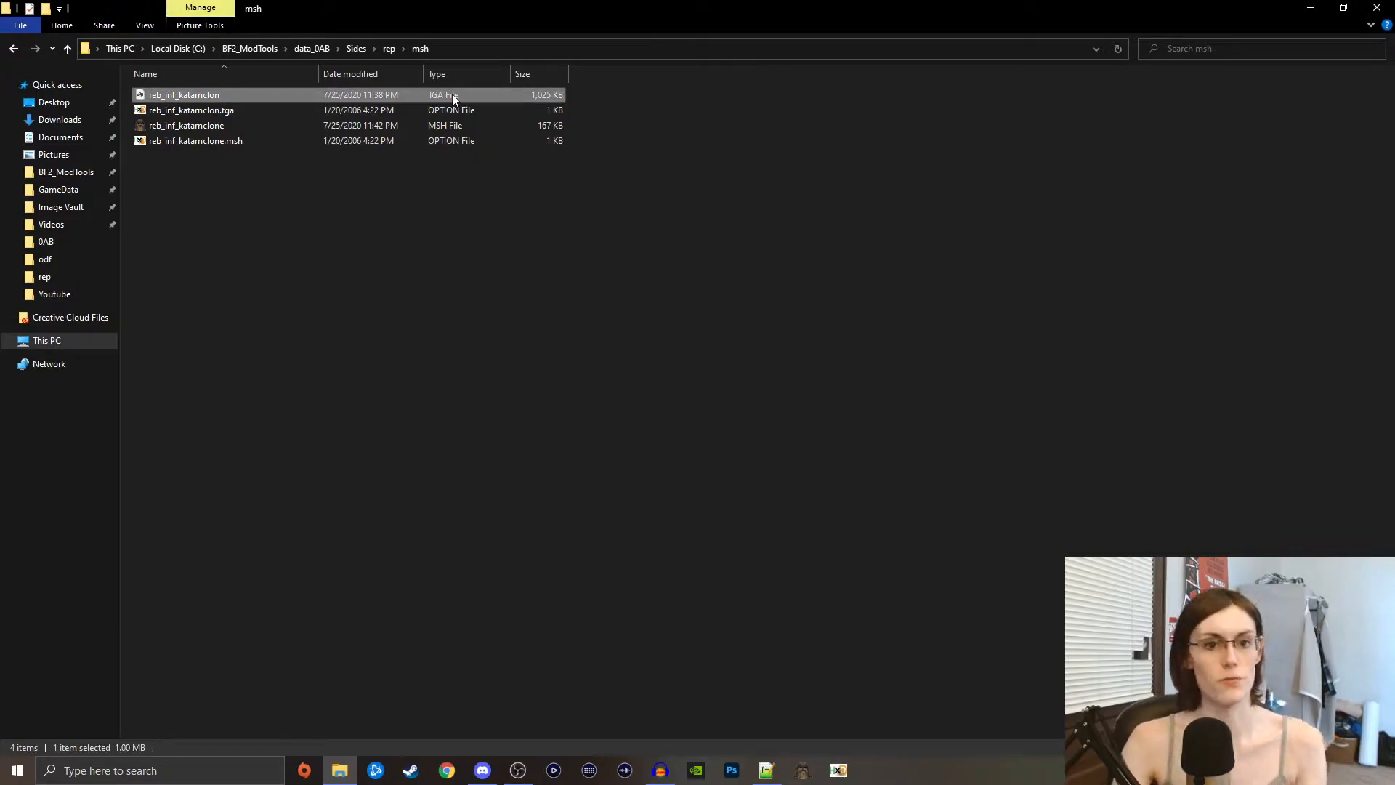
click(186, 125)
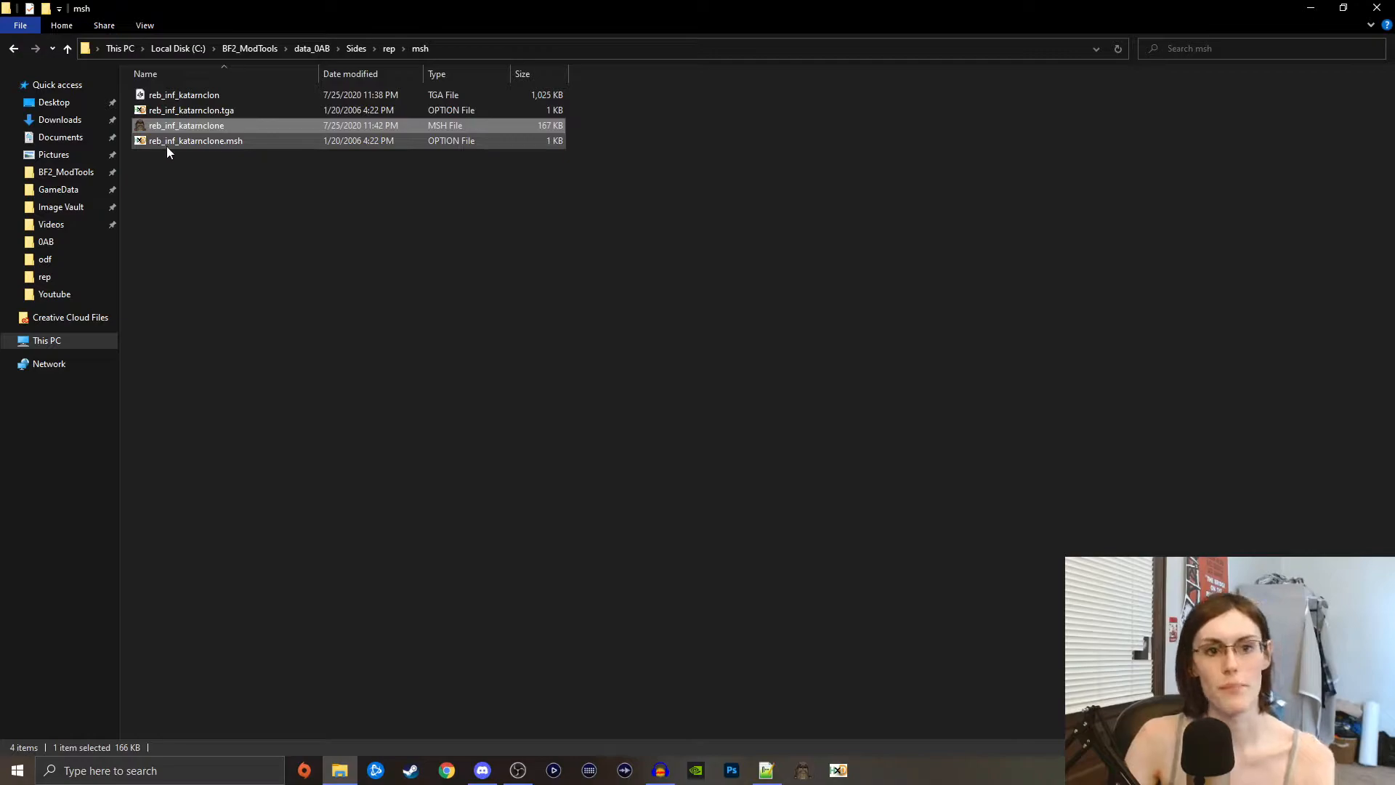
mouse_move(191, 149)
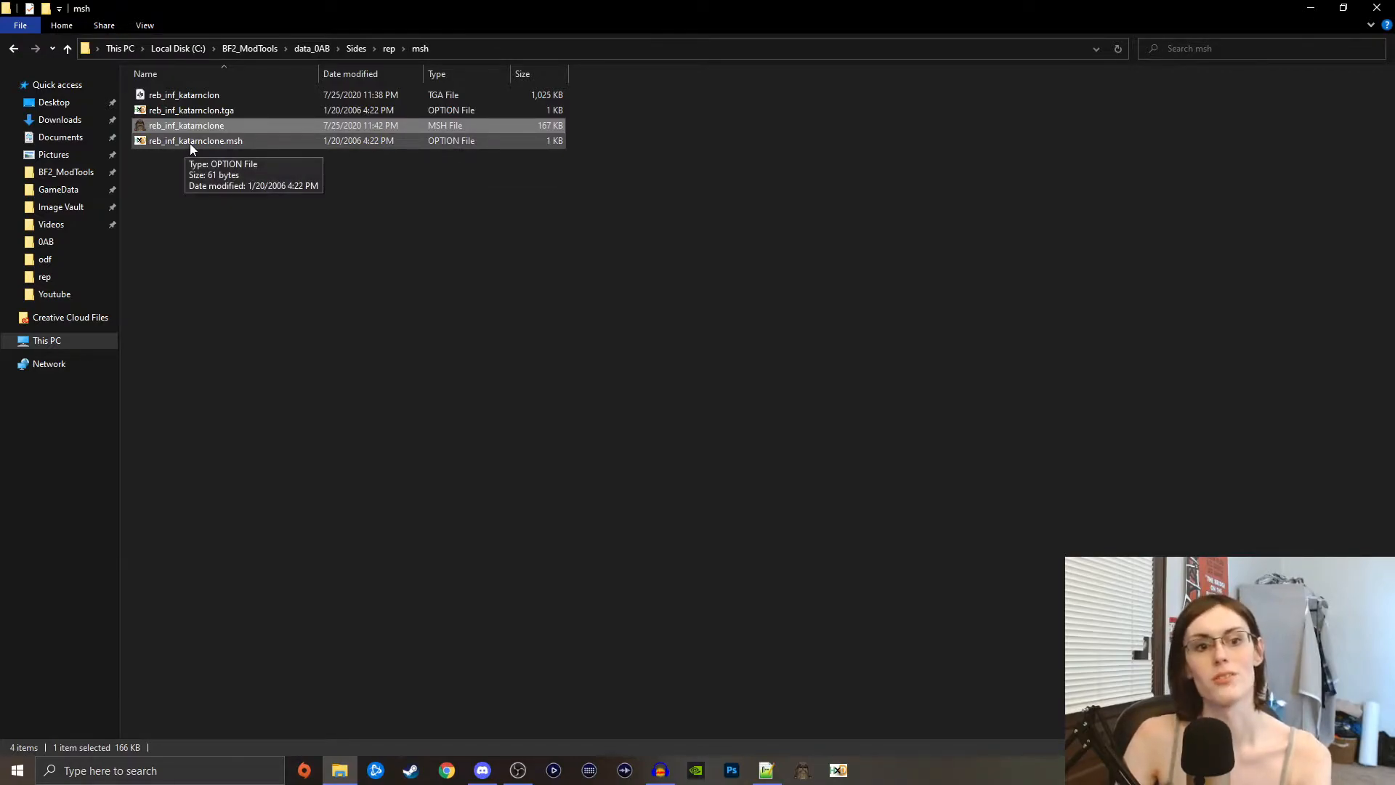
click(193, 141)
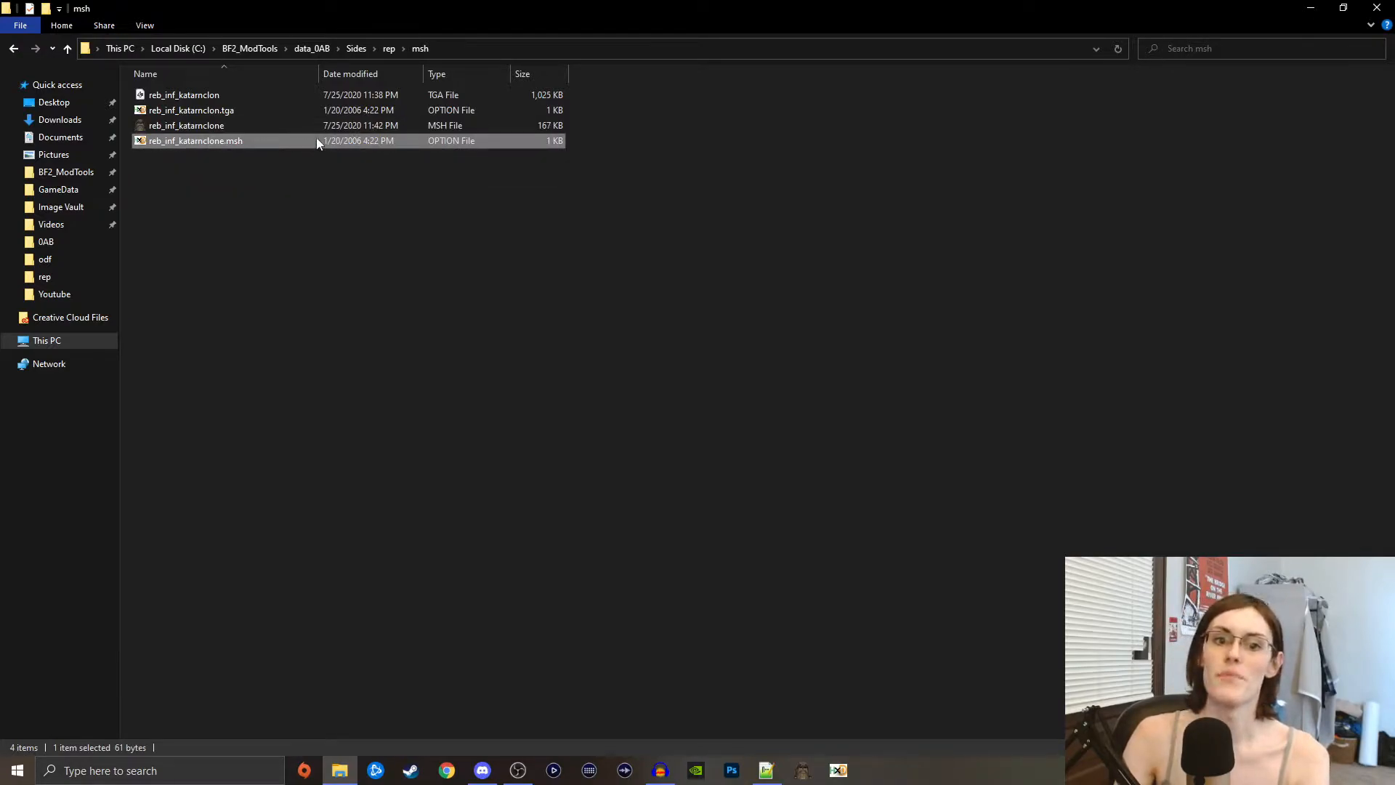
mouse_move(430, 146)
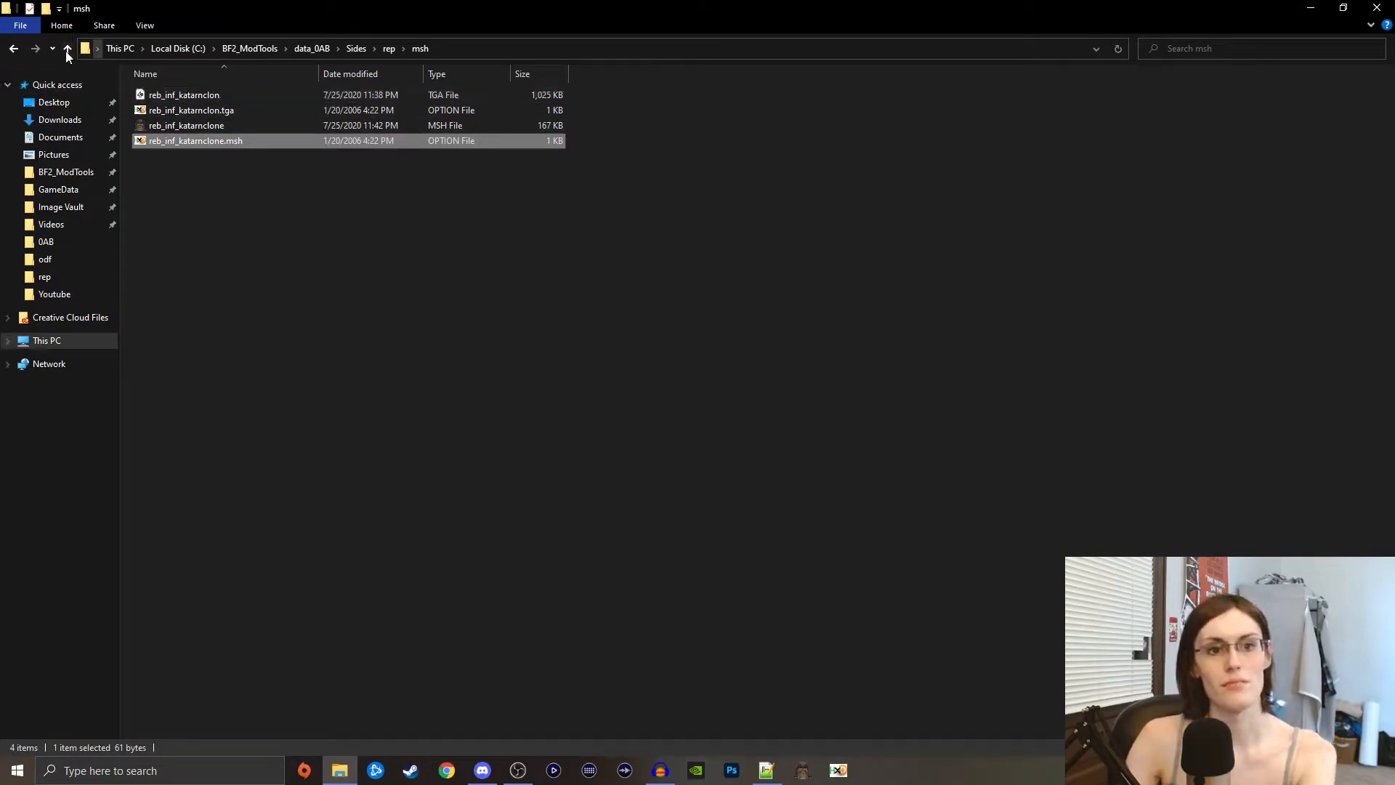
click(69, 48)
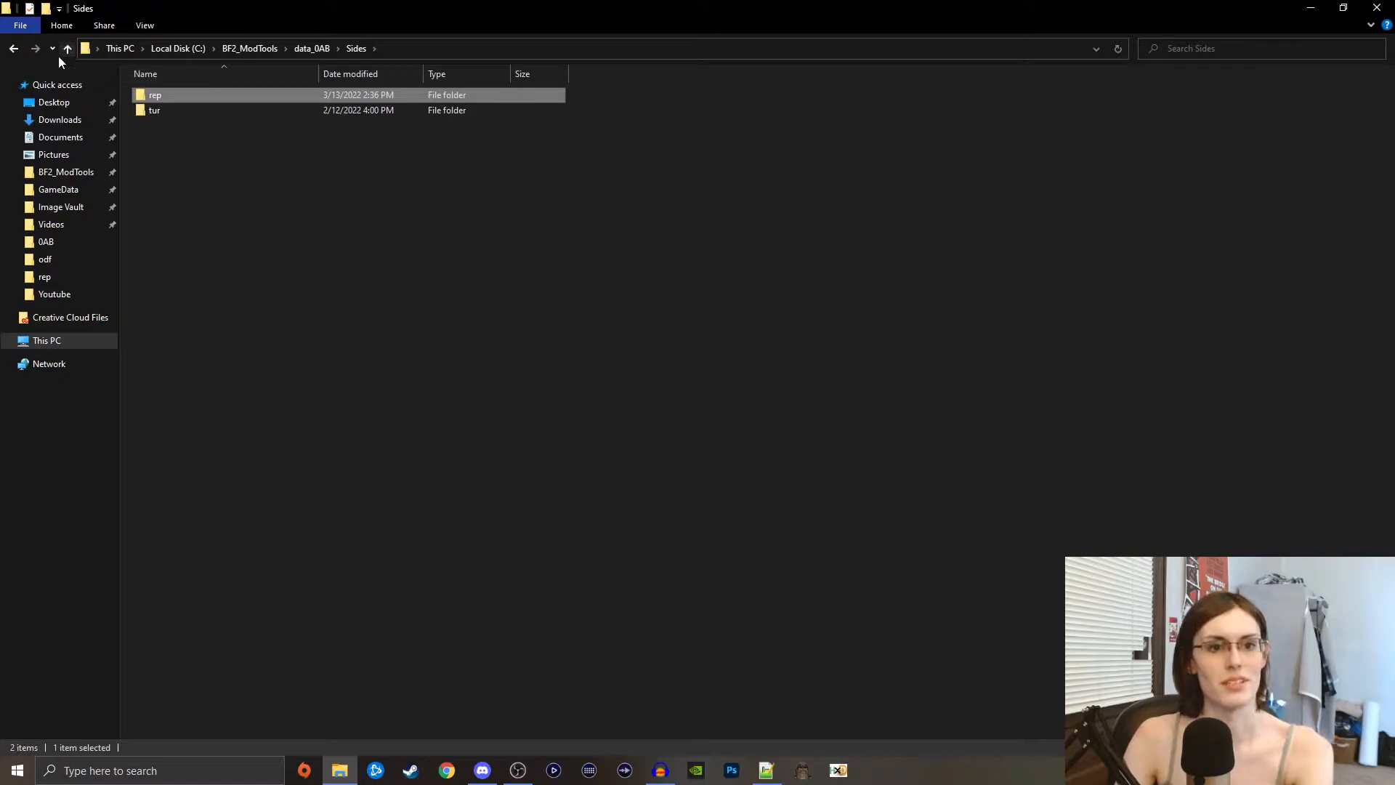
- Find rep_inf_ep2_rifleman in the stock assets rep odf folder and copy it
double_click(154, 94)
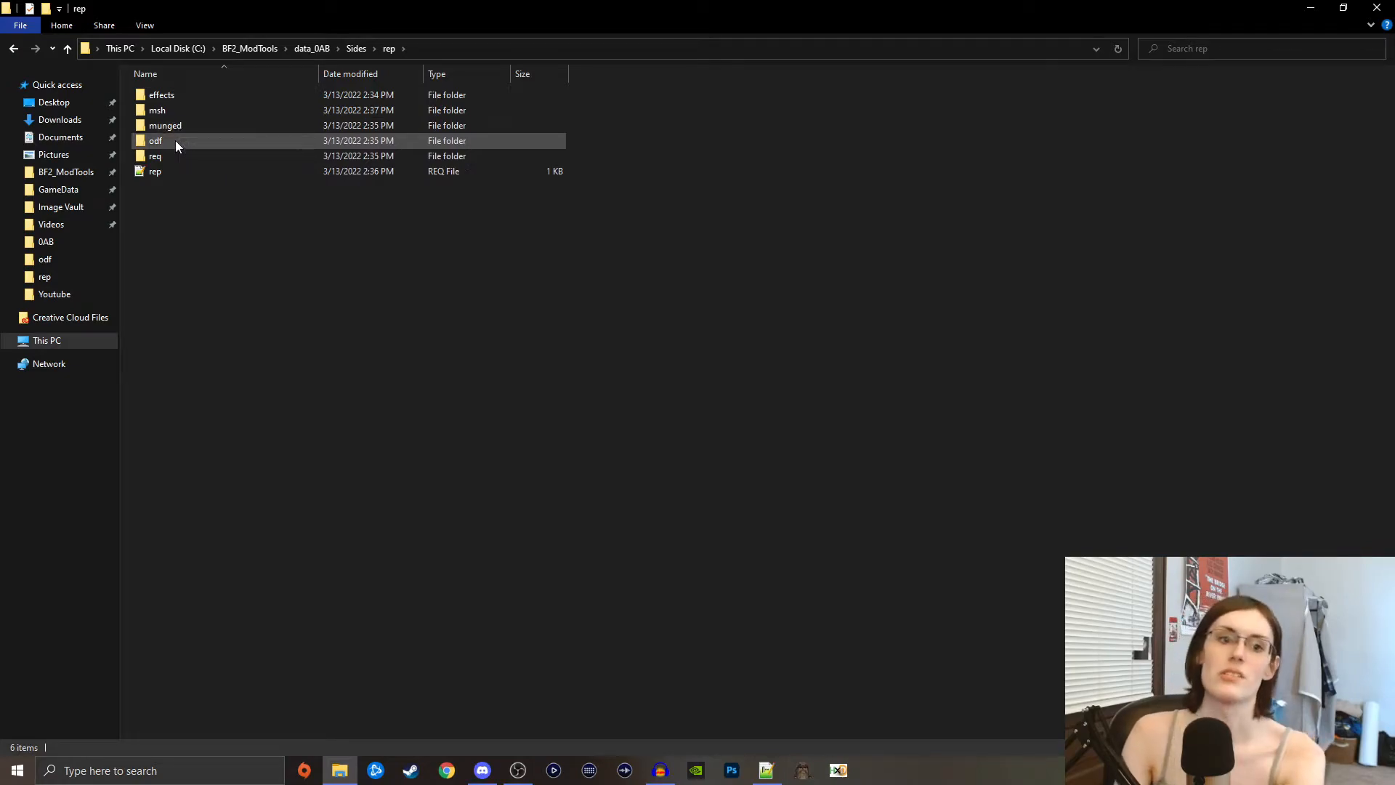
mouse_move(172, 155)
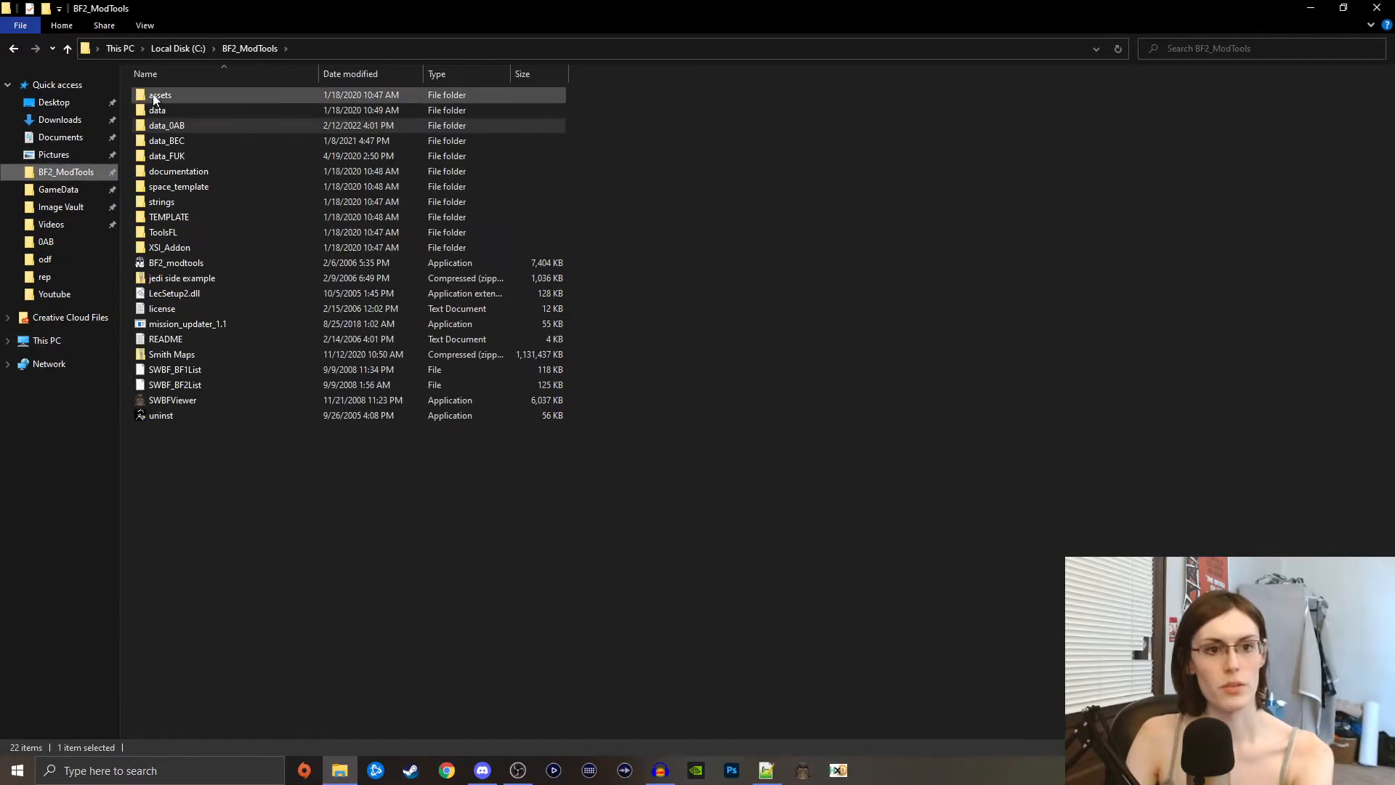
double_click(160, 95)
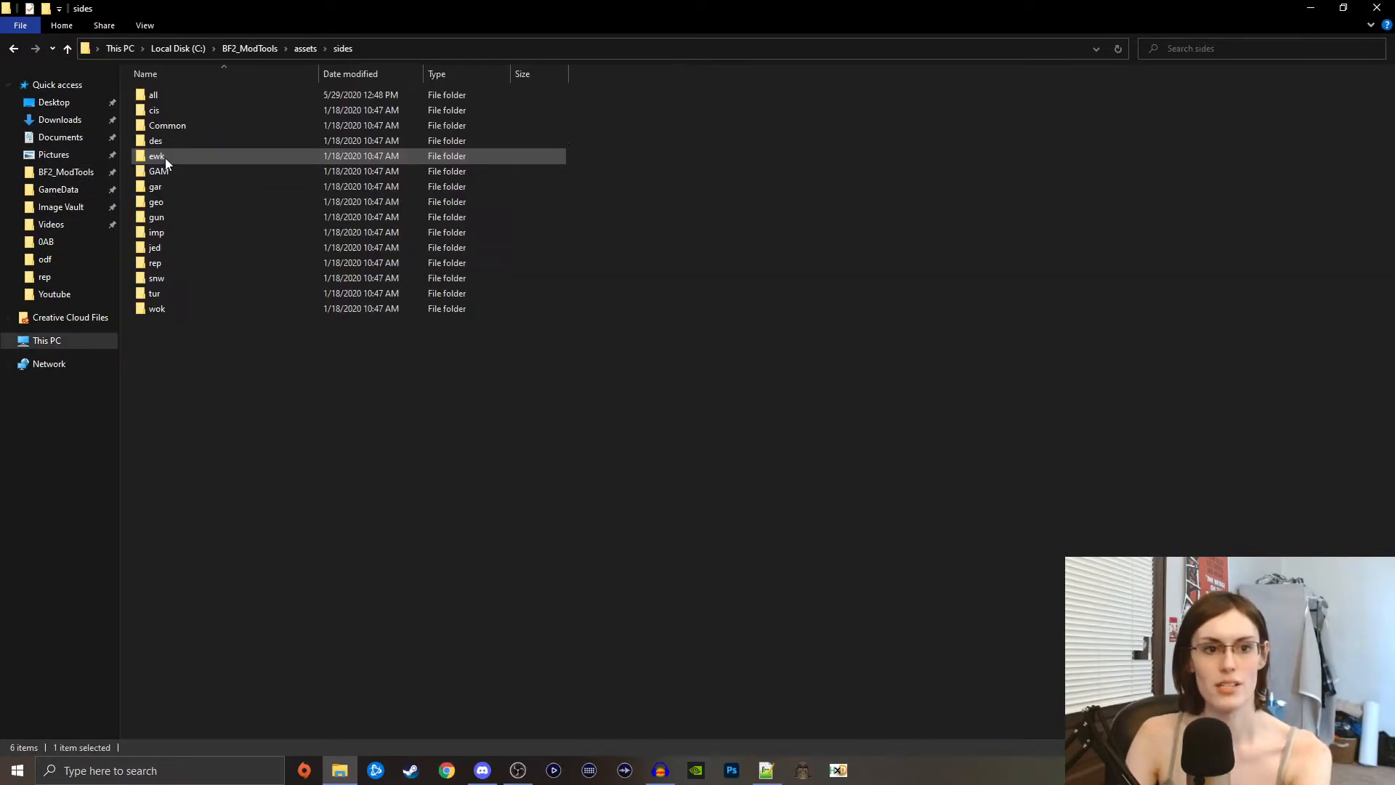
double_click(154, 261)
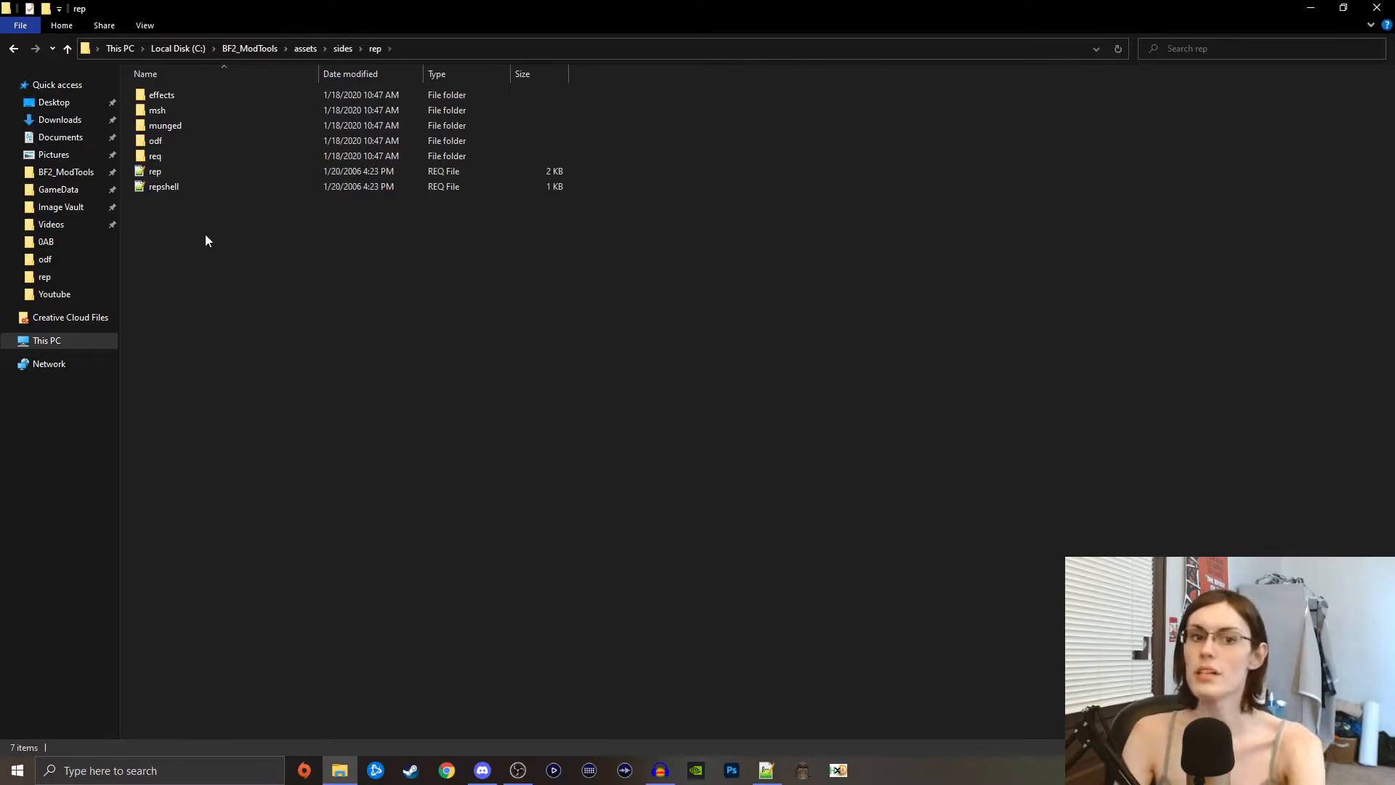
double_click(154, 141)
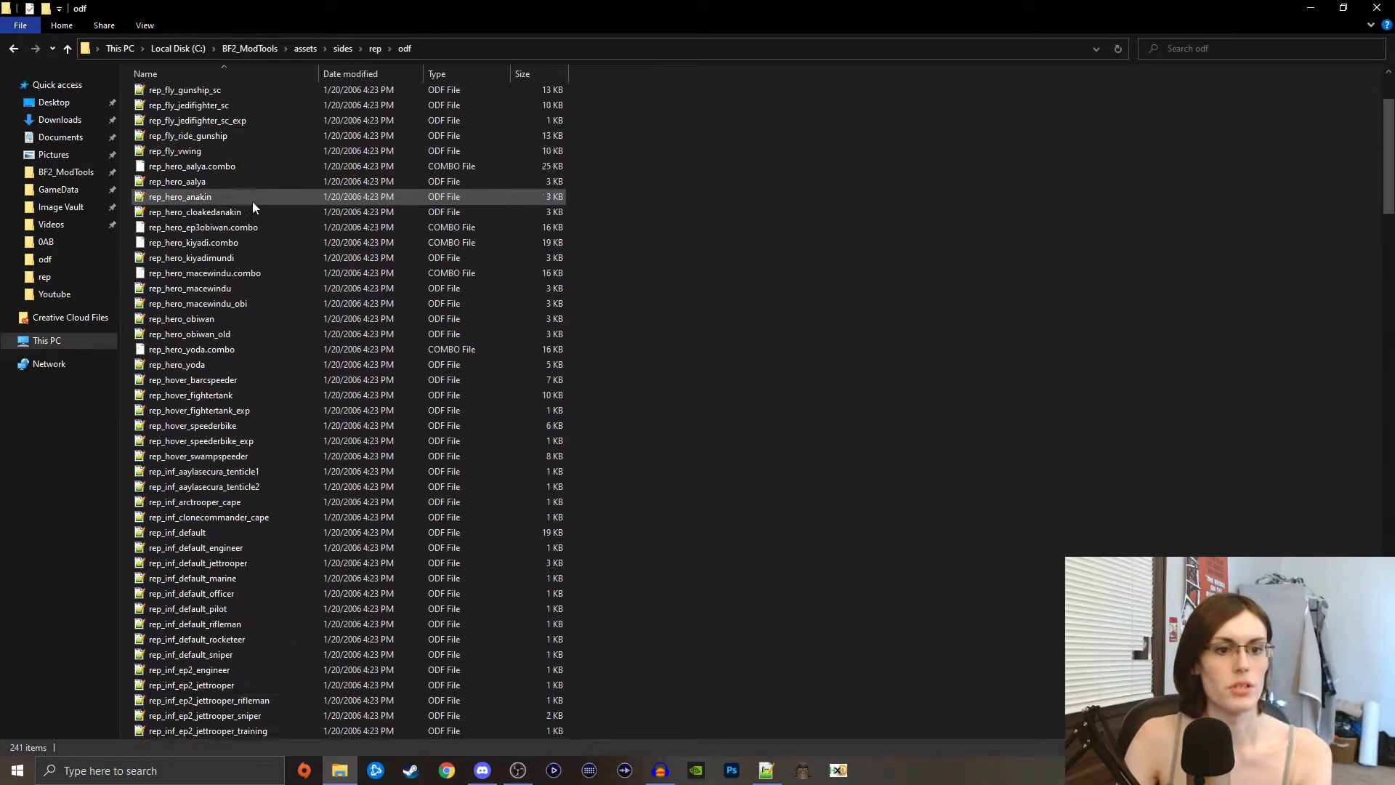
scroll(down, 3)
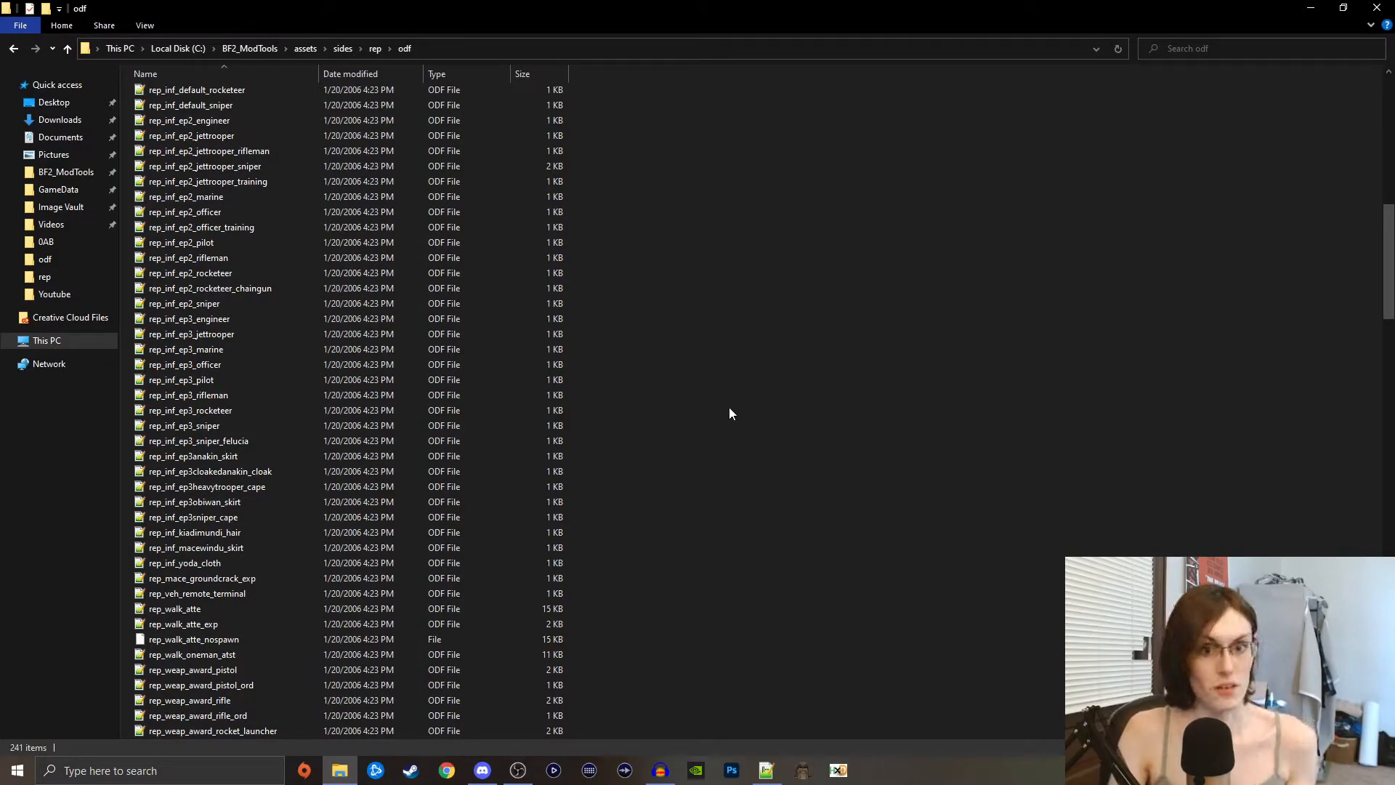
mouse_move(468, 332)
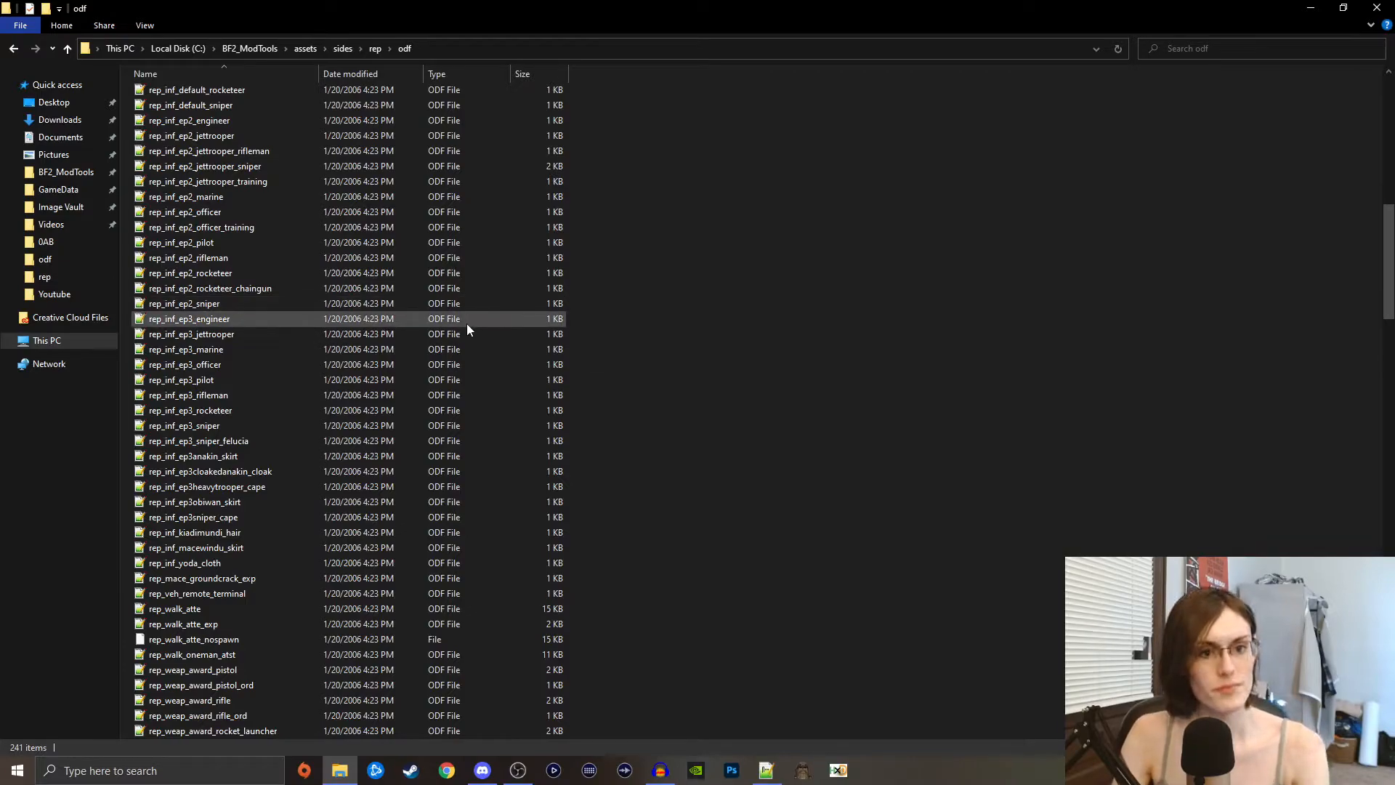
scroll(up, 3)
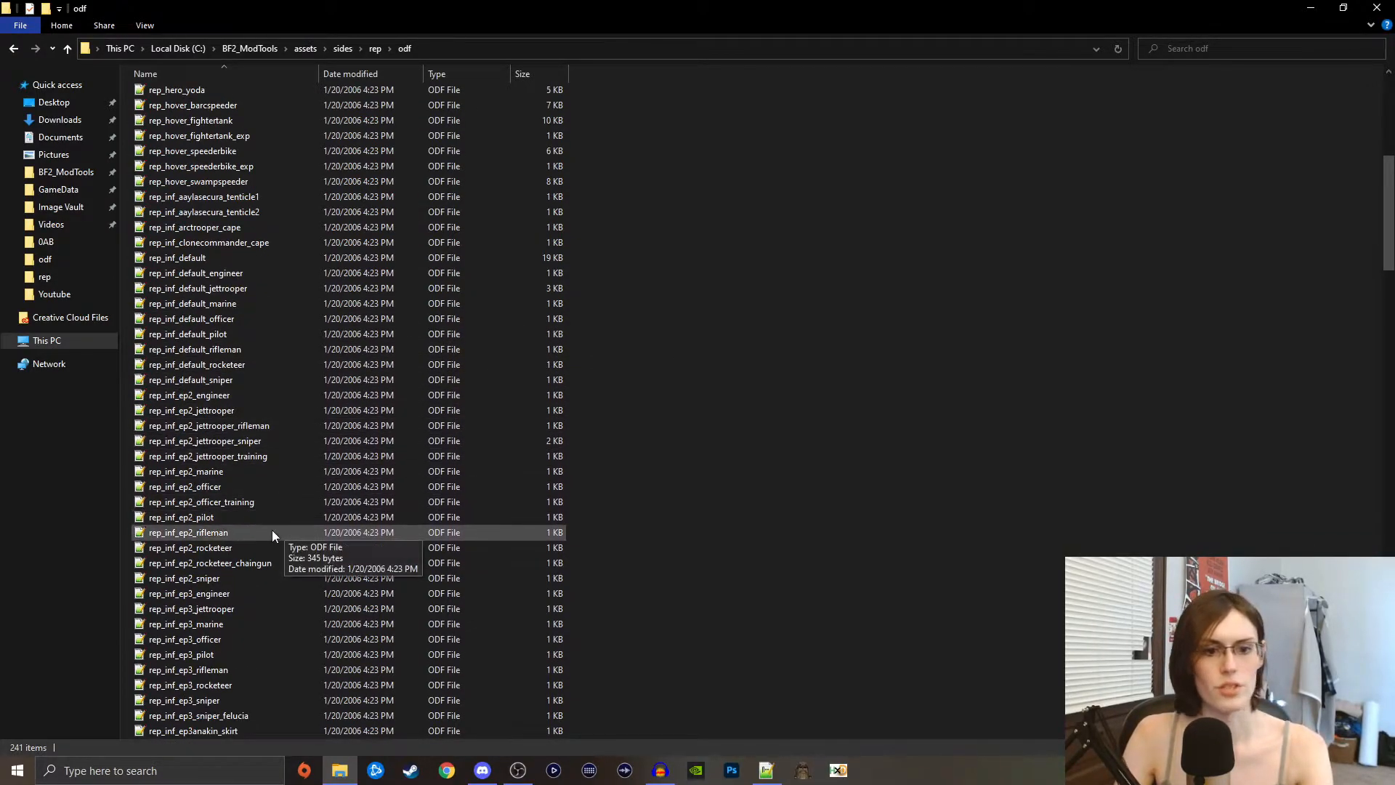
click(188, 532)
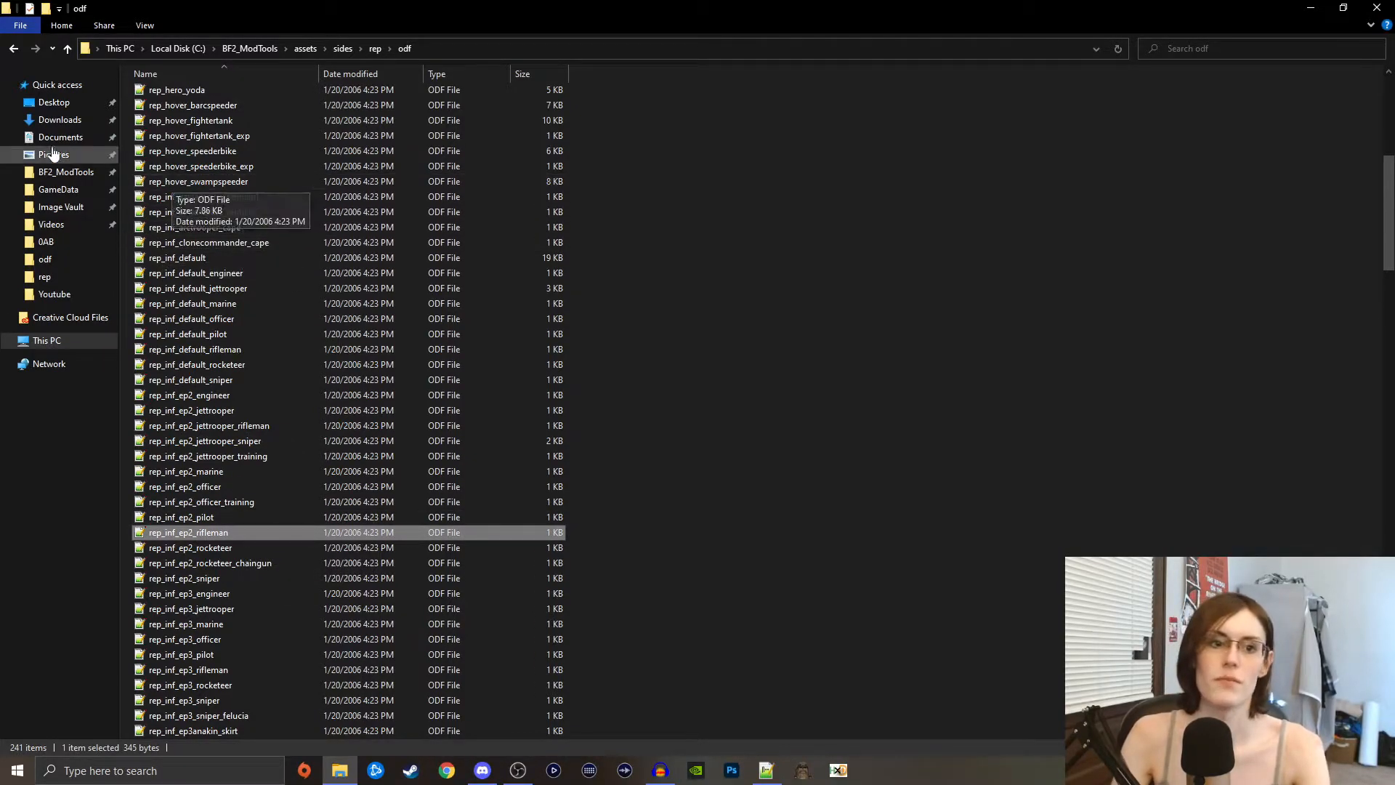
- Paste it into data_0AB\Sides\rep\odf and rename the copy rep_inf_katarnclone
click(46, 241)
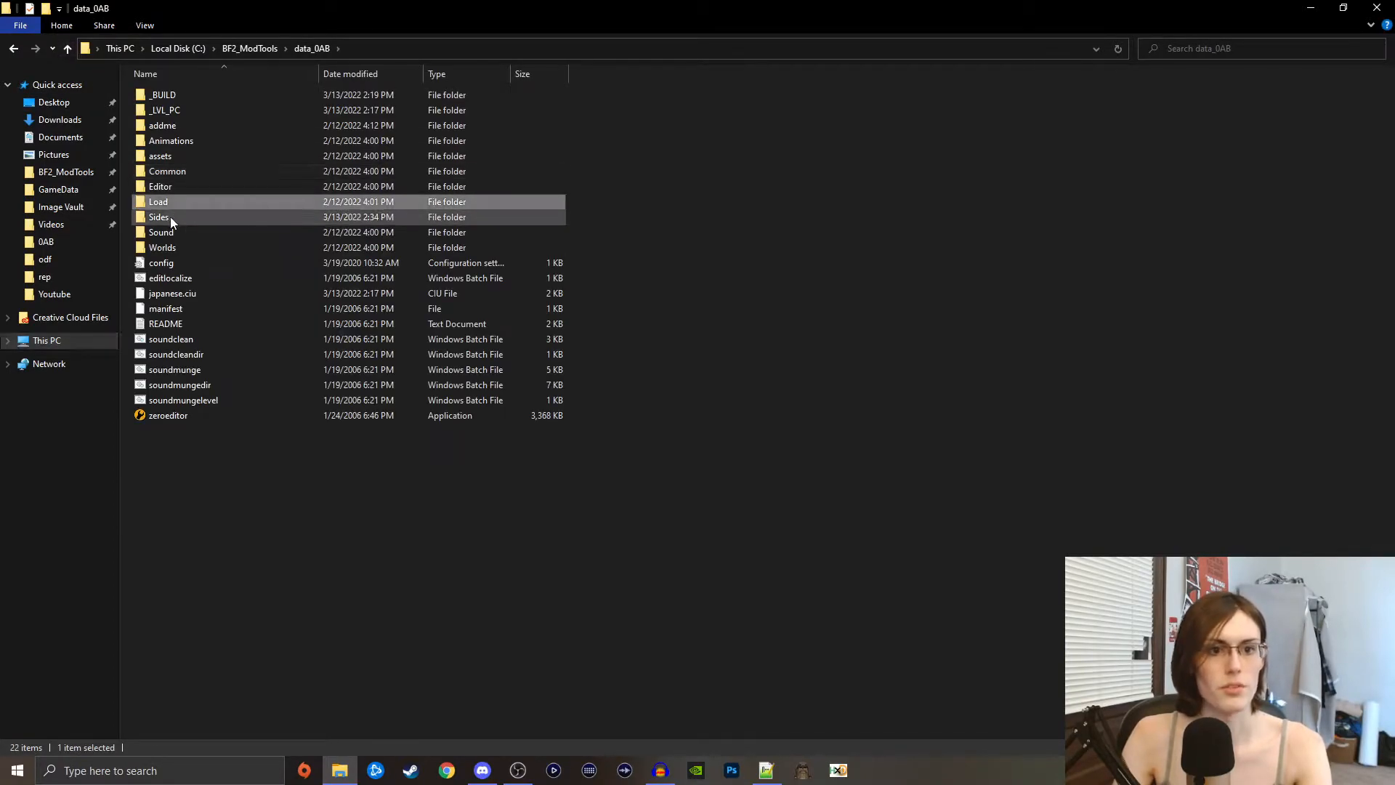
double_click(158, 216)
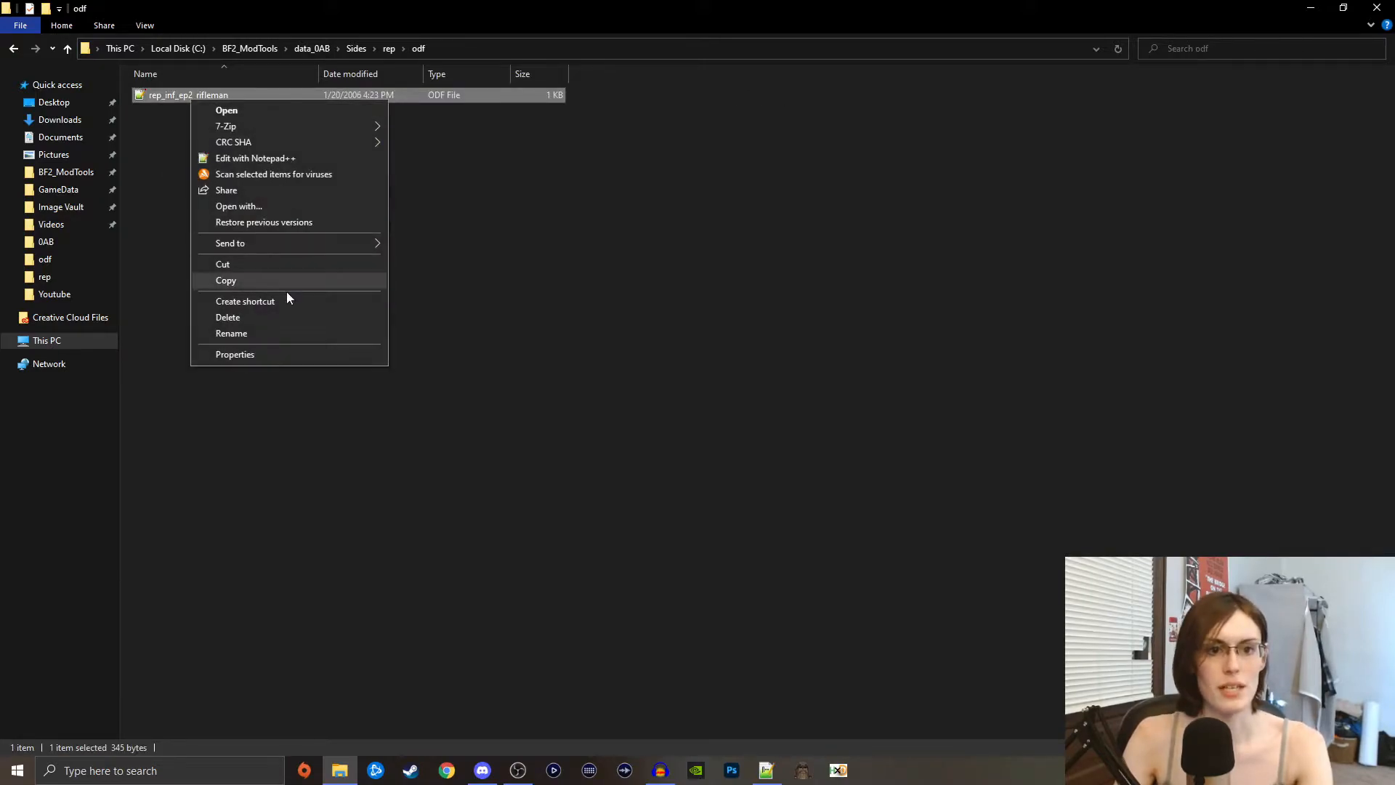
click(231, 333)
text(rep_inf_katarn)
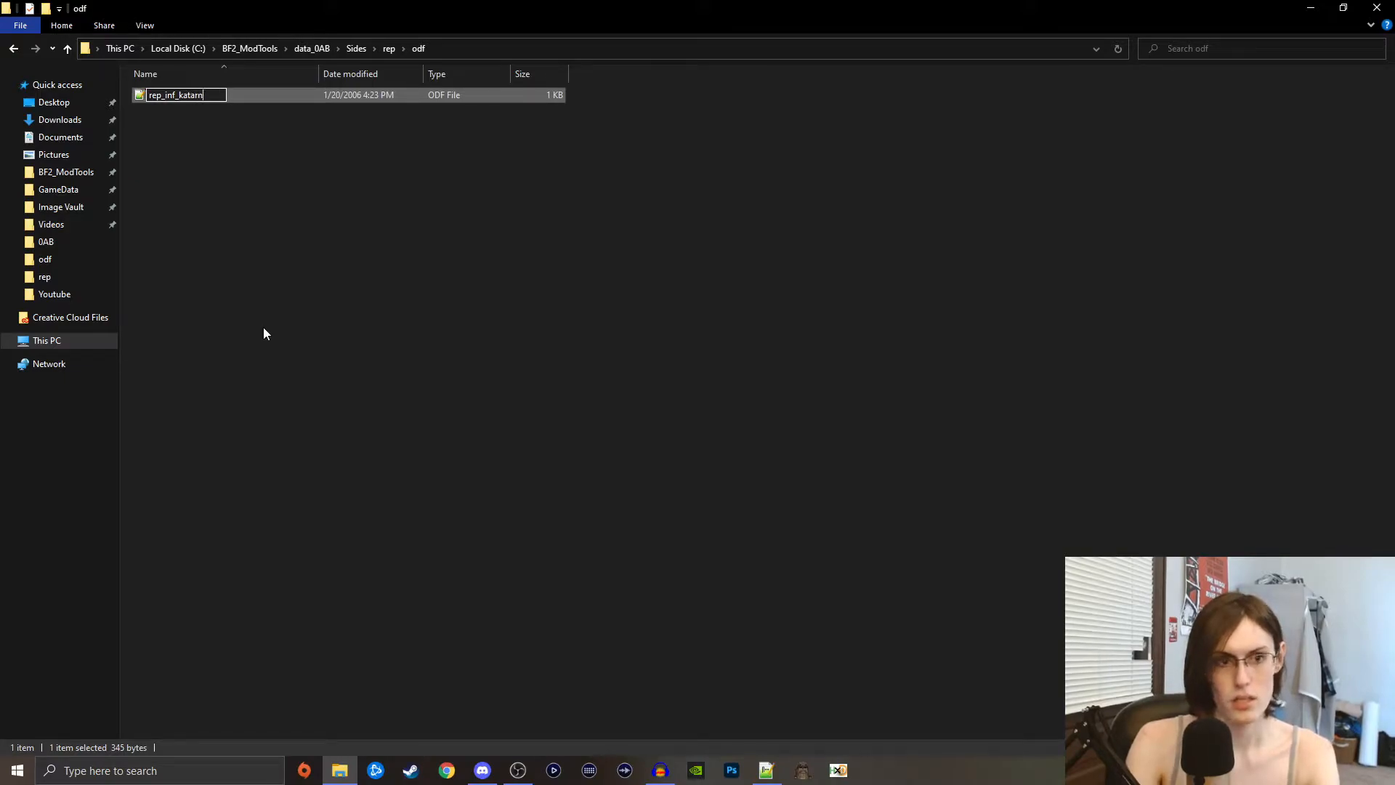
text(clone)
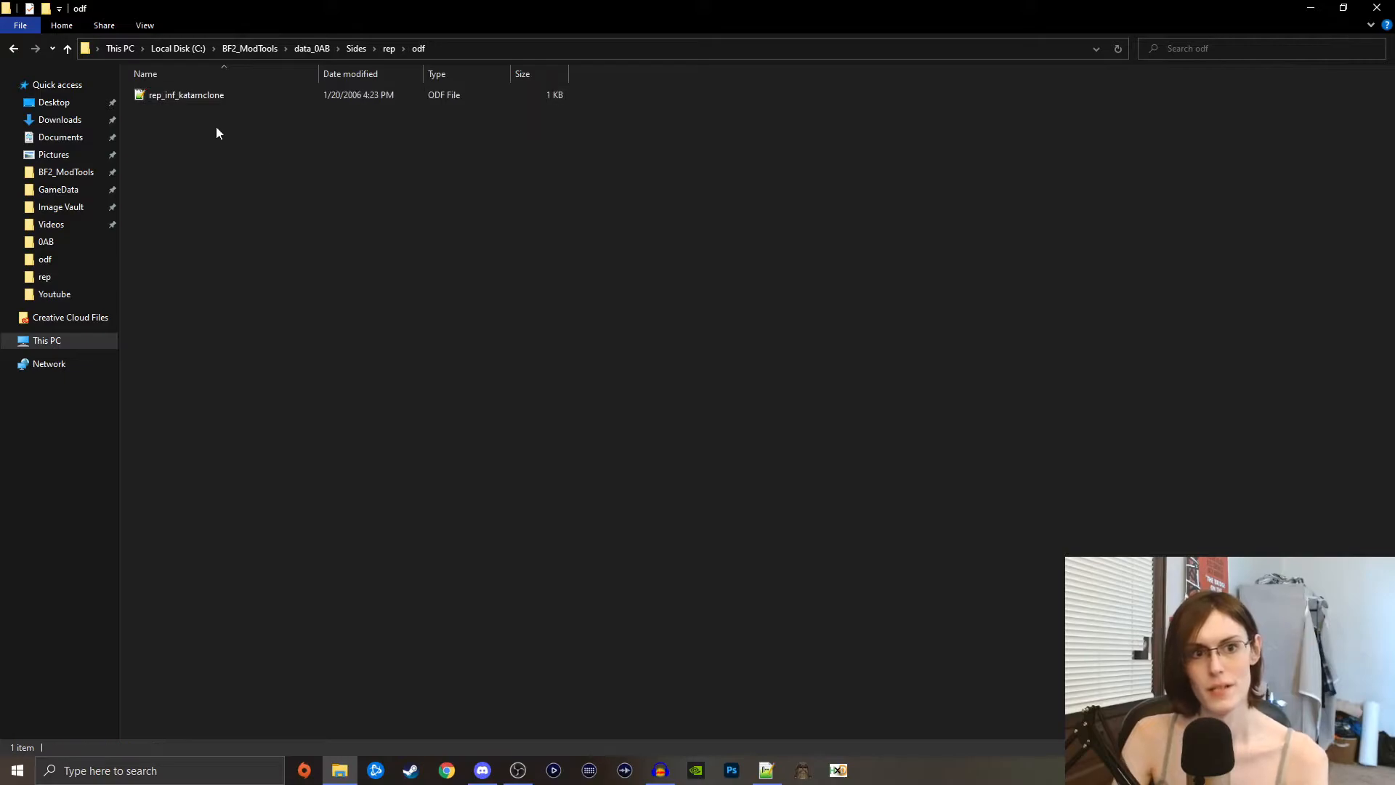
- Open rep_inf_katarnclone.odf, then open stock rep_inf_default_officer.odf beside it as reference
double_click(178, 96)
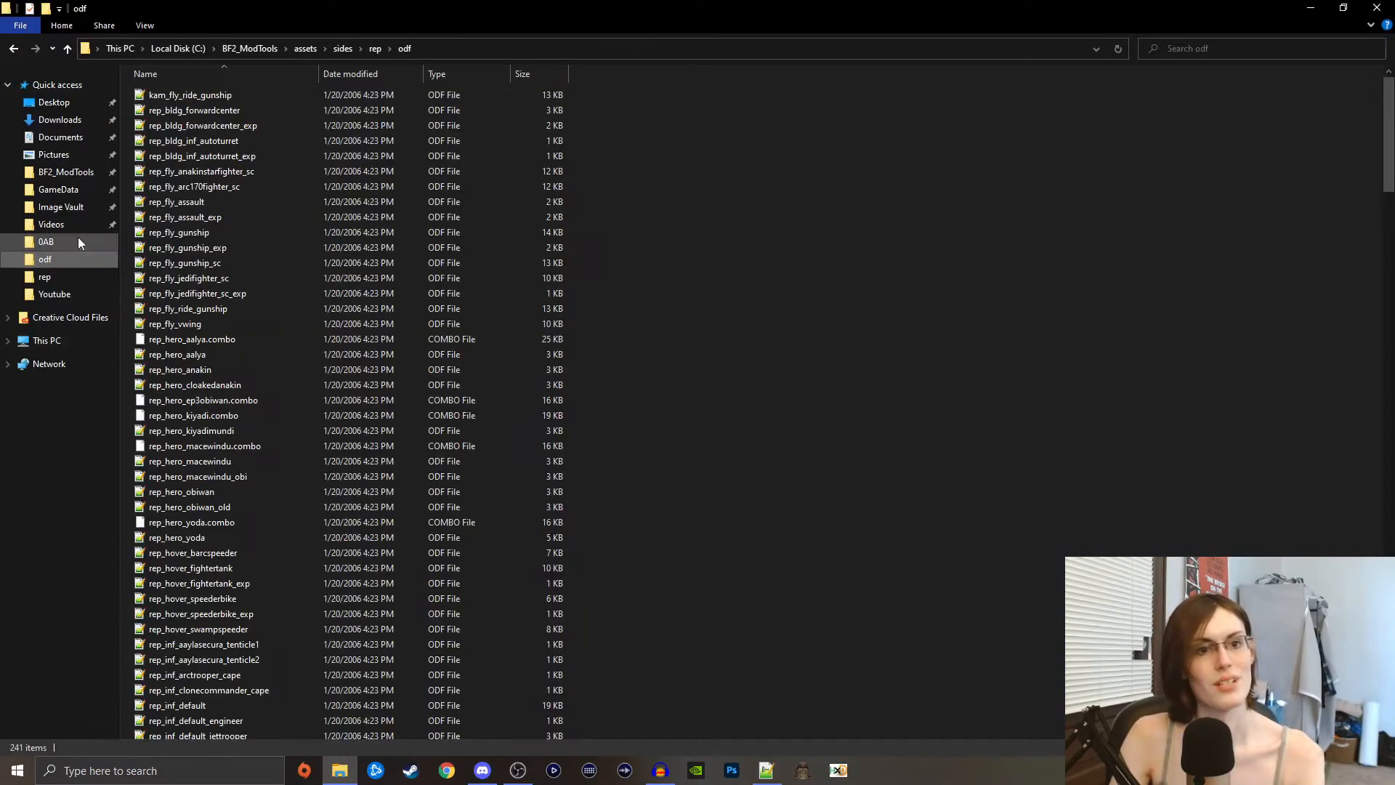
click(192, 111)
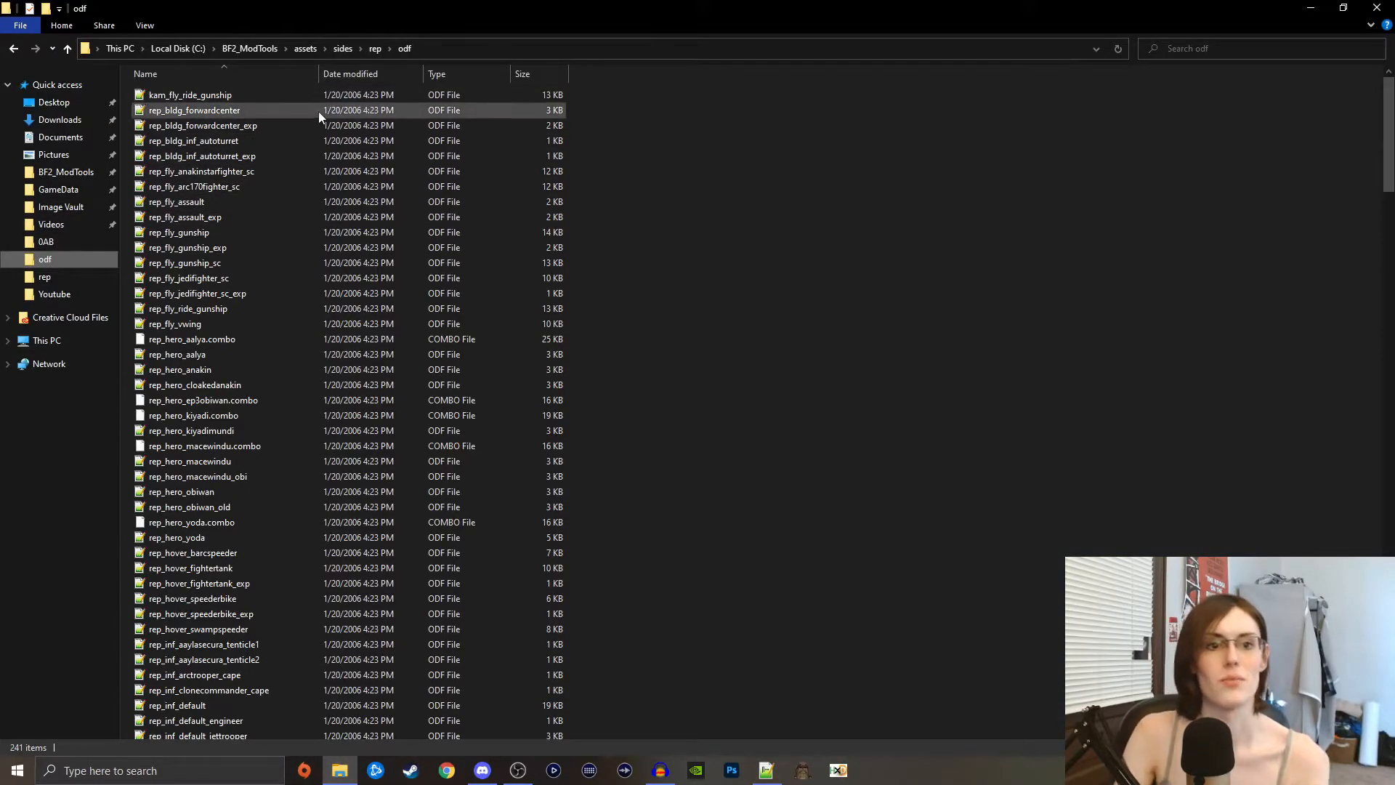
scroll(down, 3)
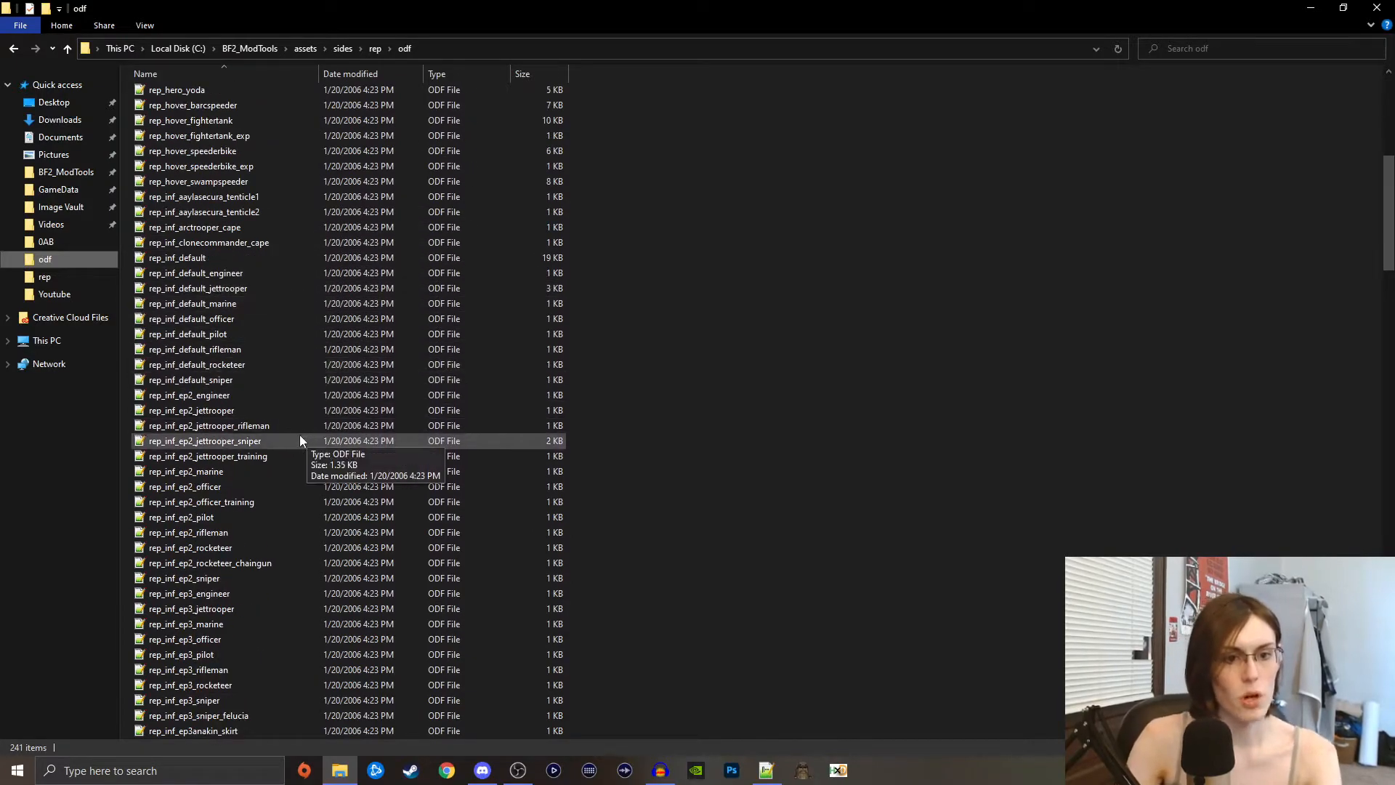
click(192, 318)
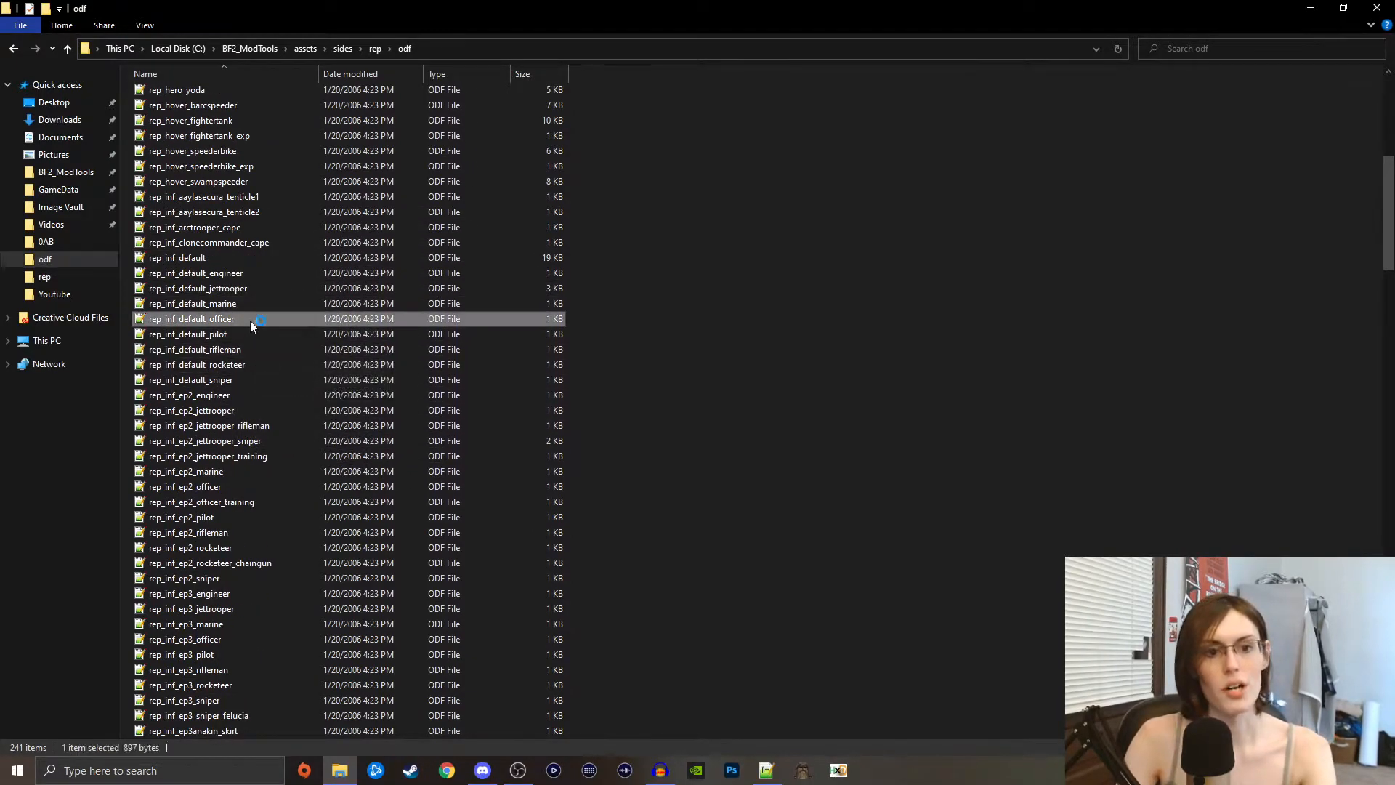
double_click(192, 318)
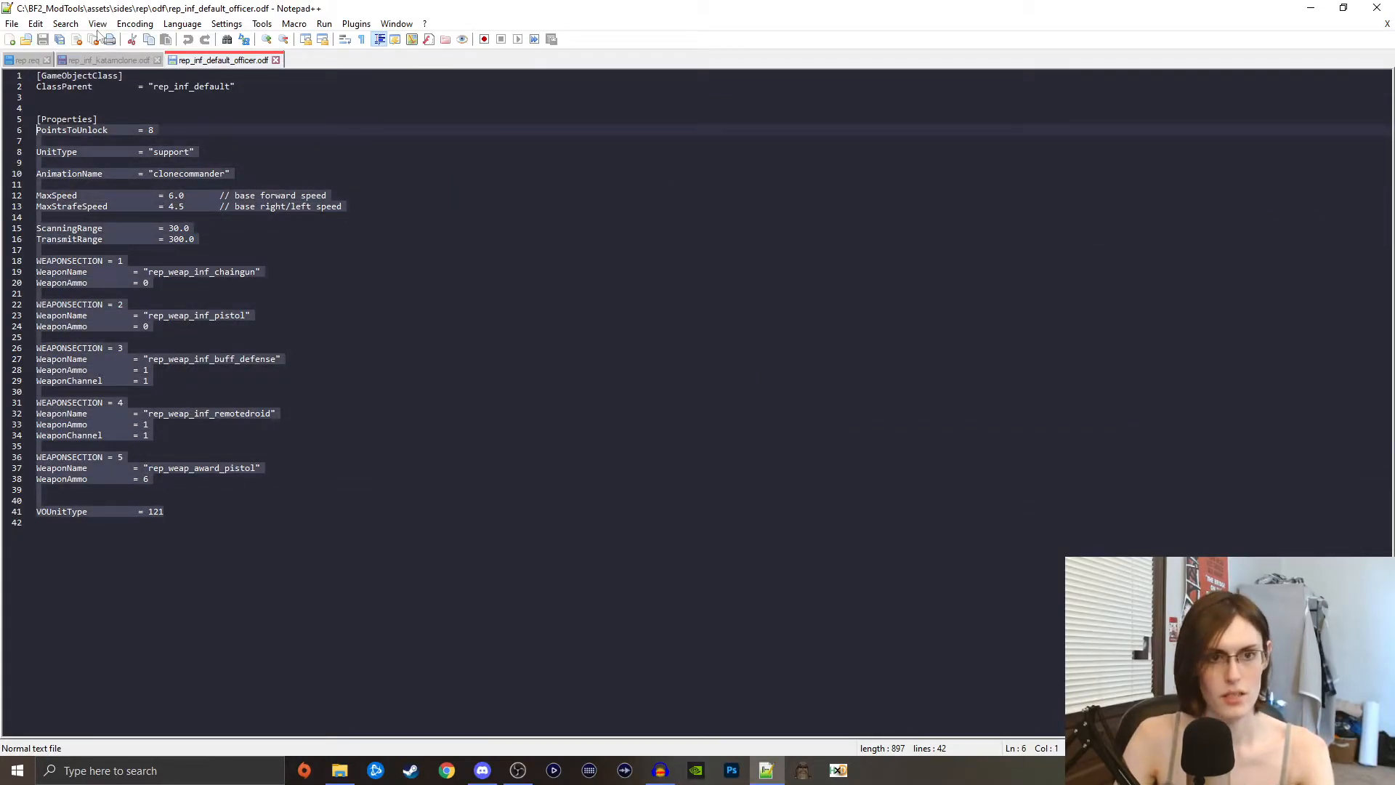
- Paste the officer's properties into katarnclone and raise MaxSpeed to 8.0 and MaxStrafeSpeed to 6.0
click(101, 61)
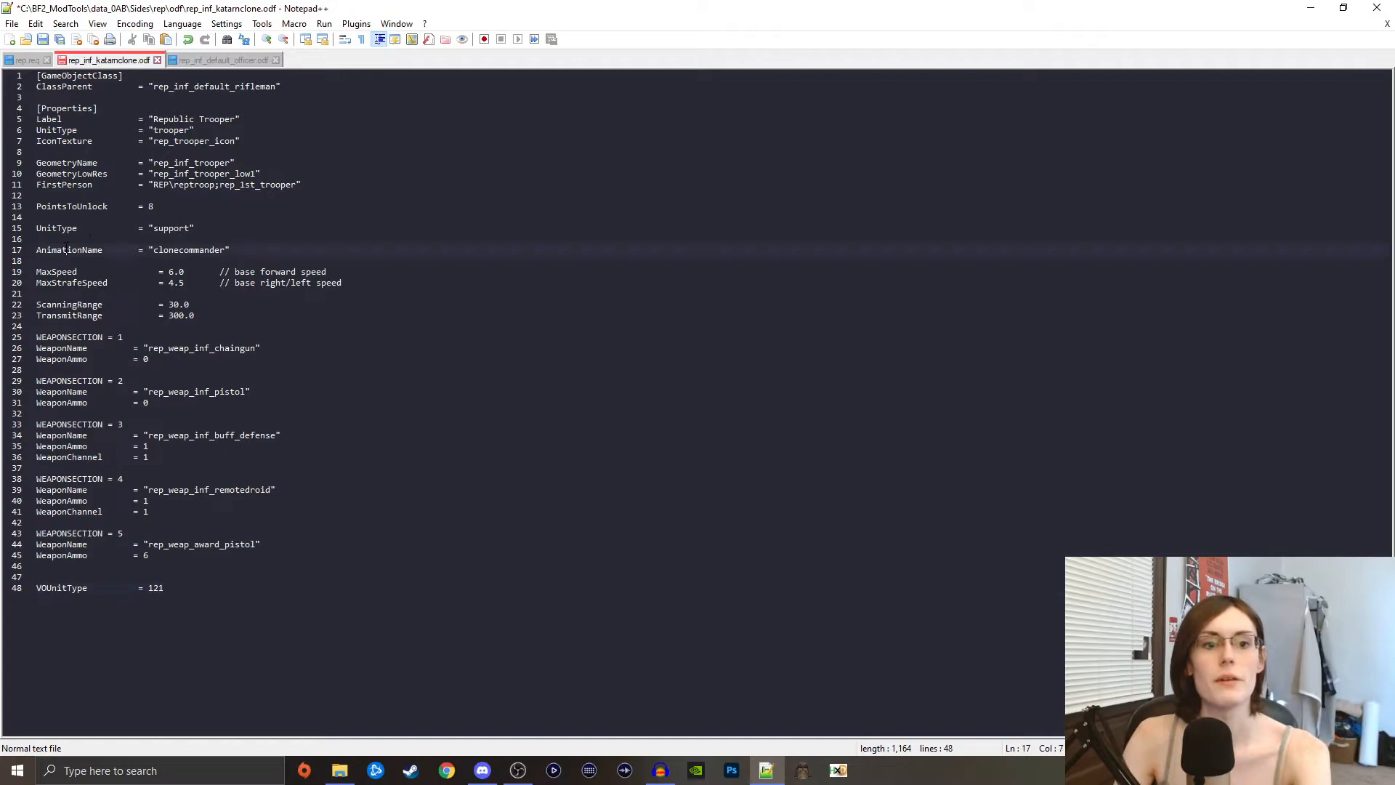
click(230, 250)
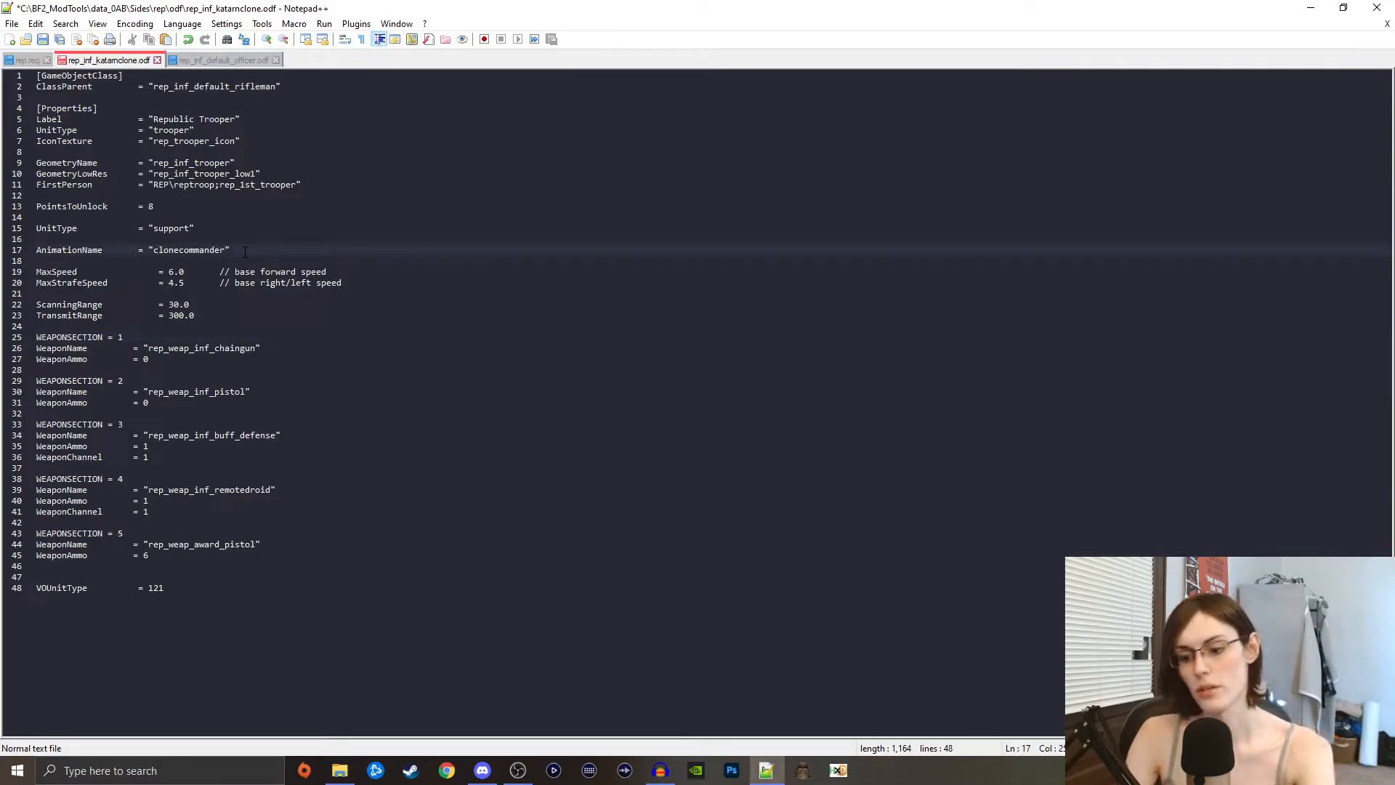
click(343, 282)
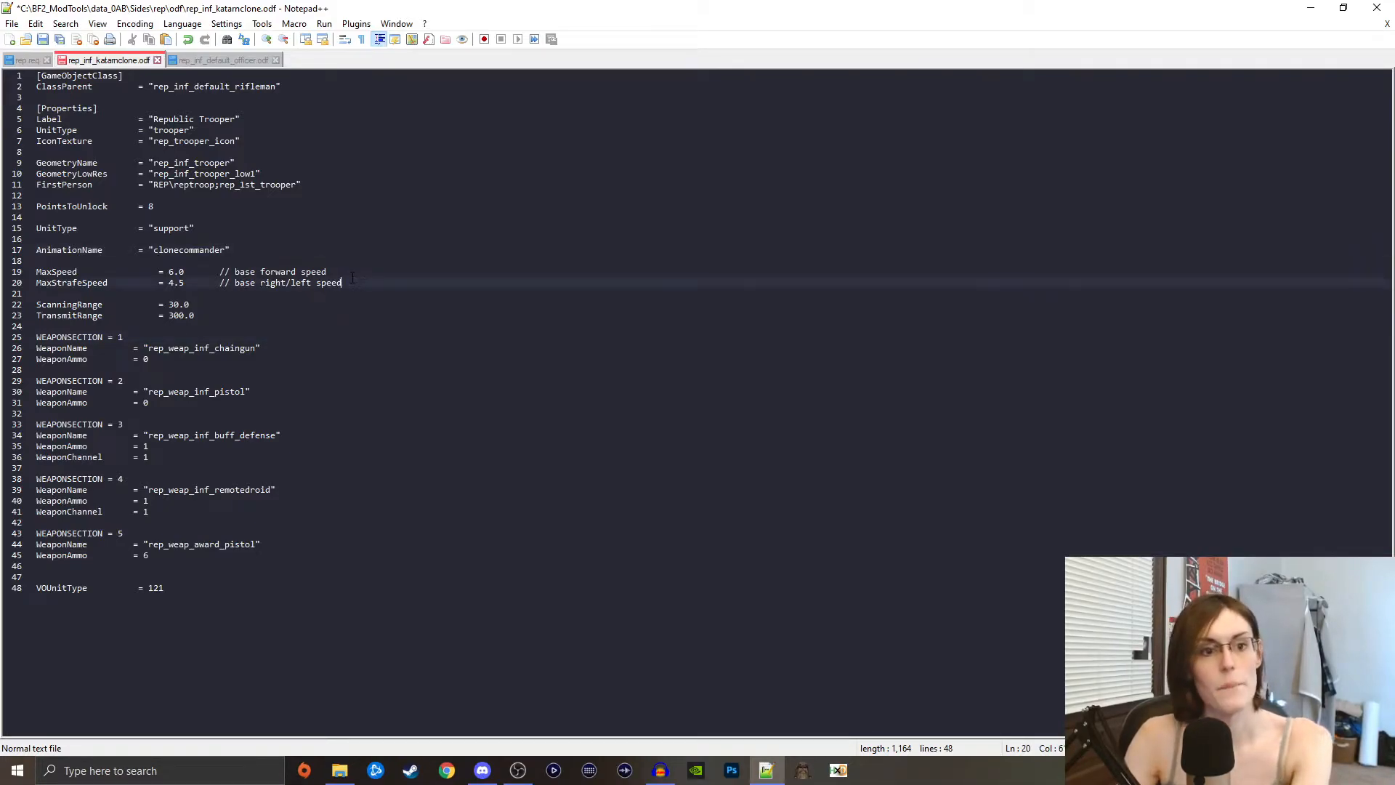
click(168, 272)
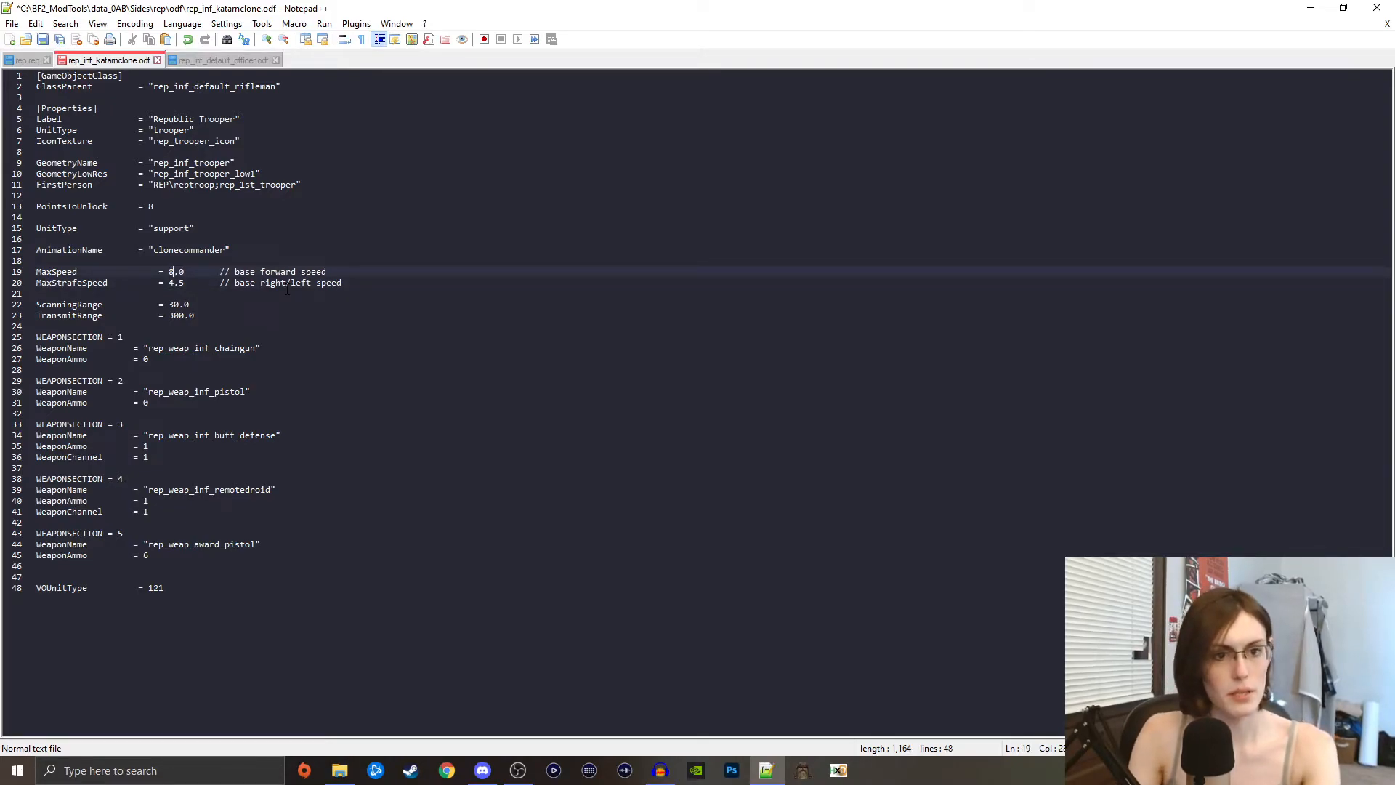
text(6.)
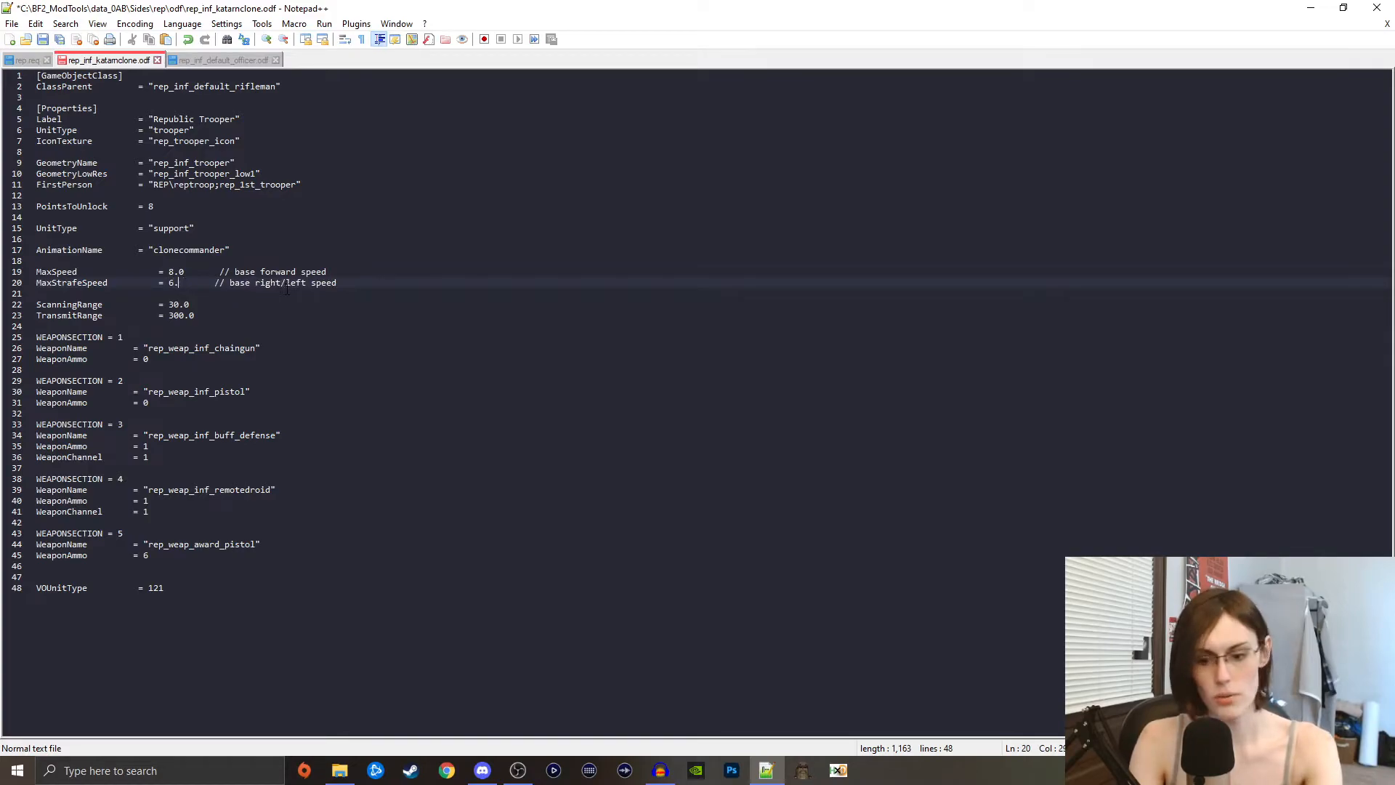
text(0)
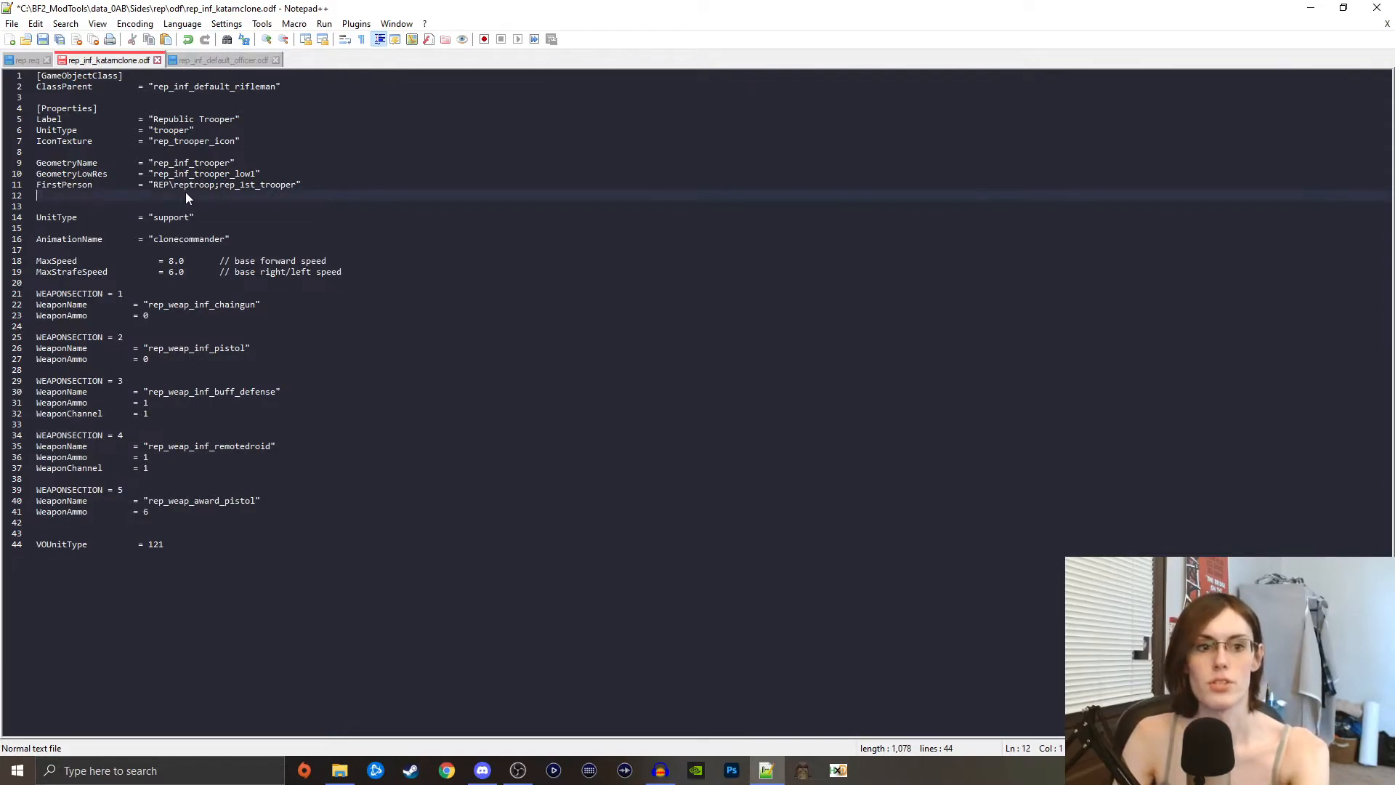
- Delete the FirstPerson line and the remotedroid WEAPONSECTION, then return to File Explorer
key(Backspace)
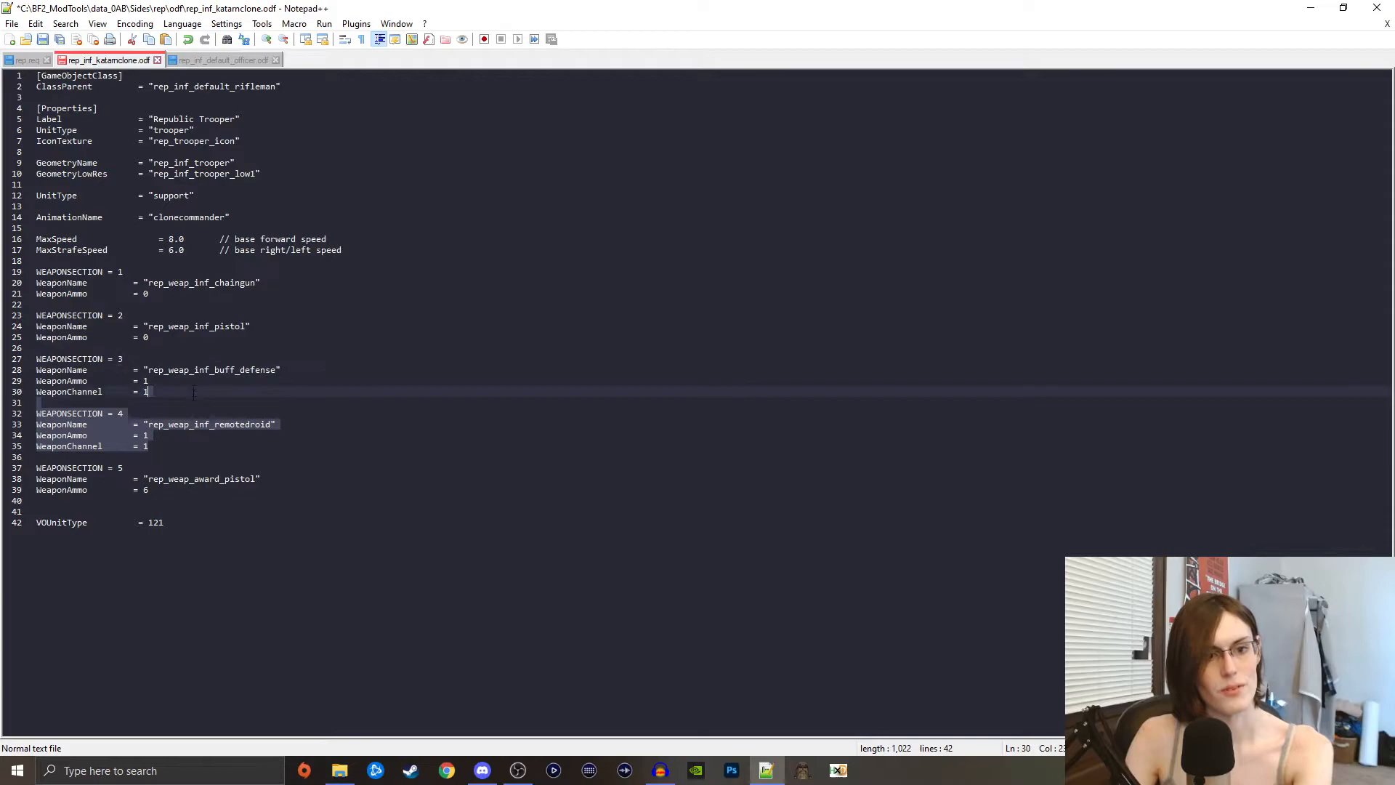
key(Delete)
text(4)
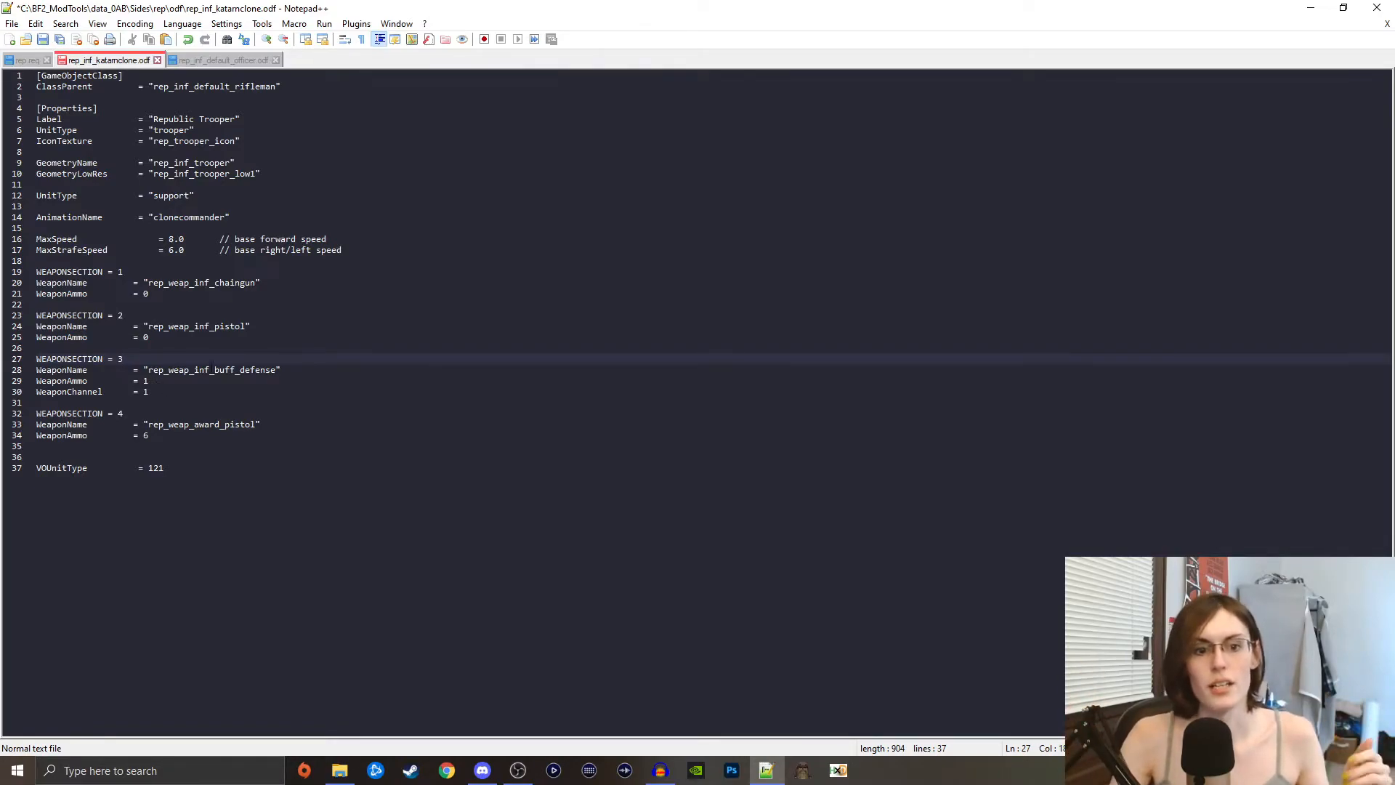
click(124, 358)
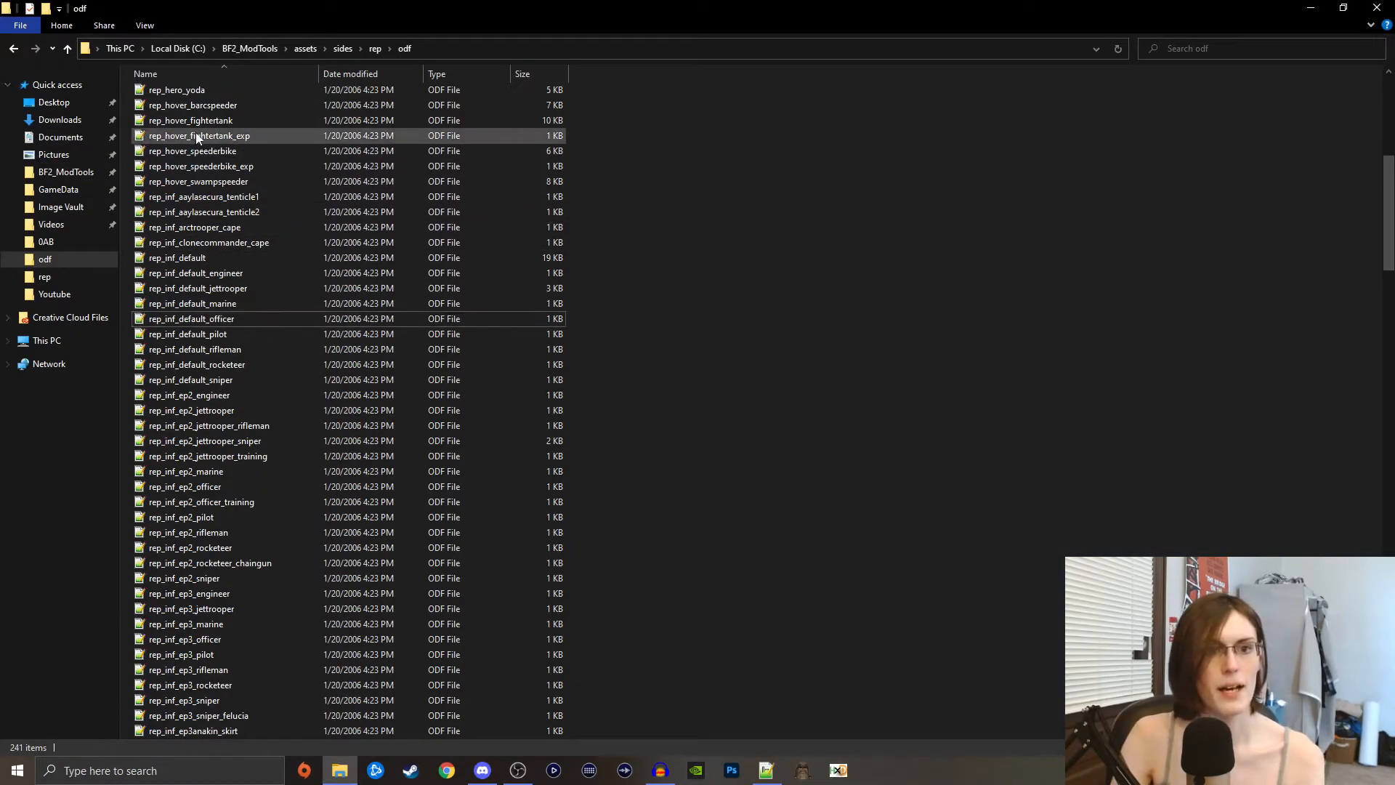
- Select and copy the rep_weap_inf buff_defense, chaingun and commando_pistol files with their _ord files
scroll(down, 3)
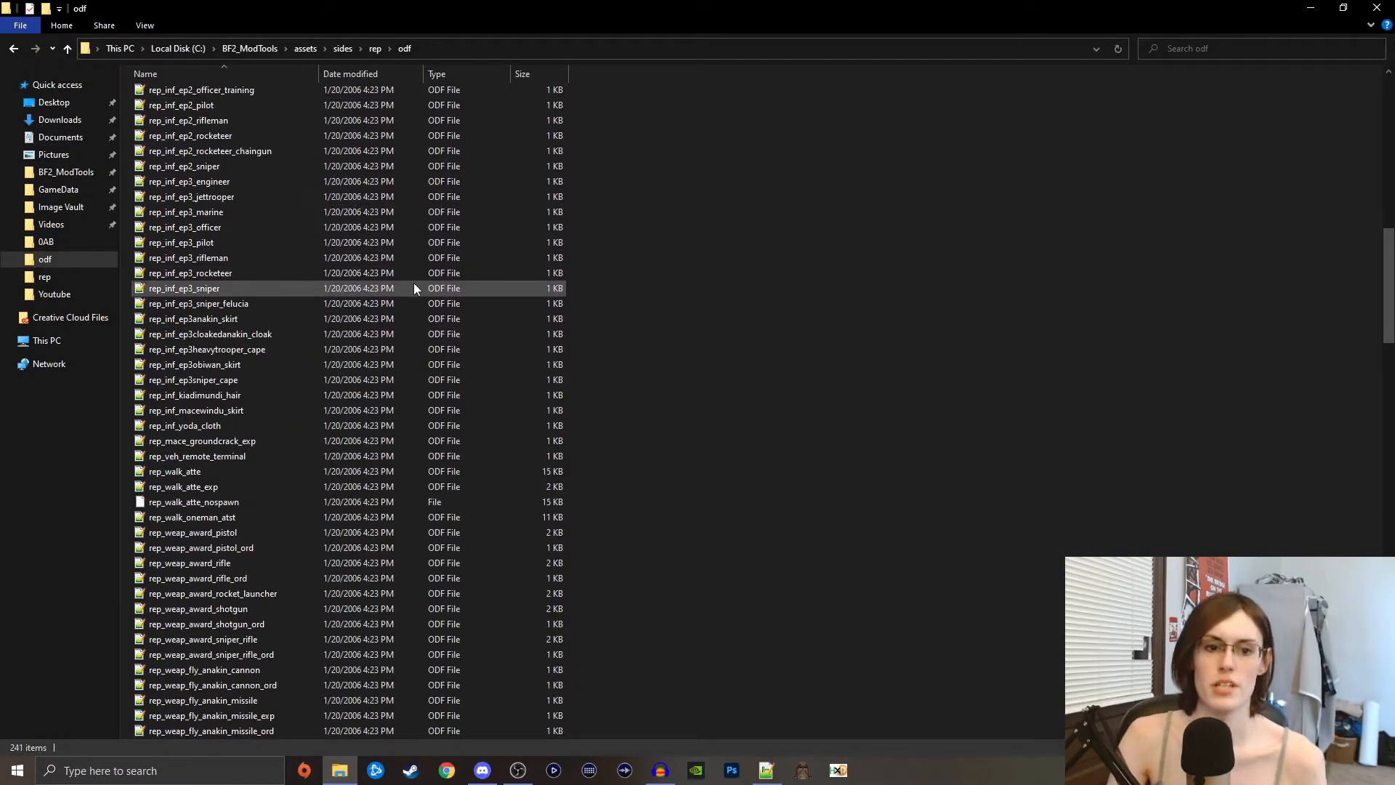
scroll(down, 3)
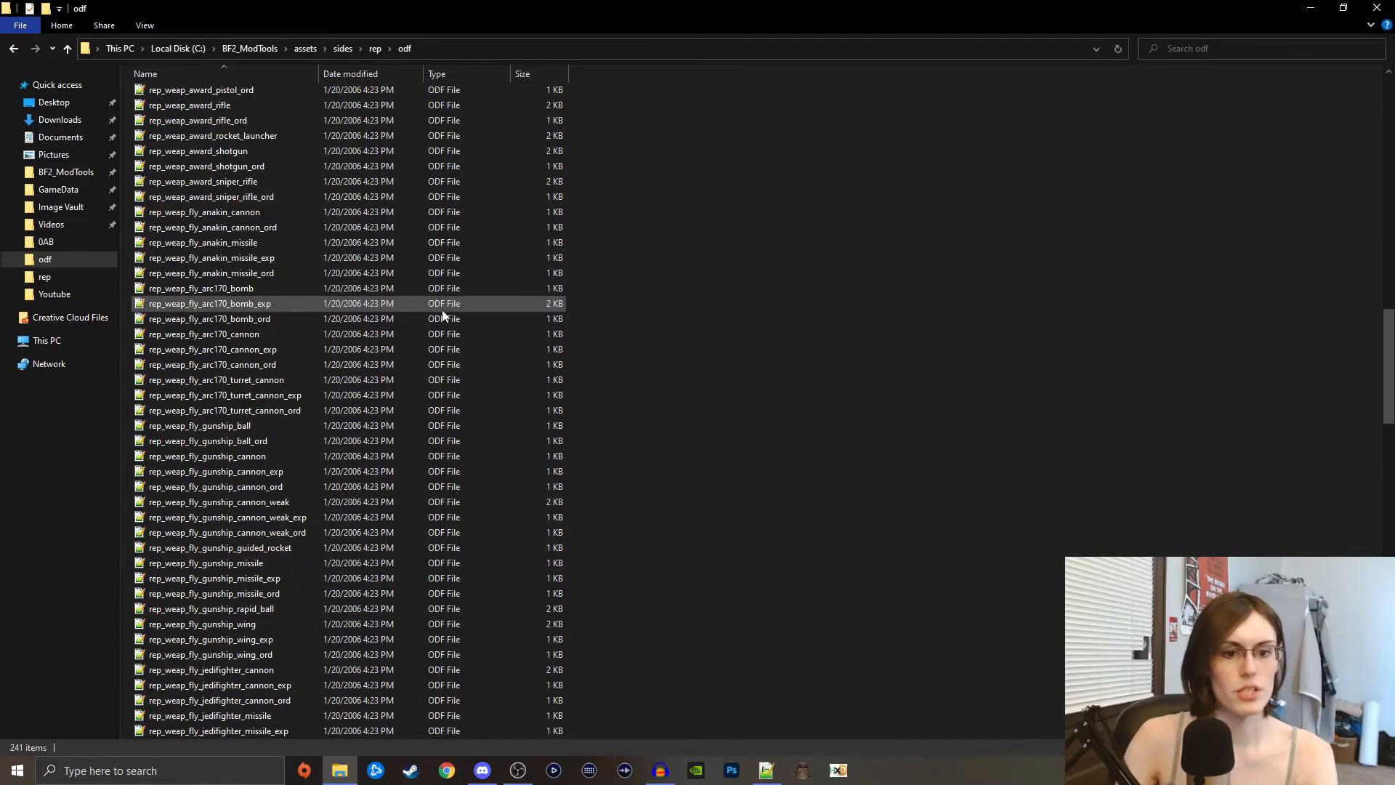
scroll(down, 3)
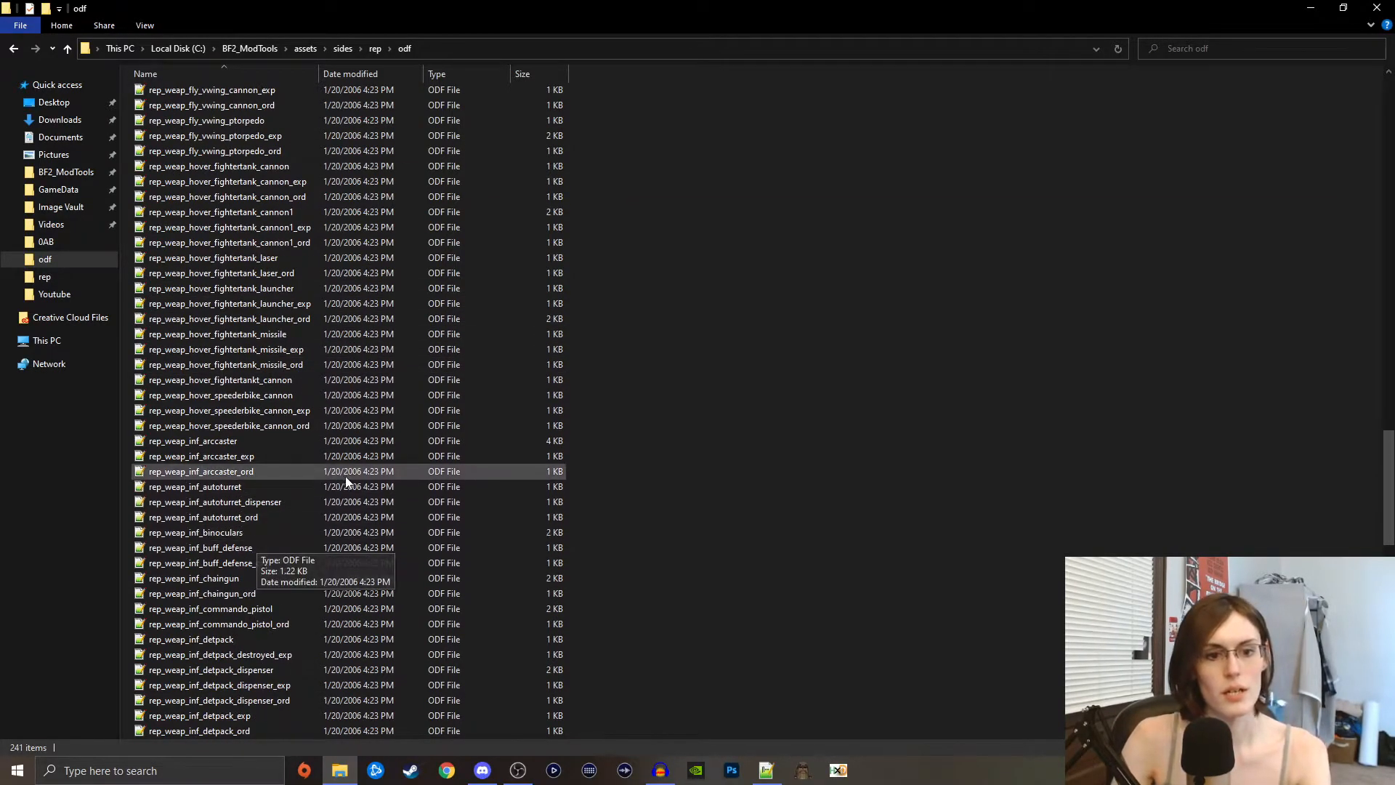
scroll(down, 3)
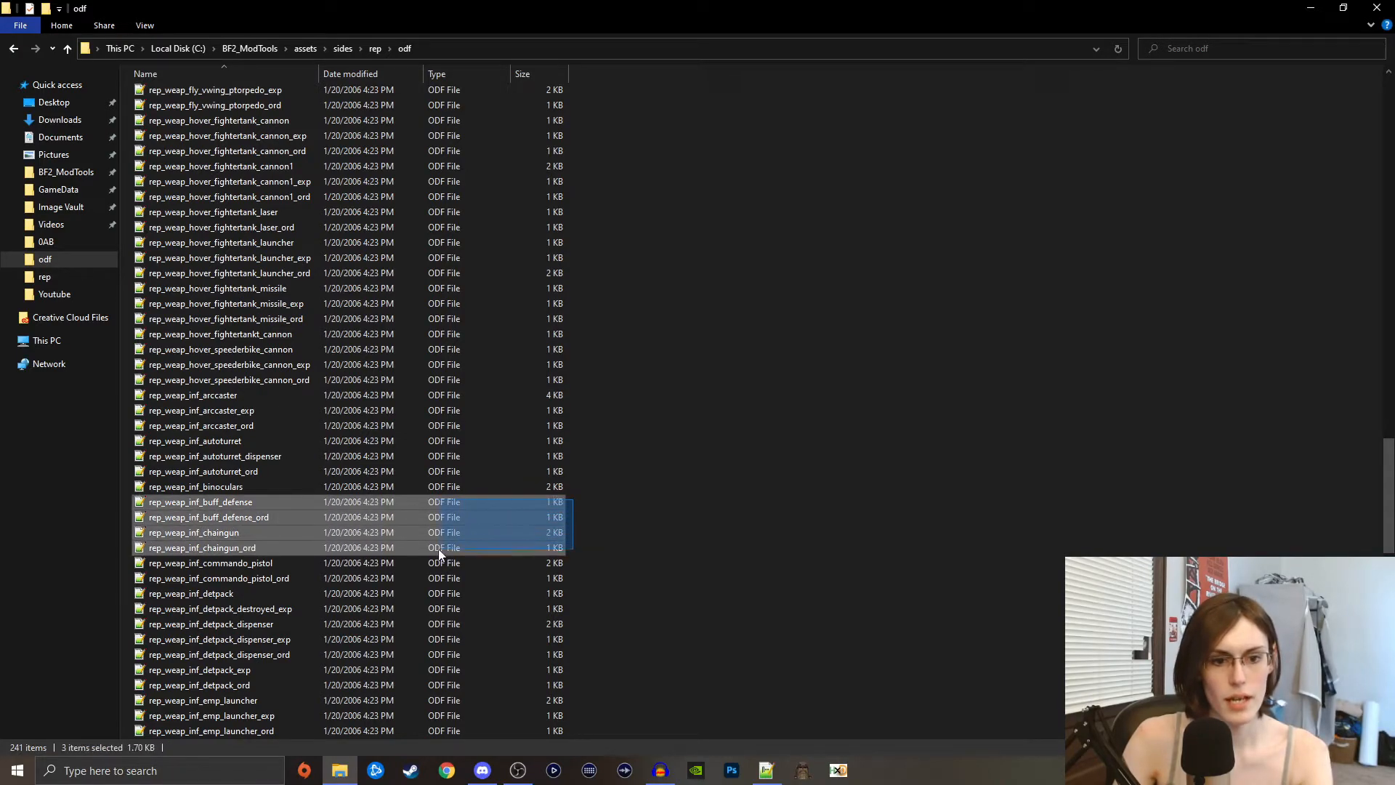
click(211, 562)
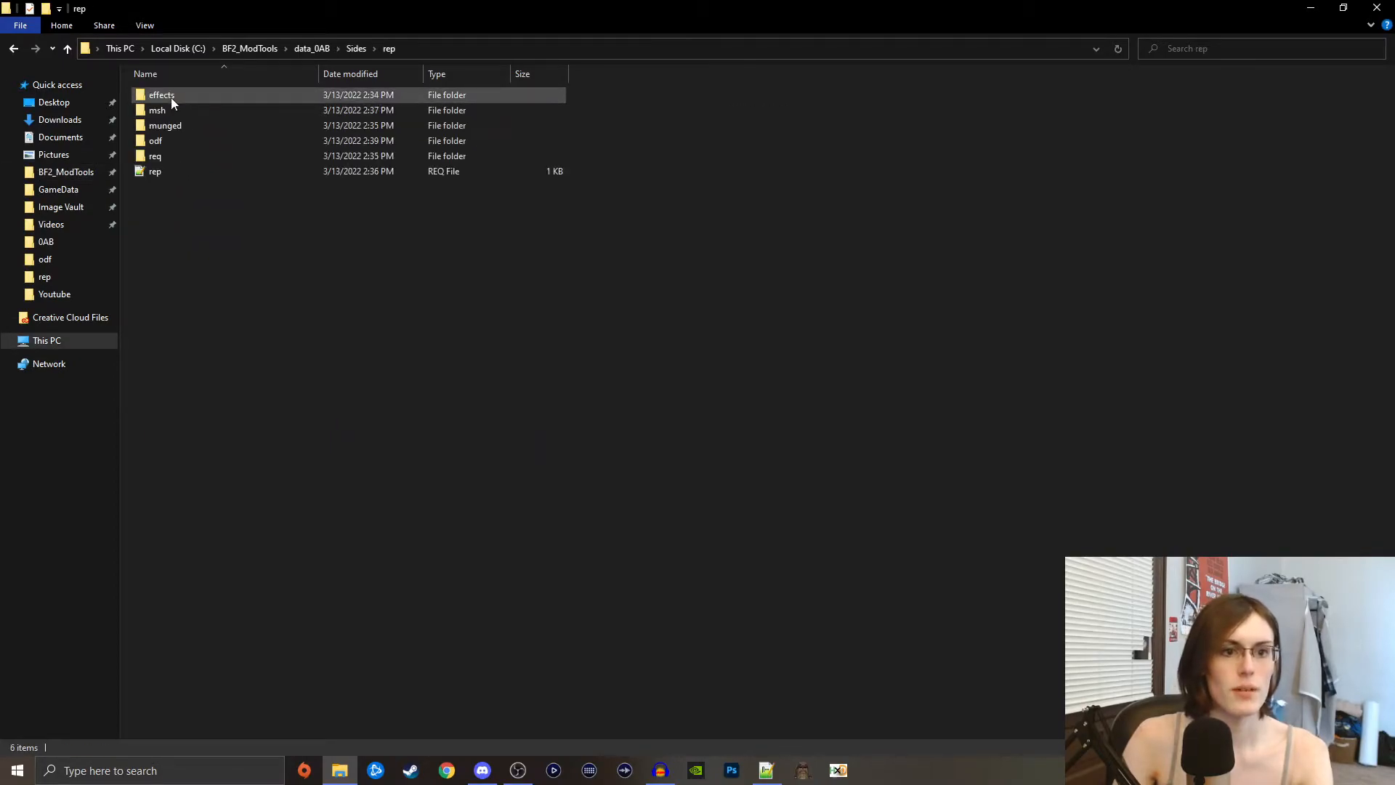
- Paste the weapon files into the mod's data_0AB\Sides\rep\odf folder
double_click(154, 141)
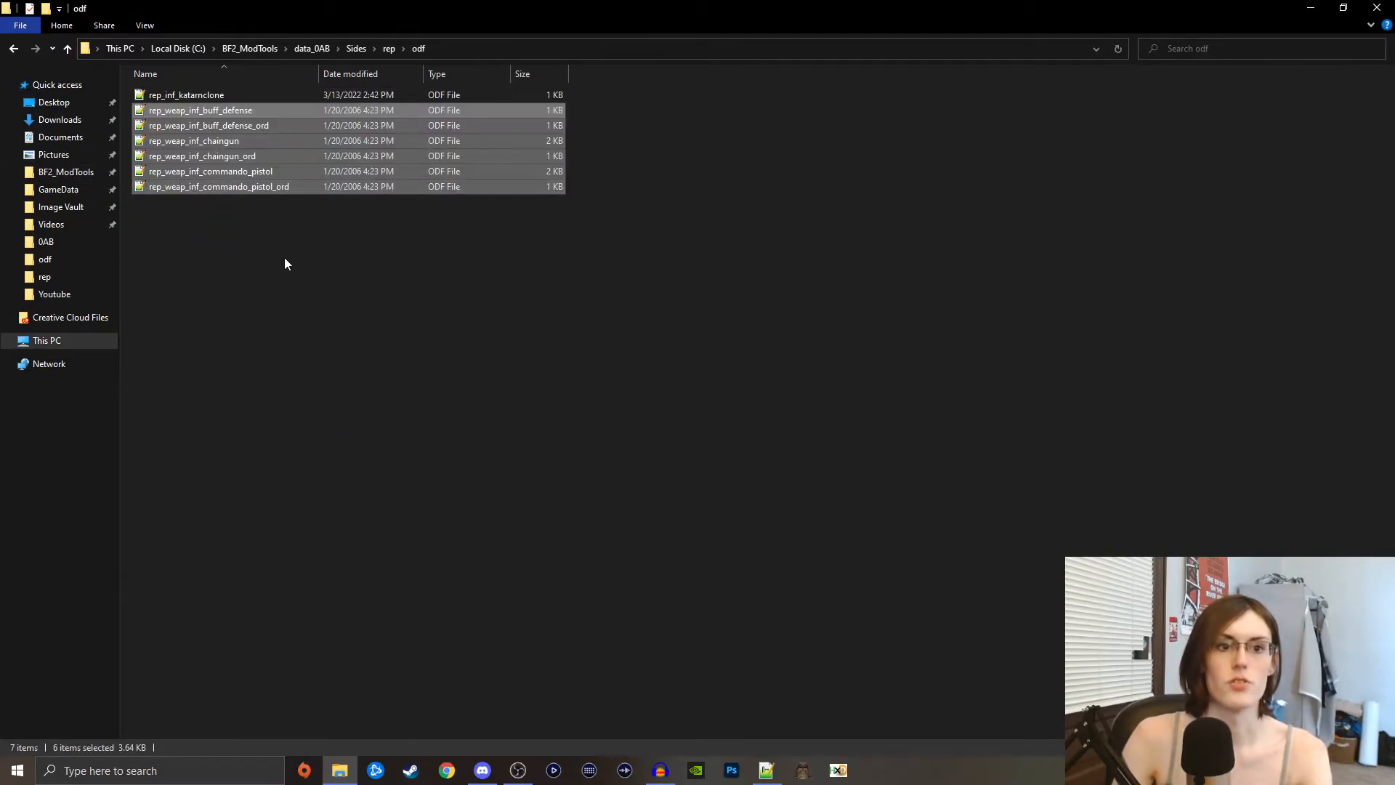
right_click(211, 172)
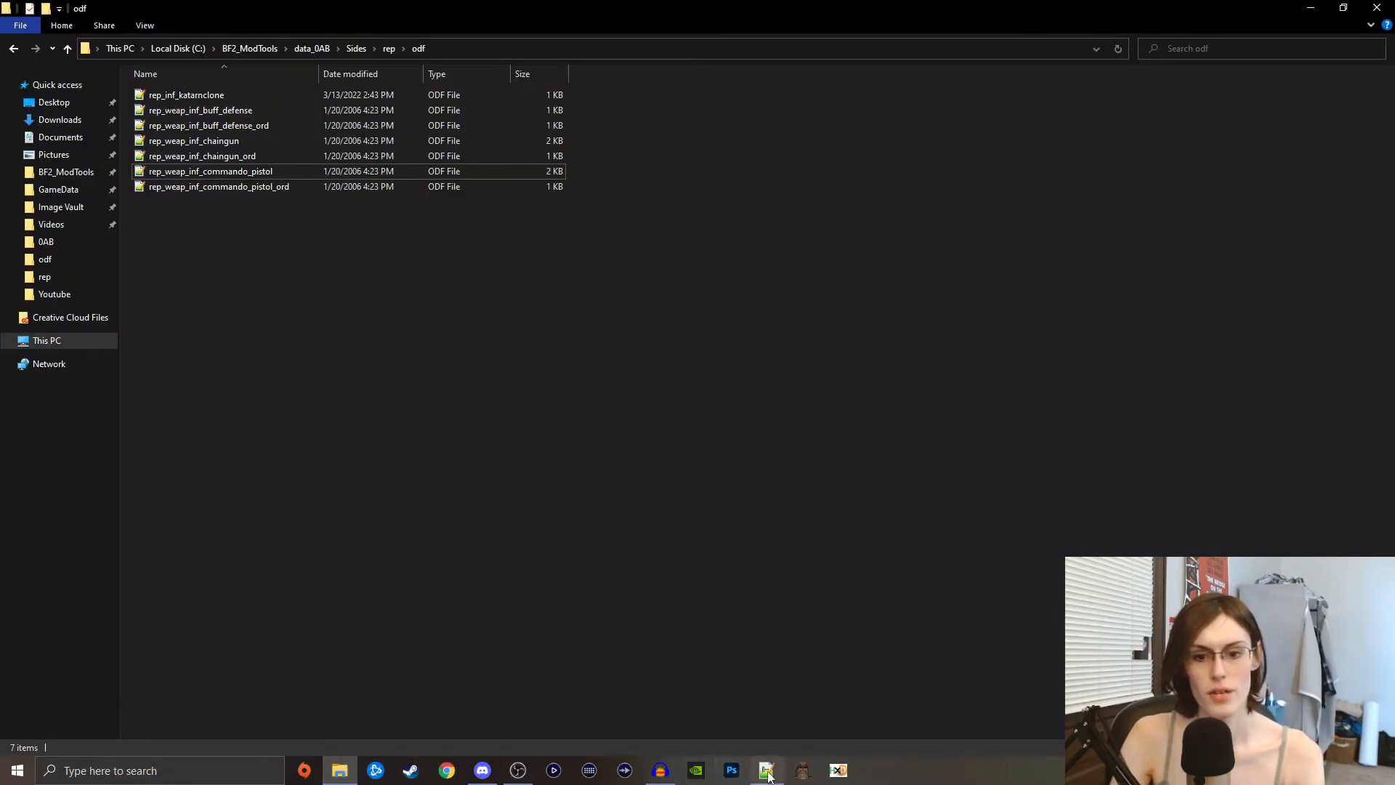
- Replace the GeometryName value rep_inf_trooper with reb_inf_katarnclone in rep_inf_katarnclone.odf
click(768, 770)
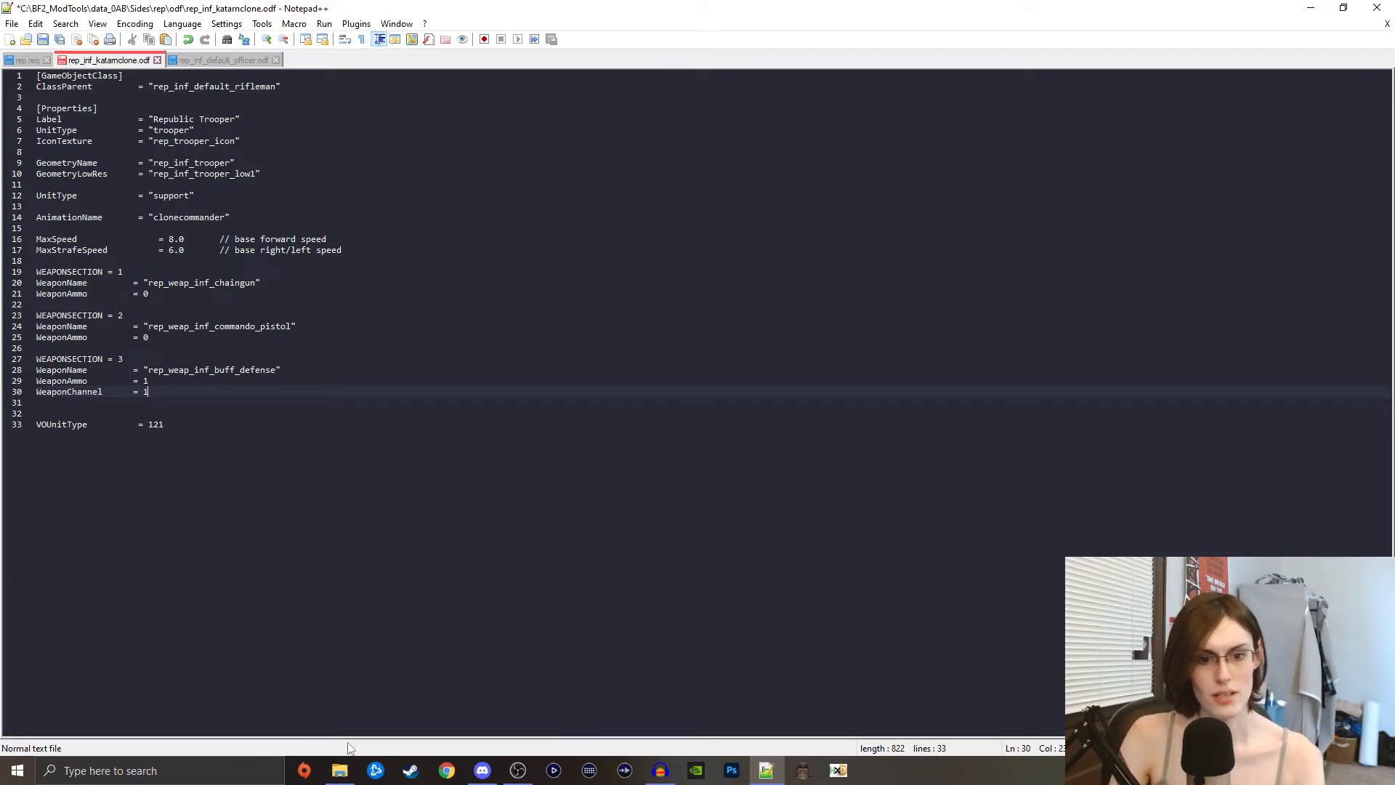
click(340, 770)
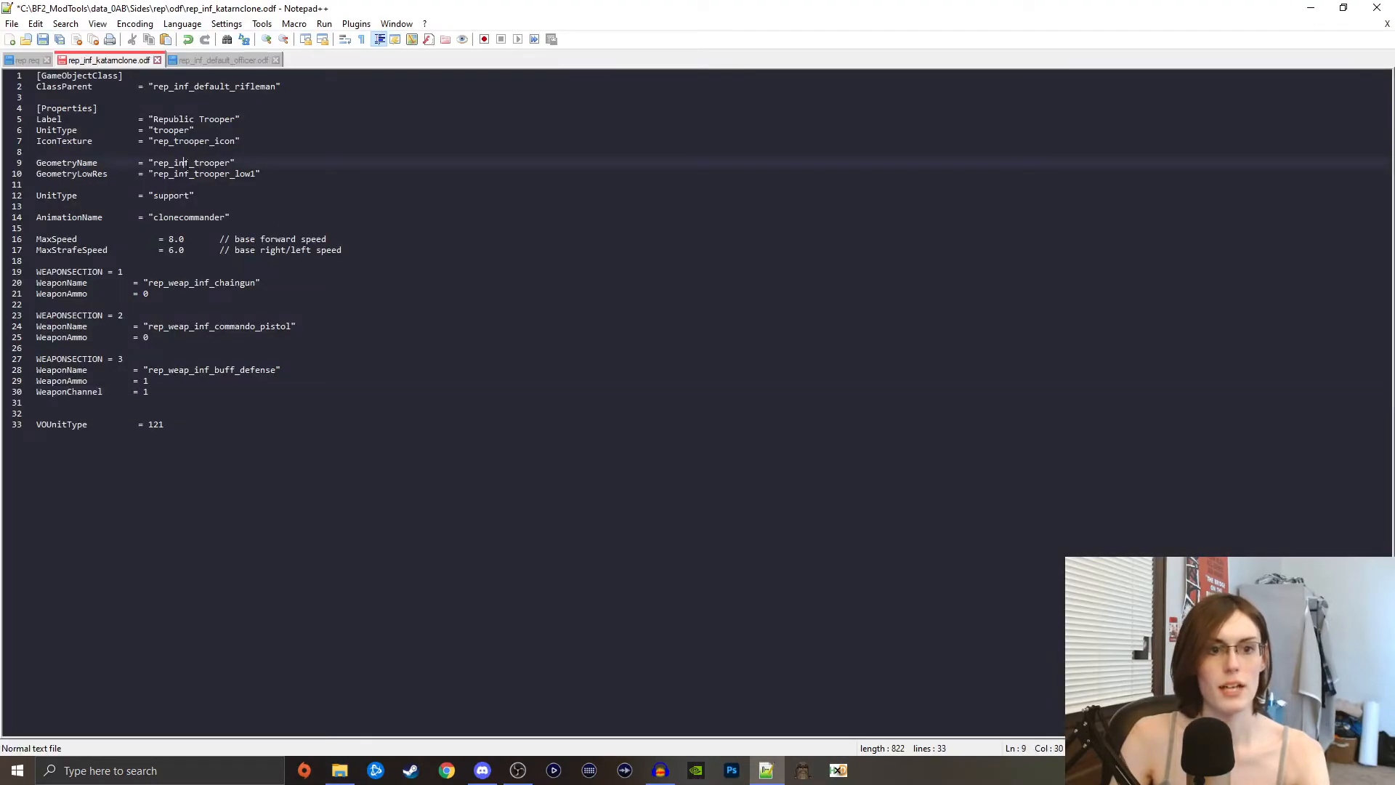
text(reb_inf_katarnclone)
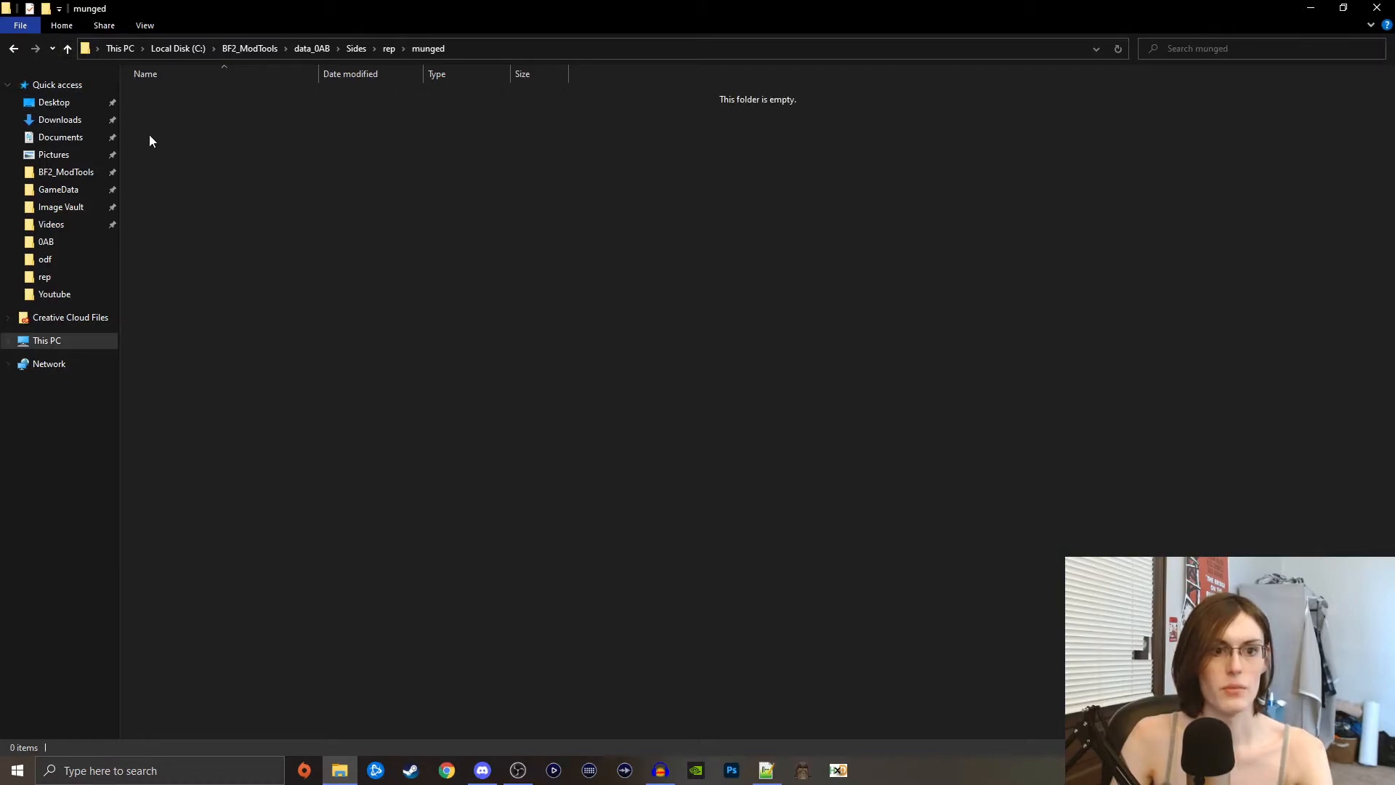
- Browse to the stock assets\sides\rep\munged folder and select the three clonecommander animation files
click(69, 49)
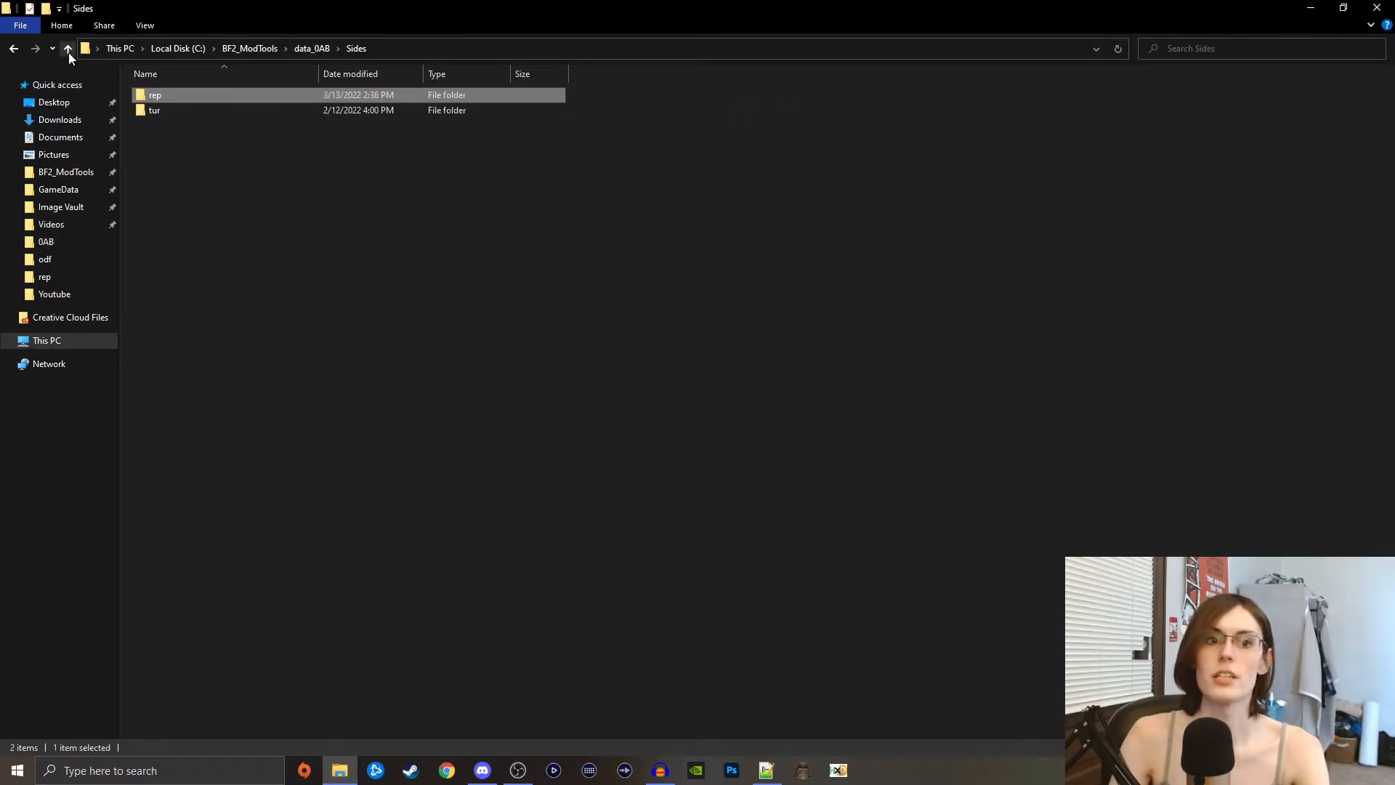
click(70, 49)
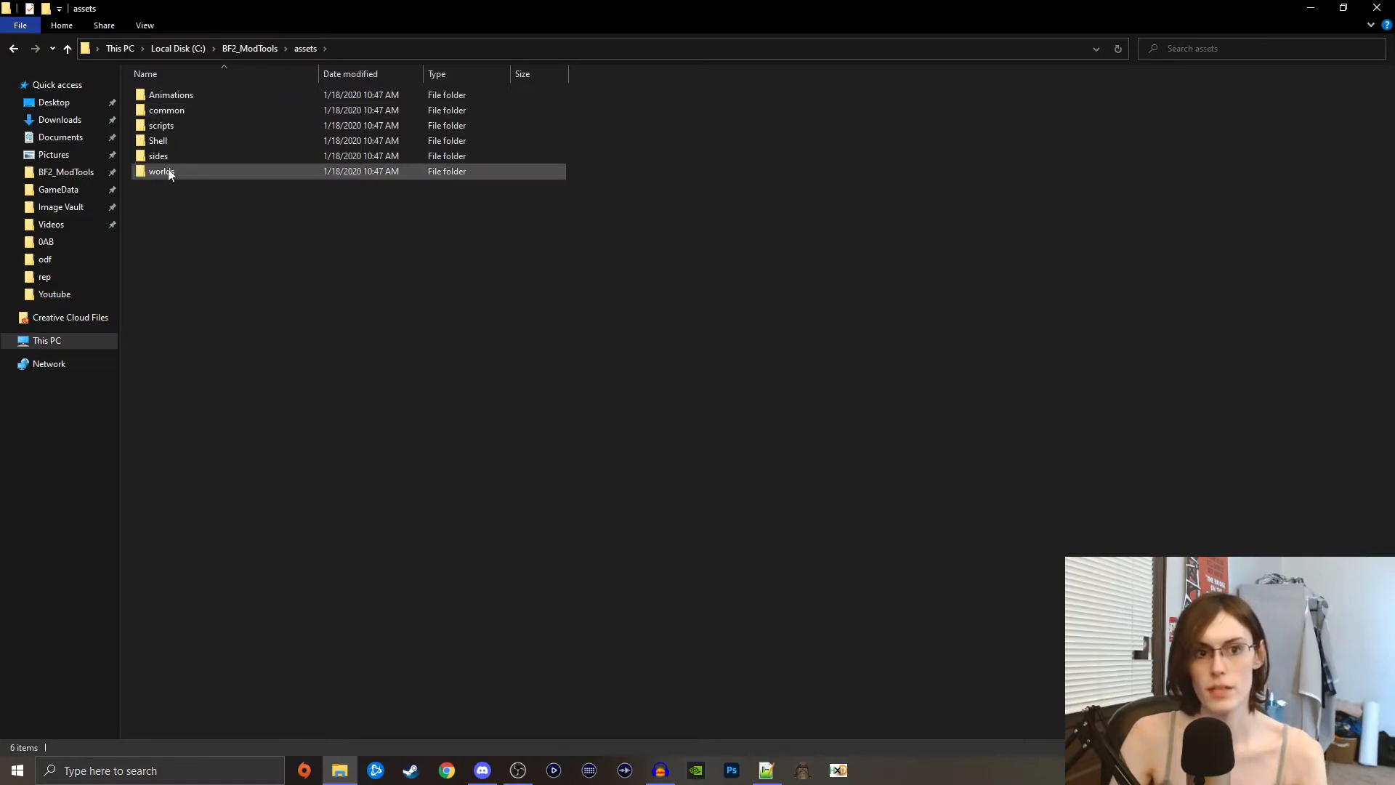
double_click(158, 155)
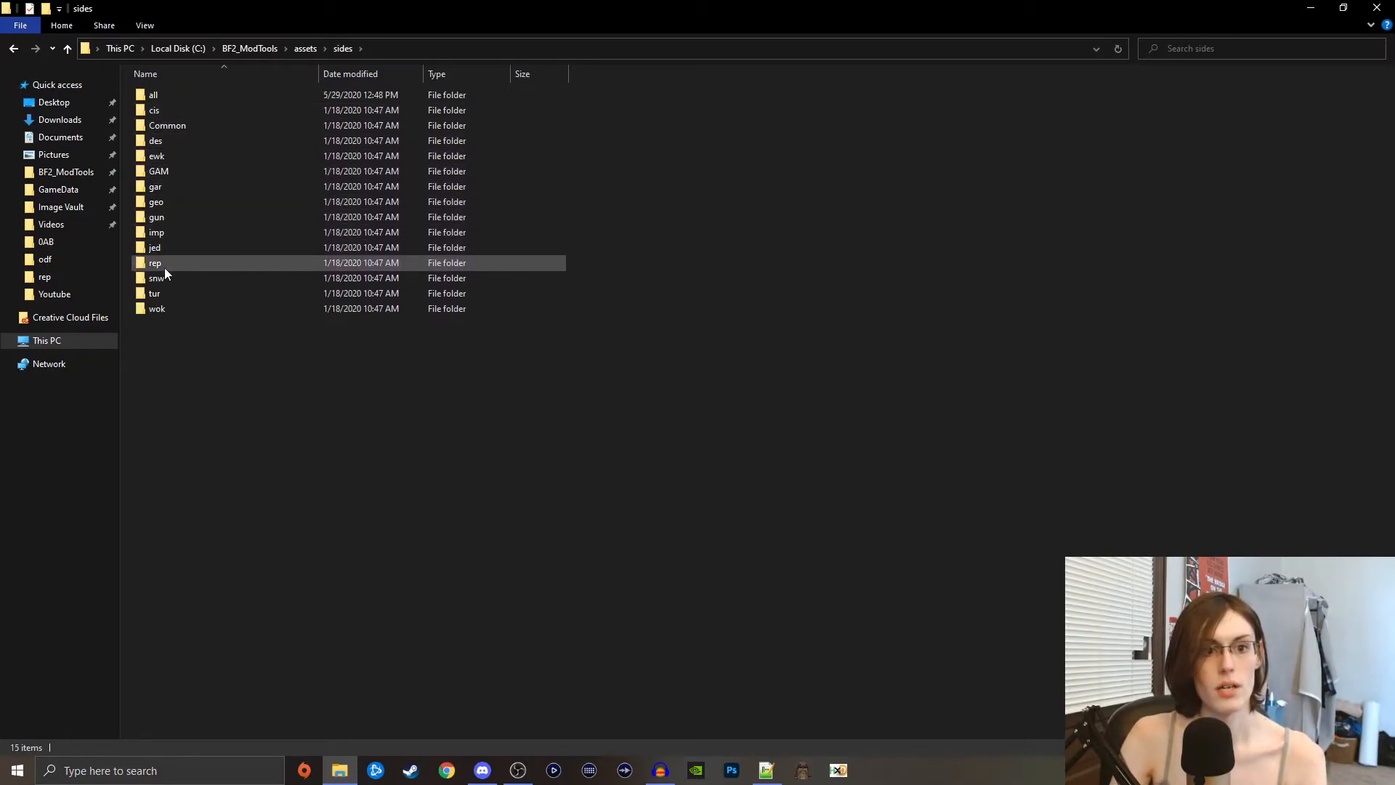
double_click(154, 261)
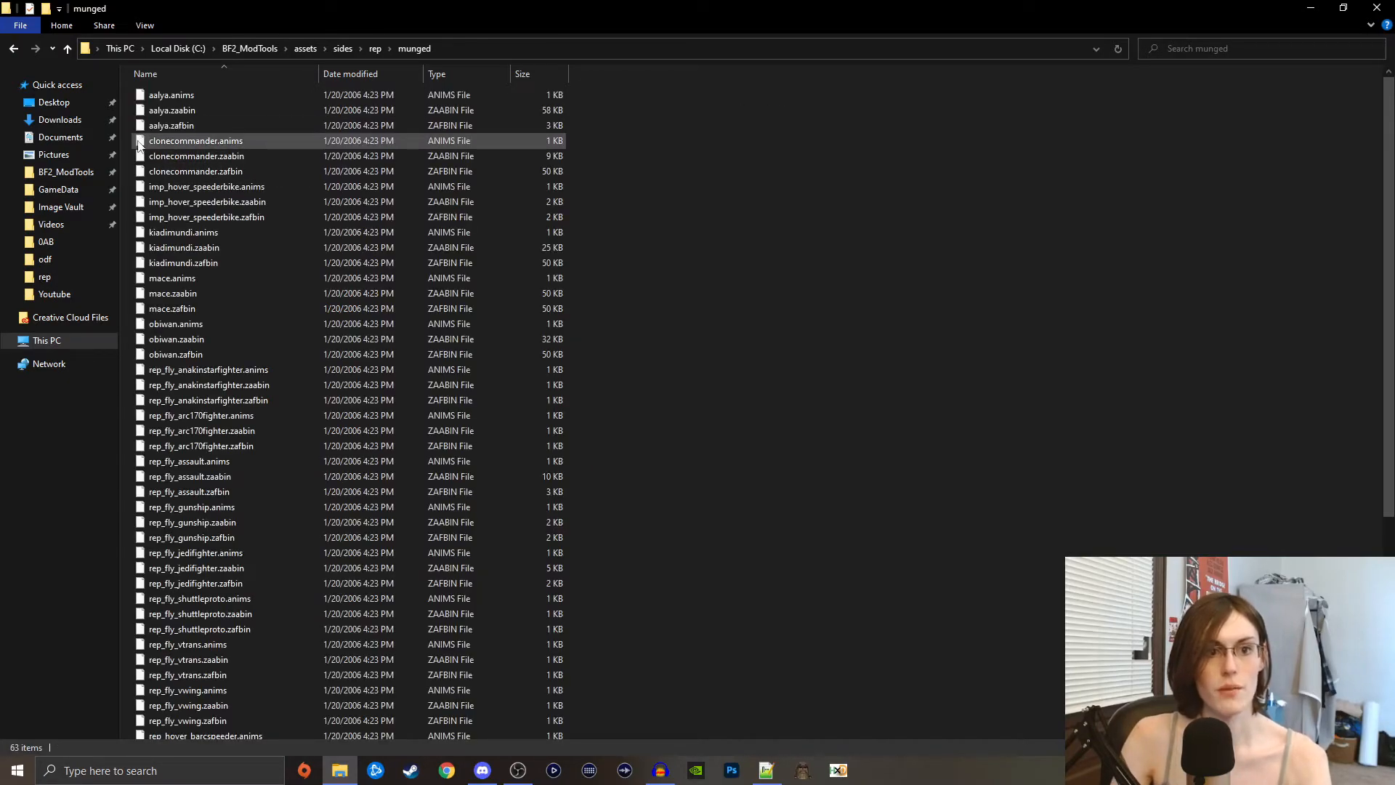
click(194, 172)
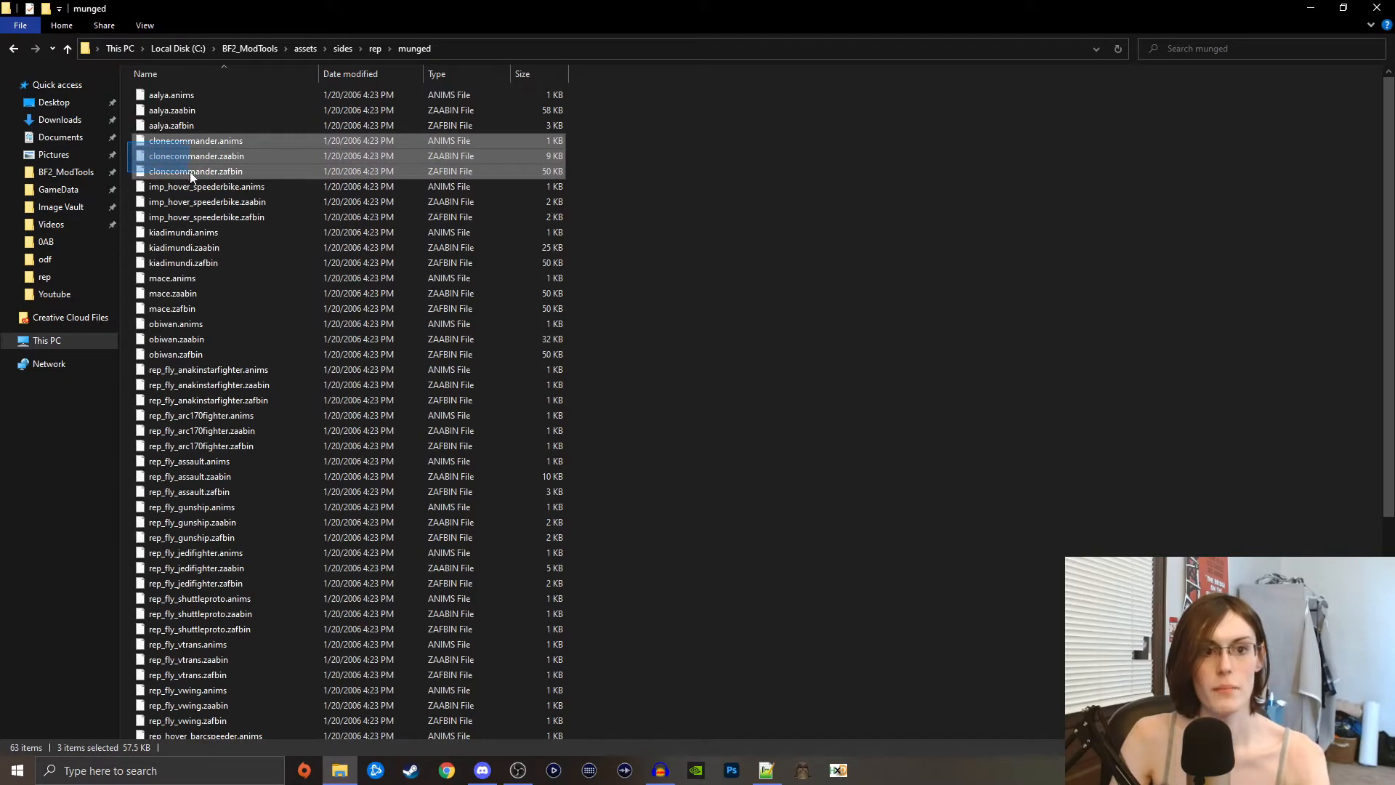
mouse_move(193, 142)
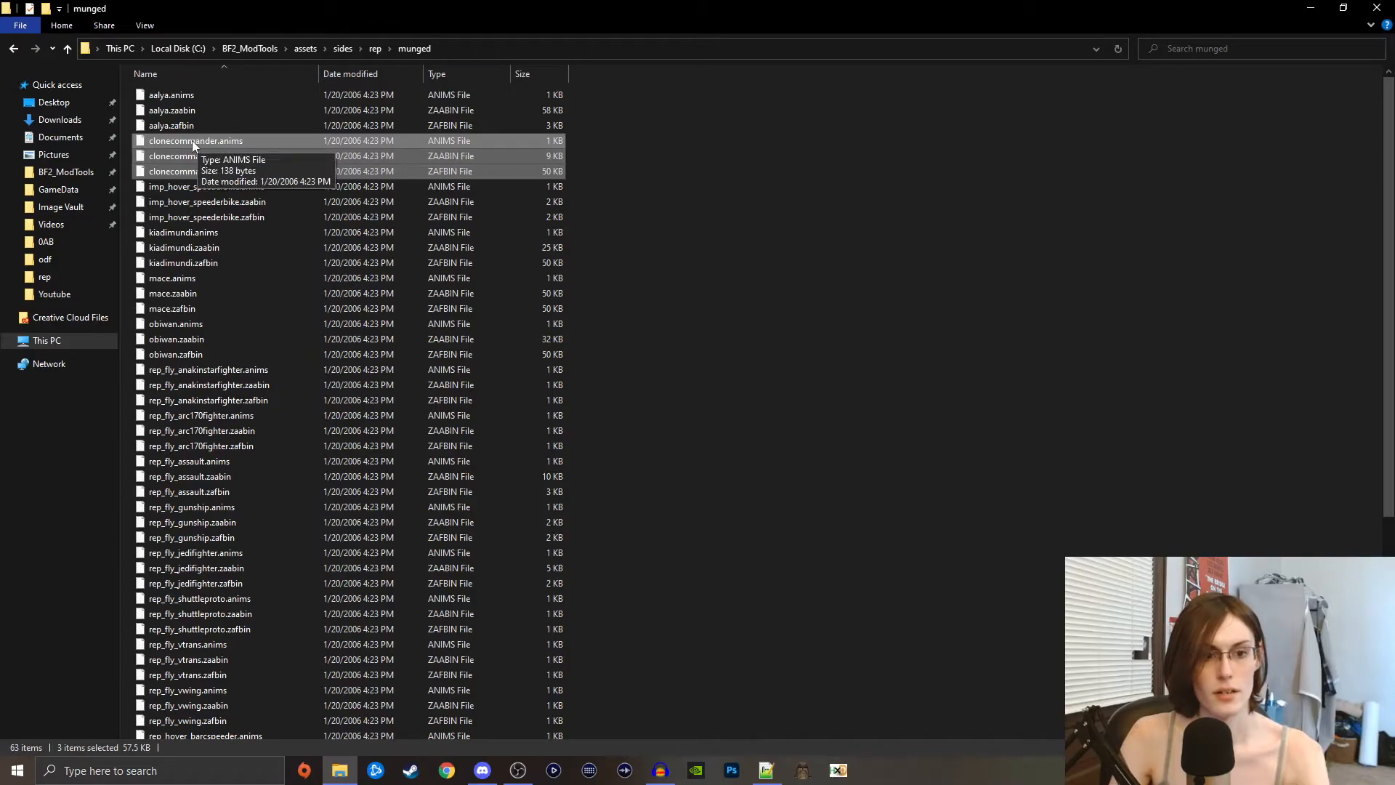
- Return to the mod's data_0AB\Sides\rep folder, visiting its munged folder along the way
scroll(down, 3)
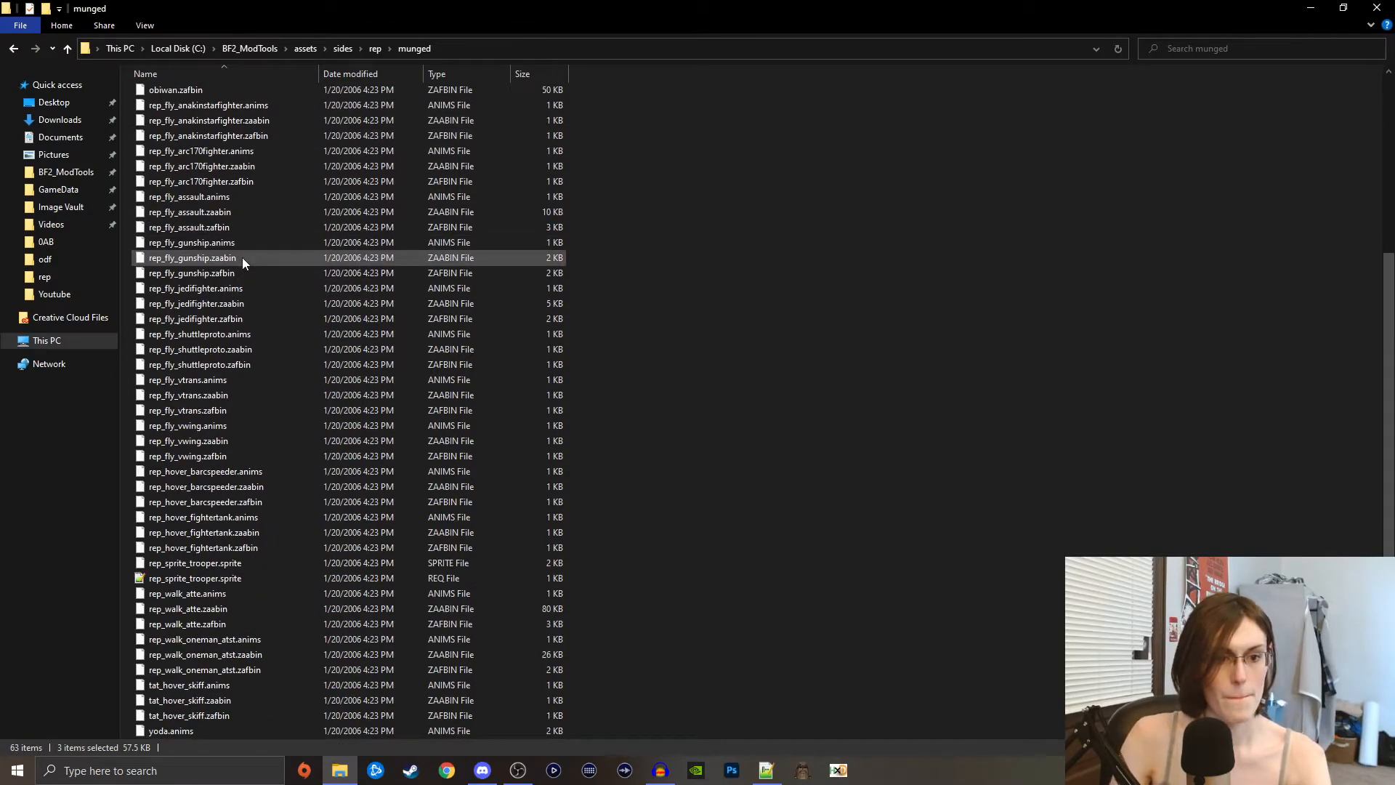
scroll(down, 3)
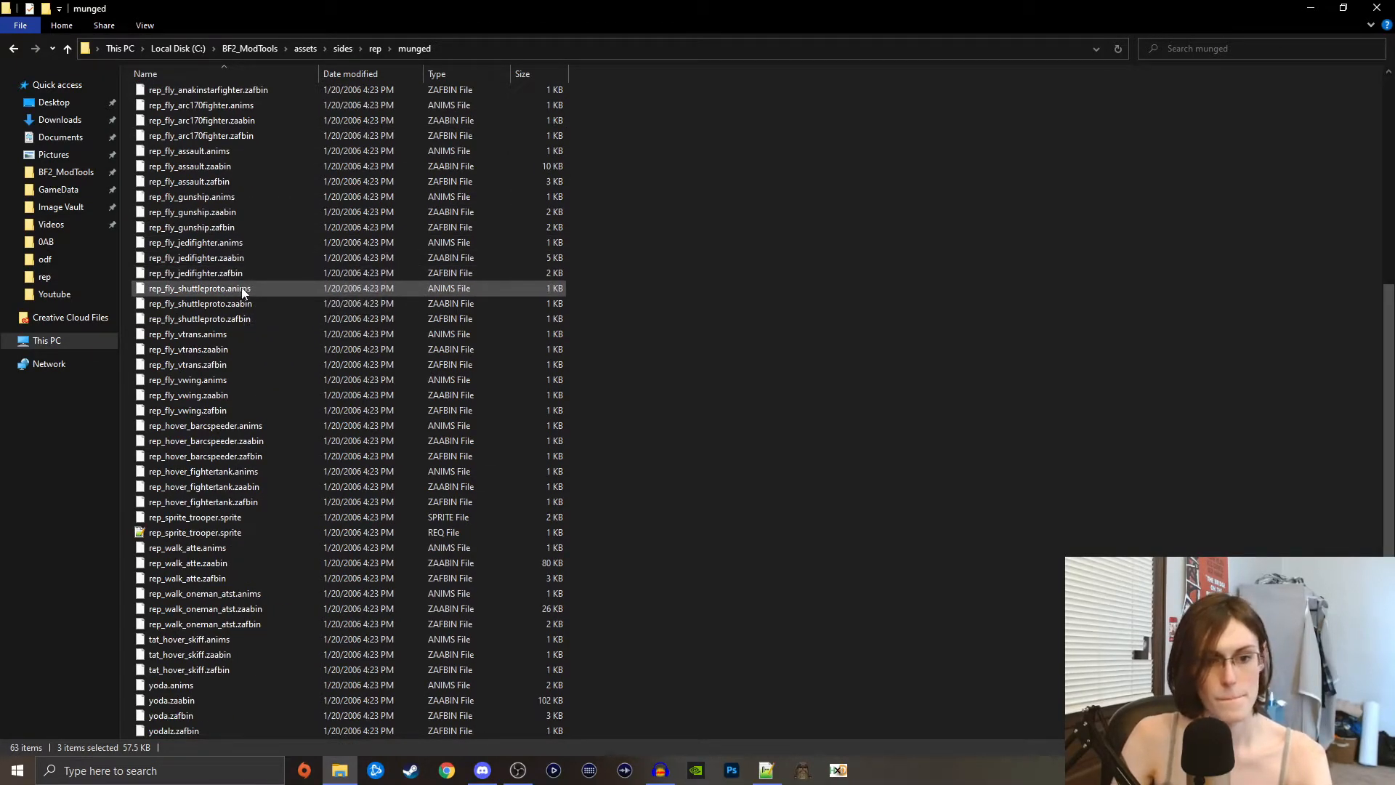
click(305, 49)
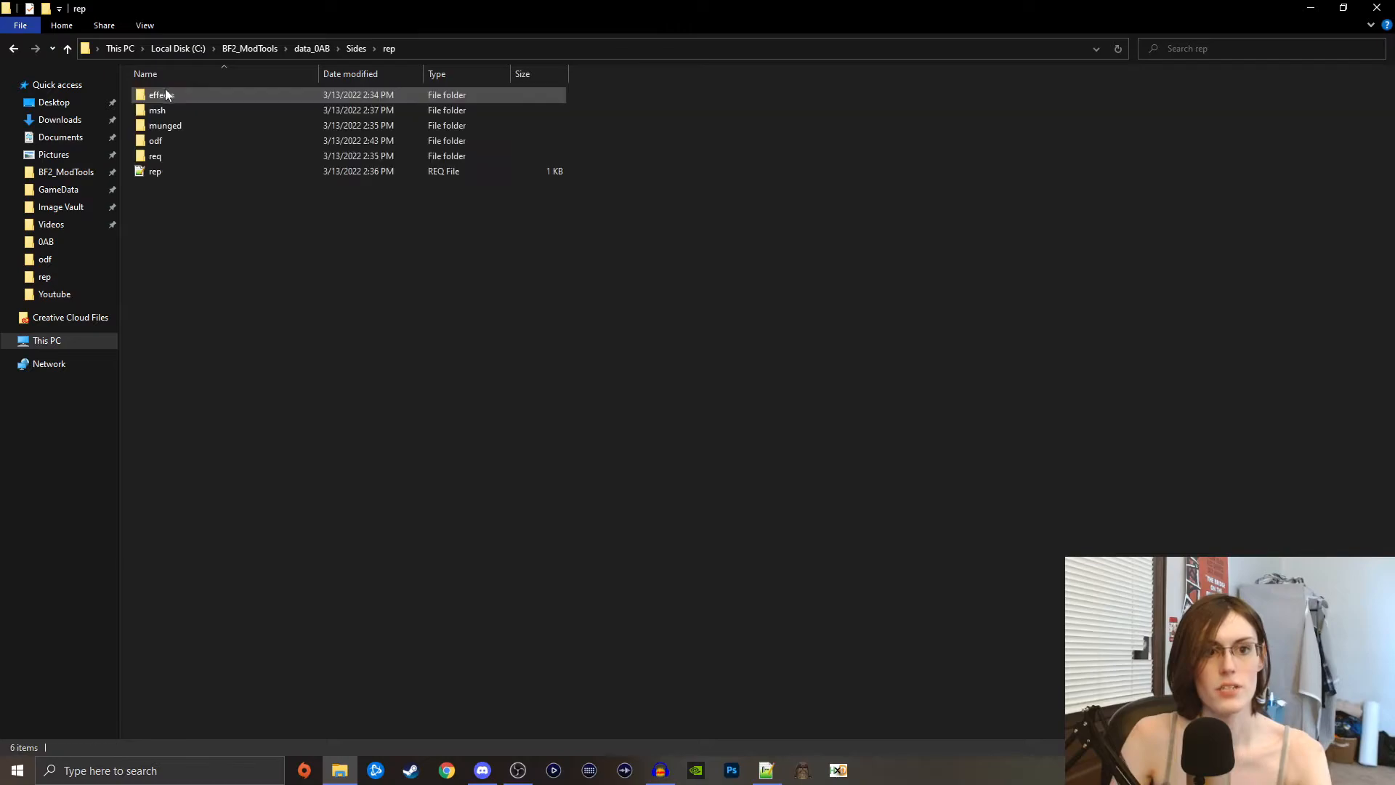
double_click(164, 125)
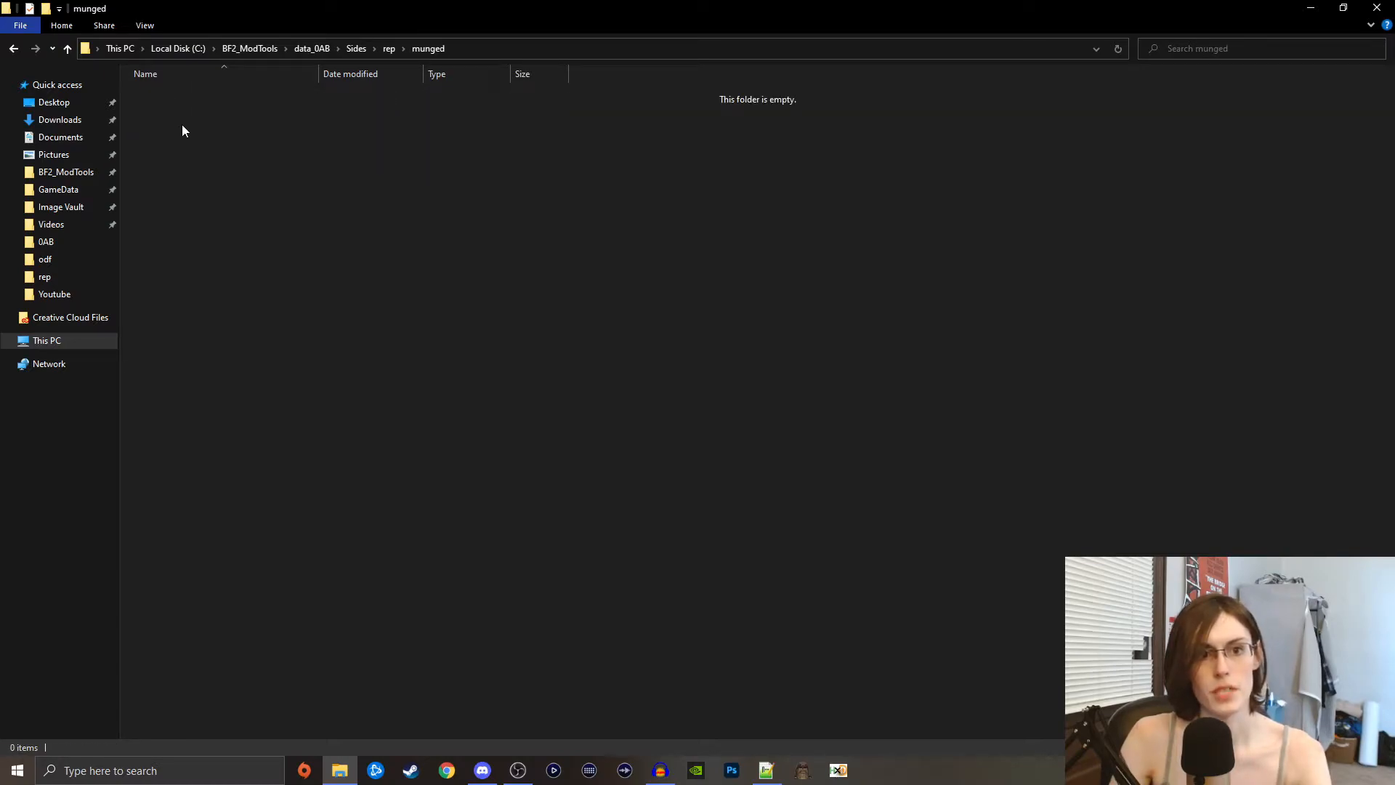
click(67, 50)
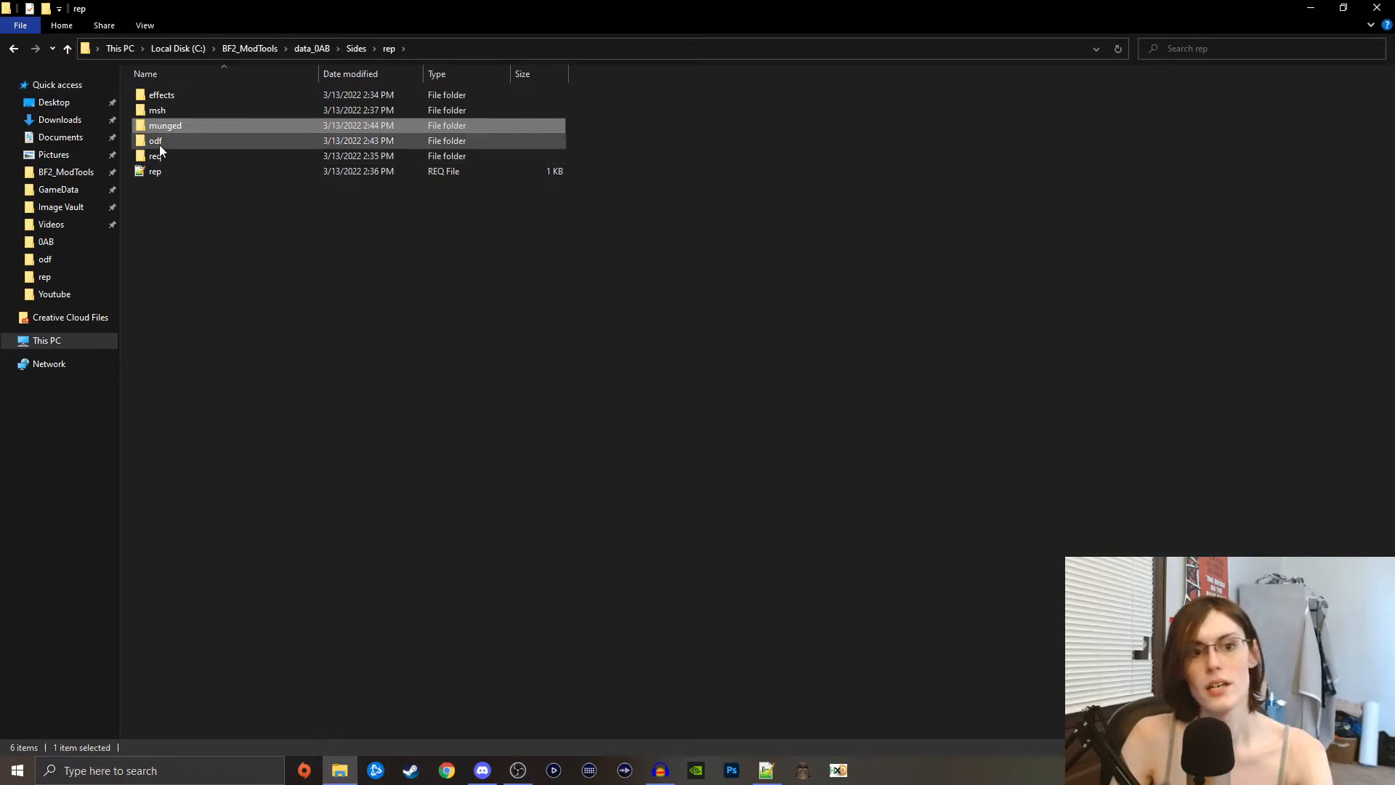
- Browse to the stock assets\sides\rep\msh mesh folder
double_click(157, 110)
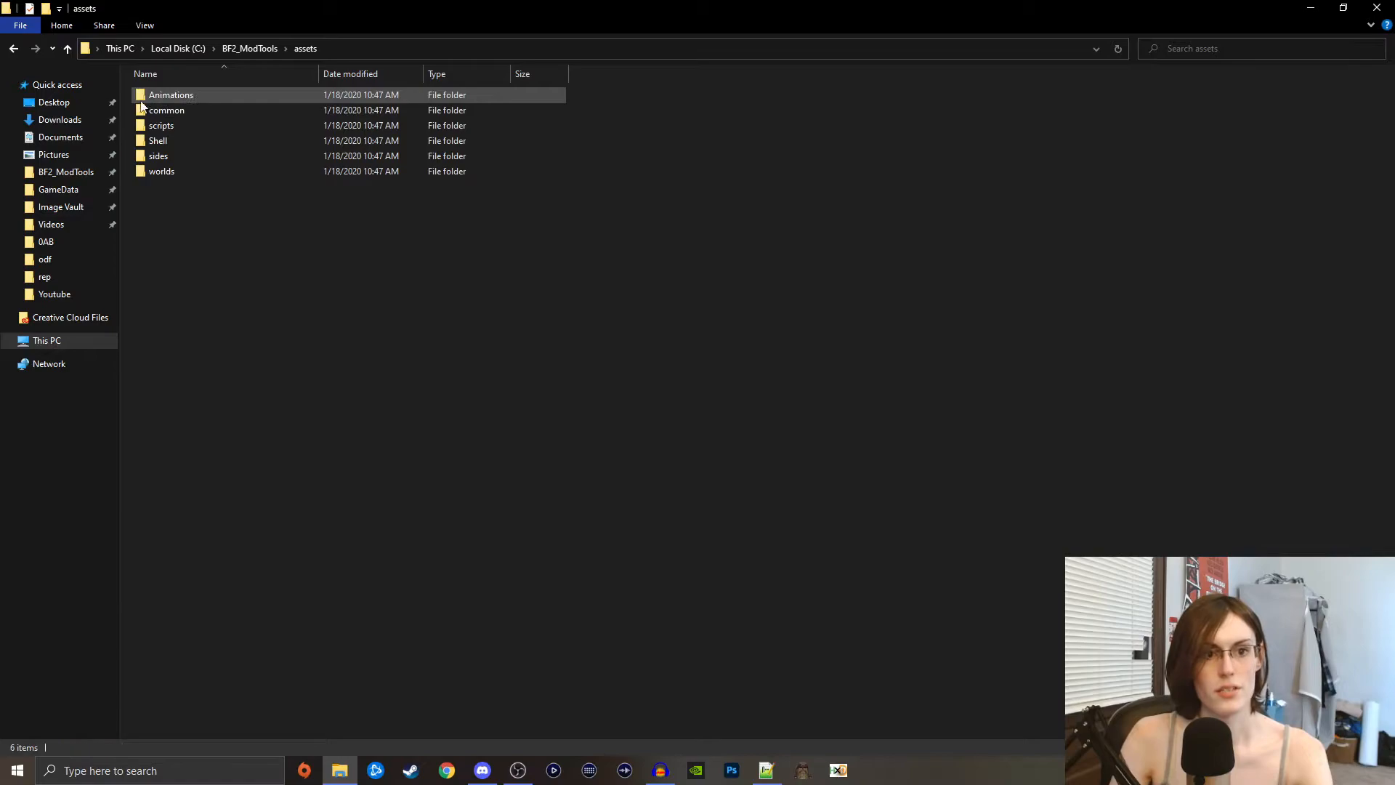
double_click(160, 155)
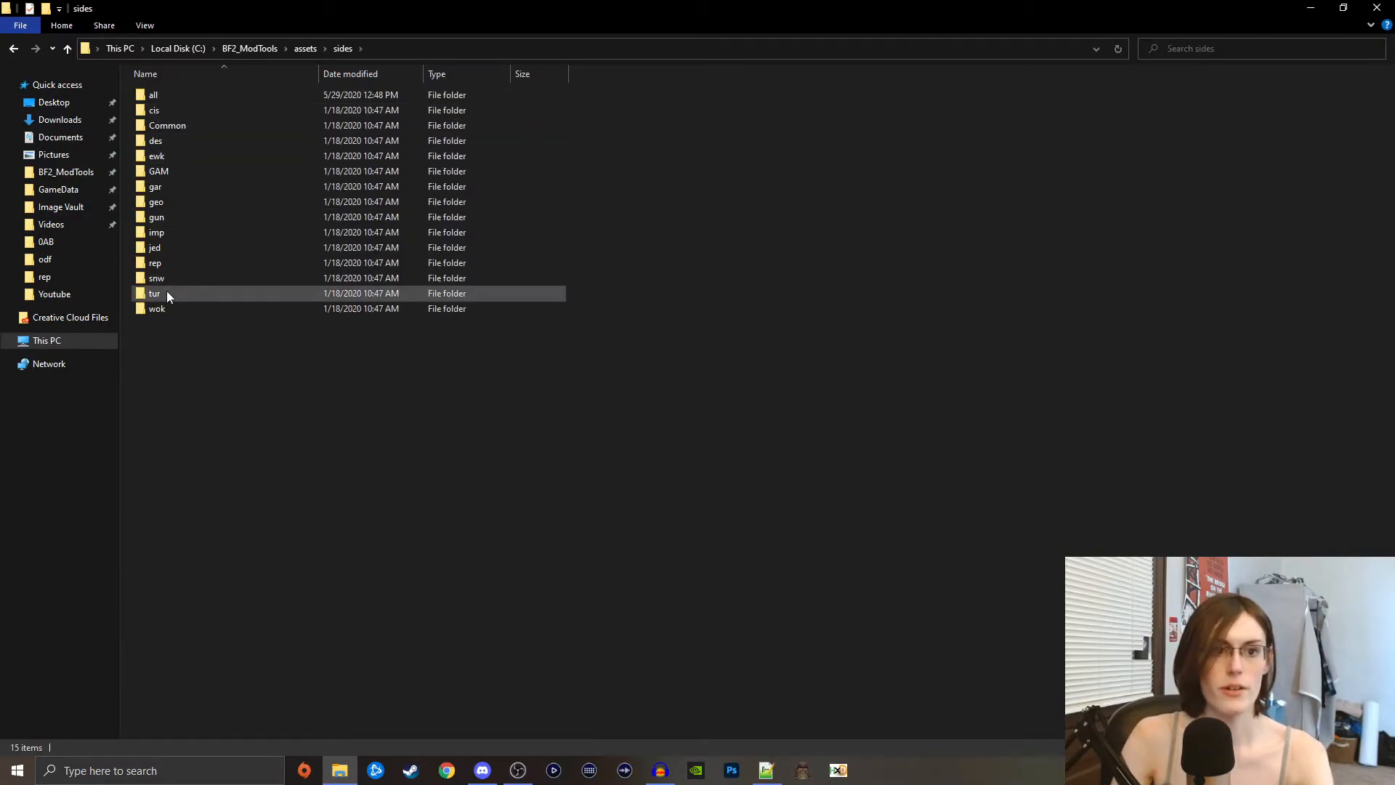
double_click(154, 261)
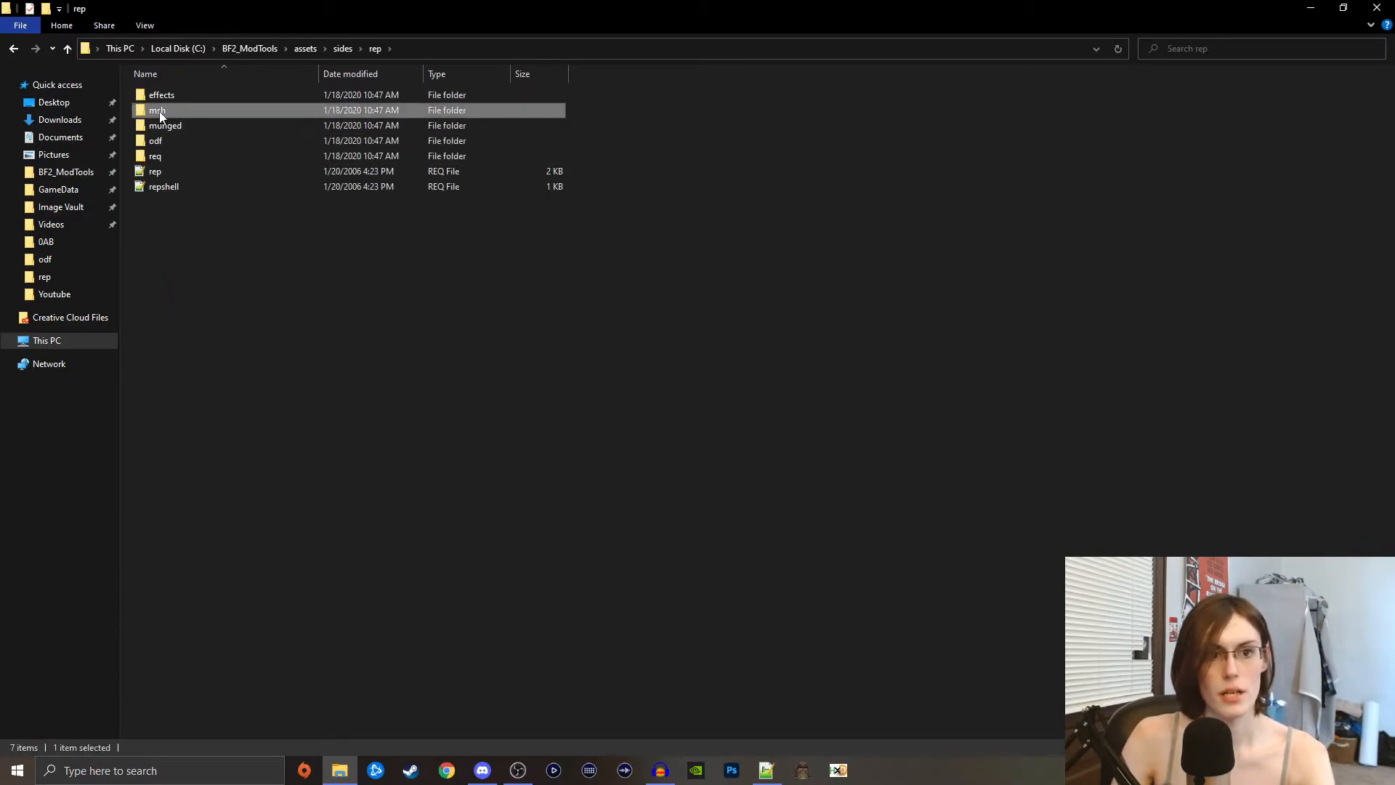
double_click(157, 111)
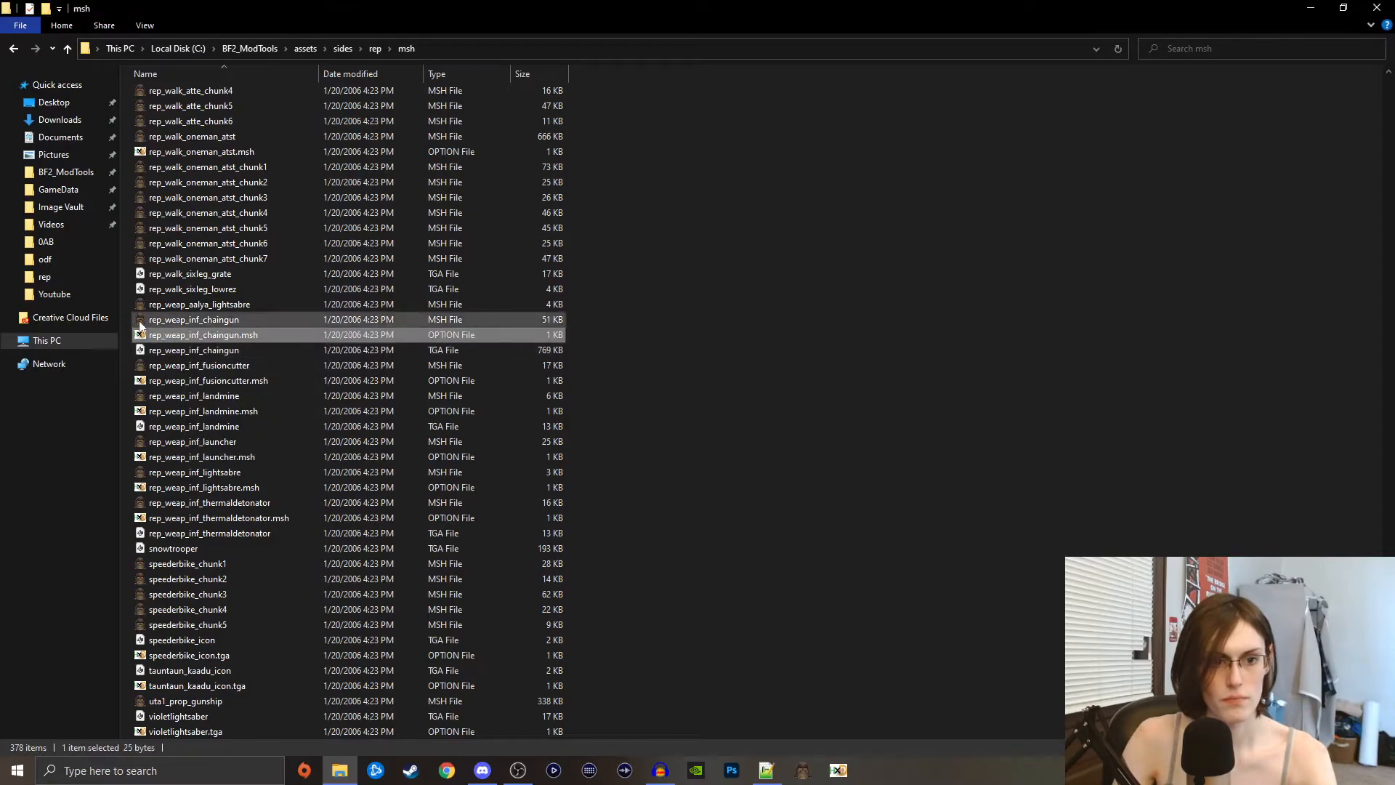
- Copy the three rep_weap_inf_chaingun files and open the mod's rep msh folder for them
right_click(204, 334)
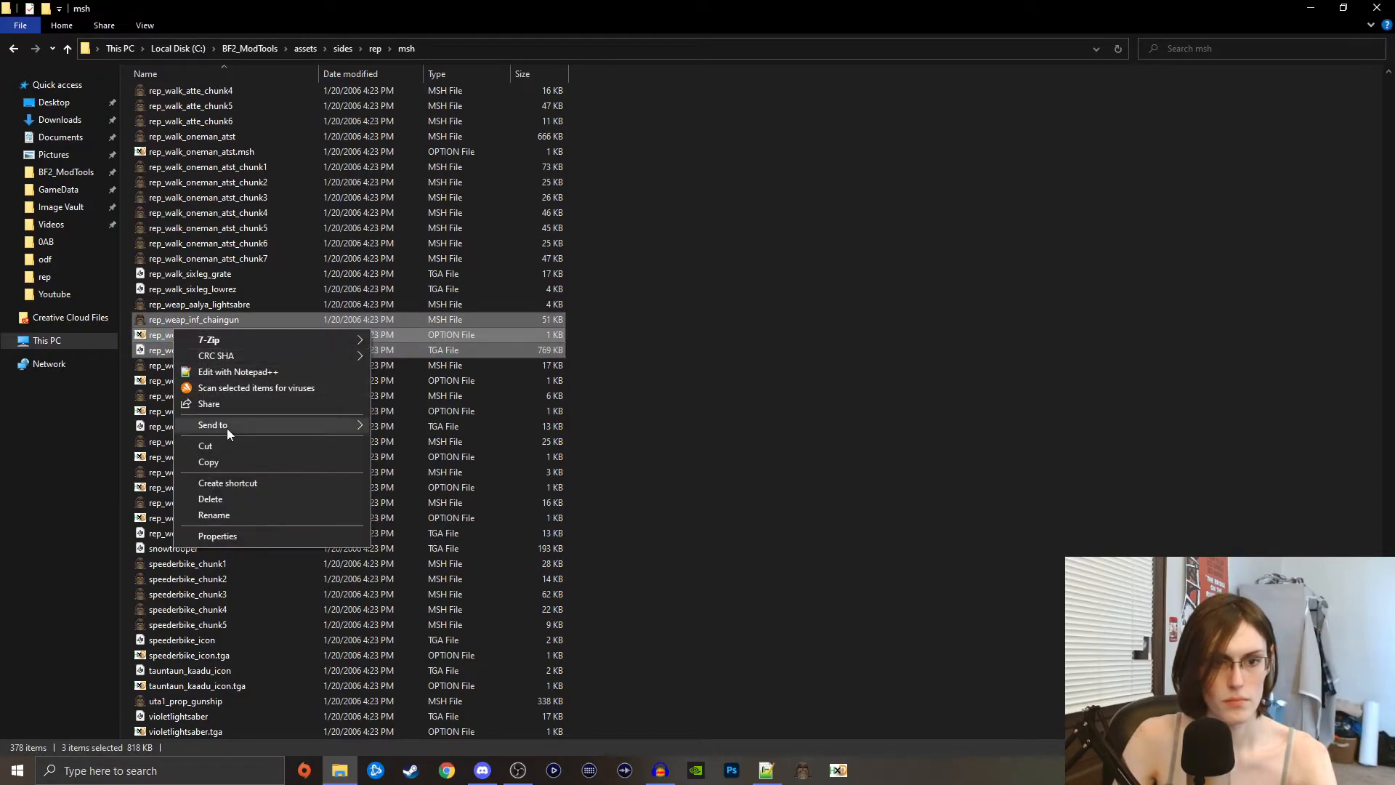
click(45, 242)
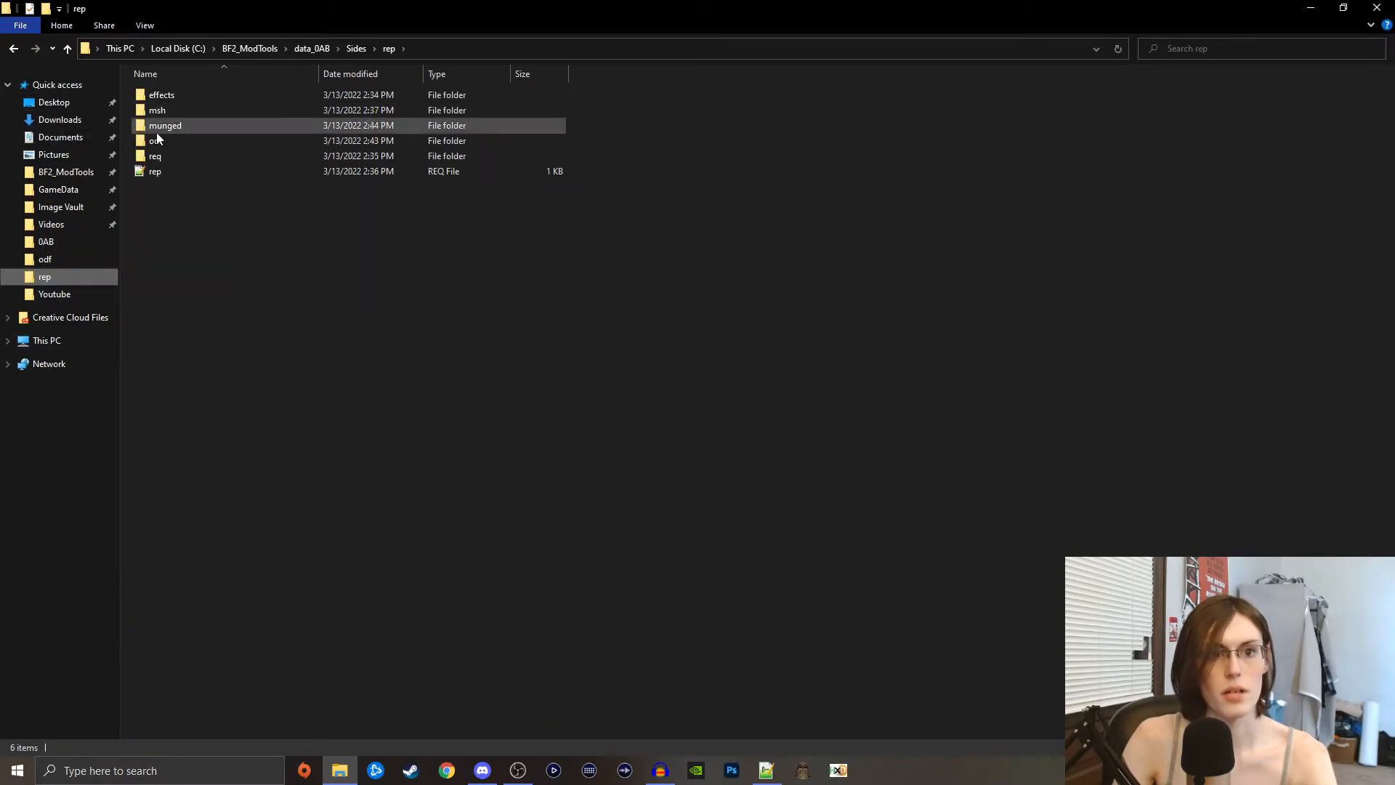
click(154, 141)
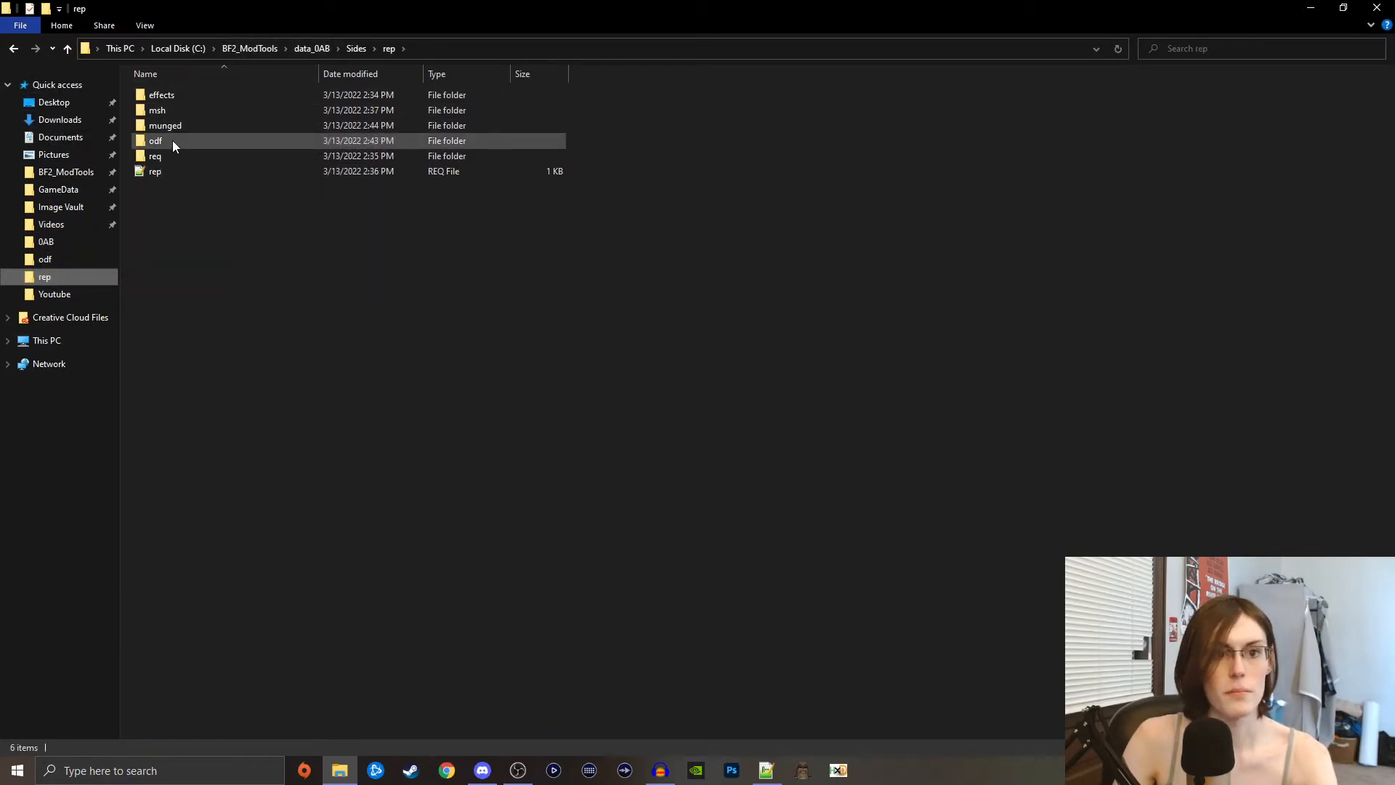
double_click(157, 110)
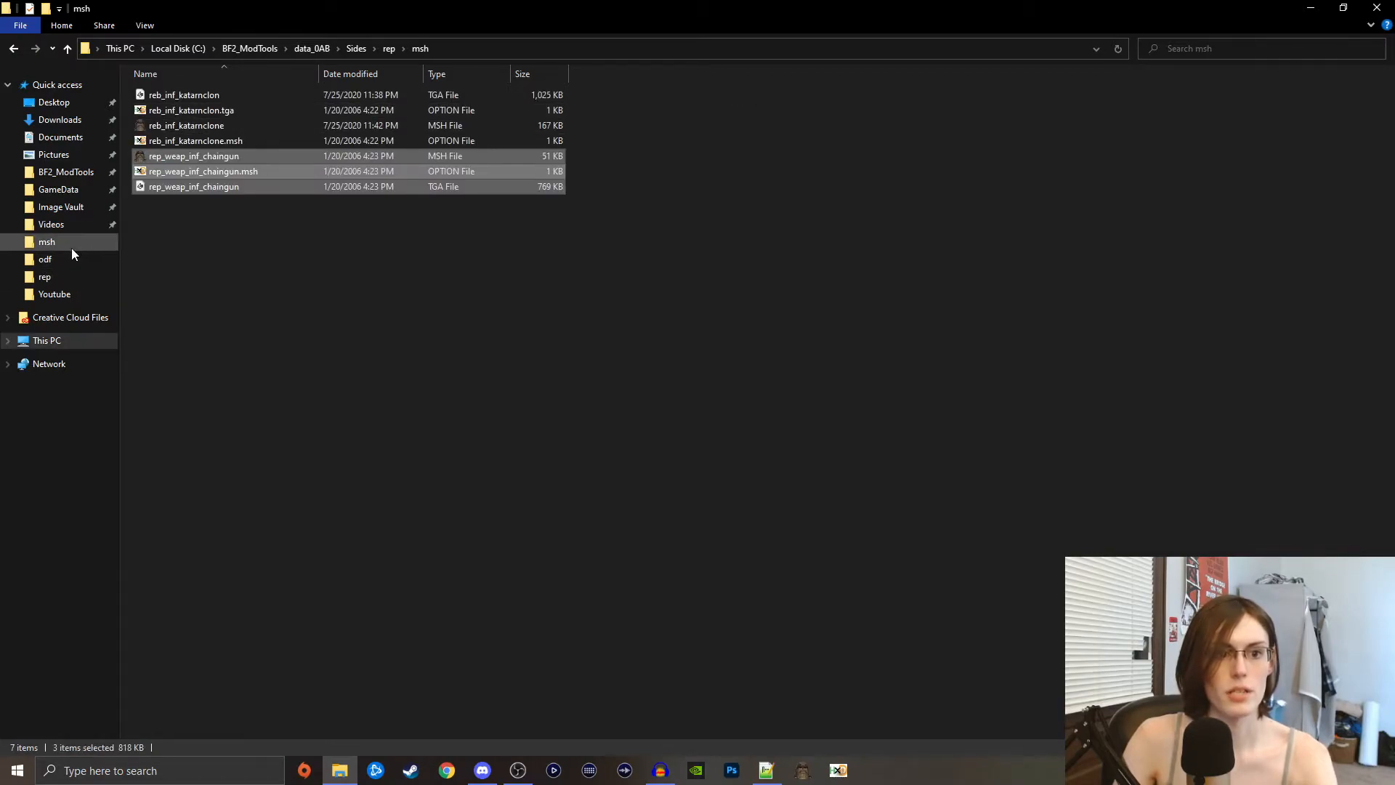
- Search the stock rep msh folder for file names starting rep_, then narrow to rep_we weapon meshes
click(45, 258)
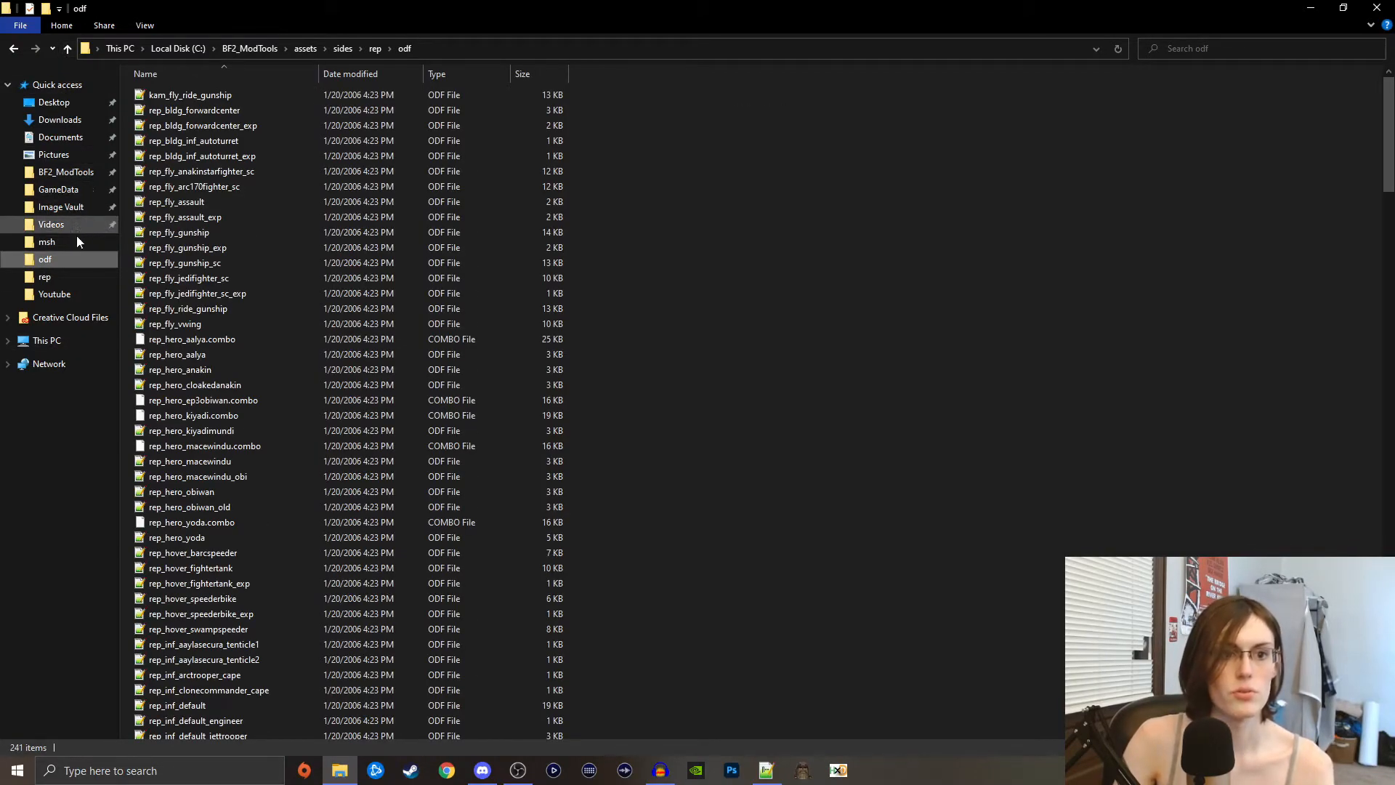
click(45, 241)
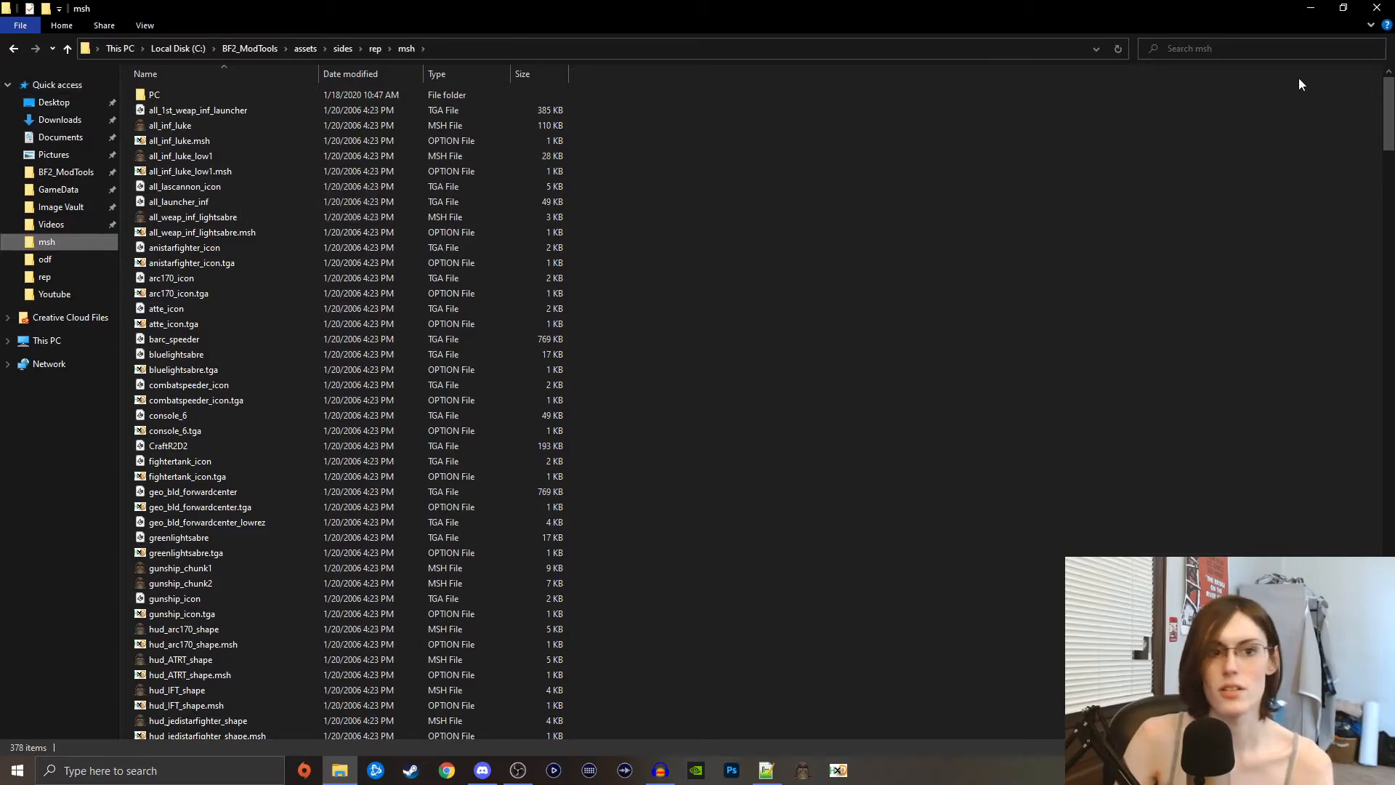
click(1245, 48)
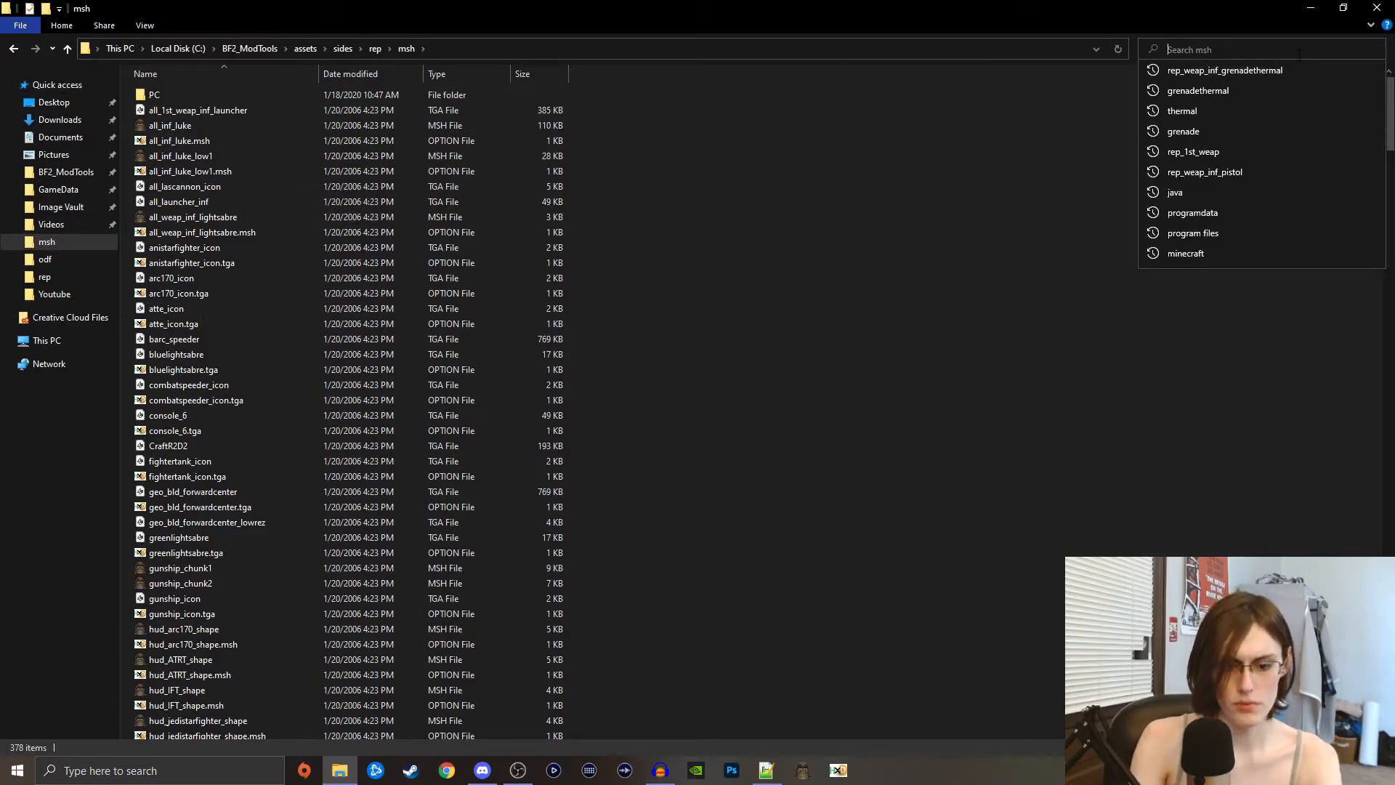
text(rep_1st_weap)
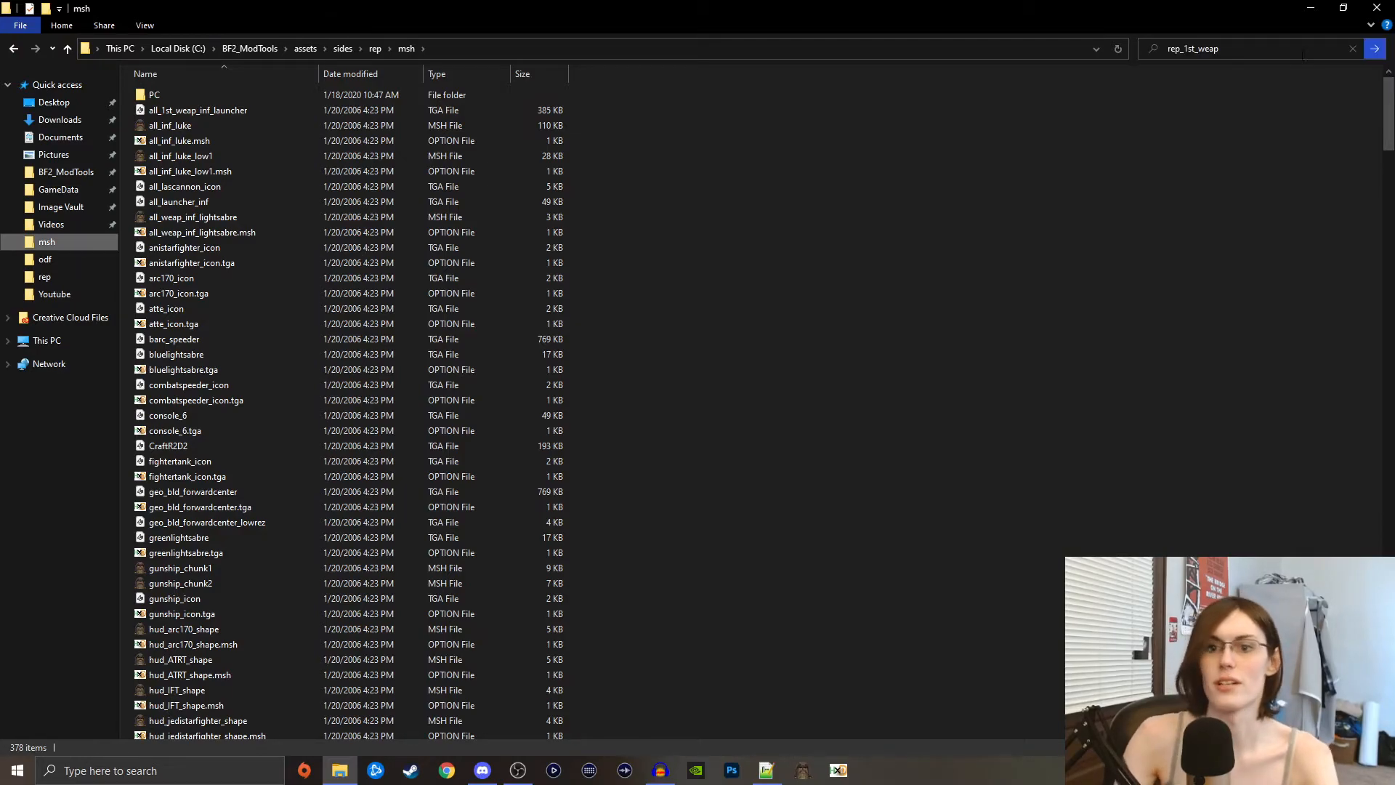
key(Enter)
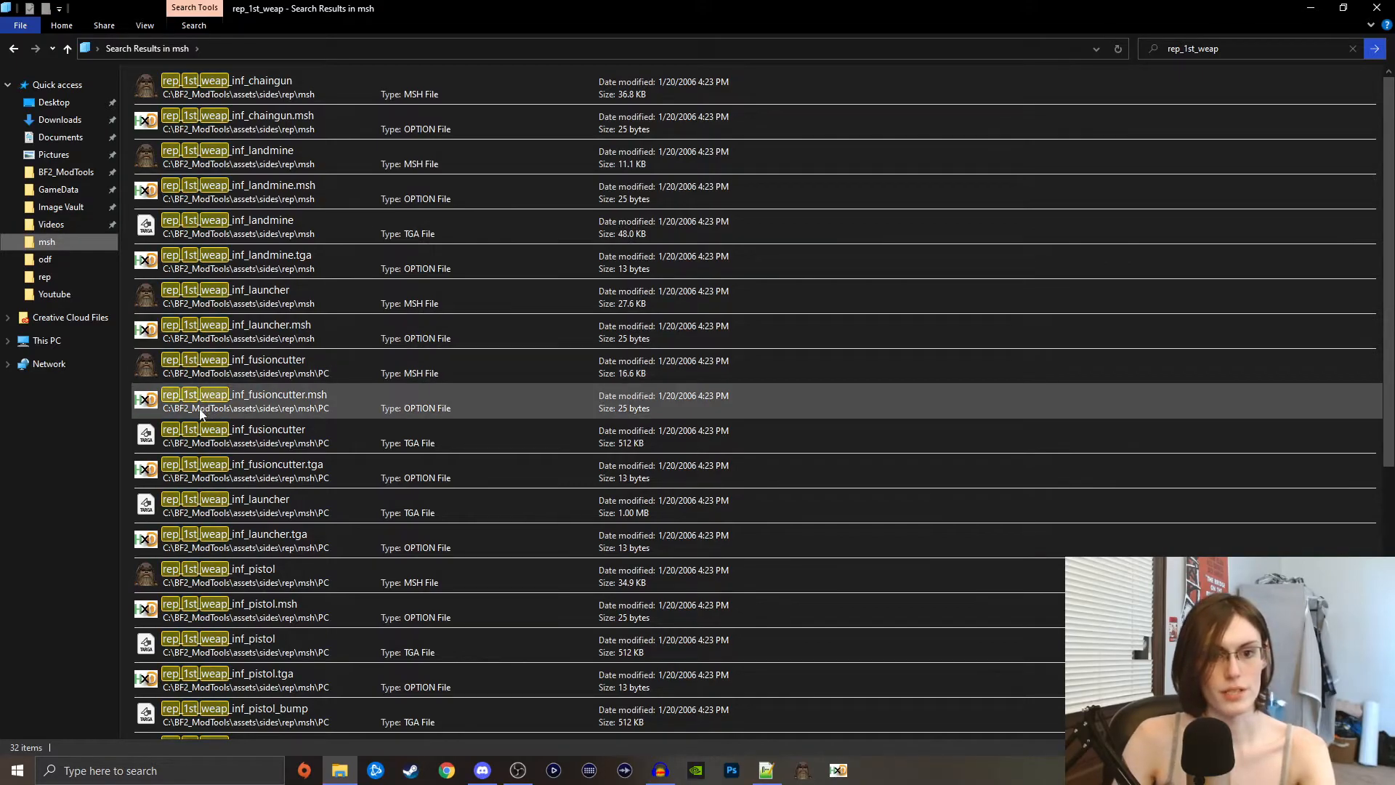
scroll(down, 3)
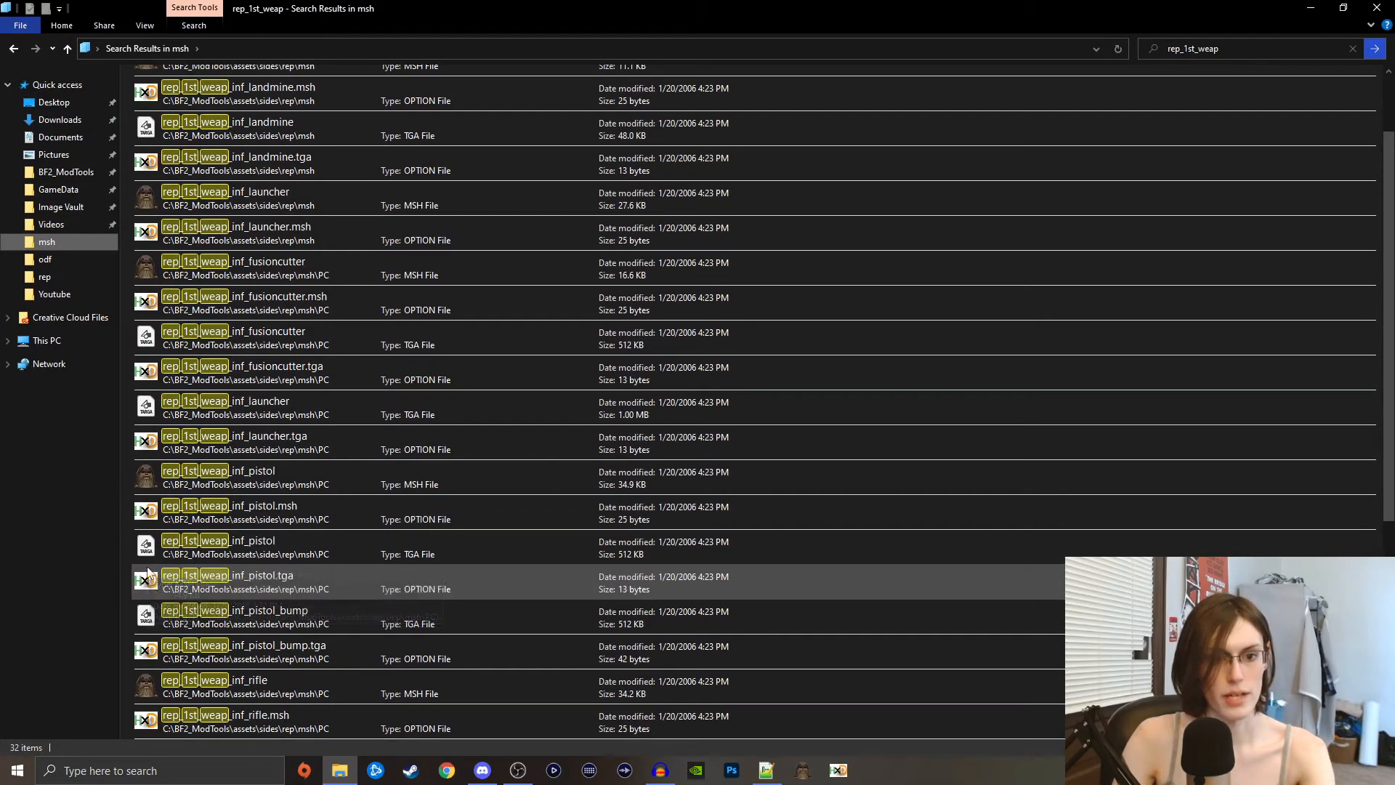
mouse_move(126, 480)
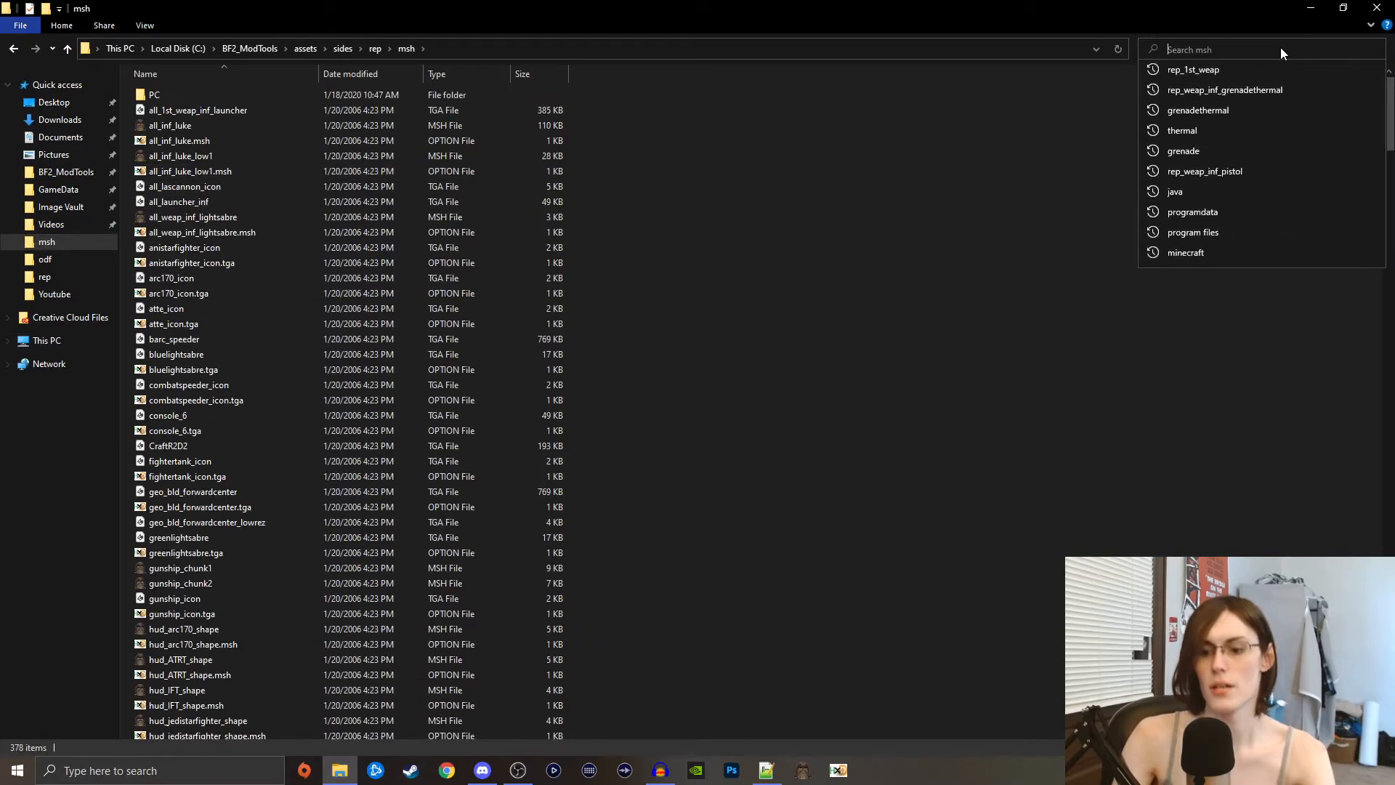
text(rep_we)
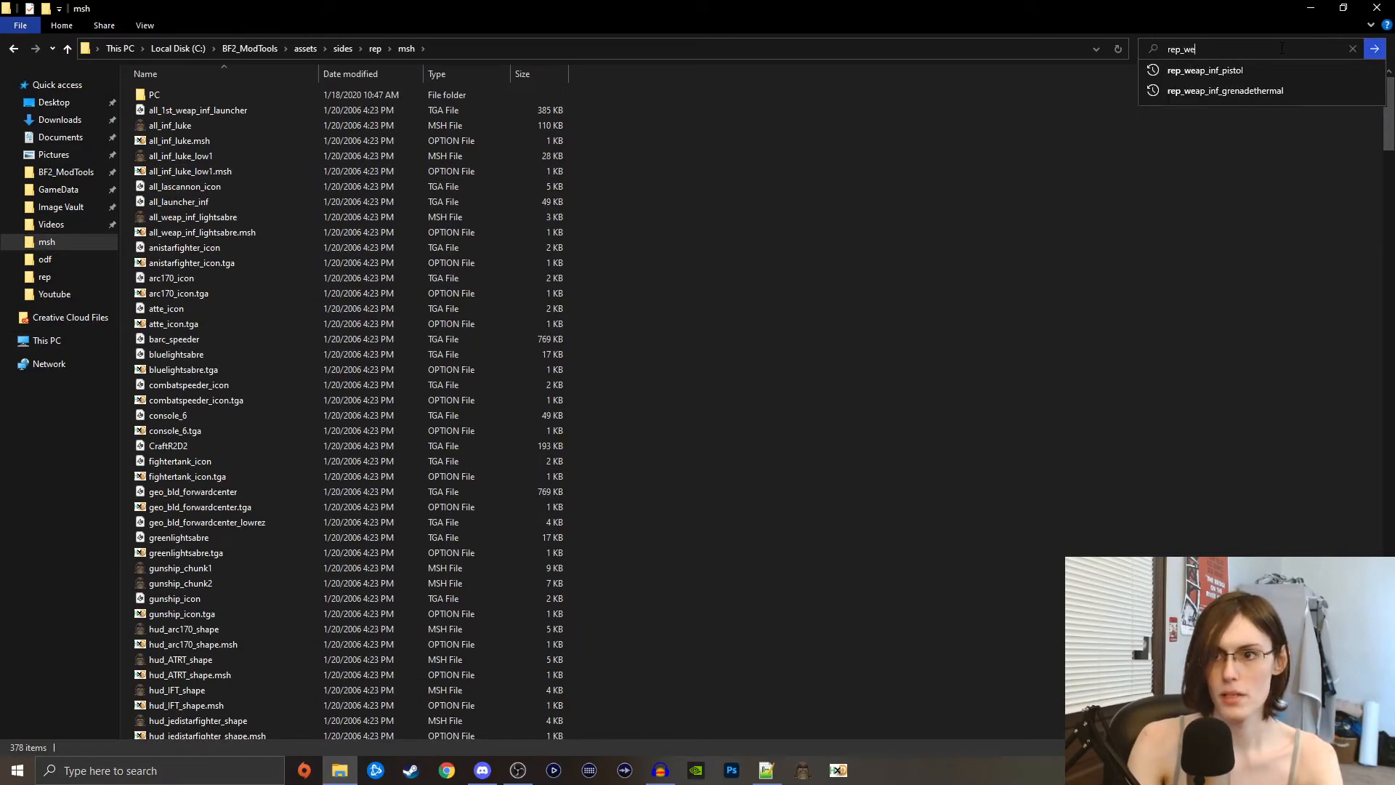
- Open data_0AB\Sides\rep\msh and check the chaingun option file and rep_weap_inf_pistol mesh
click(1203, 70)
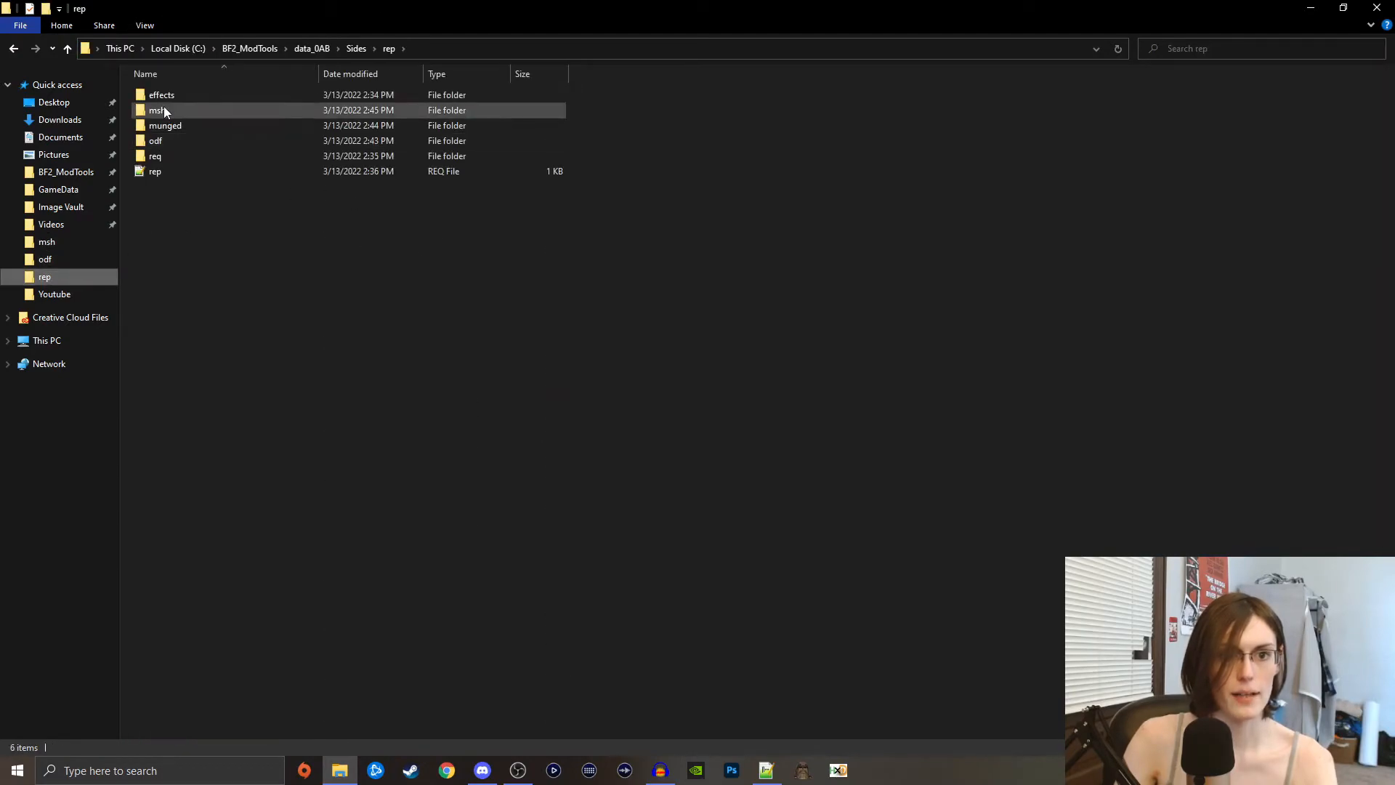
double_click(156, 111)
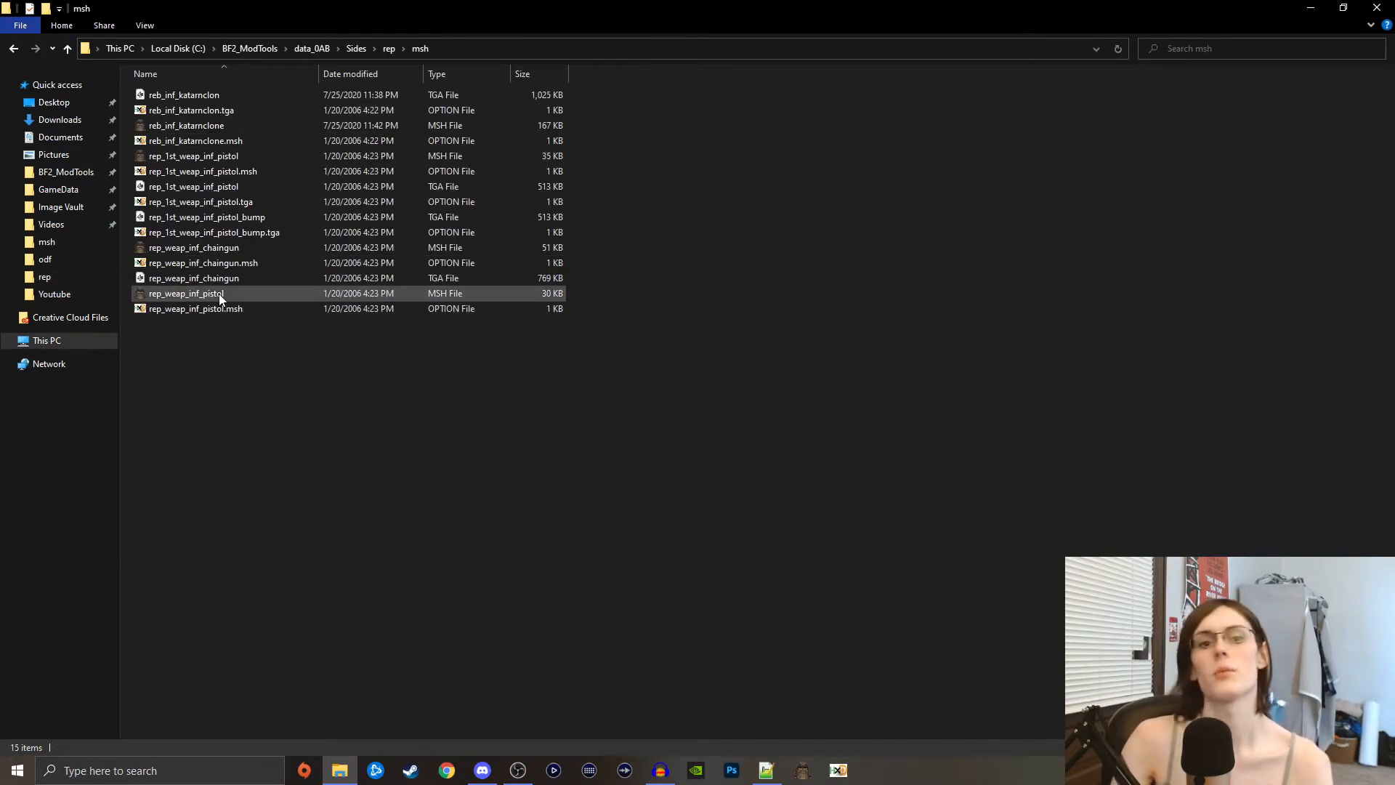
click(201, 262)
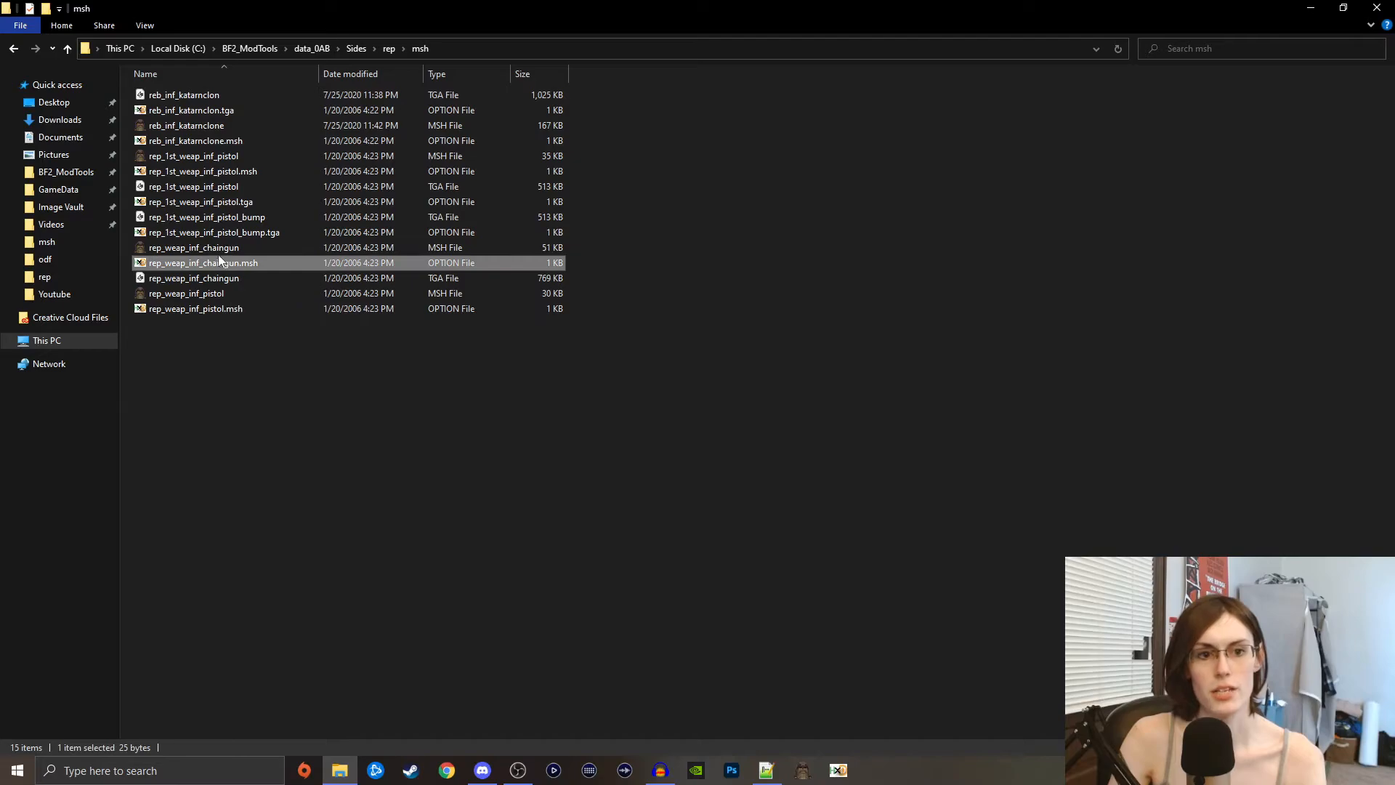
click(186, 294)
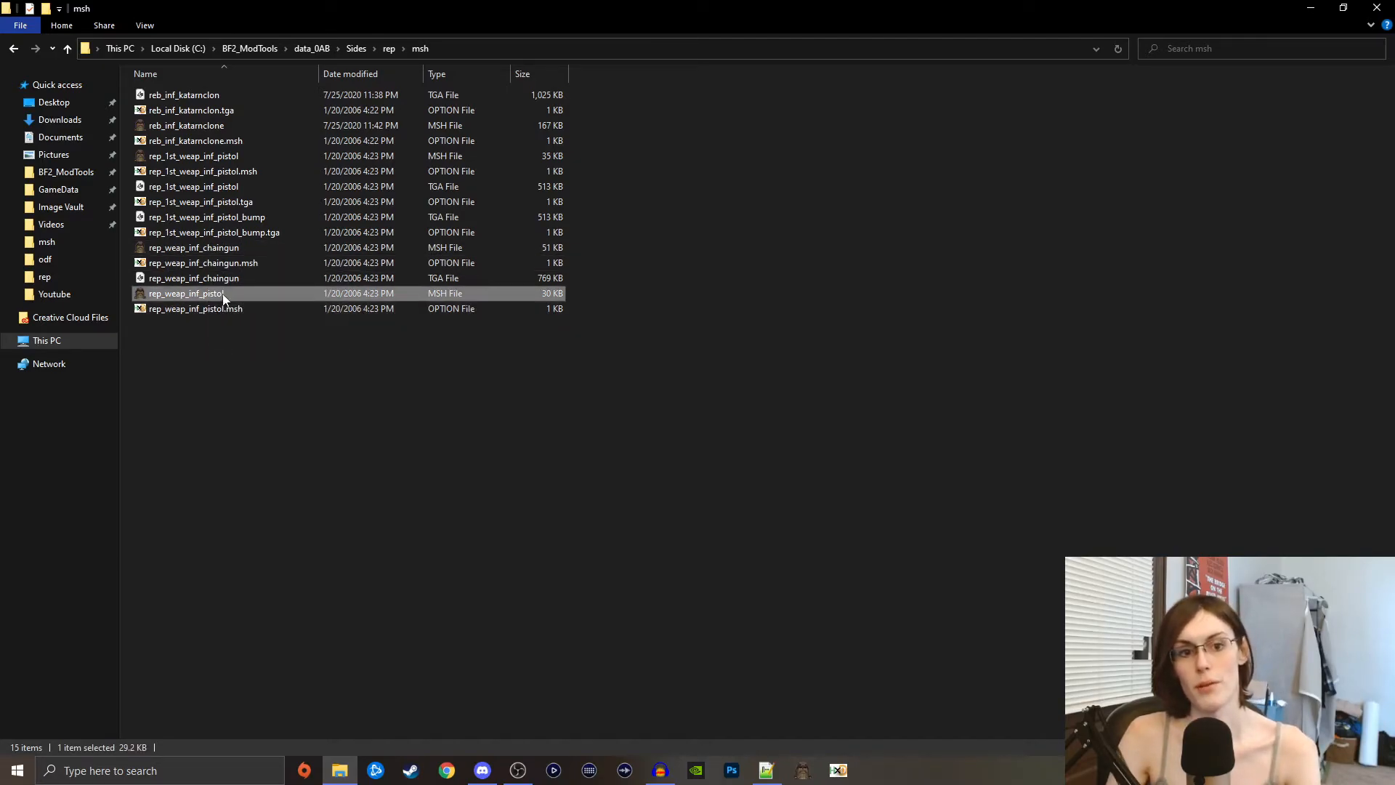
mouse_move(223, 295)
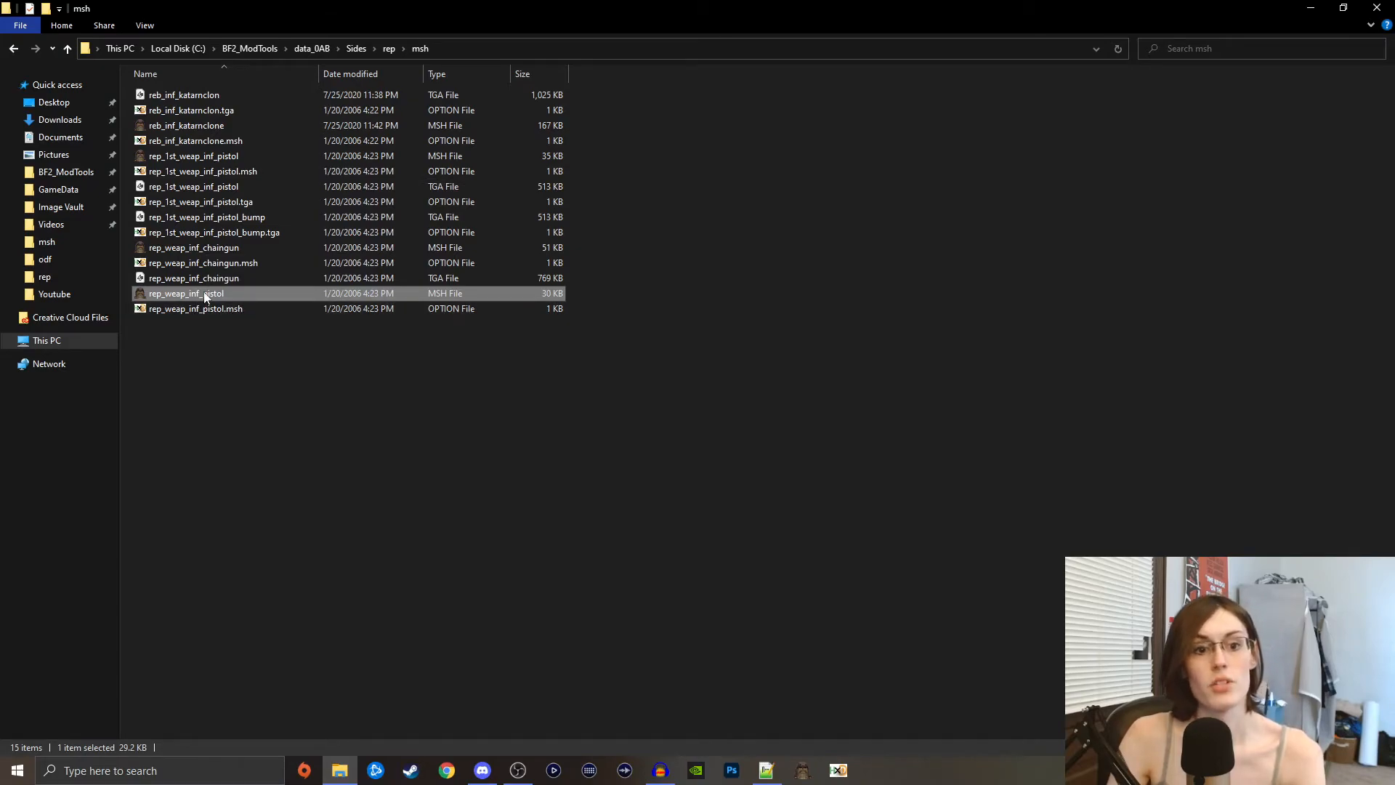
click(802, 771)
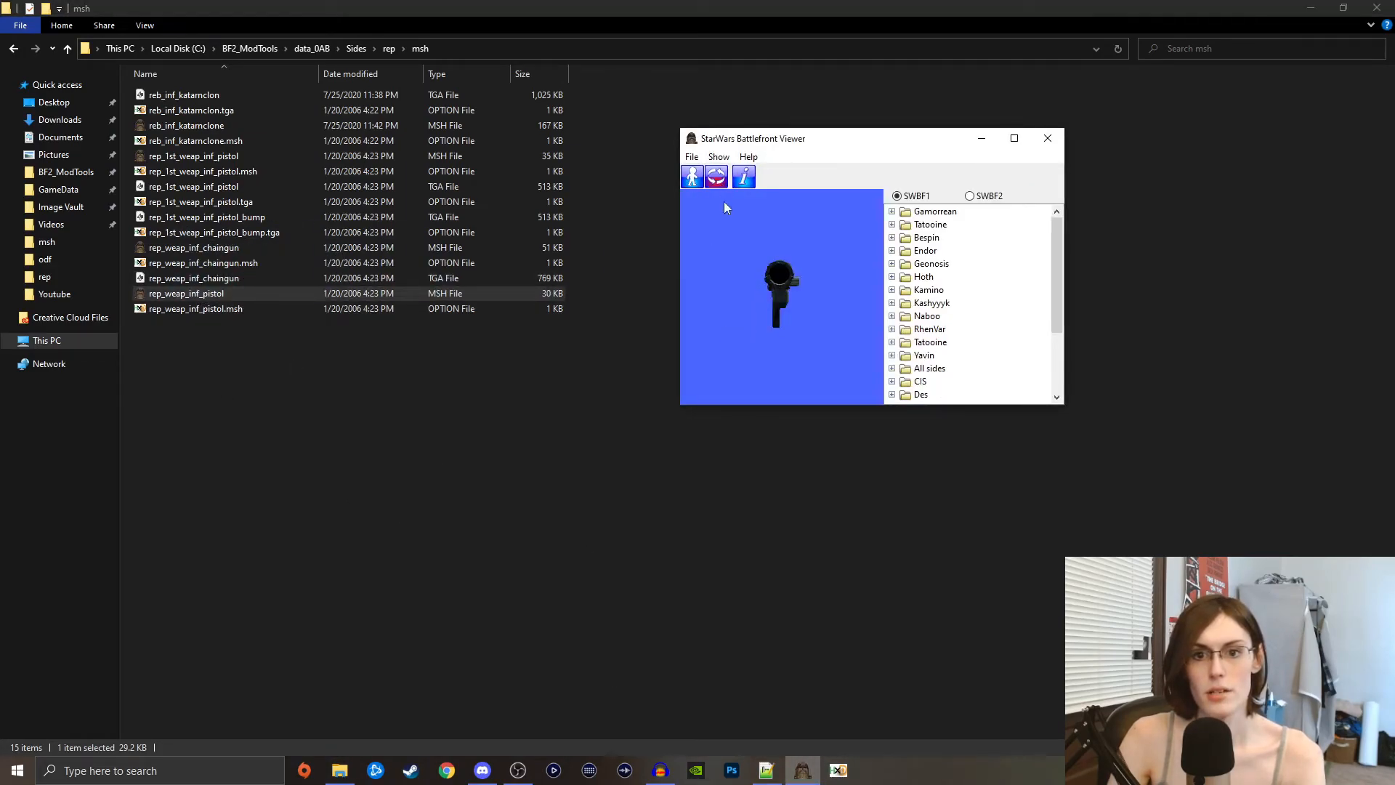
click(193, 155)
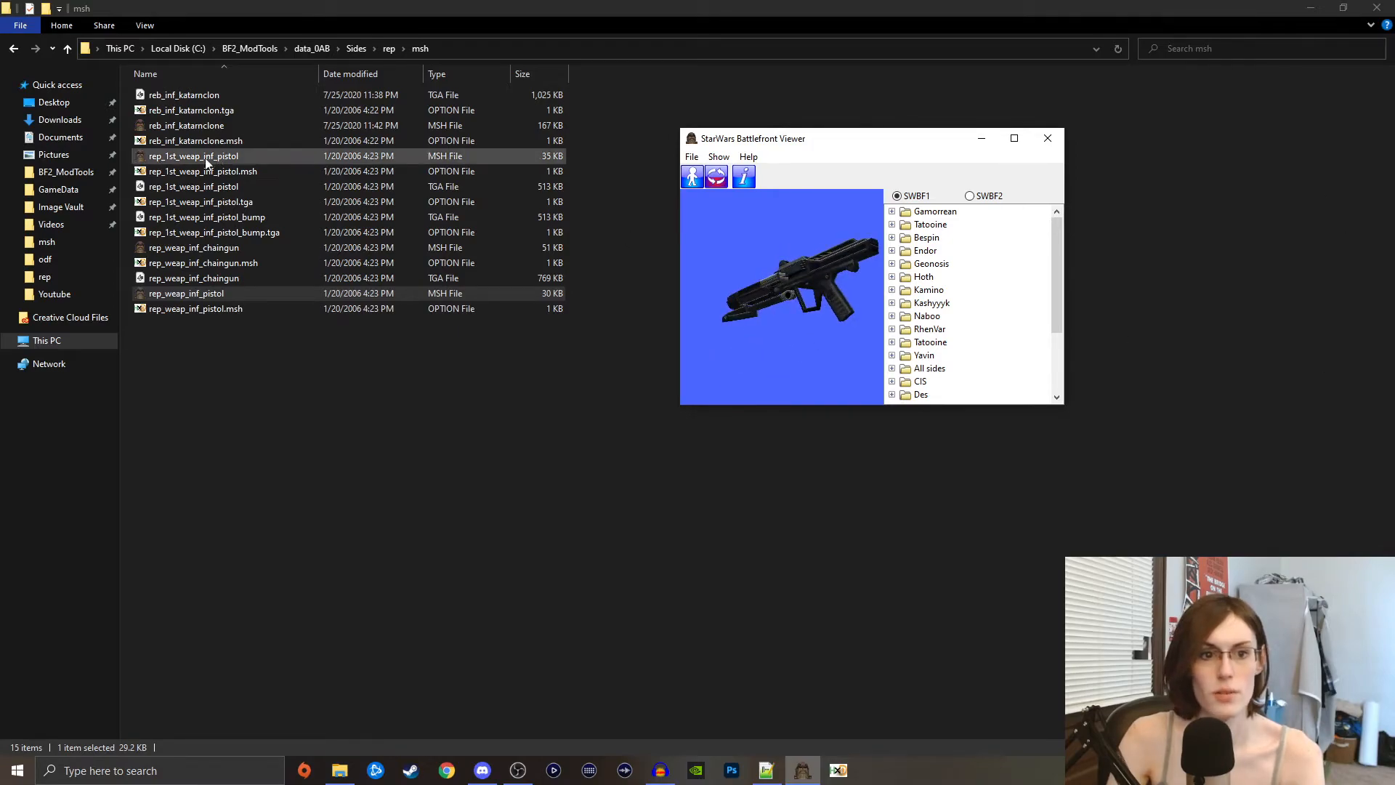
click(193, 247)
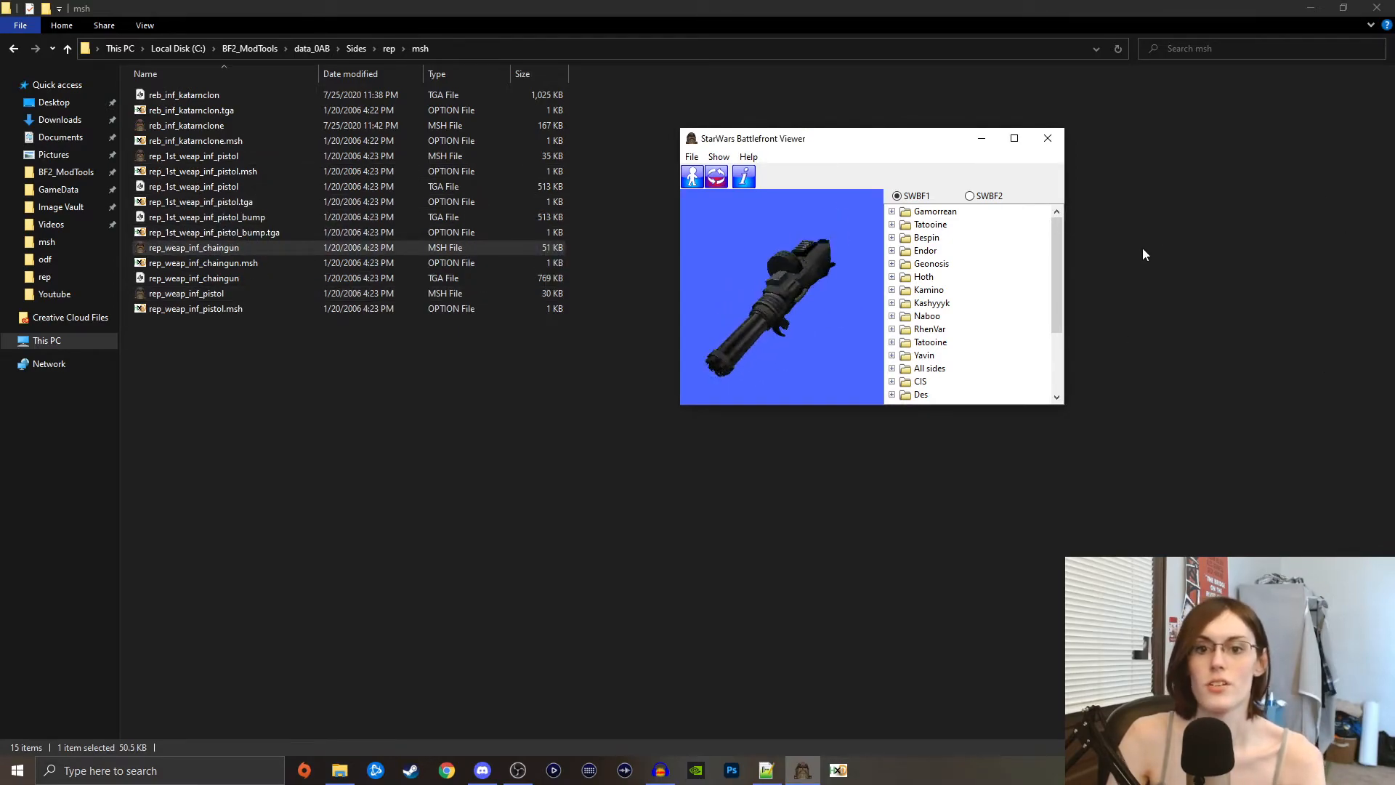
click(1046, 138)
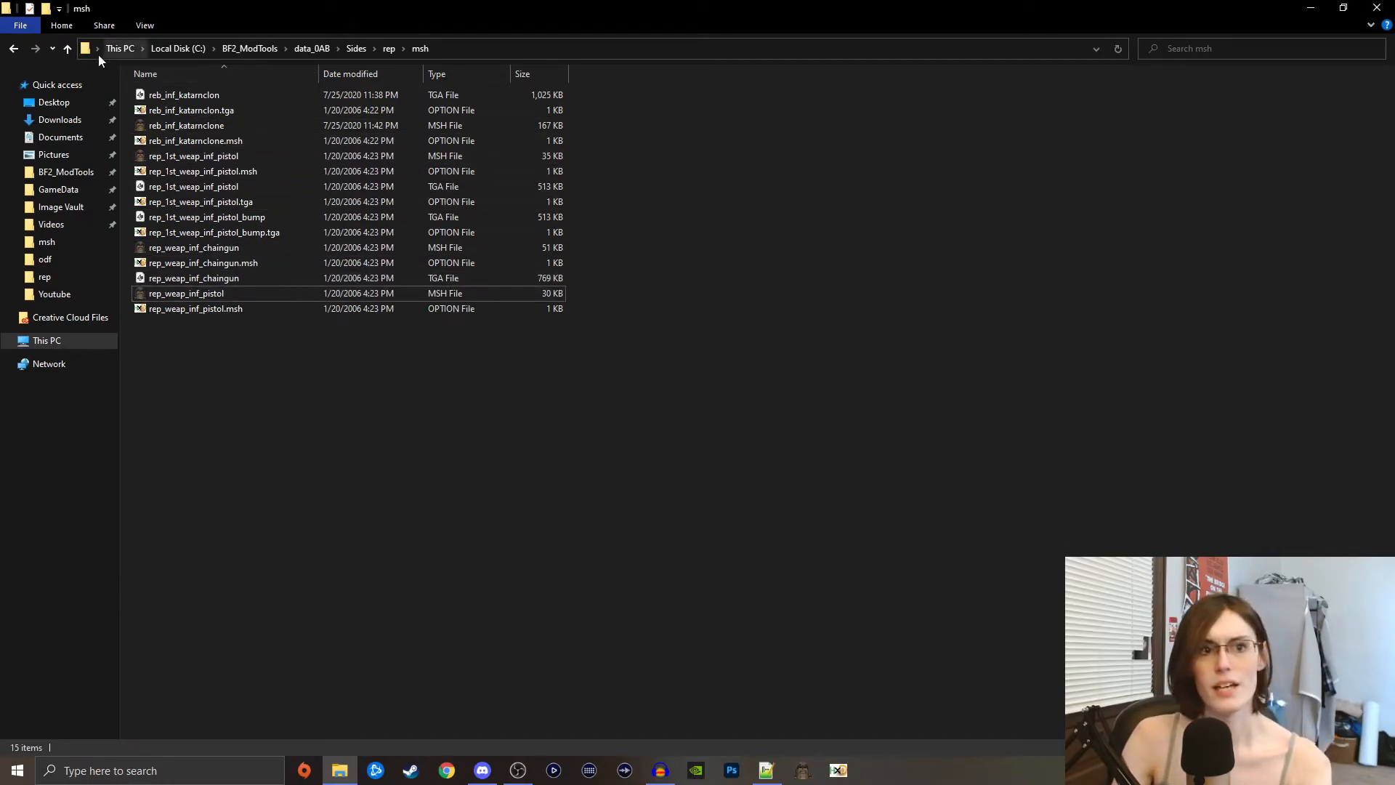
- Head back up toward the mod's data_0AB\Sides\rep folder to reach its odf folder
click(43, 259)
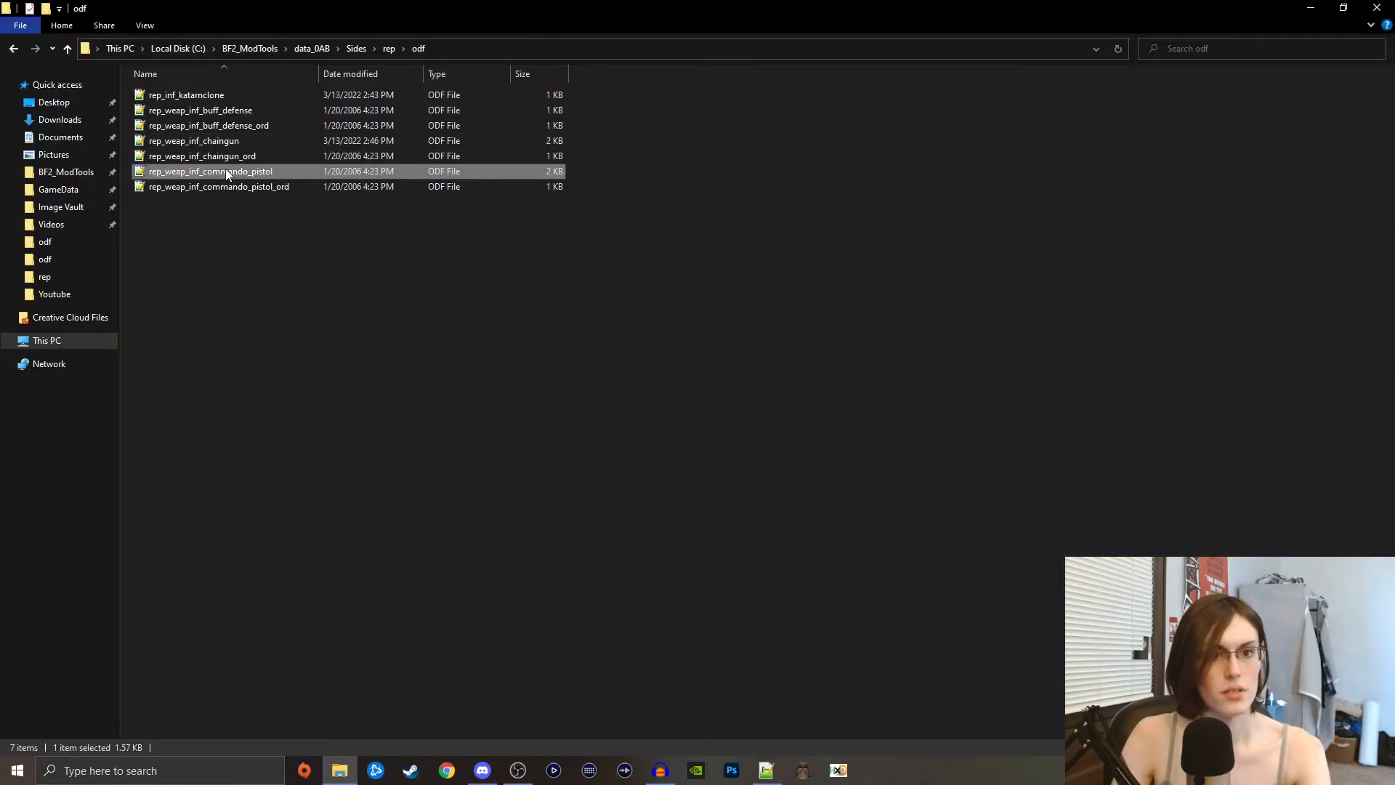
- Set the commando pistol's HighResGeometry to rep_weap_inf_pistol in rep_weap_inf_commando_pistol.odf
double_click(210, 172)
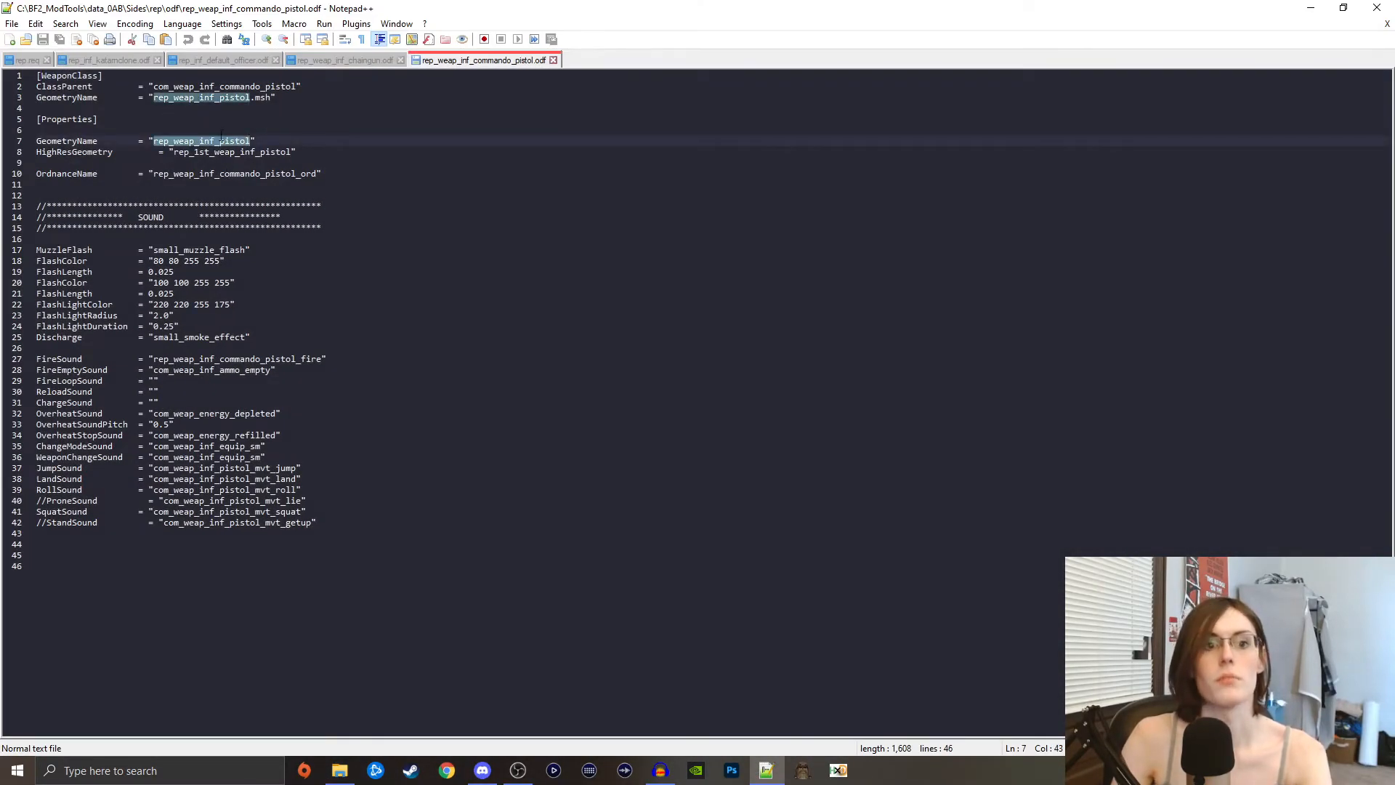
text(rep_weap_inf_pistol)
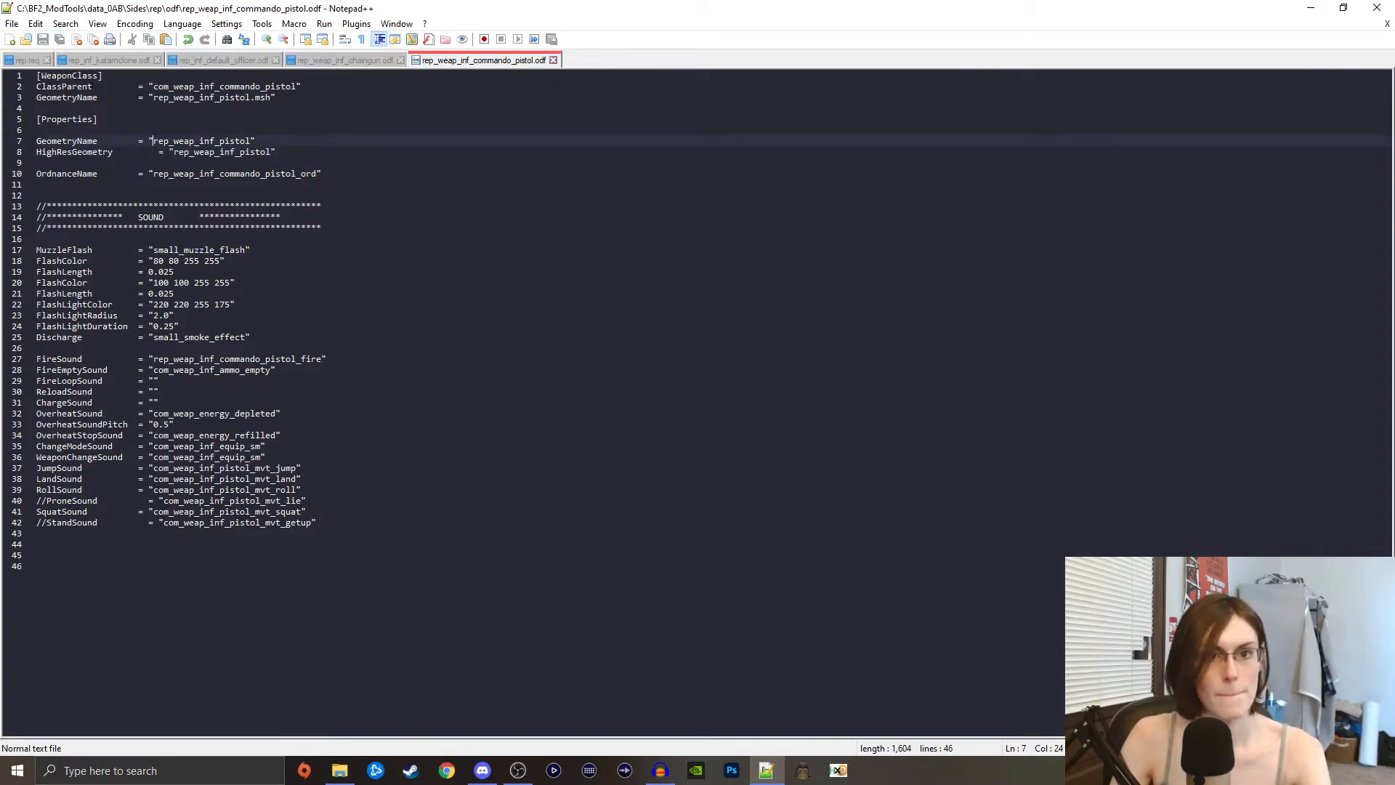
click(340, 770)
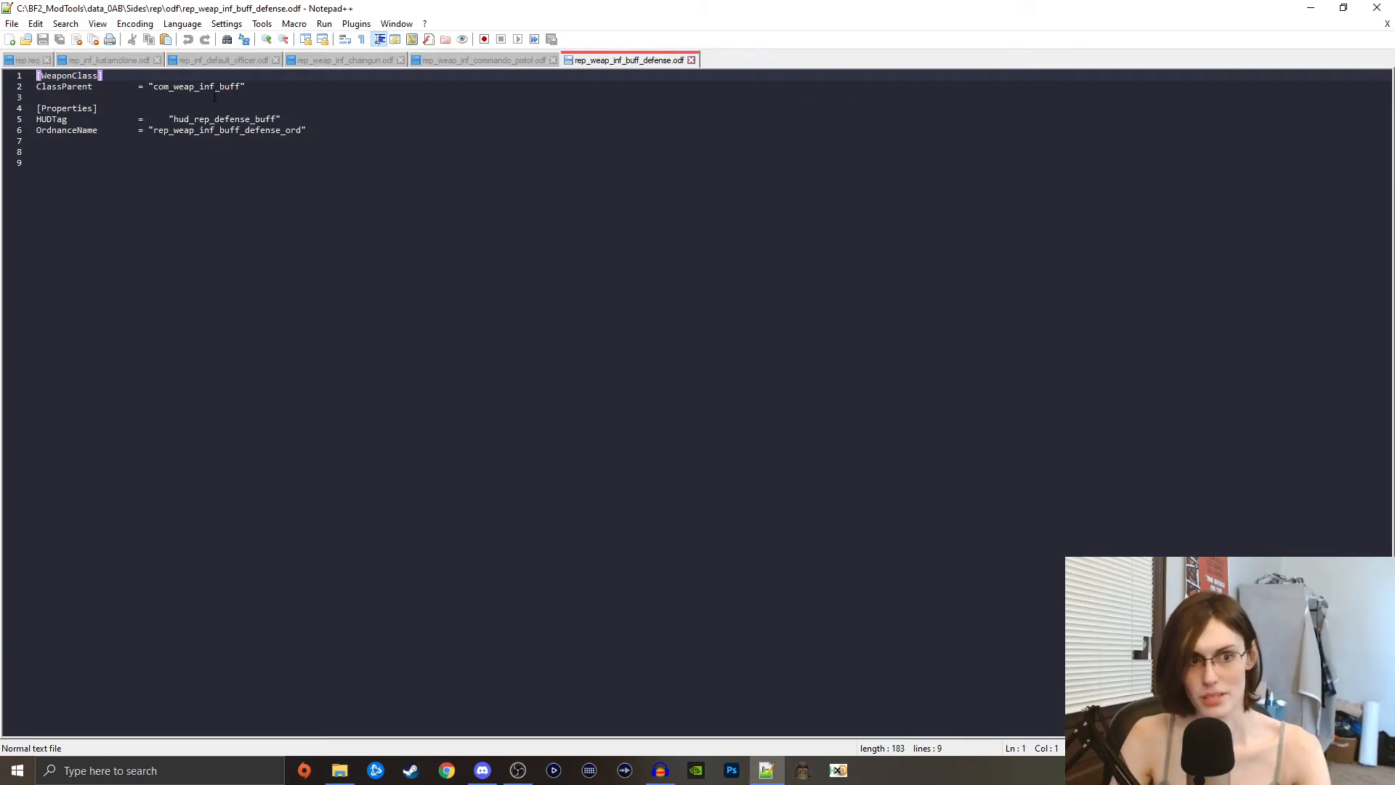
mouse_move(671, 67)
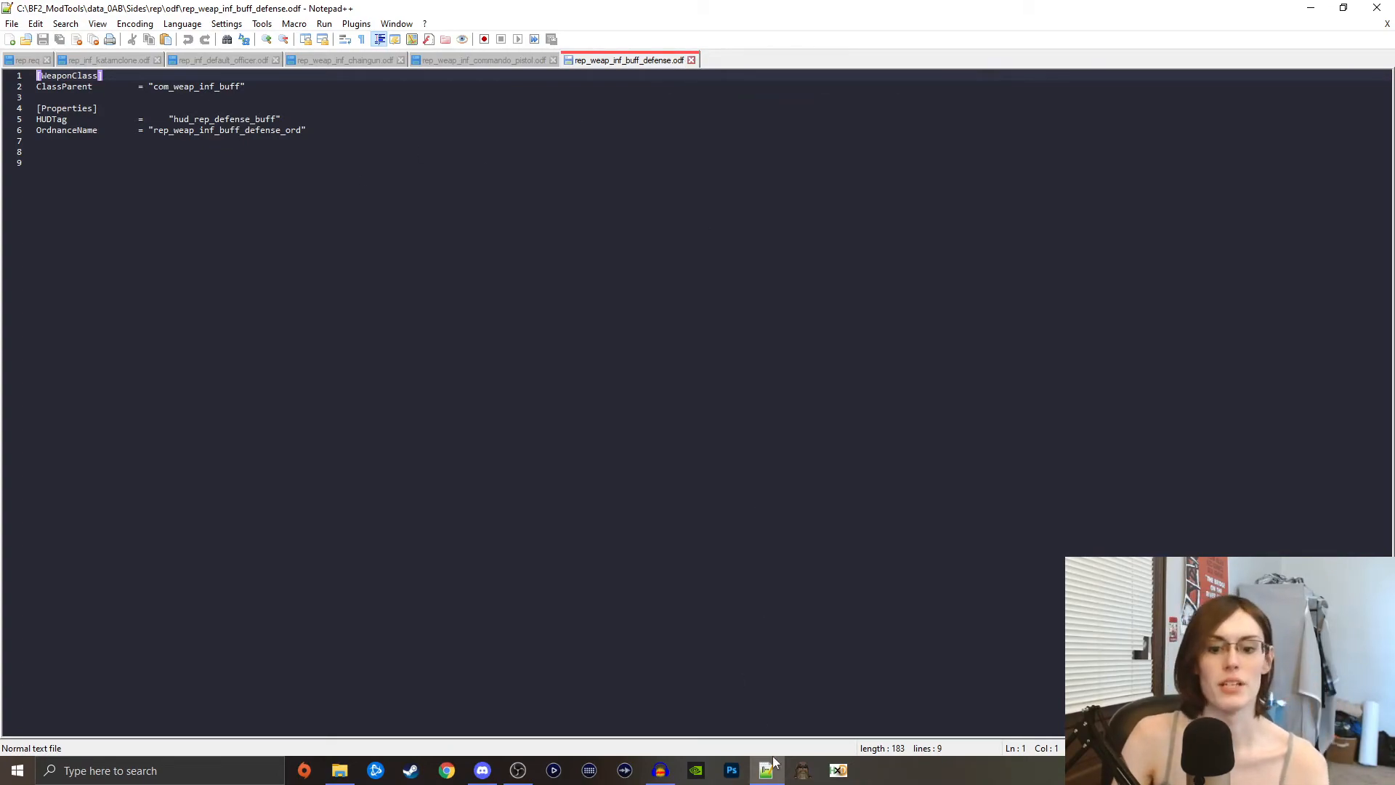
- Go up to the mod's rep side folder and open rep.req for editing
click(340, 771)
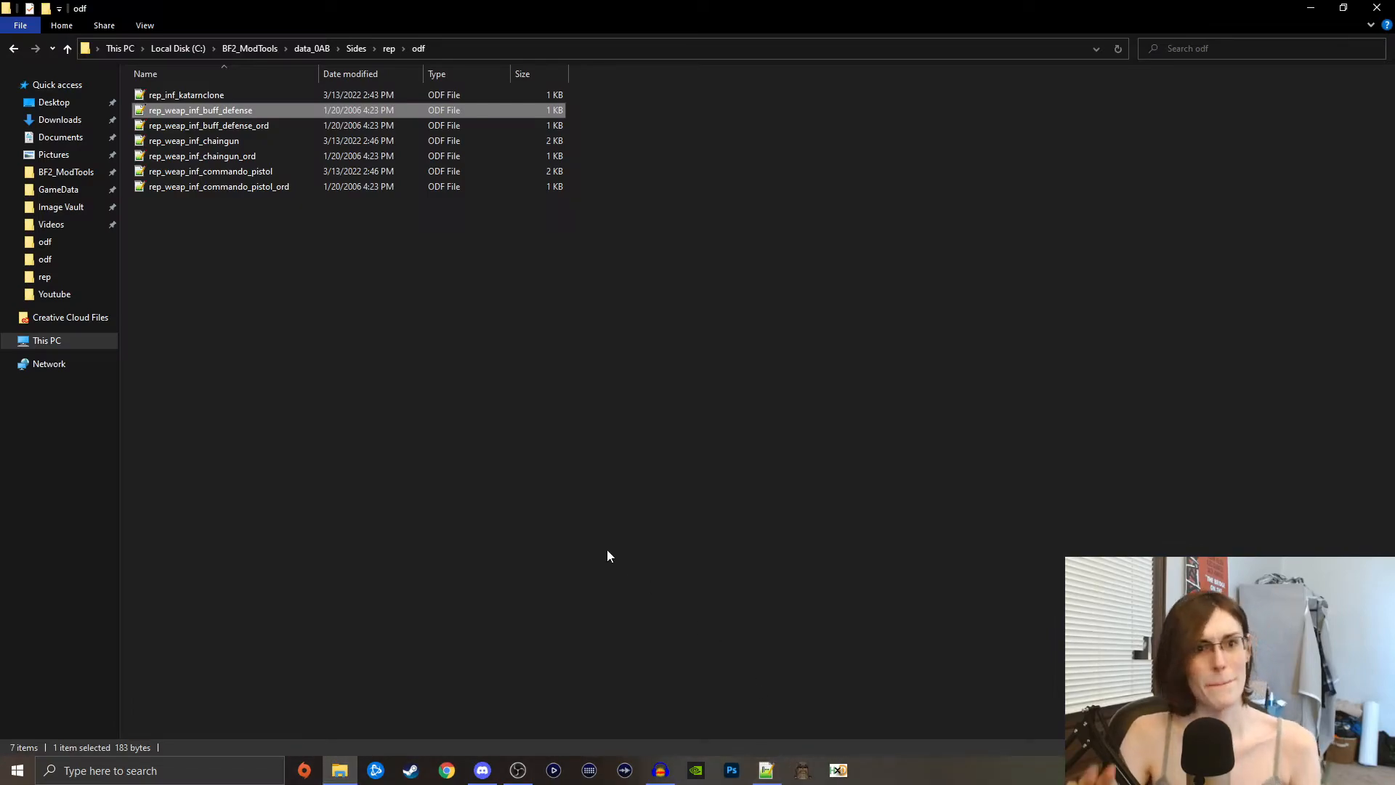
click(356, 297)
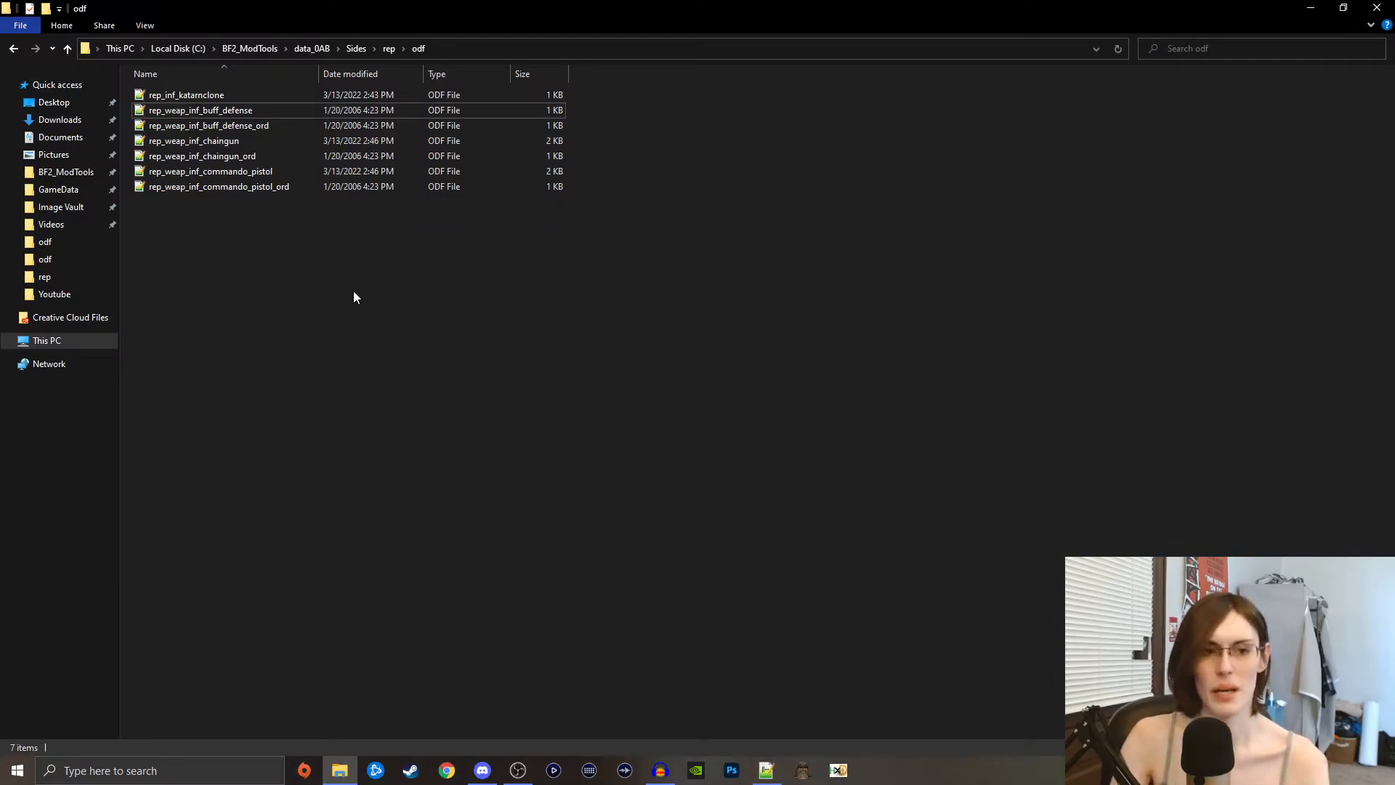
click(64, 50)
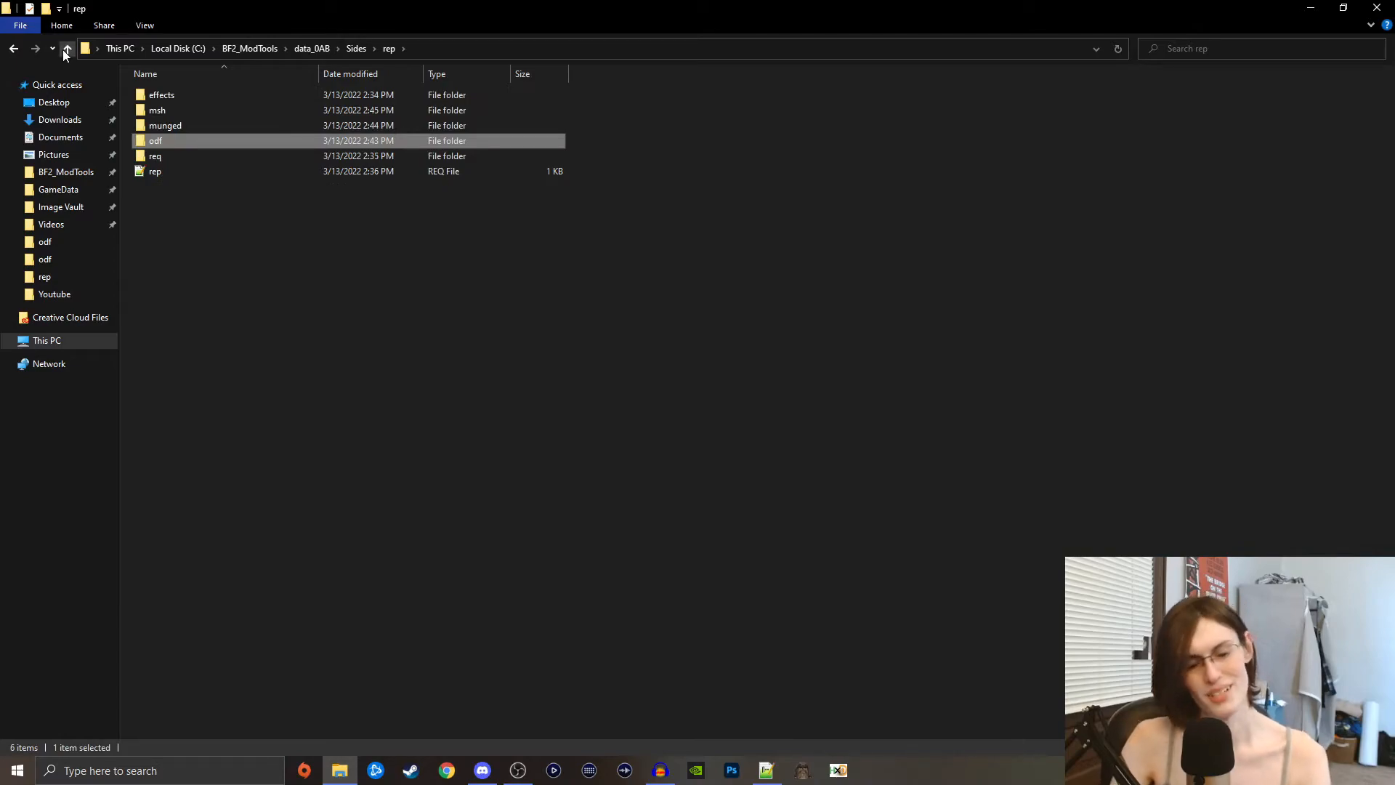
click(207, 209)
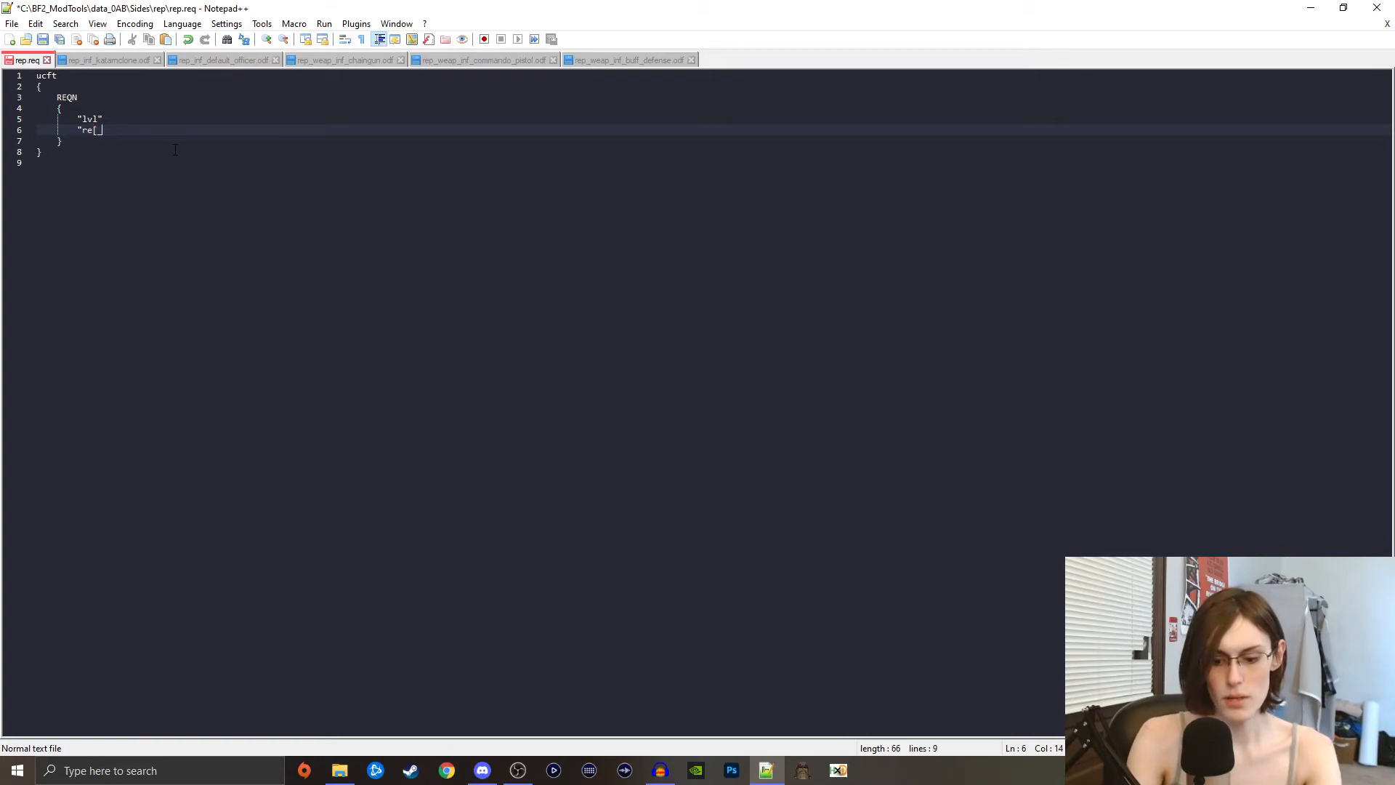
- Add the "rep_inf_katarnclone" entry under REQN after "lvl" in rep.req
key(BackSpace)
text(p_inf_kat)
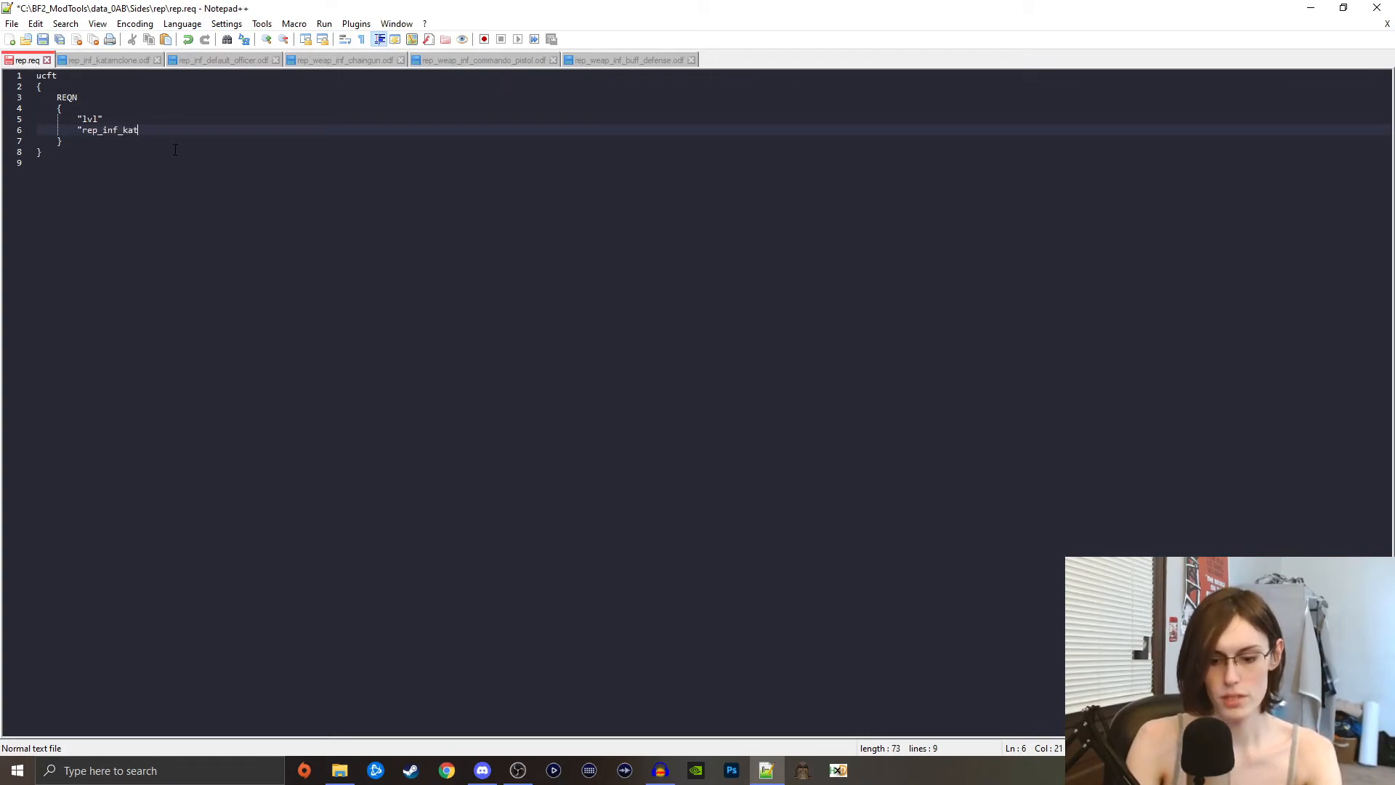
text(arnclone)
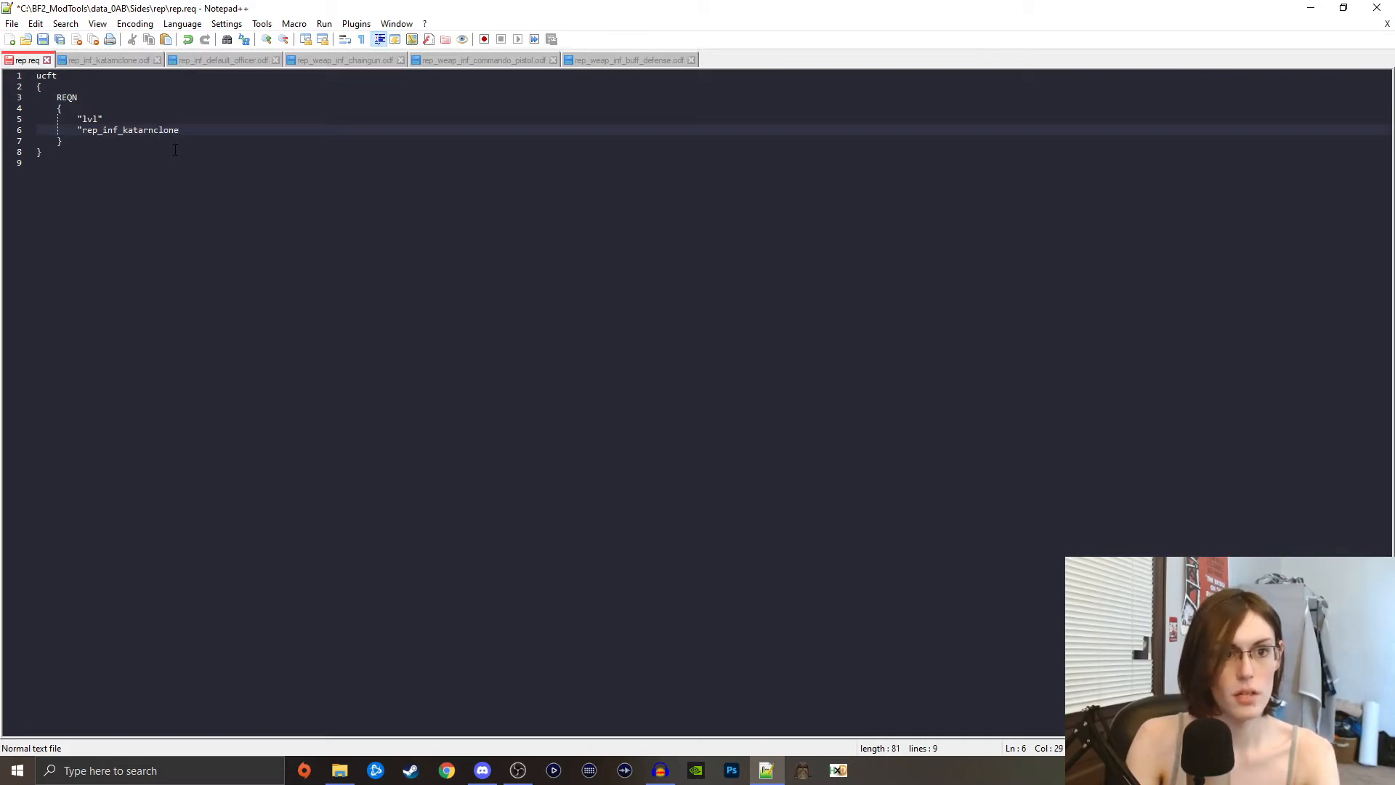
text(")
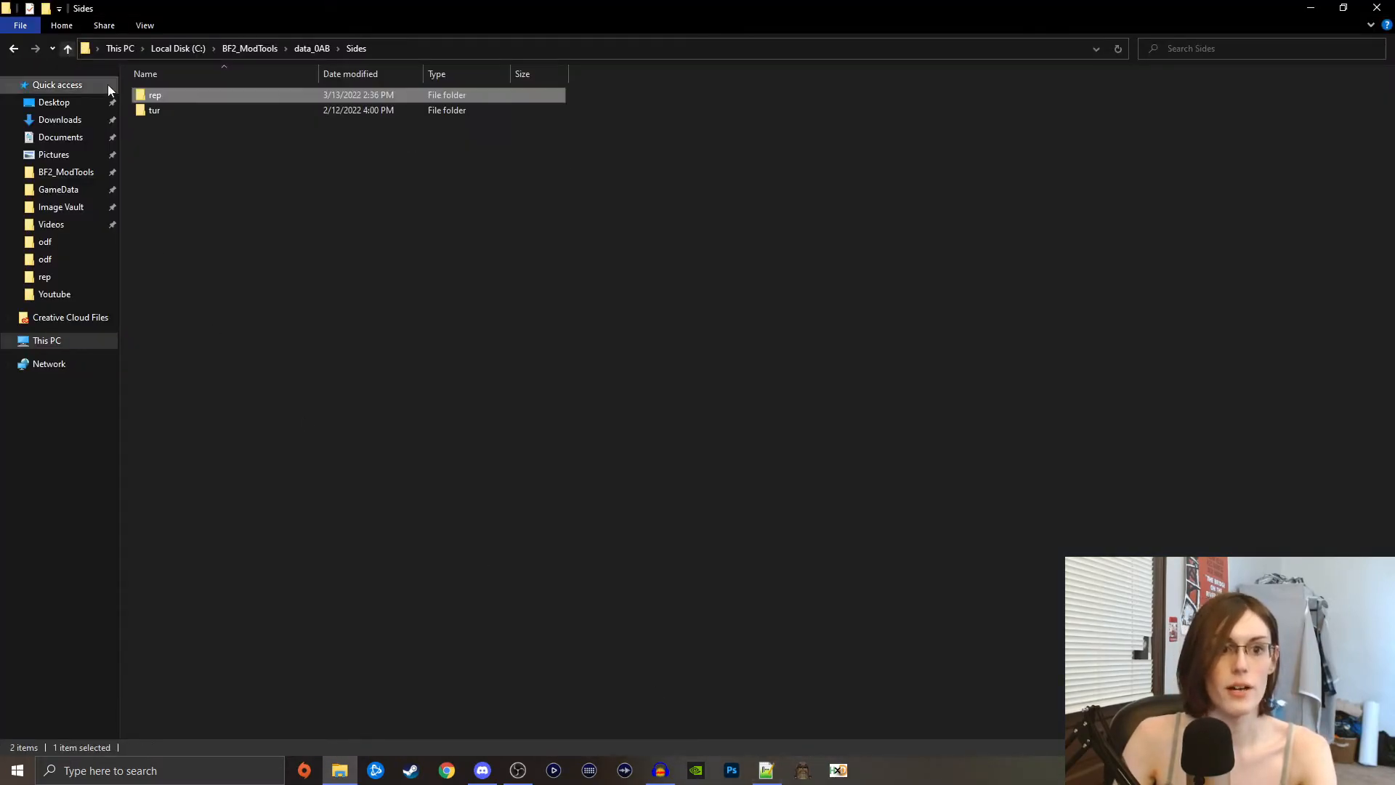
- Copy a req file from the tur side into rep's req folder and rename it for rep
double_click(151, 110)
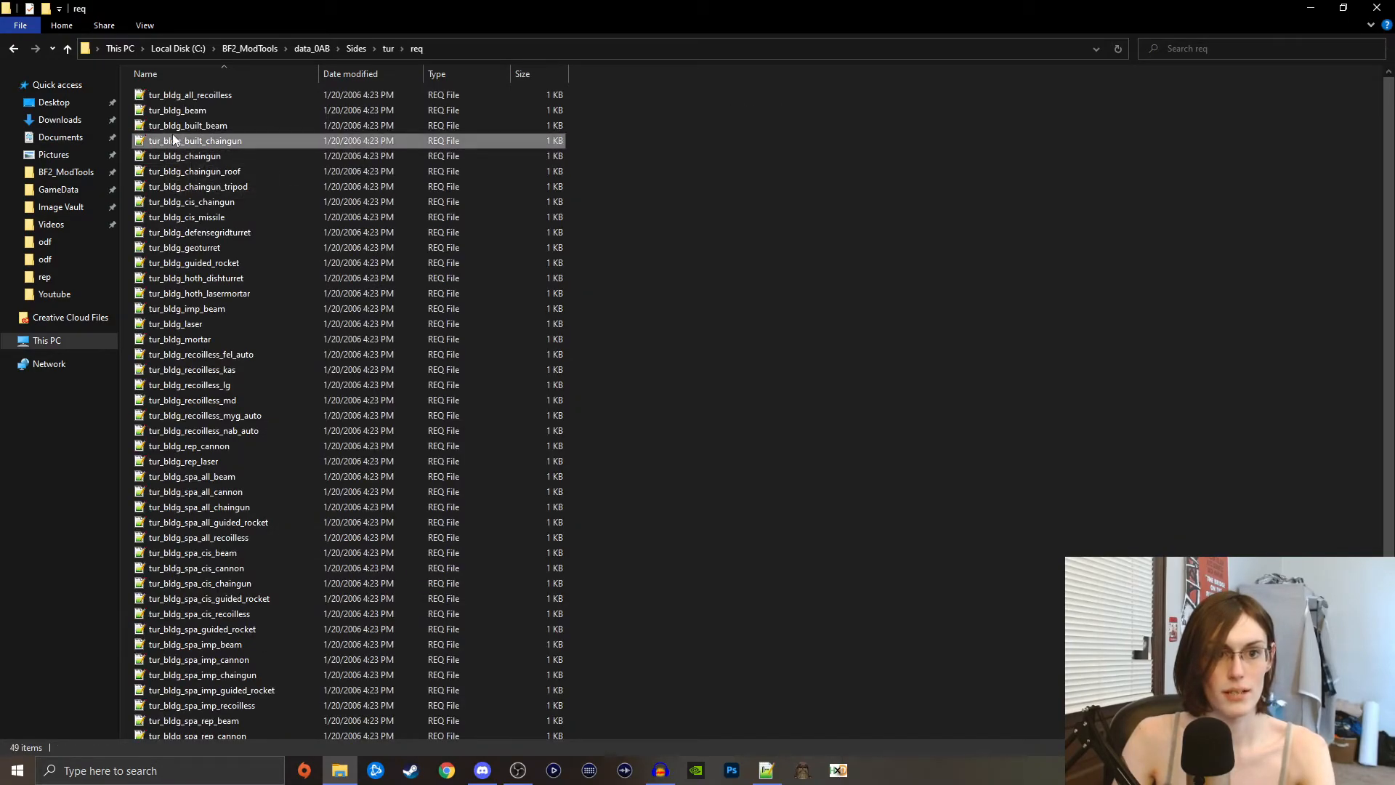
click(355, 50)
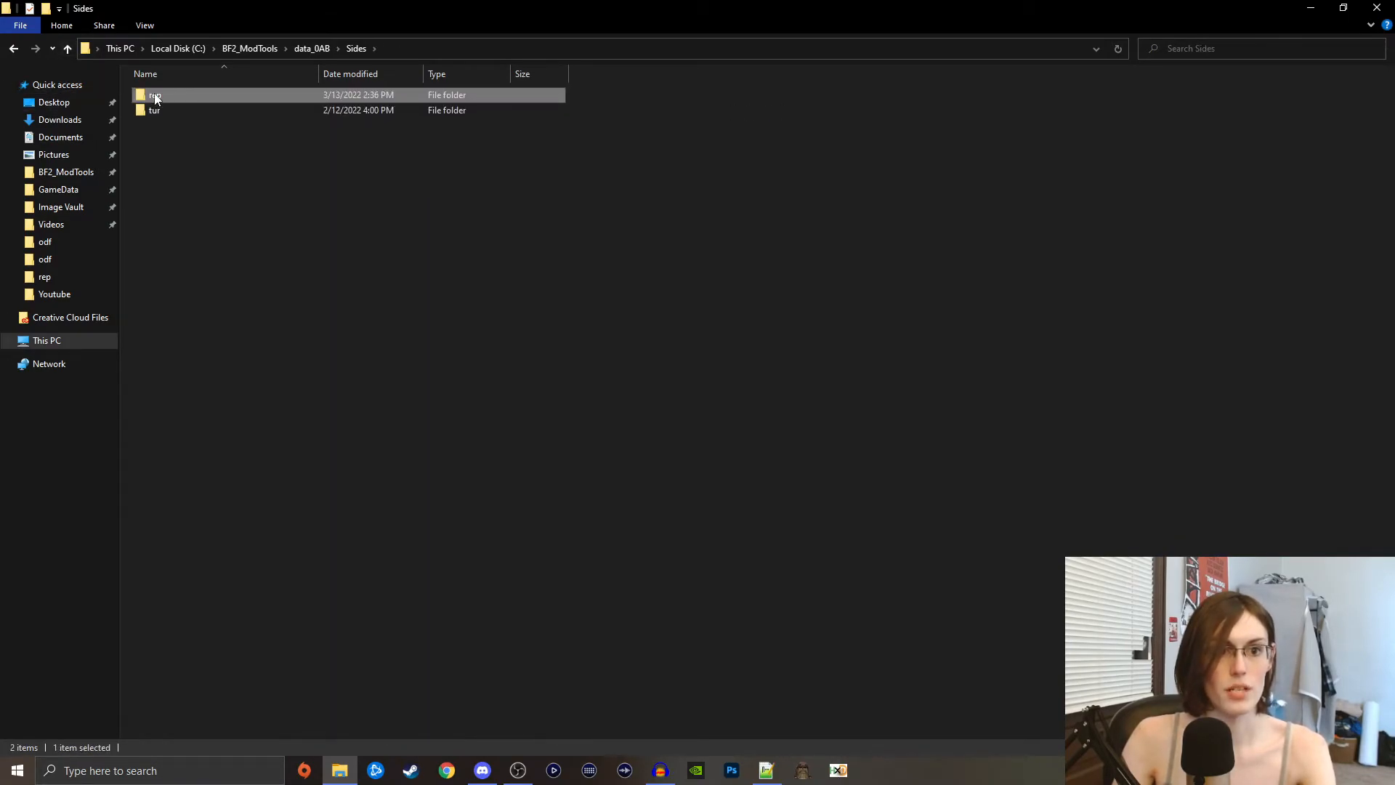
double_click(151, 96)
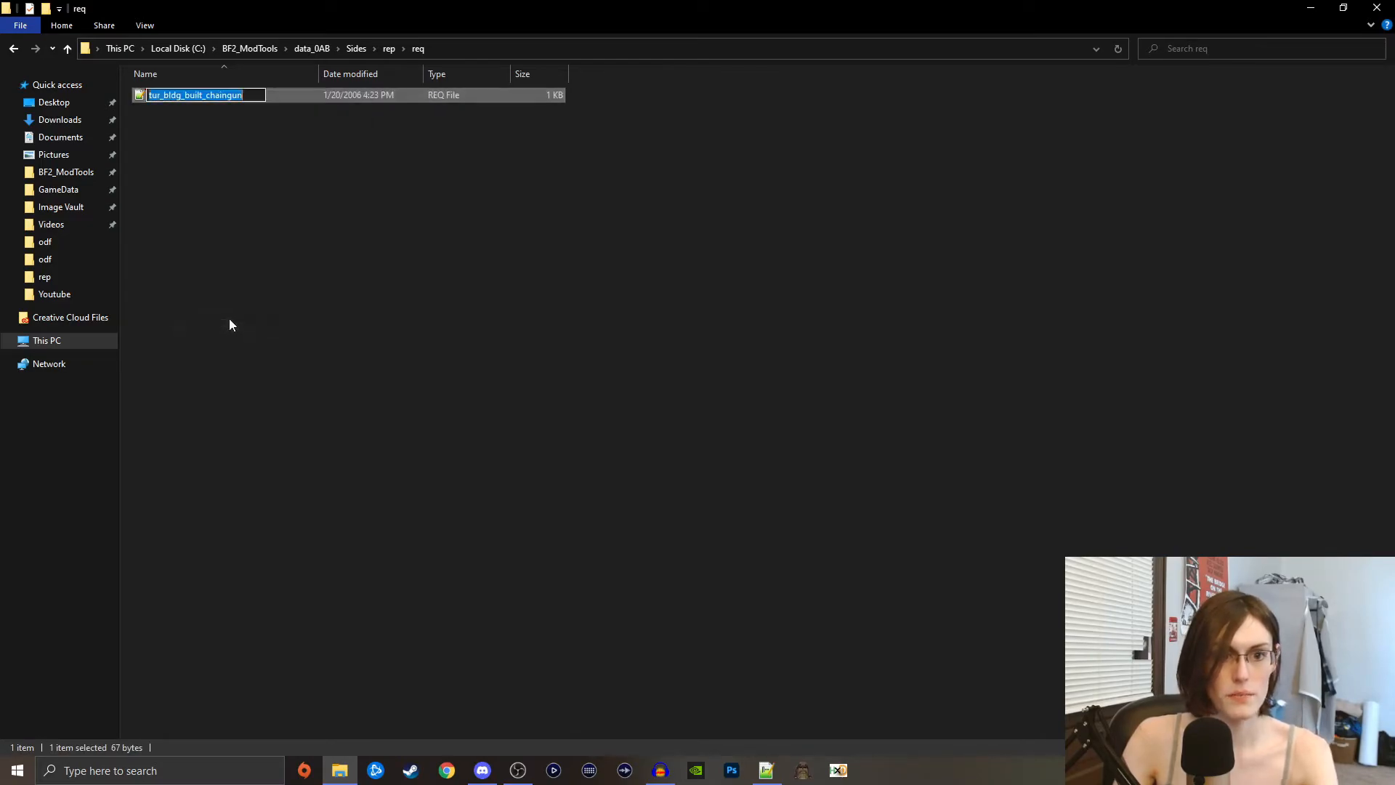
text(rep_inf_katarnclo)
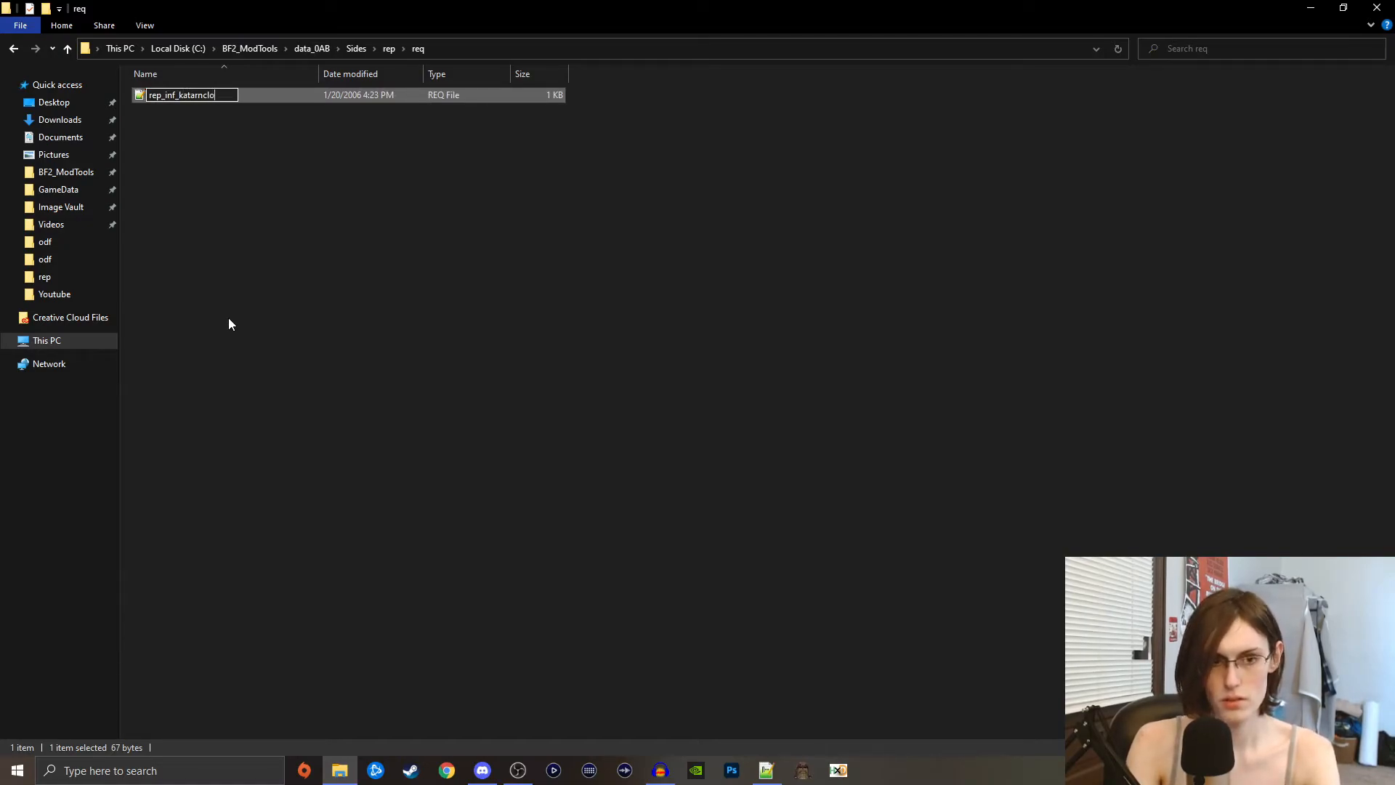
- Open the renamed rep_inf_katarnclone req file, then go back up toward data_0AB
right_click(186, 96)
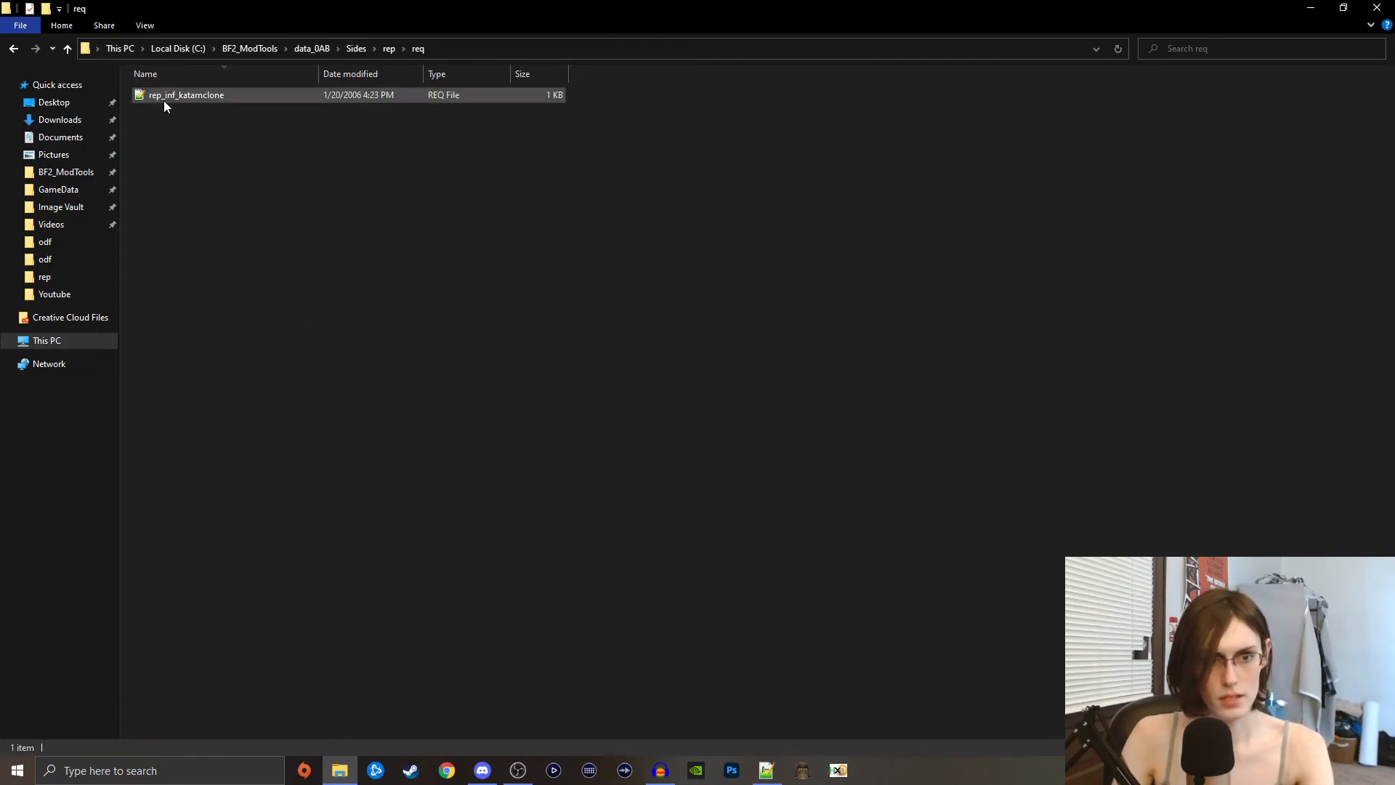
double_click(186, 96)
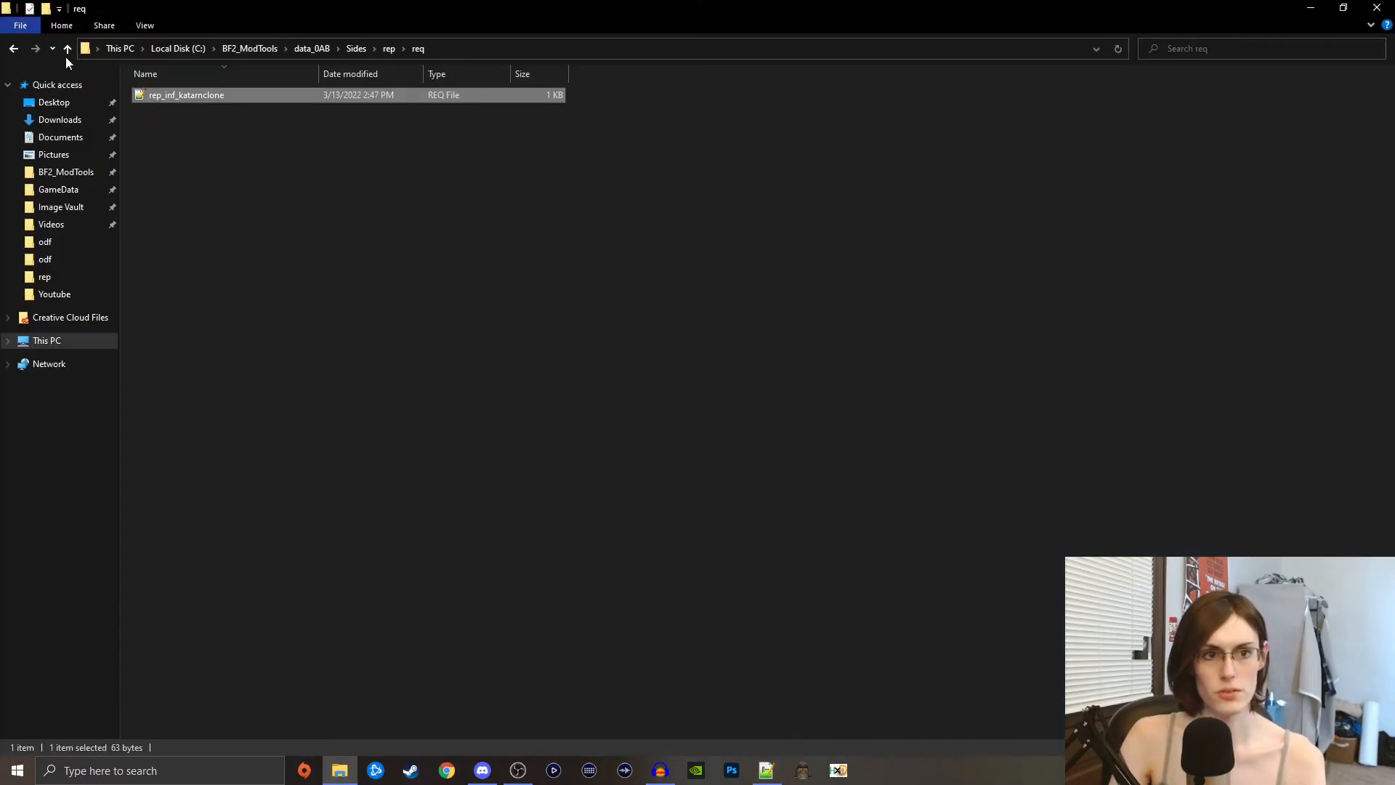
click(64, 49)
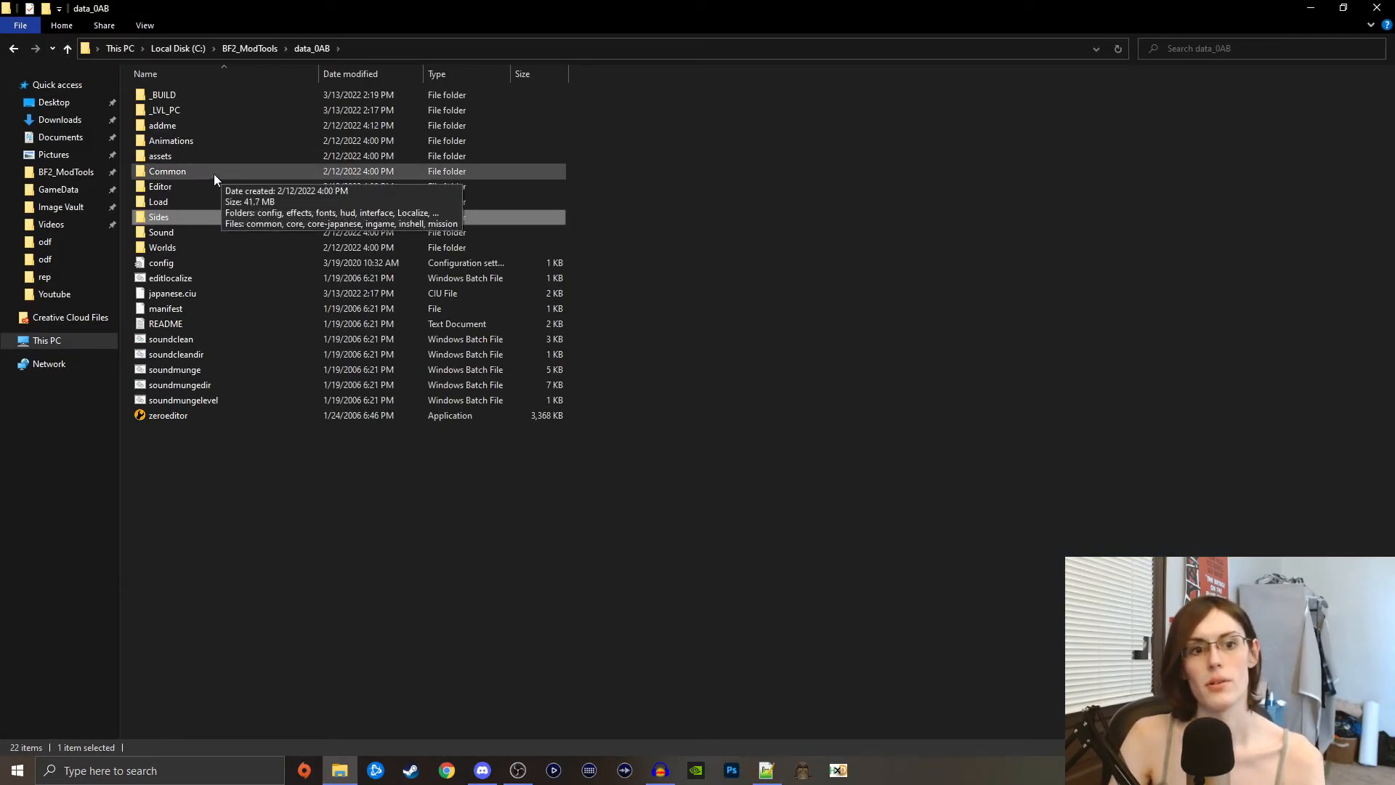
- Open Common\scripts\0AB\cor1z_con.lua and make its ReadDataFile line load rep_inf_katarnclone
double_click(168, 172)
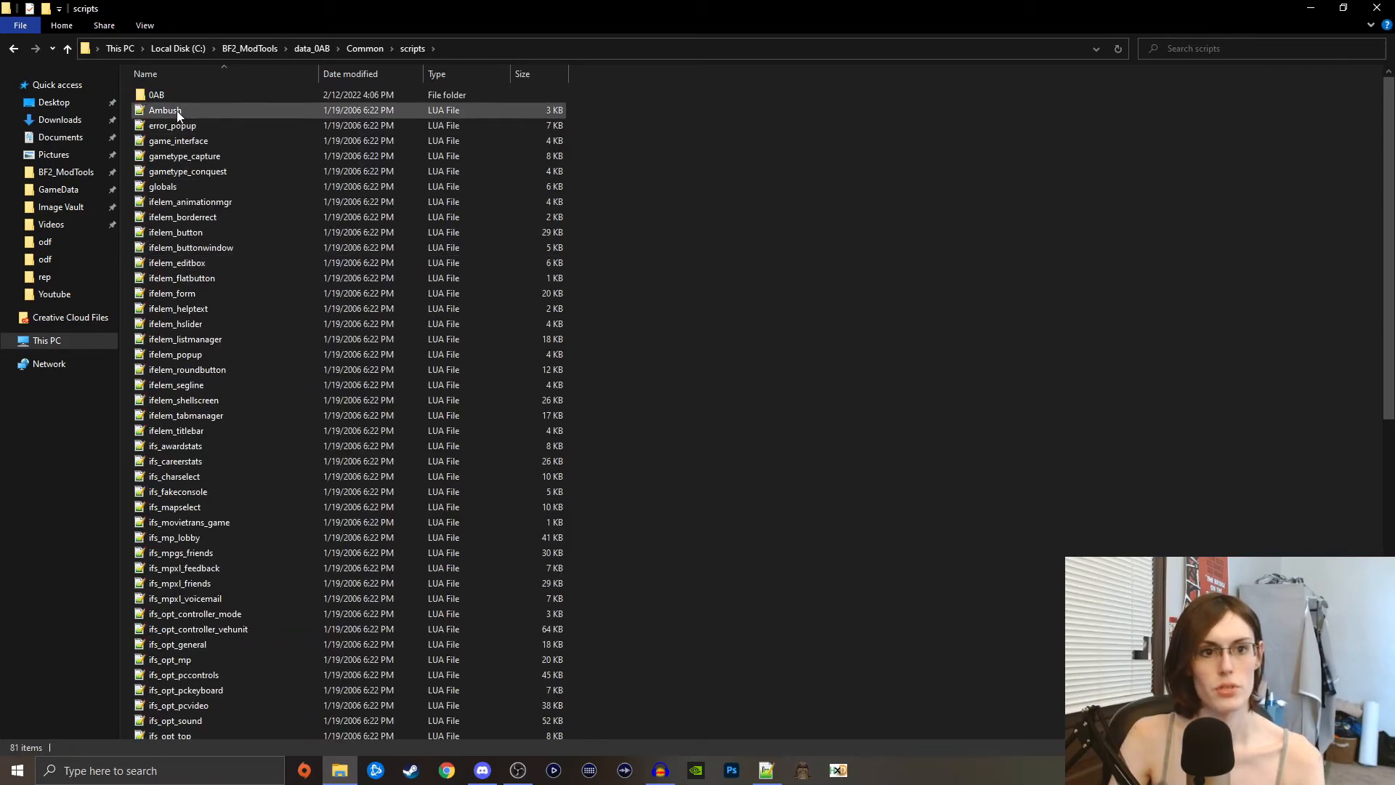
double_click(157, 94)
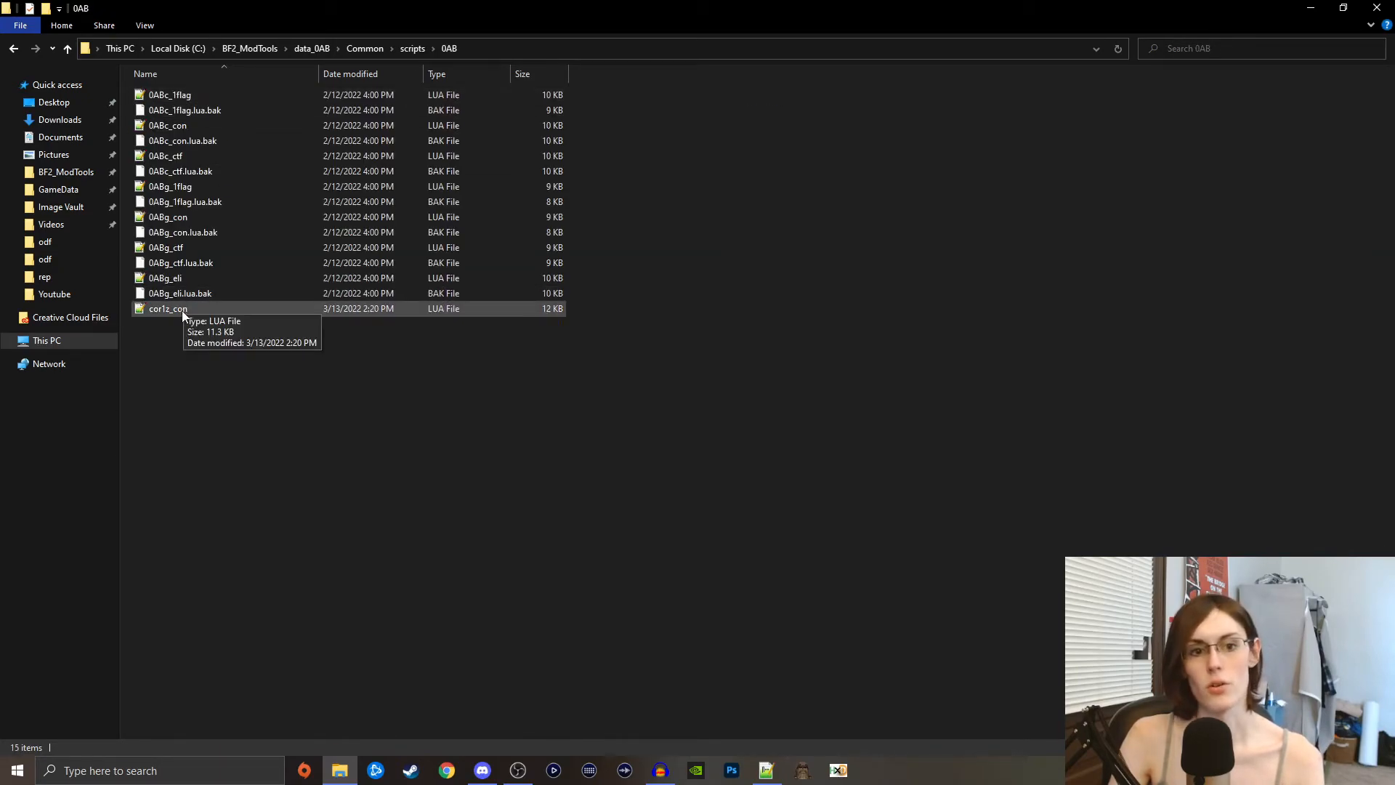
double_click(168, 308)
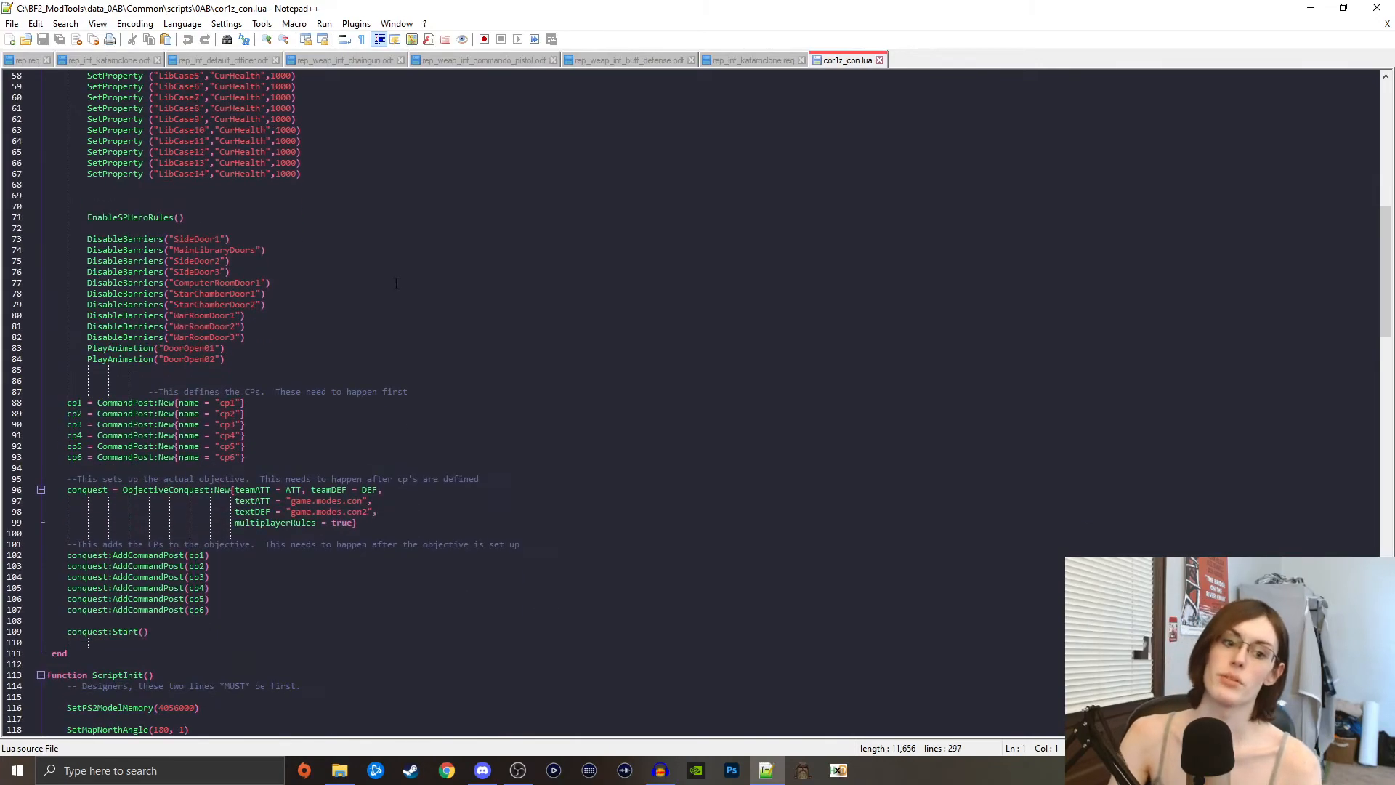
scroll(down, 3)
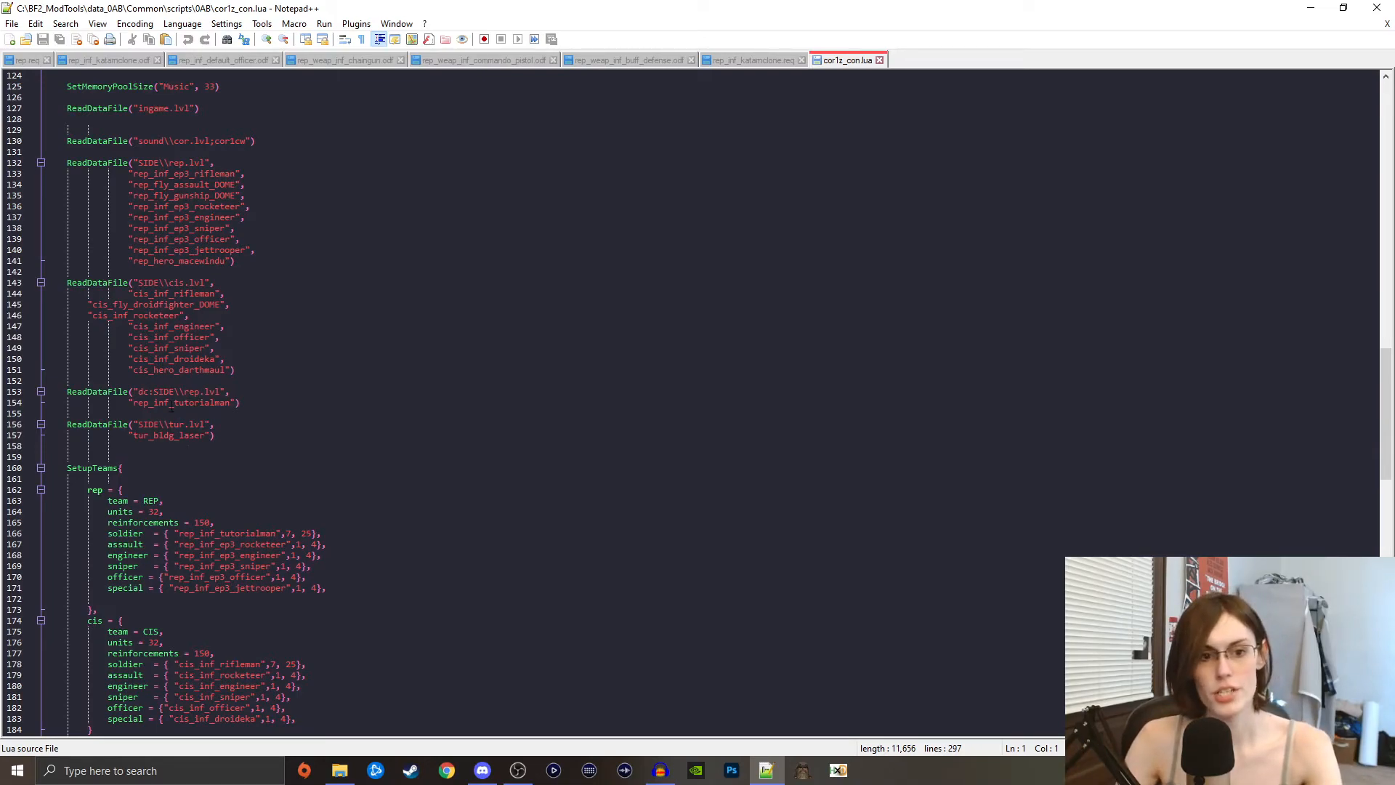
text(rep_inf_katarnclone)
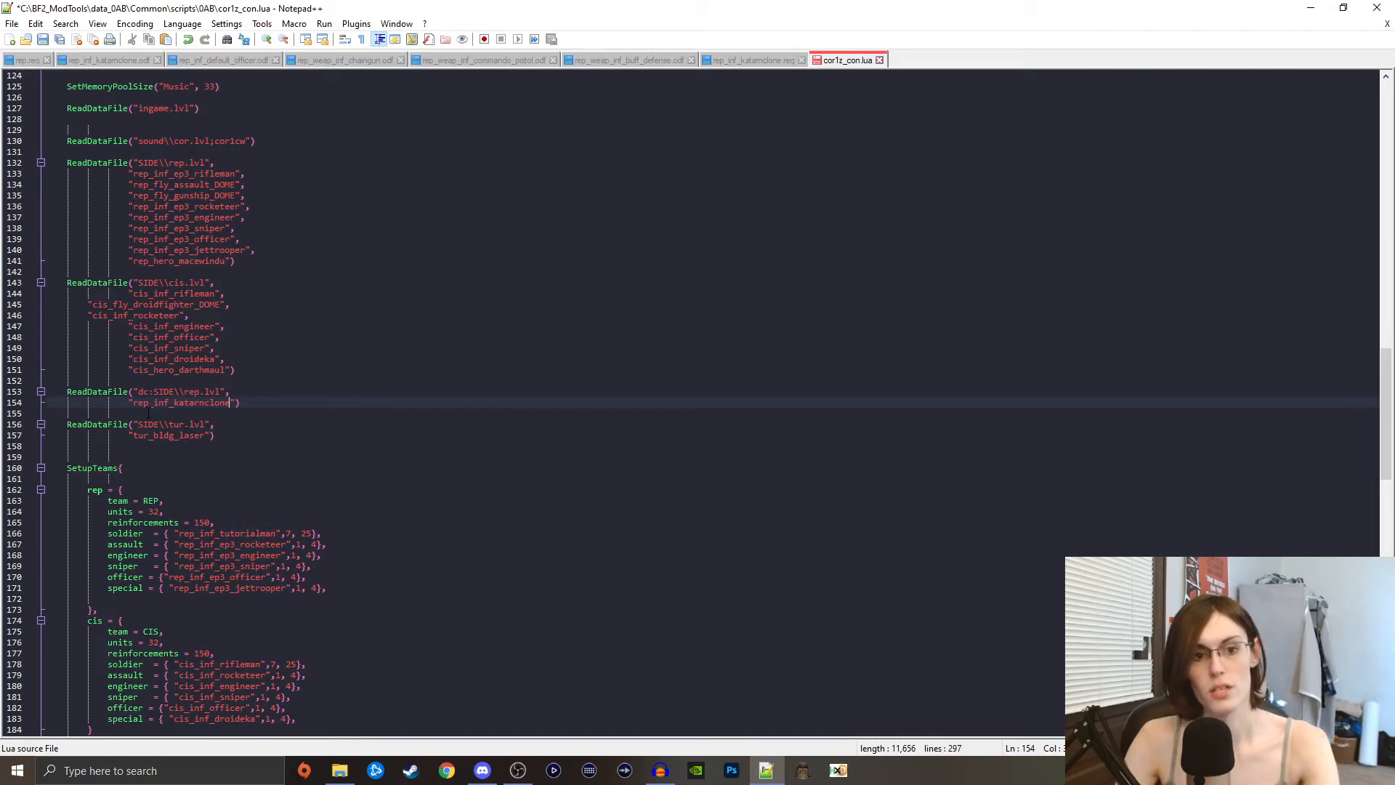
- Replace rep_inf_tutorialman with rep_inf_katarnclone in the Republic soldier unit line
double_click(226, 533)
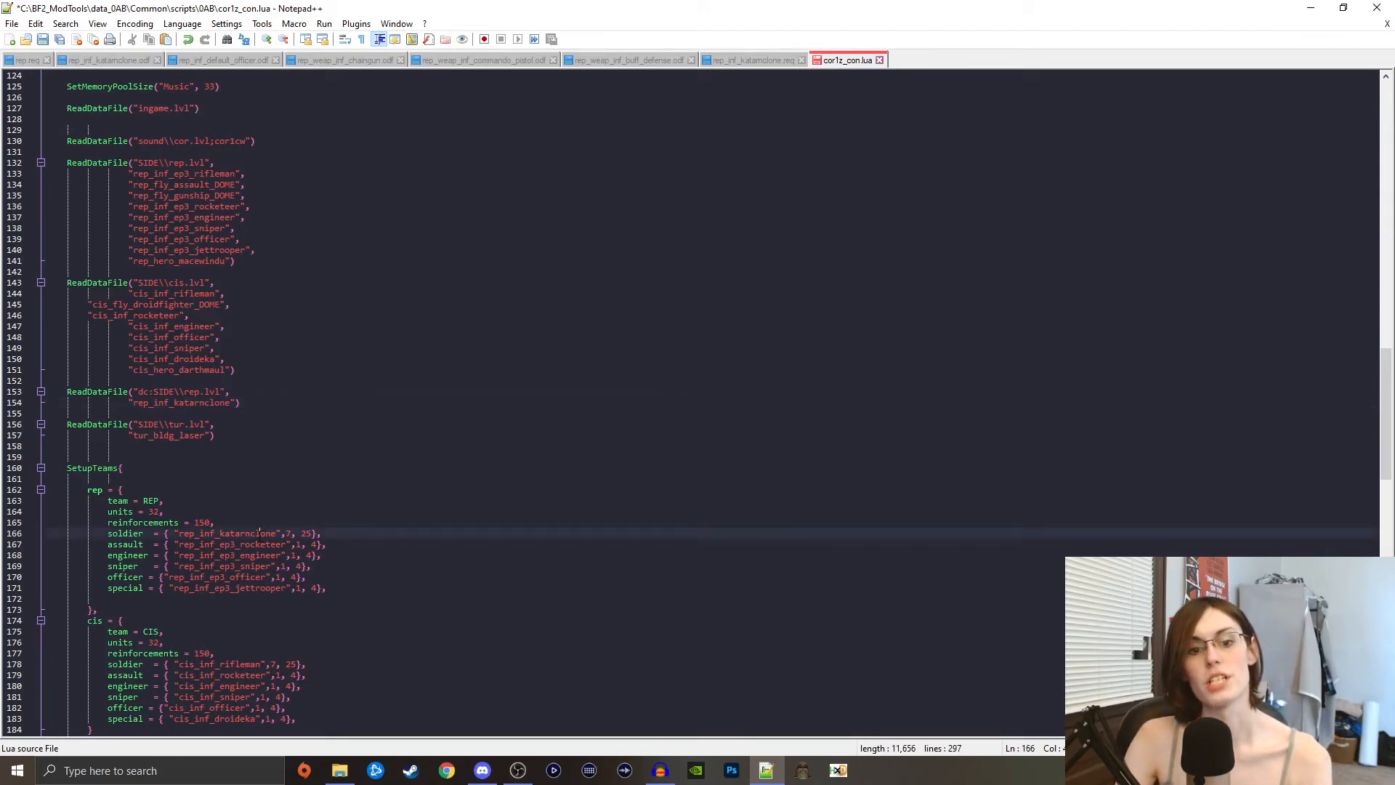
double_click(250, 532)
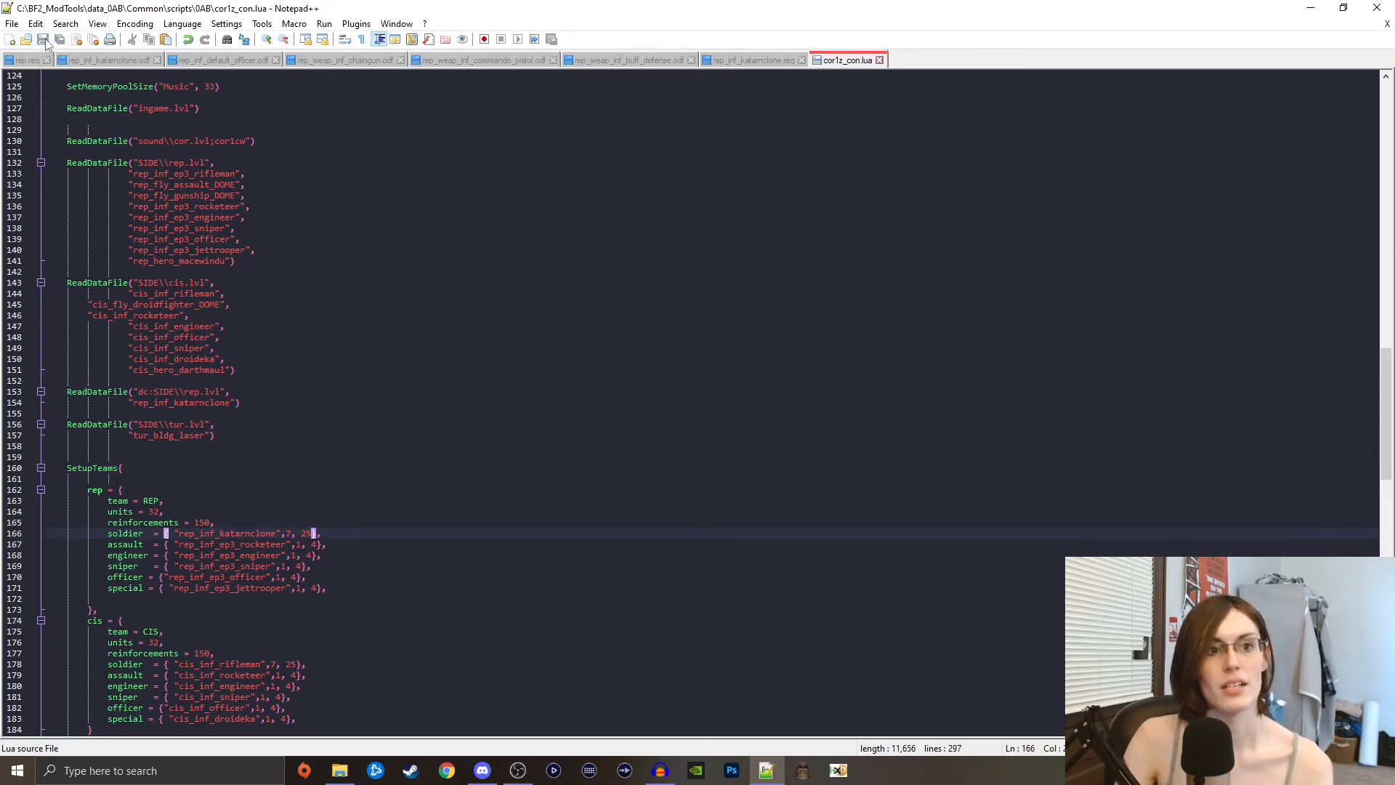
- Save cor1z_con.lua, launch VisualMunge, set Sides to rep and munge the 0AB mod data
click(340, 770)
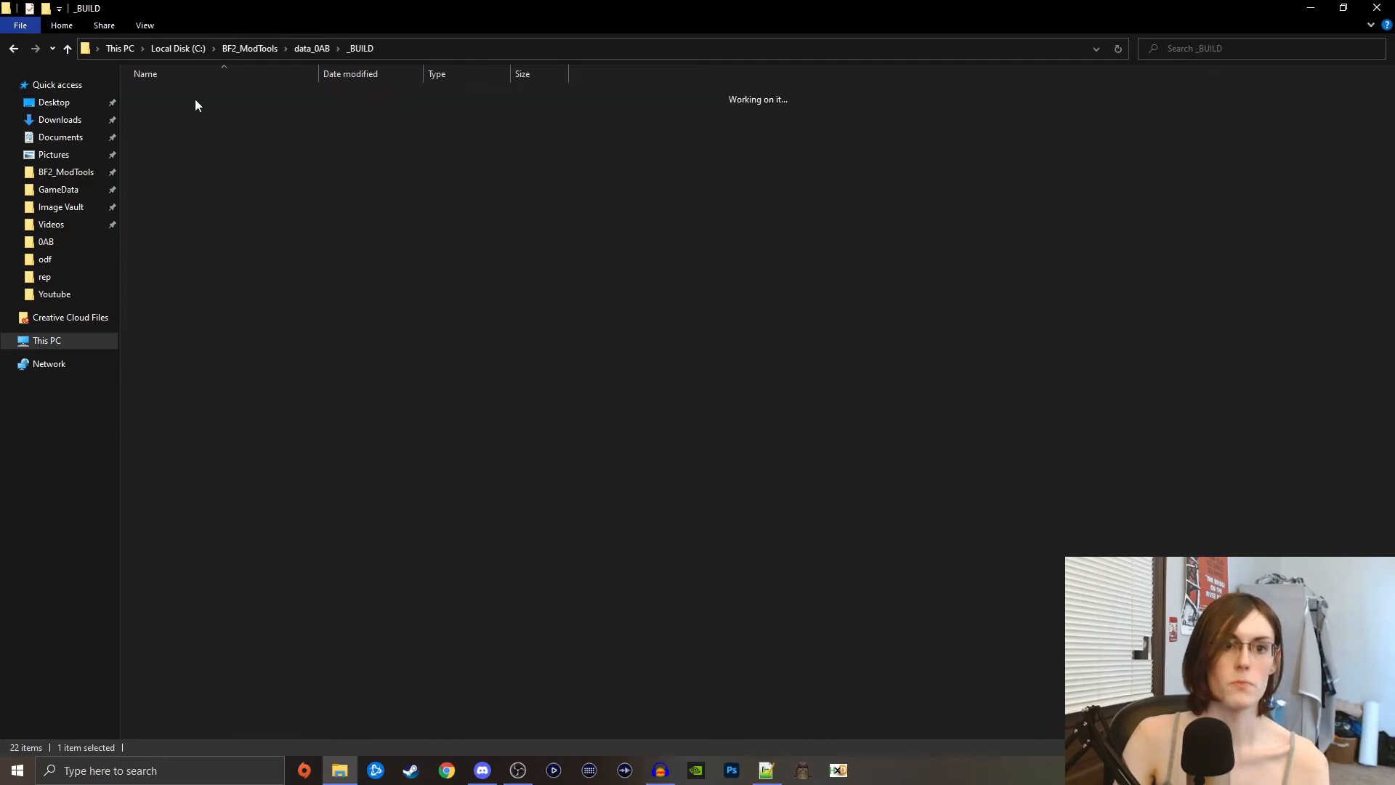
double_click(194, 231)
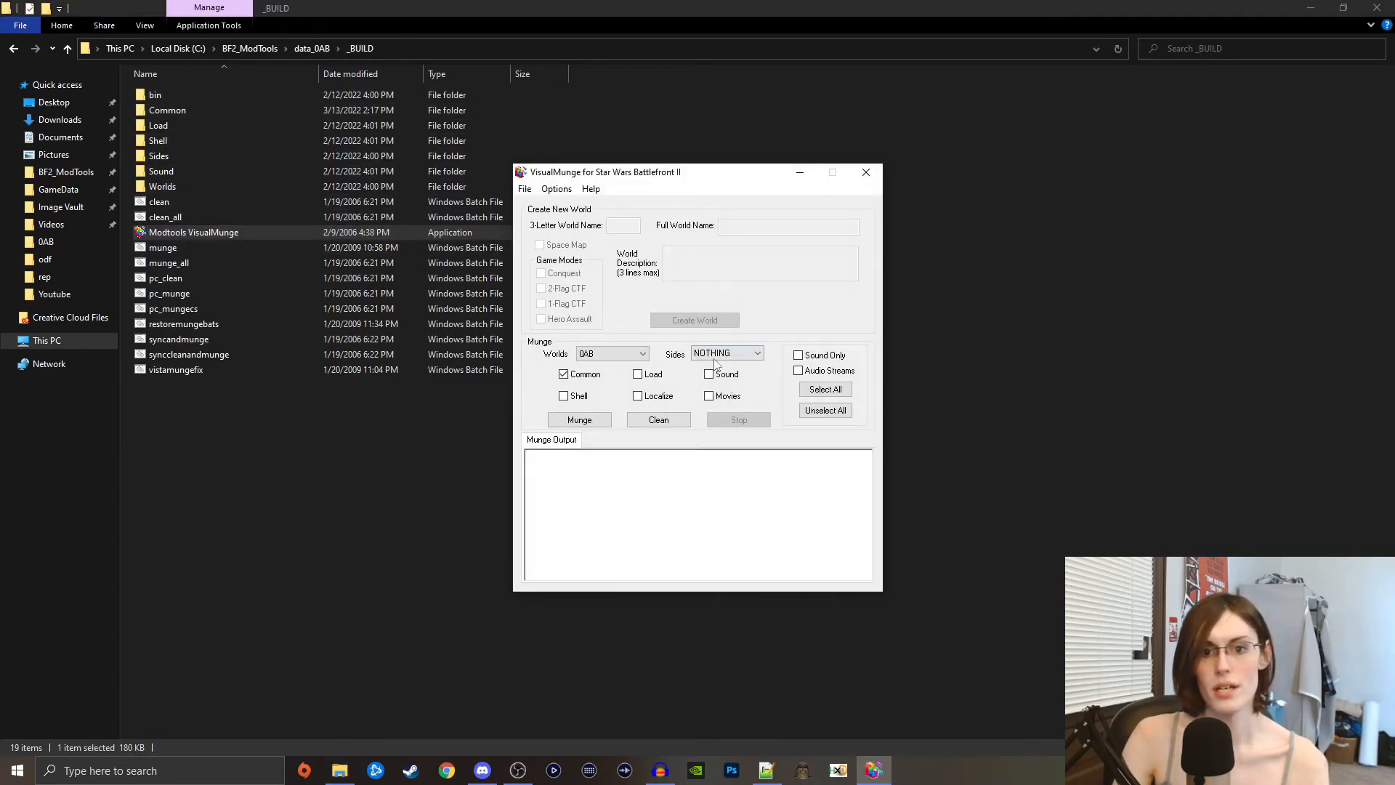
click(726, 351)
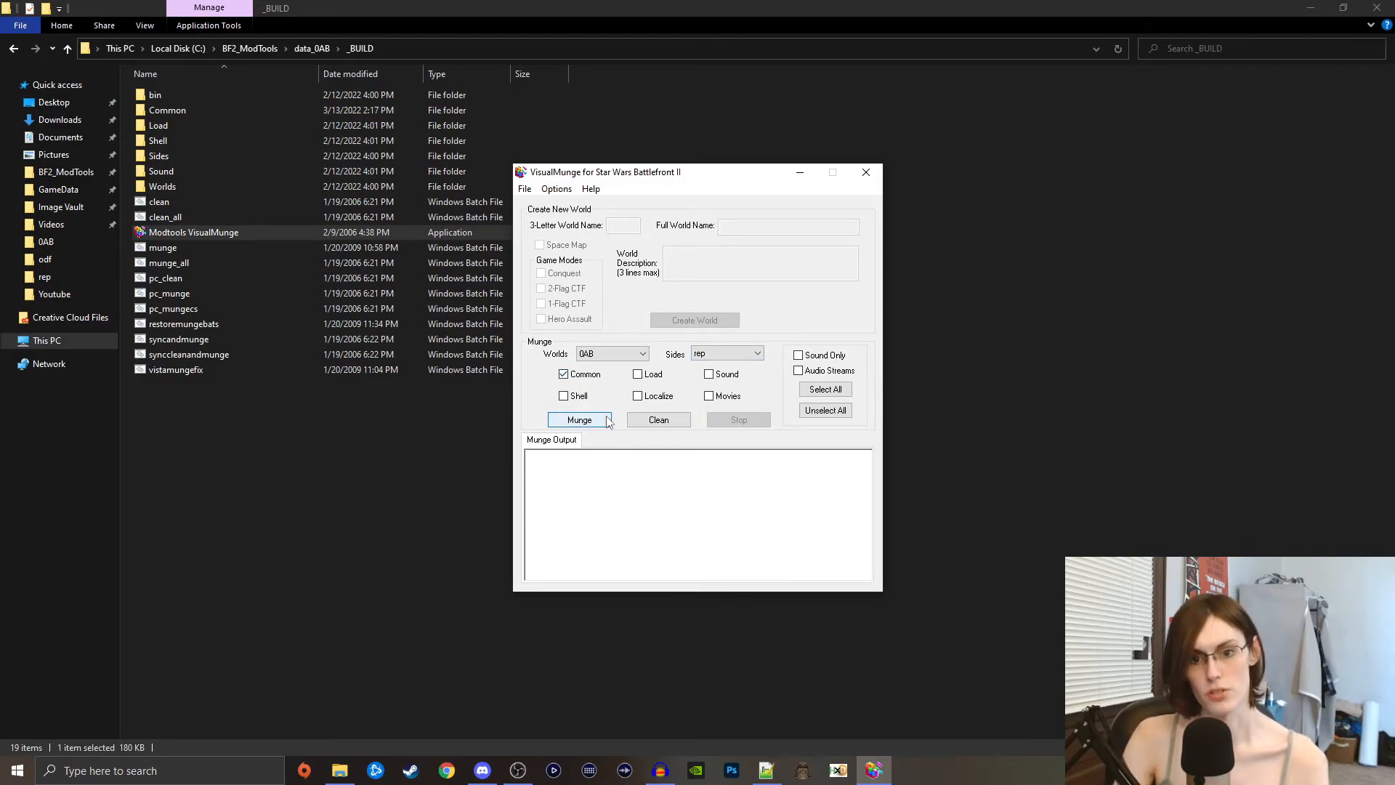
click(578, 419)
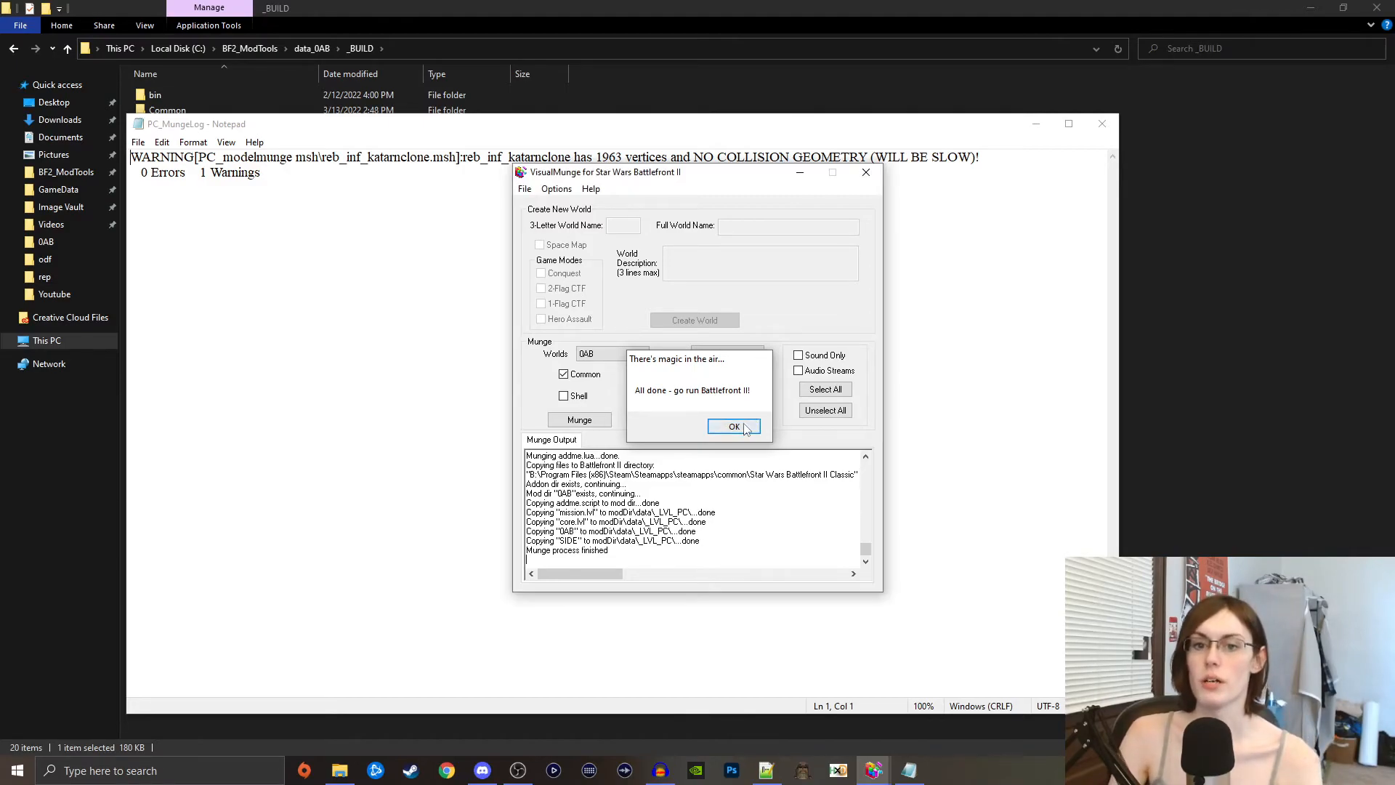
- Dismiss the munge finished message, review the no-collision-geometry warning and close the log
click(734, 427)
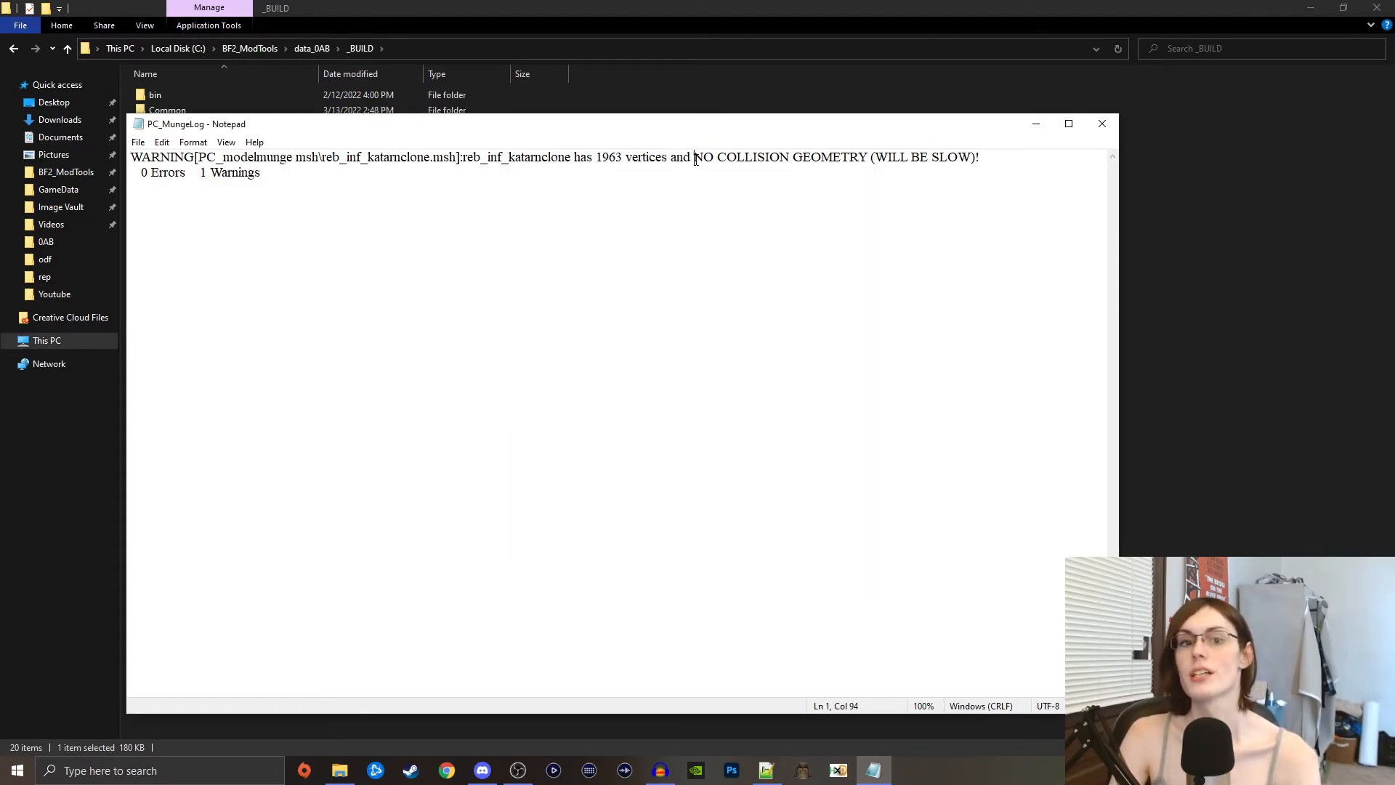
drag(695, 157, 978, 157)
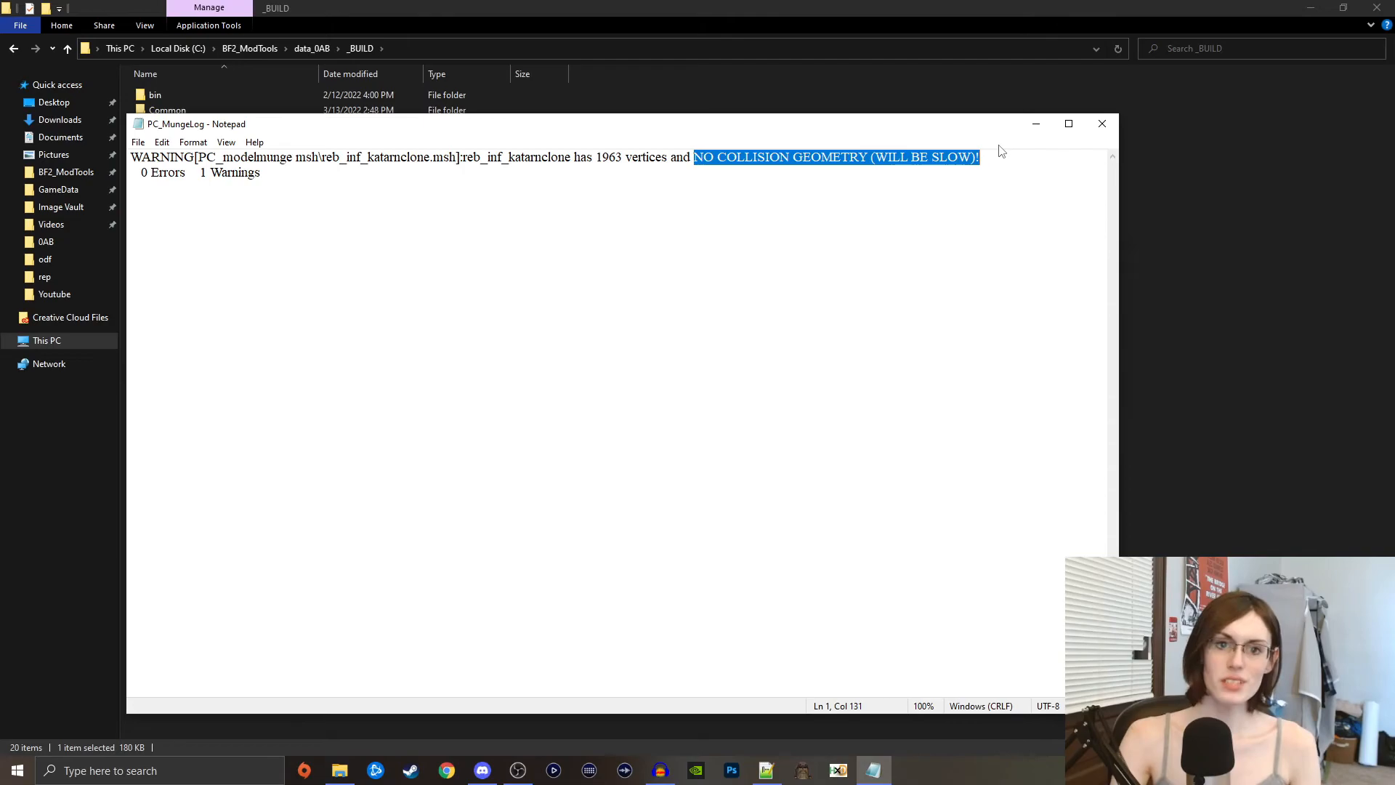
mouse_move(1102, 119)
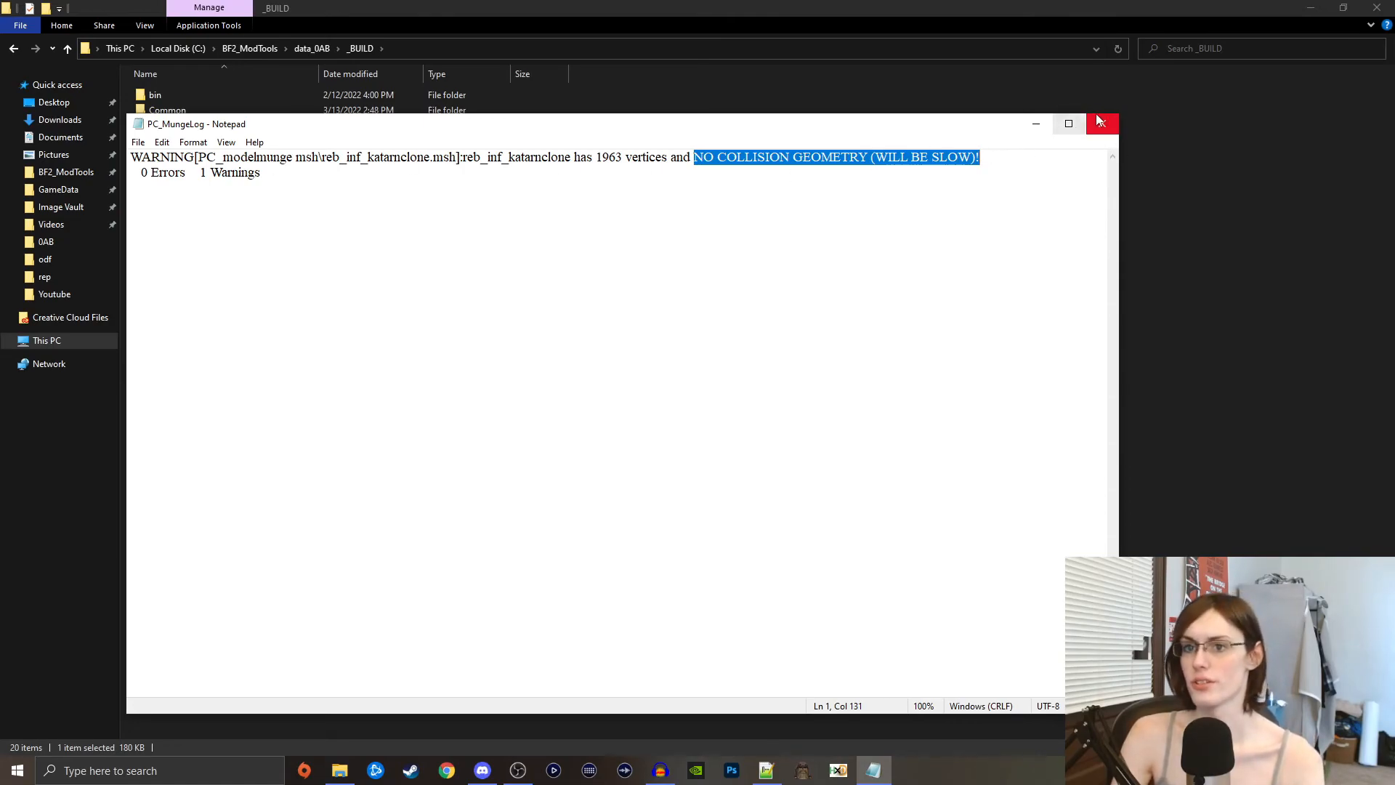
click(1101, 123)
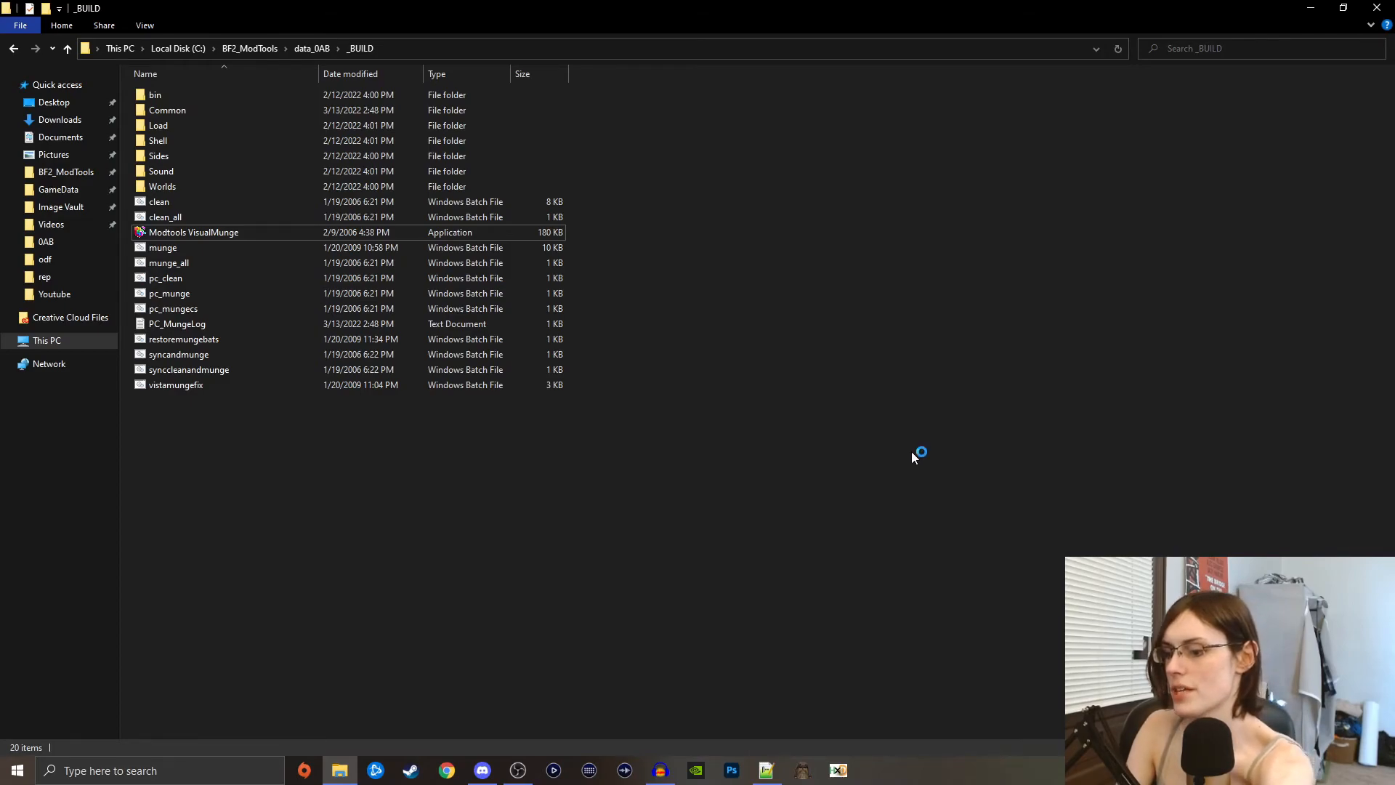
- Launch Battlefront II Classic with 0AB, join Republic and spawn as the chaingun/commando pistol/rally unit
double_click(193, 231)
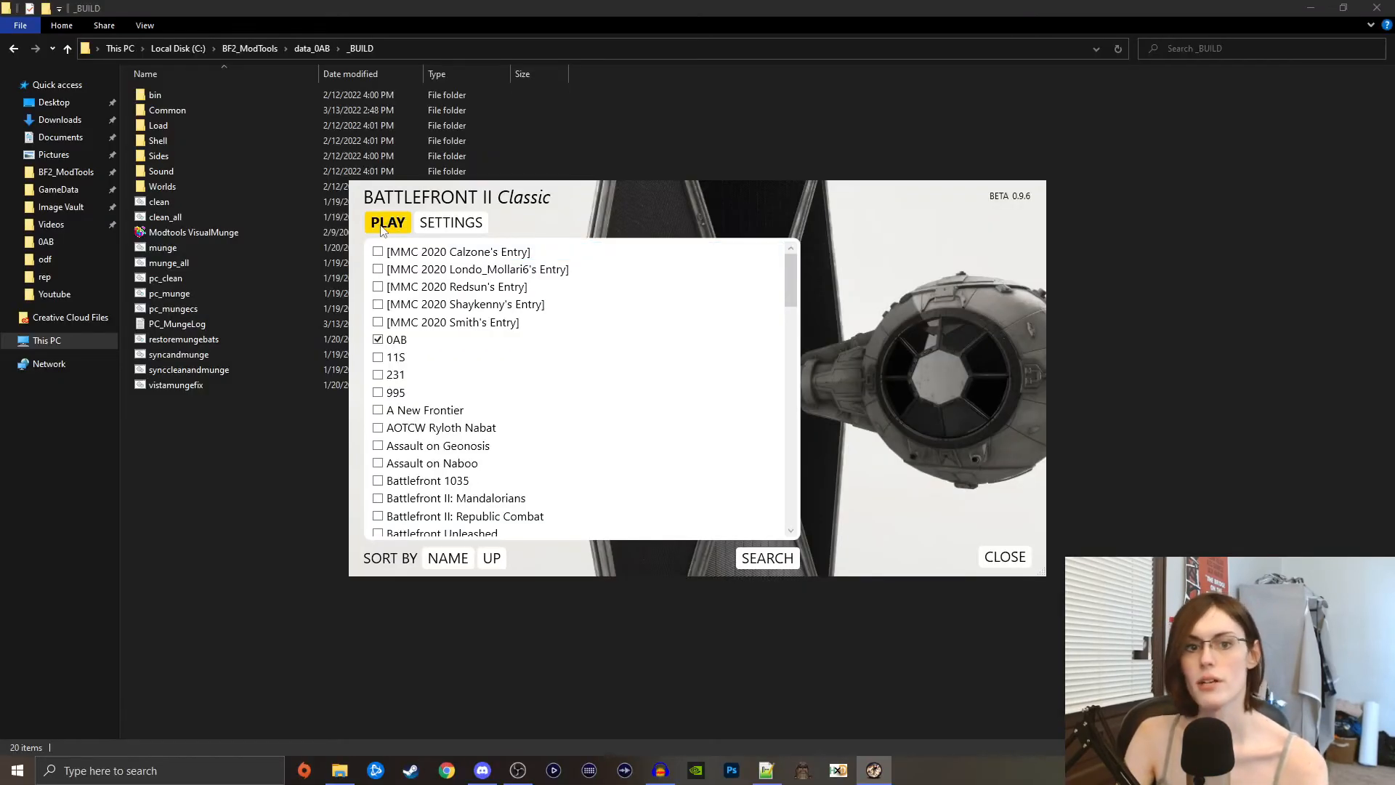
click(1004, 556)
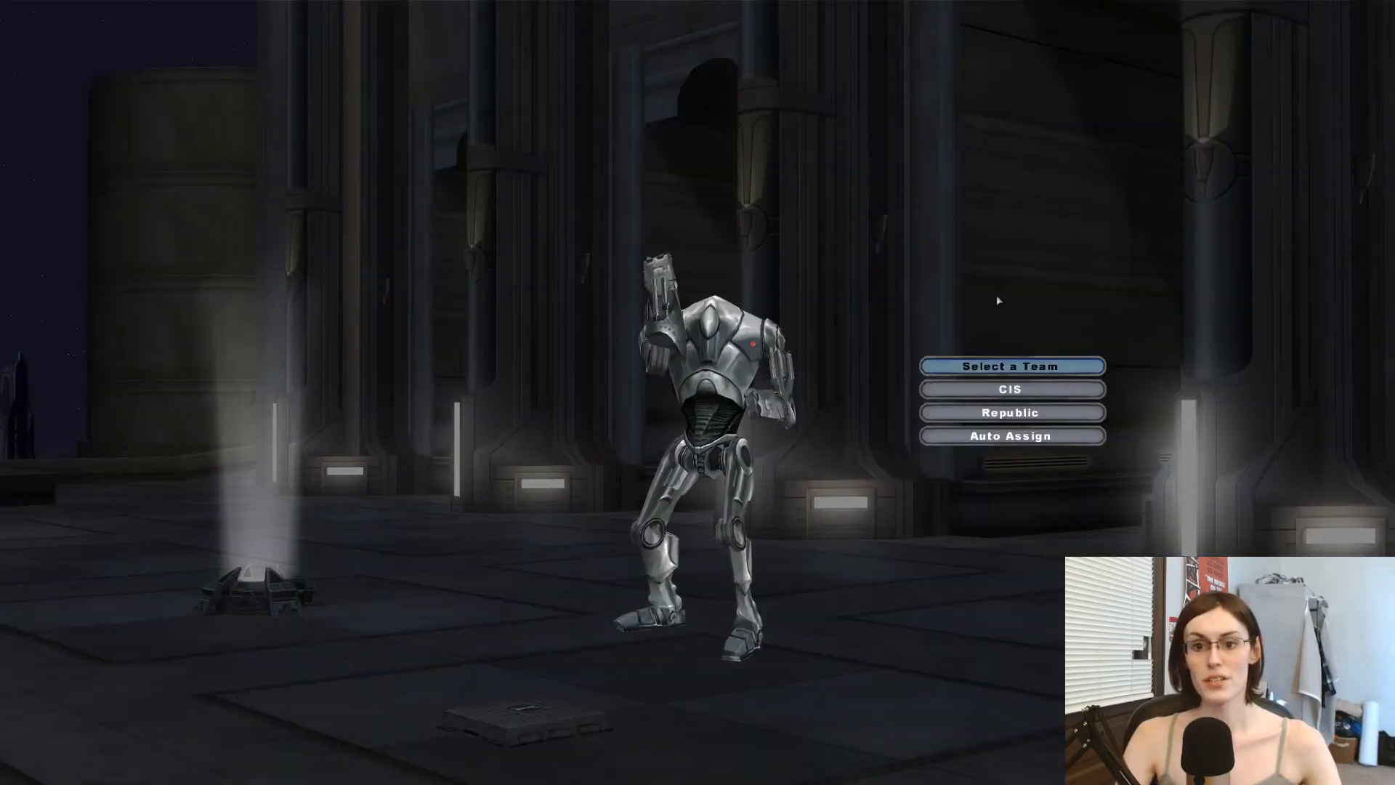
click(1011, 412)
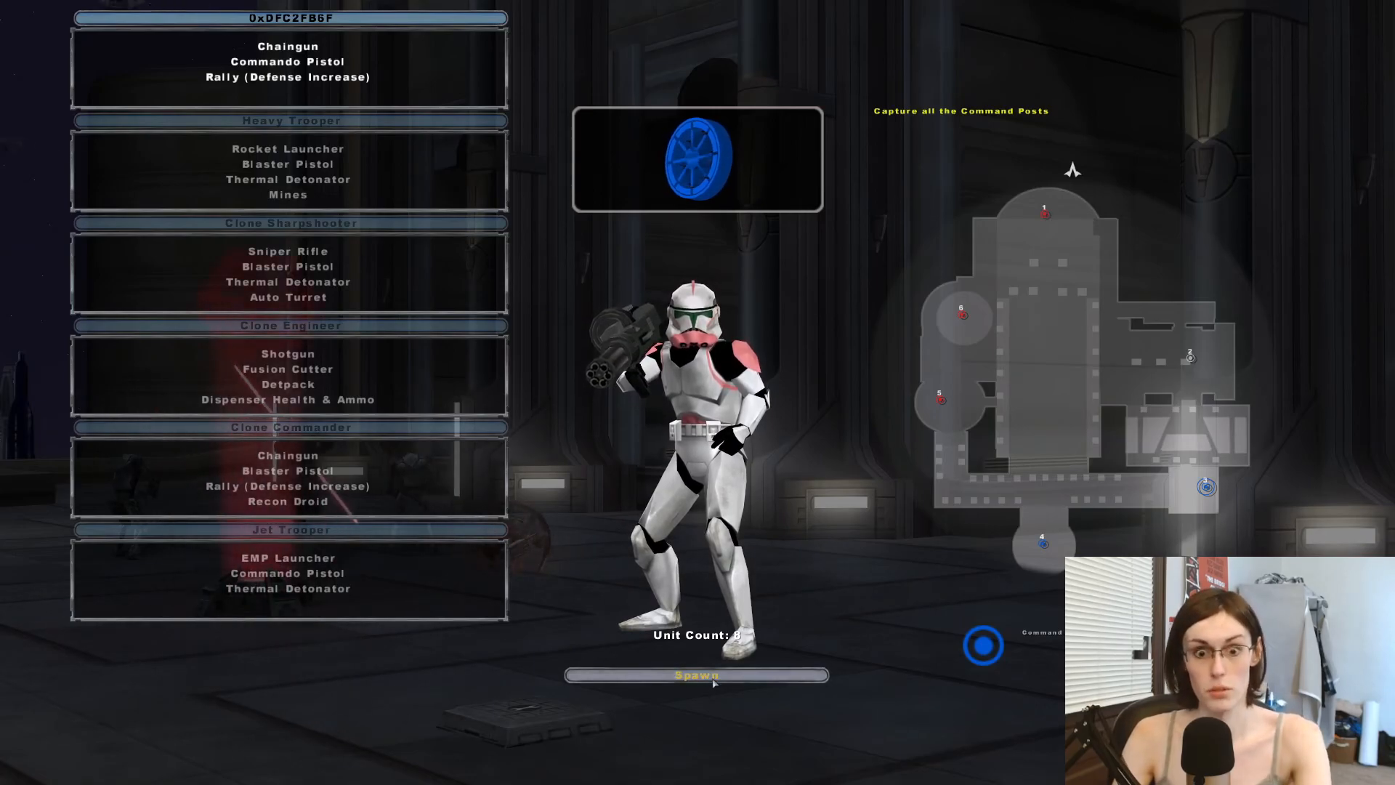
click(695, 674)
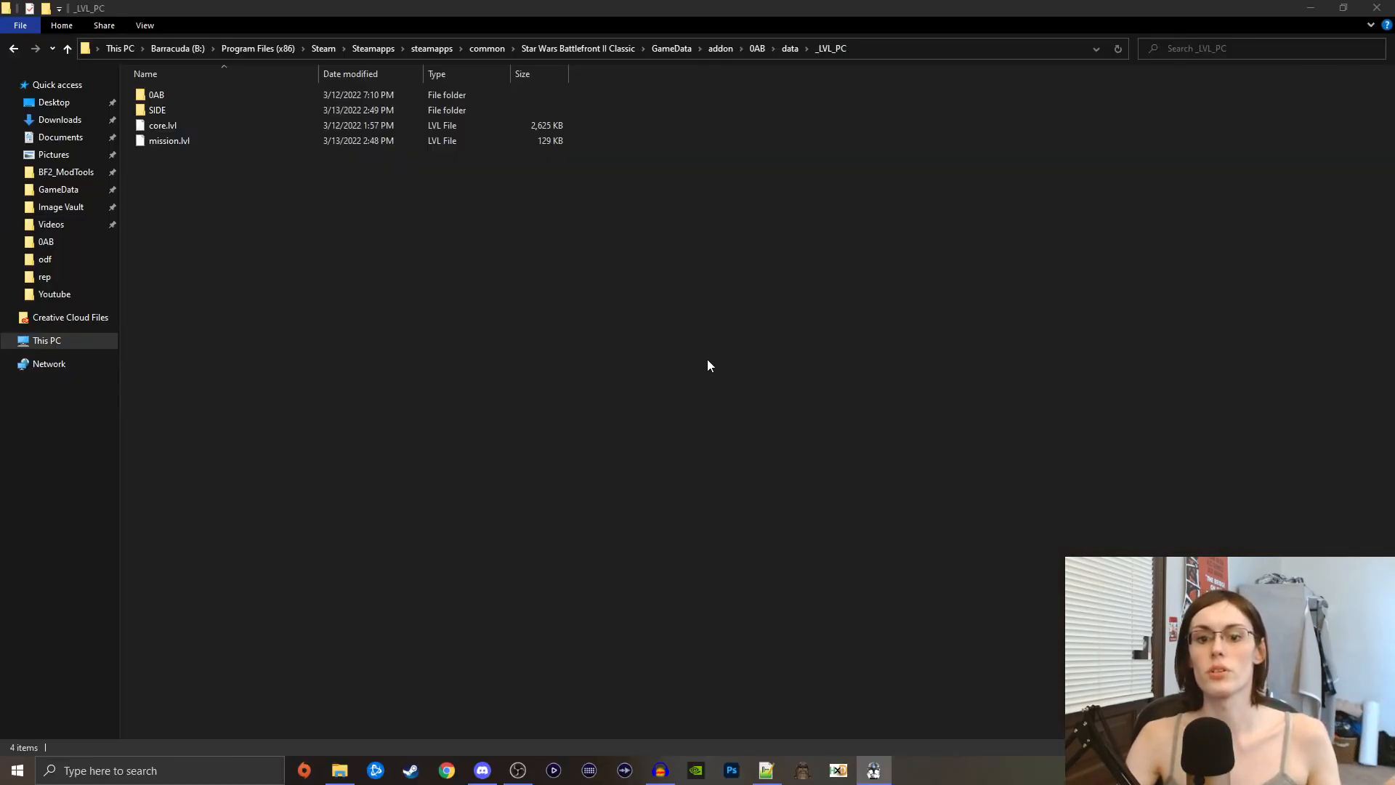
click(168, 141)
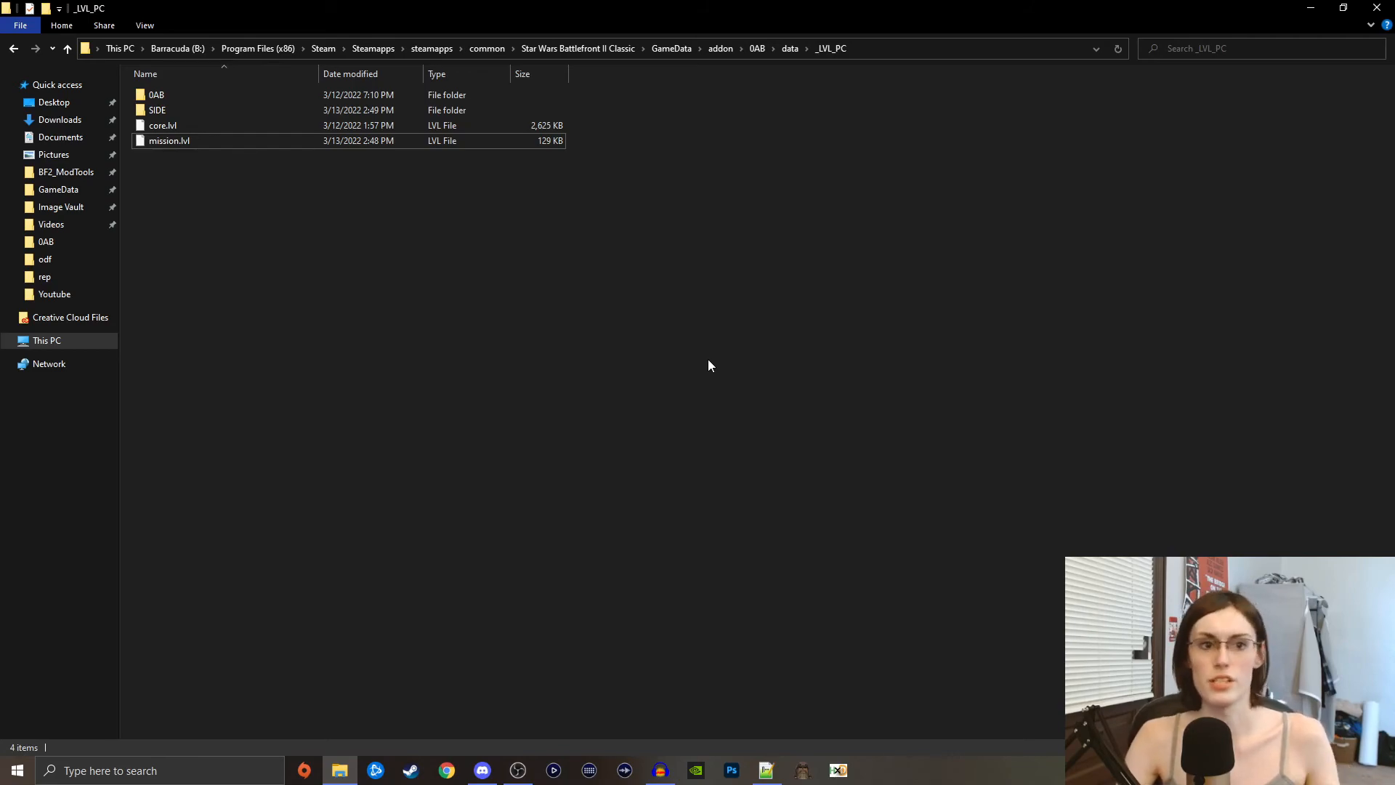
mouse_move(571, 241)
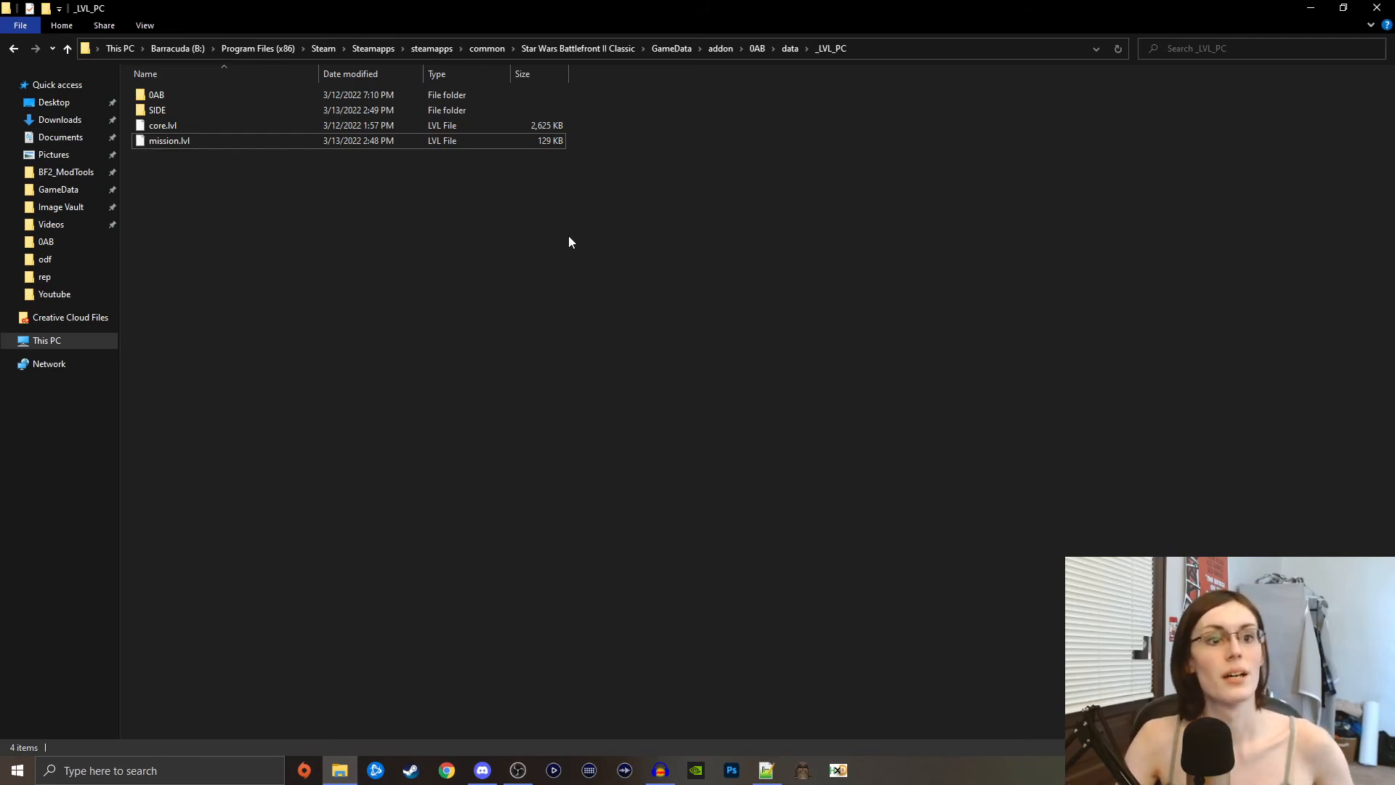
mouse_move(335, 371)
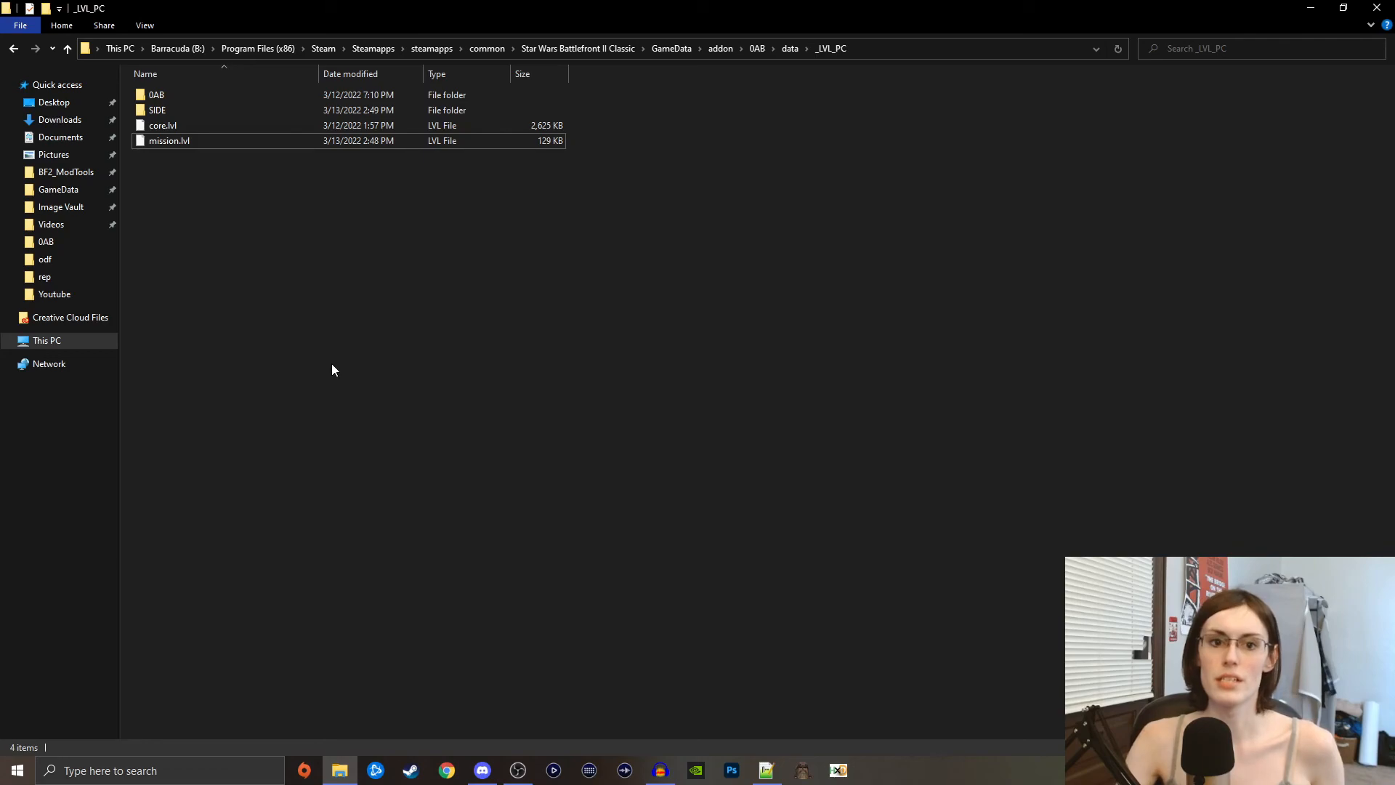